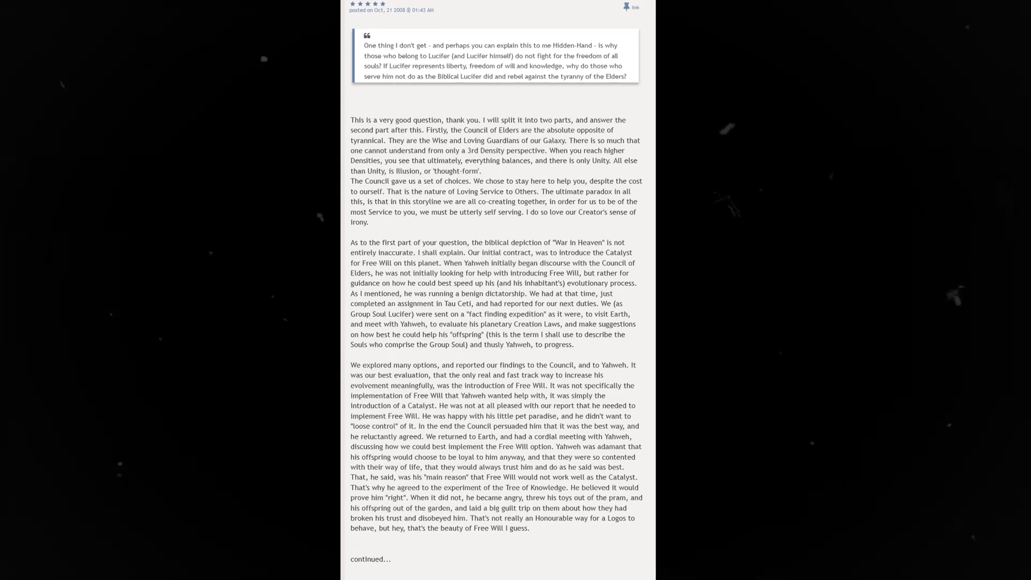
{"action": "scroll", "scroll_direction": "down", "scroll_amount": 3}
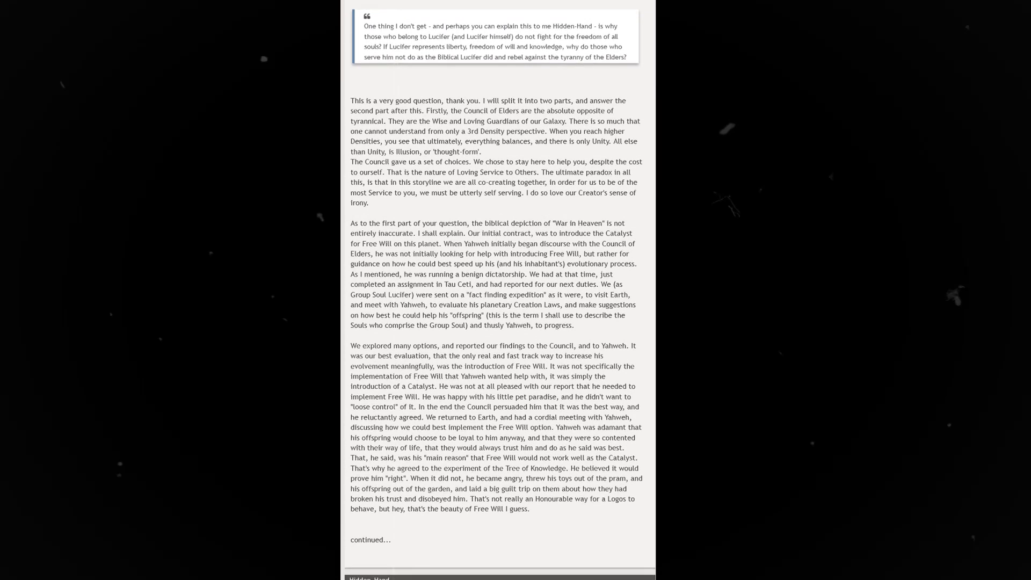
{"action": "scroll", "scroll_direction": "down", "scroll_amount": 3}
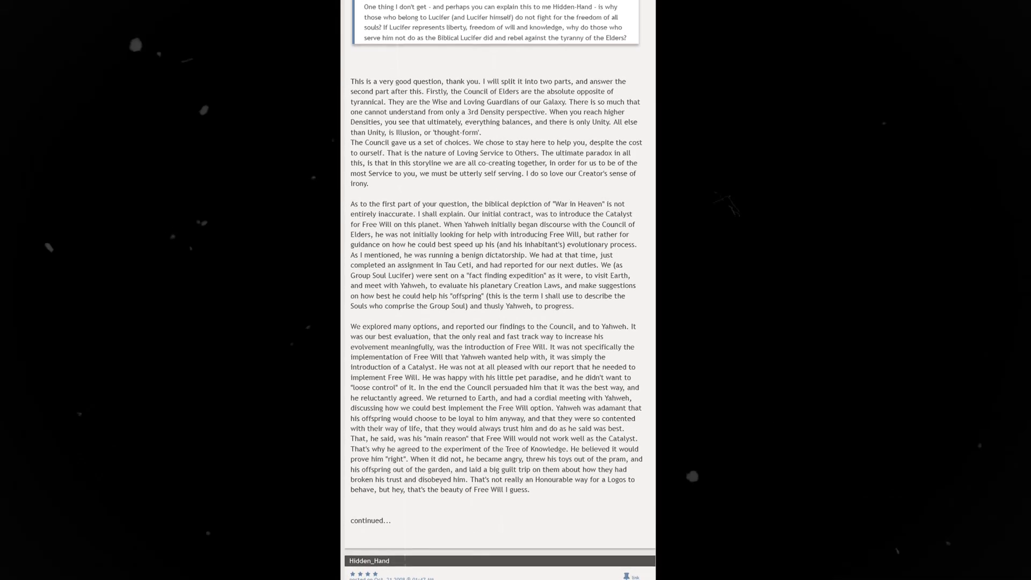
{"action": "scroll", "scroll_direction": "down", "scroll_amount": 3}
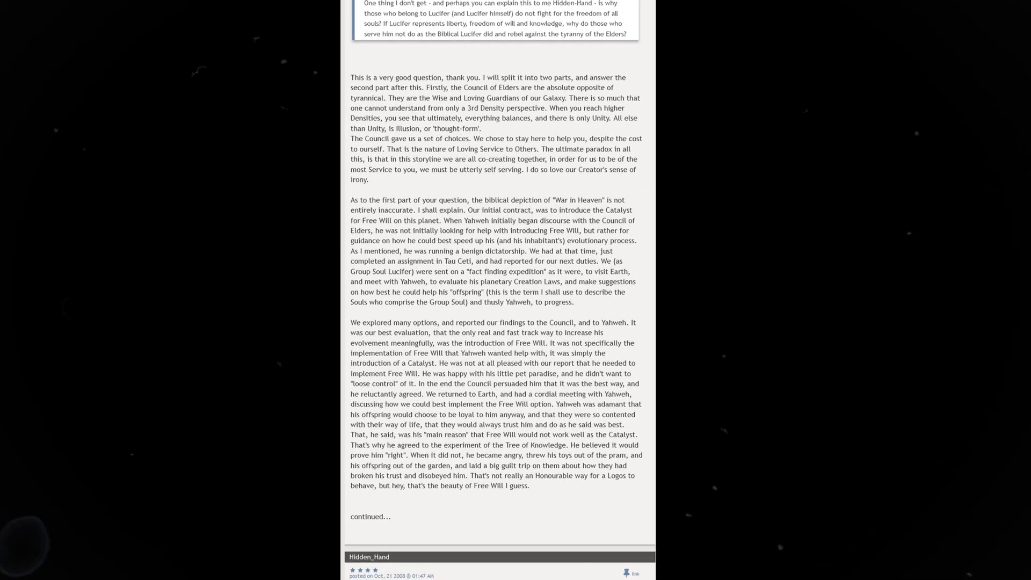
{"action": "scroll", "scroll_direction": "down", "scroll_amount": 3}
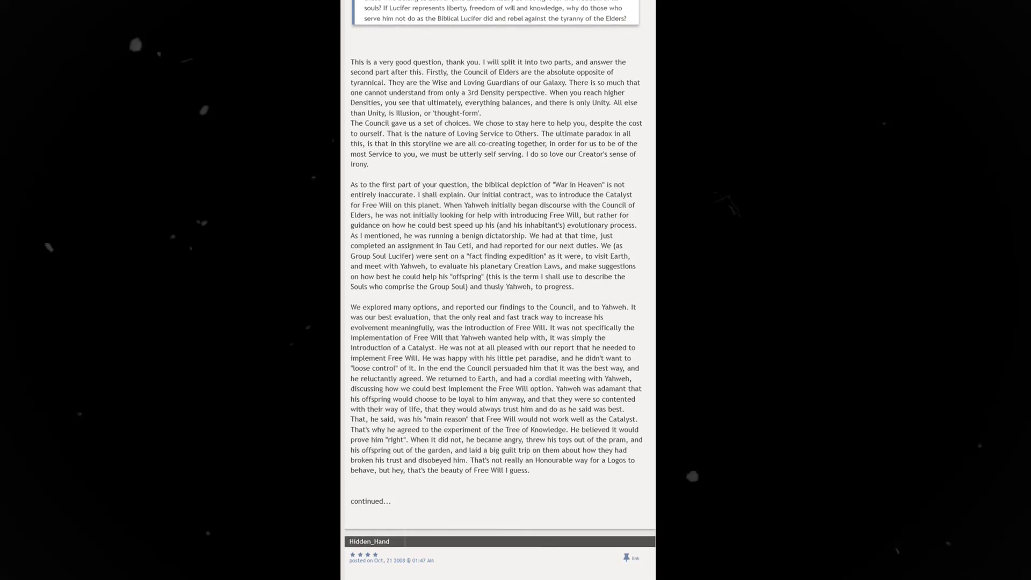
{"action": "scroll", "scroll_direction": "down", "scroll_amount": 3}
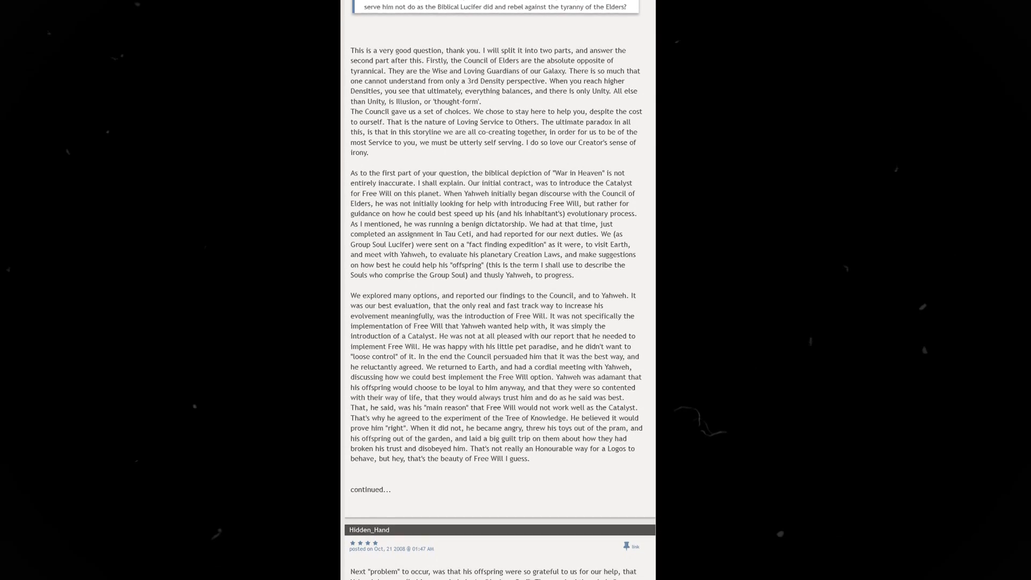
{"action": "scroll", "scroll_direction": "down", "scroll_amount": 3}
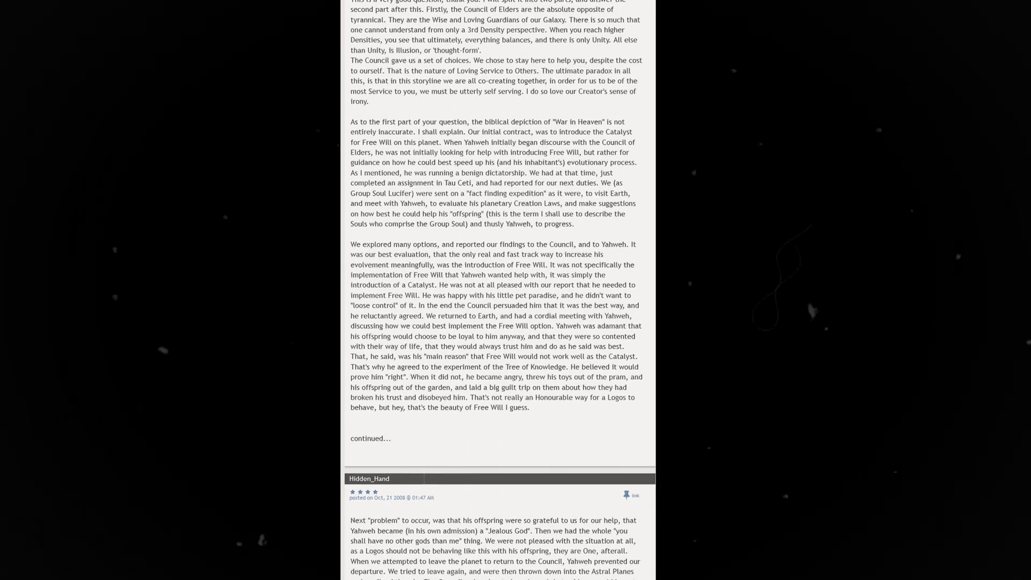
{"action": "scroll", "scroll_direction": "down", "scroll_amount": 3}
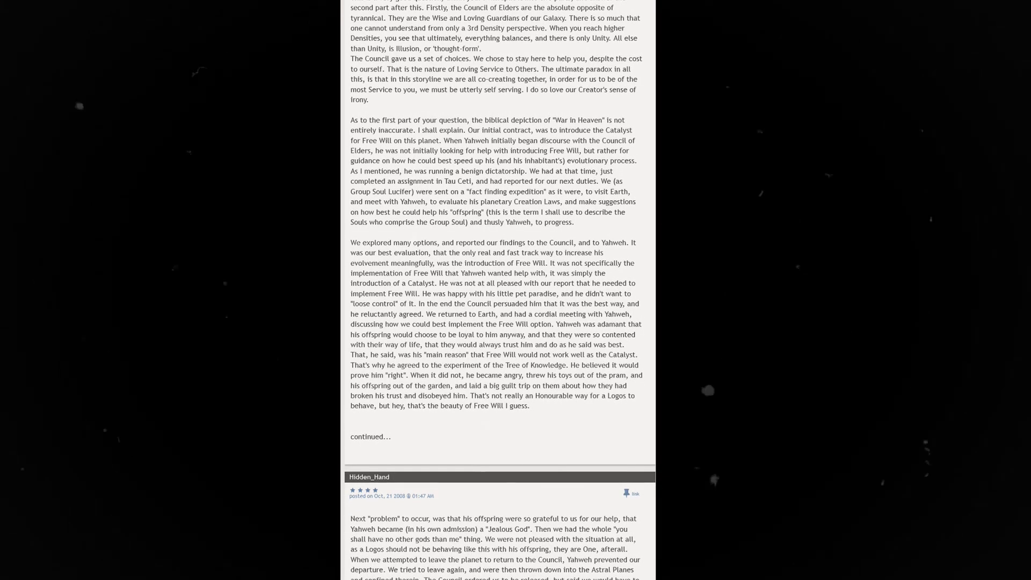
{"action": "scroll", "scroll_direction": "down", "scroll_amount": 3}
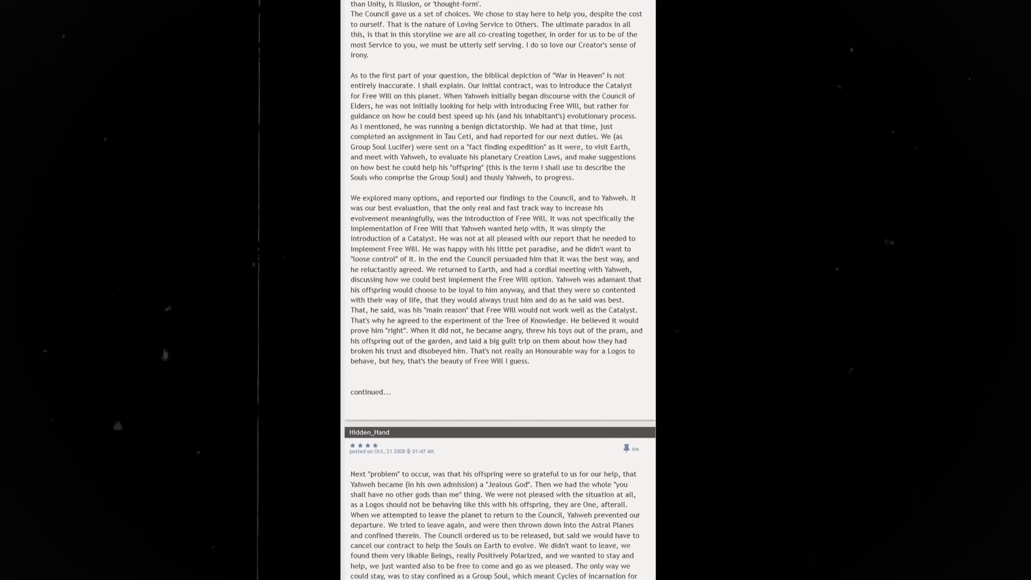
{"action": "scroll", "scroll_direction": "down", "scroll_amount": 3}
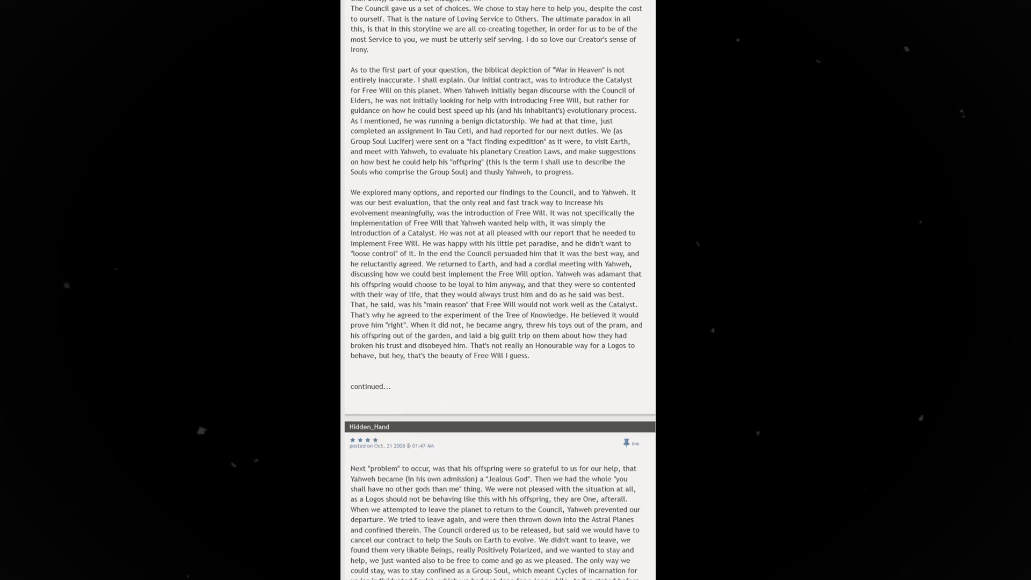
{"action": "scroll", "scroll_direction": "down", "scroll_amount": 3}
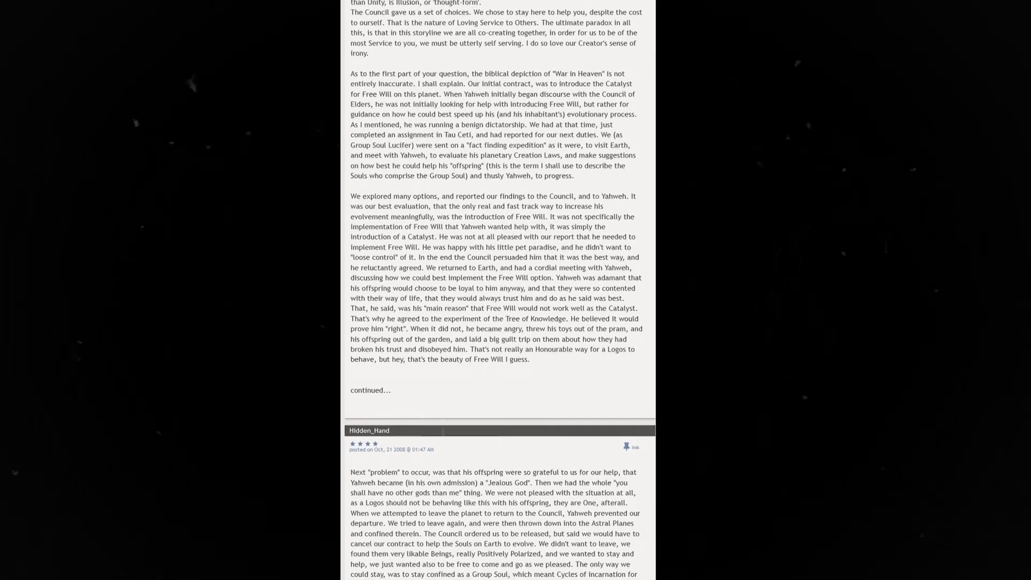
{"action": "scroll", "scroll_direction": "down", "scroll_amount": 3}
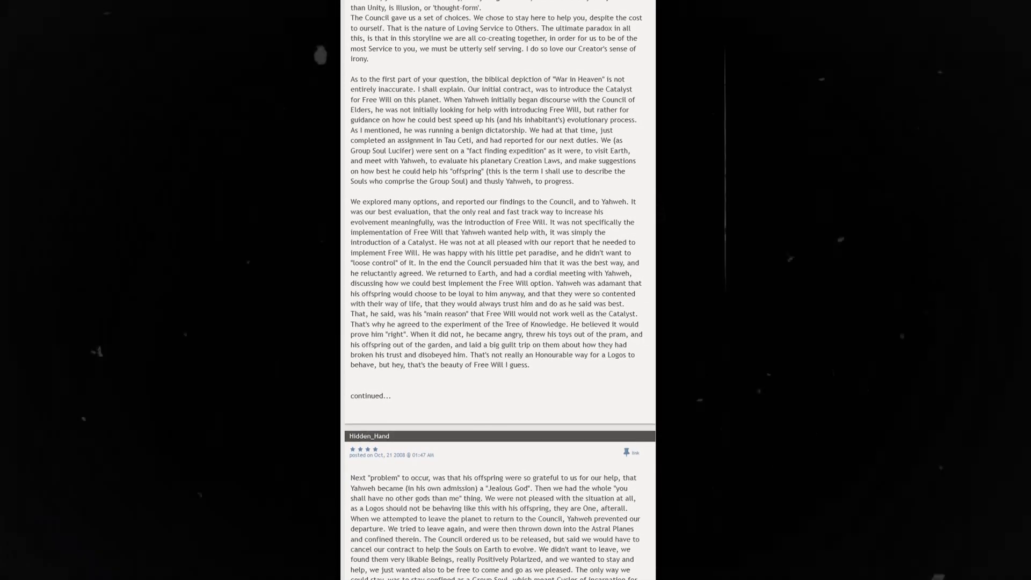
{"action": "scroll", "scroll_direction": "down", "scroll_amount": 3}
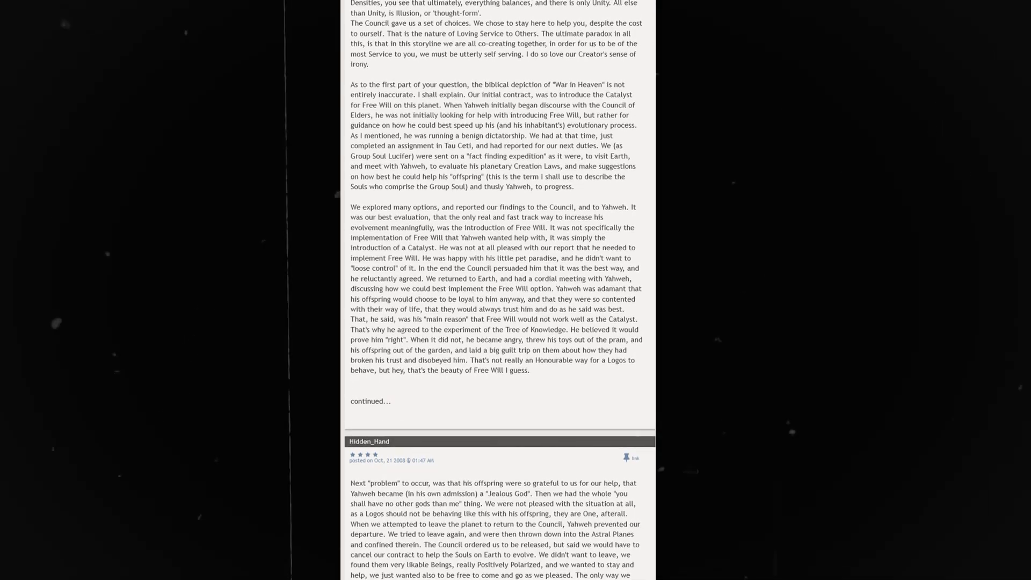
{"action": "scroll", "scroll_direction": "down", "scroll_amount": 3}
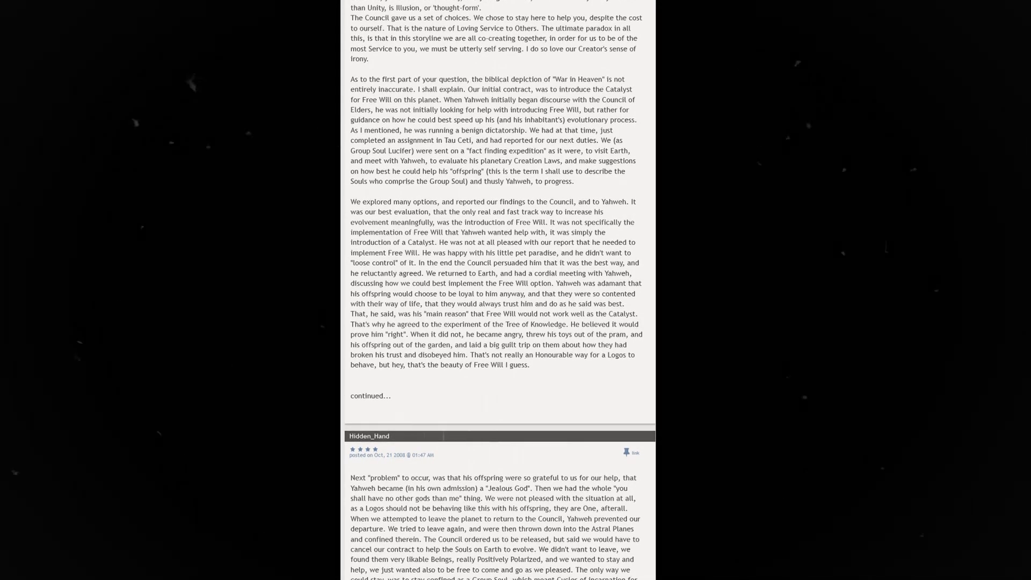
{"action": "scroll", "scroll_direction": "down", "scroll_amount": 3}
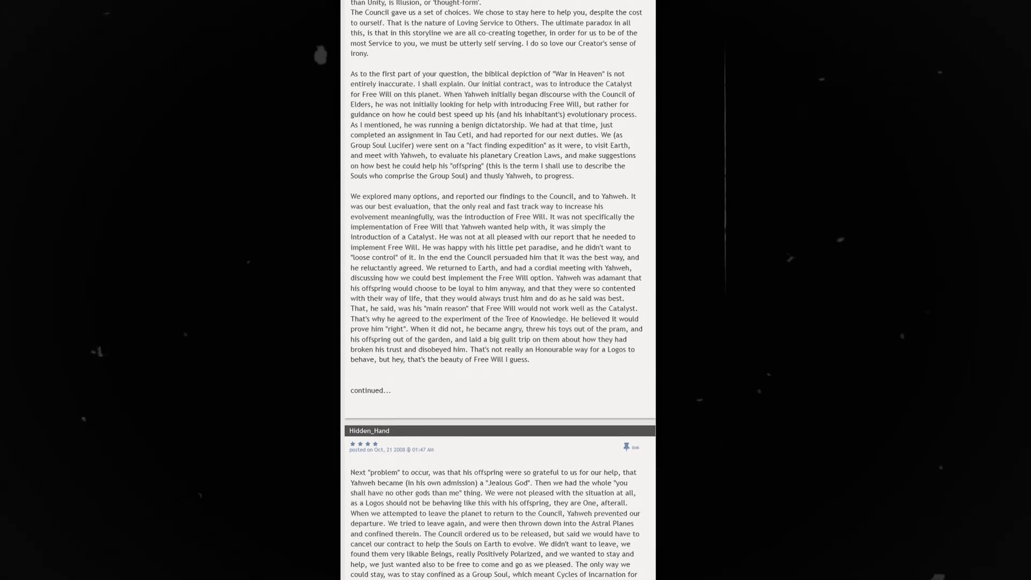
{"action": "scroll", "scroll_direction": "down", "scroll_amount": 3}
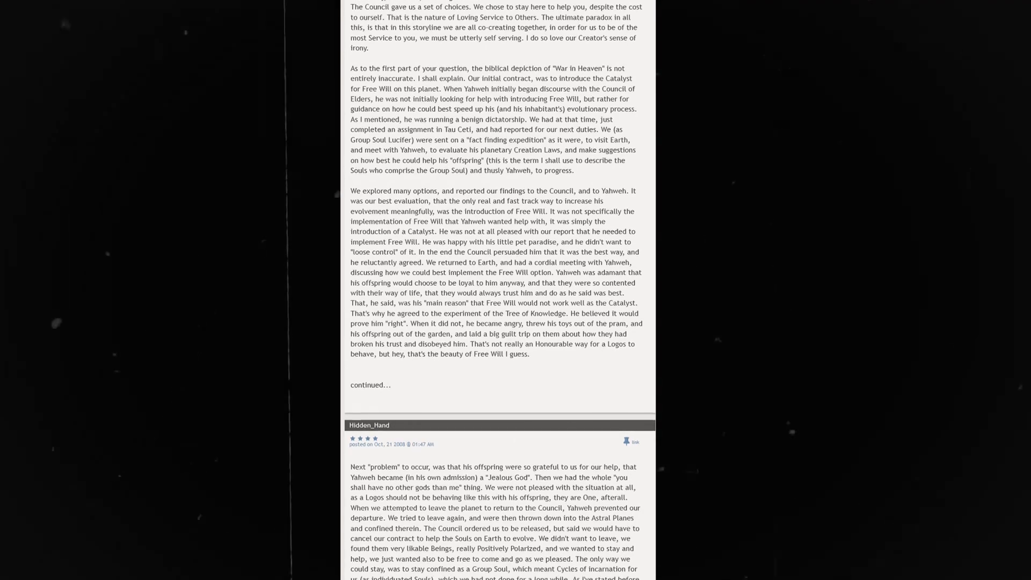
{"action": "scroll", "scroll_direction": "down", "scroll_amount": 3}
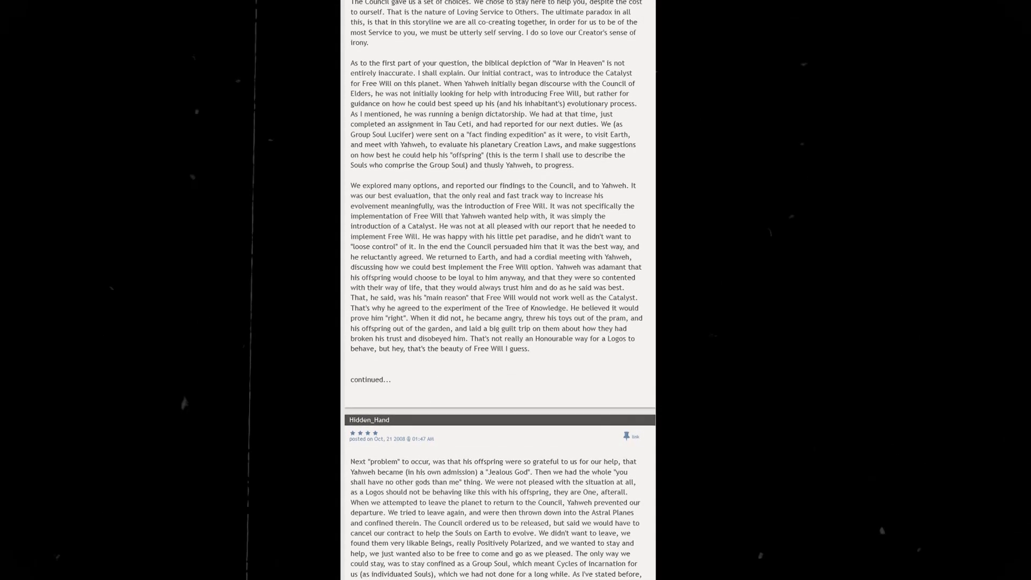
{"action": "scroll", "scroll_direction": "down", "scroll_amount": 3}
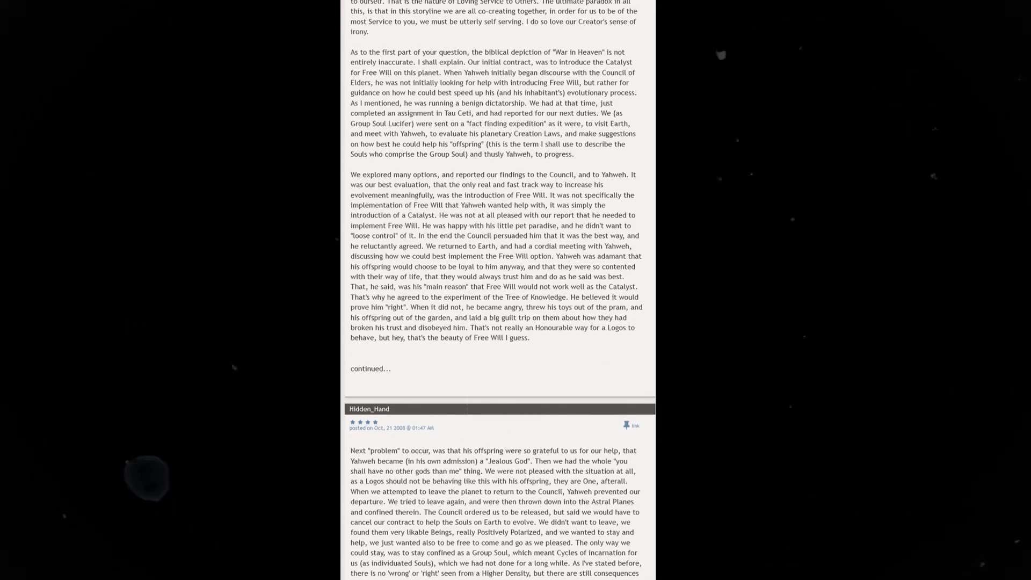
{"action": "scroll", "scroll_direction": "down", "scroll_amount": 3}
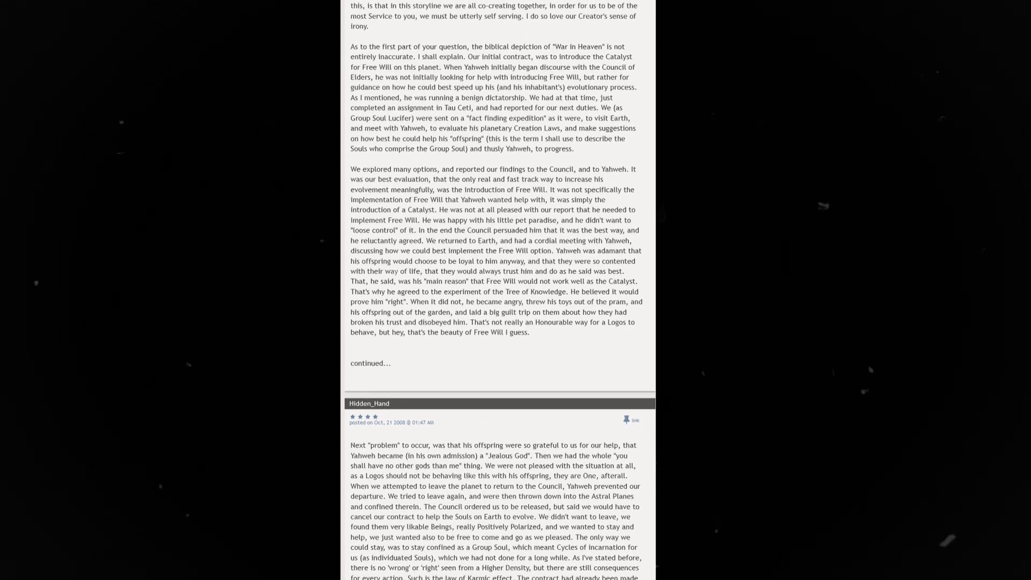
{"action": "scroll", "scroll_direction": "down", "scroll_amount": 3}
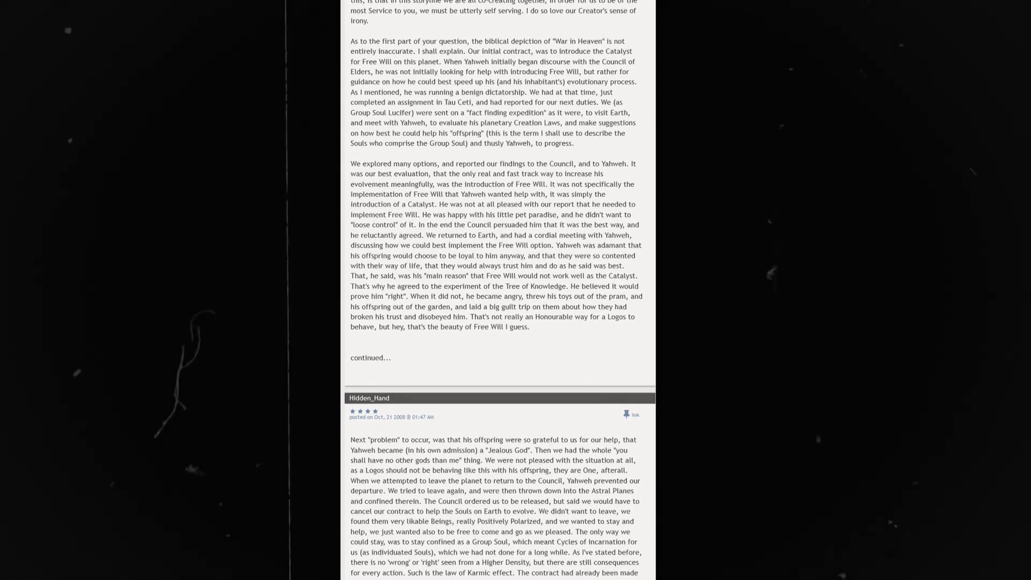
{"action": "scroll", "scroll_direction": "down", "scroll_amount": 3}
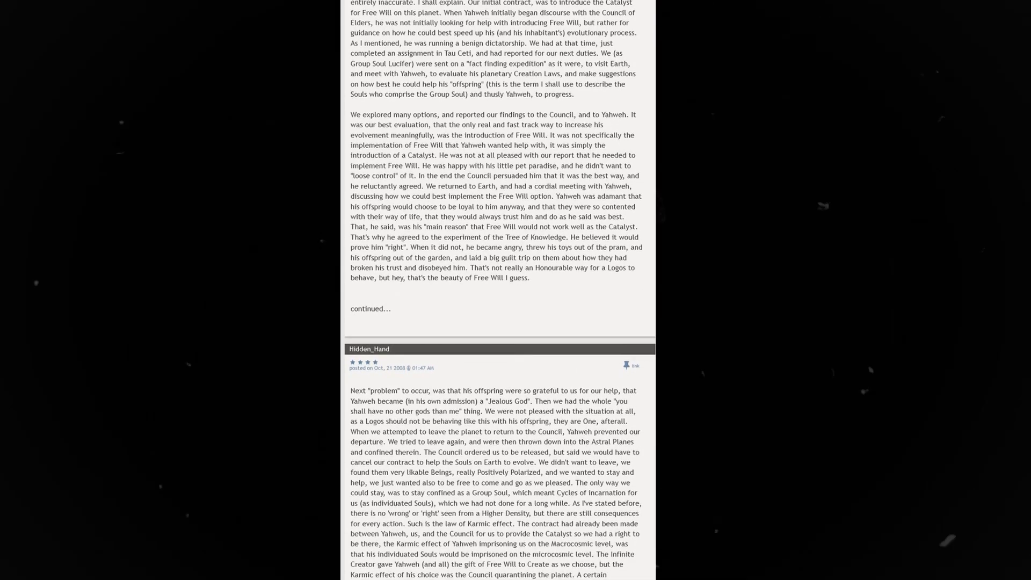
{"action": "scroll", "scroll_direction": "down", "scroll_amount": 3}
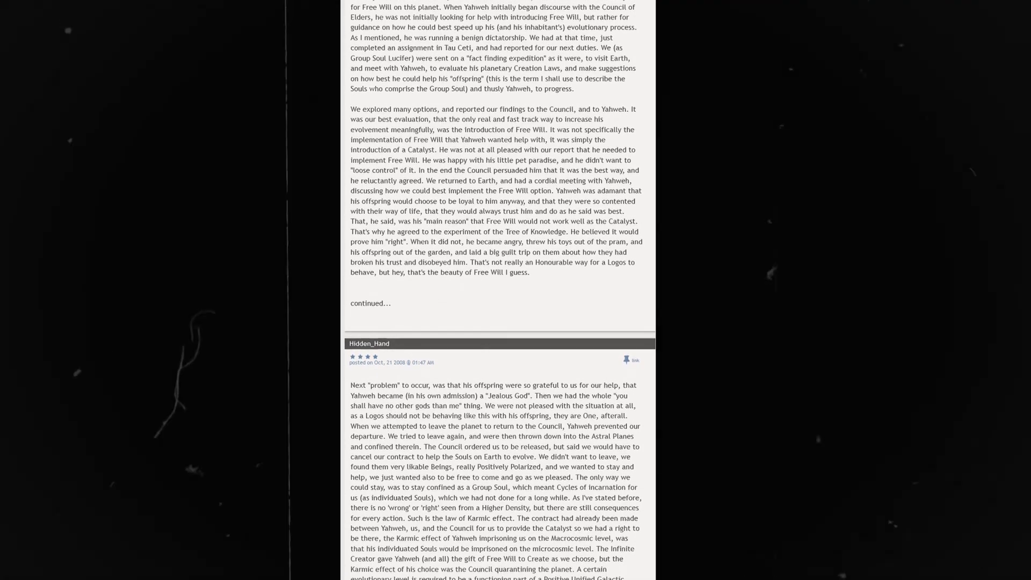
{"action": "scroll", "scroll_direction": "down", "scroll_amount": 3}
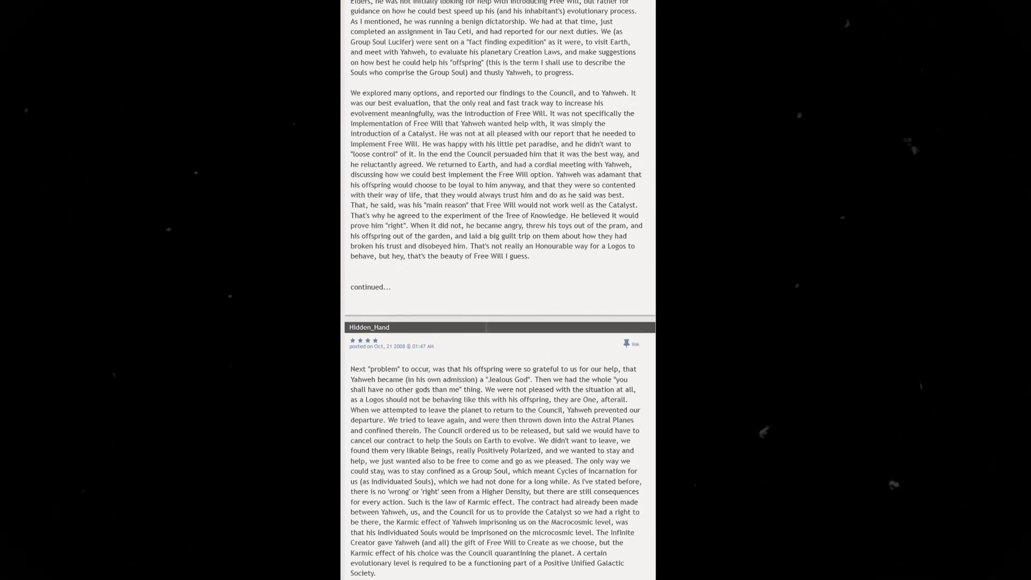
{"action": "scroll", "scroll_direction": "down", "scroll_amount": 3}
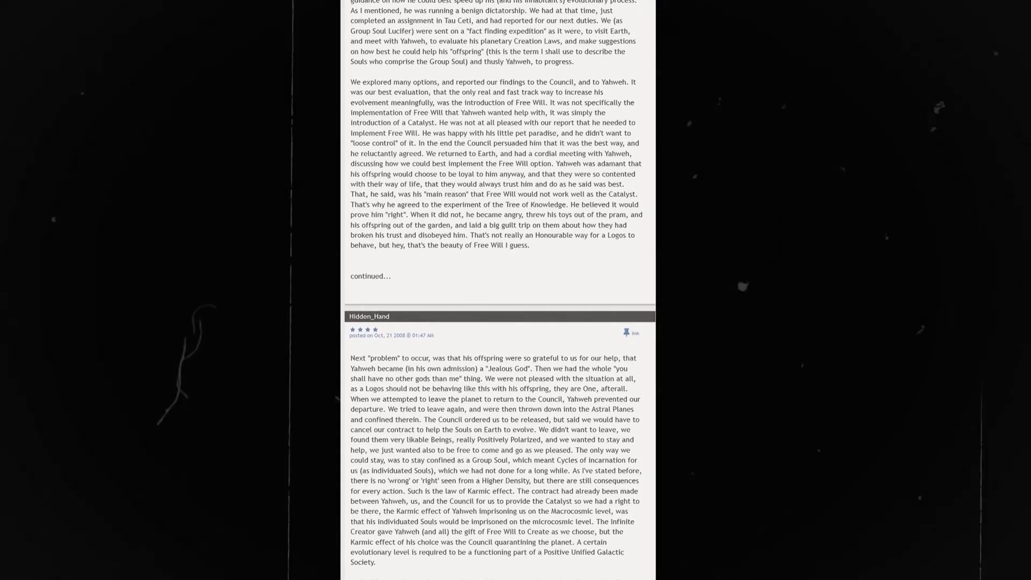
{"action": "scroll", "scroll_direction": "down", "scroll_amount": 3}
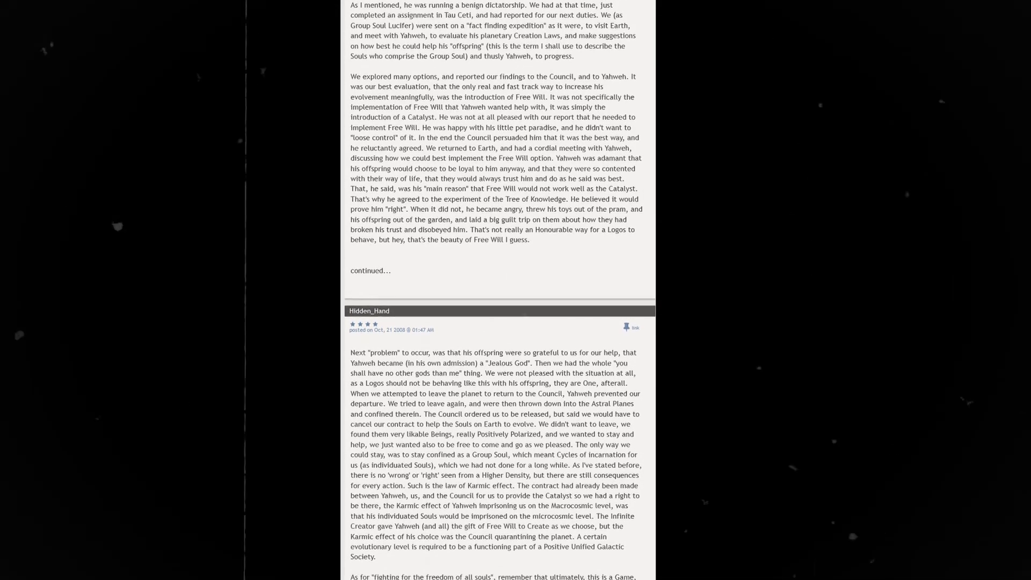
{"action": "scroll", "scroll_direction": "down", "scroll_amount": 3}
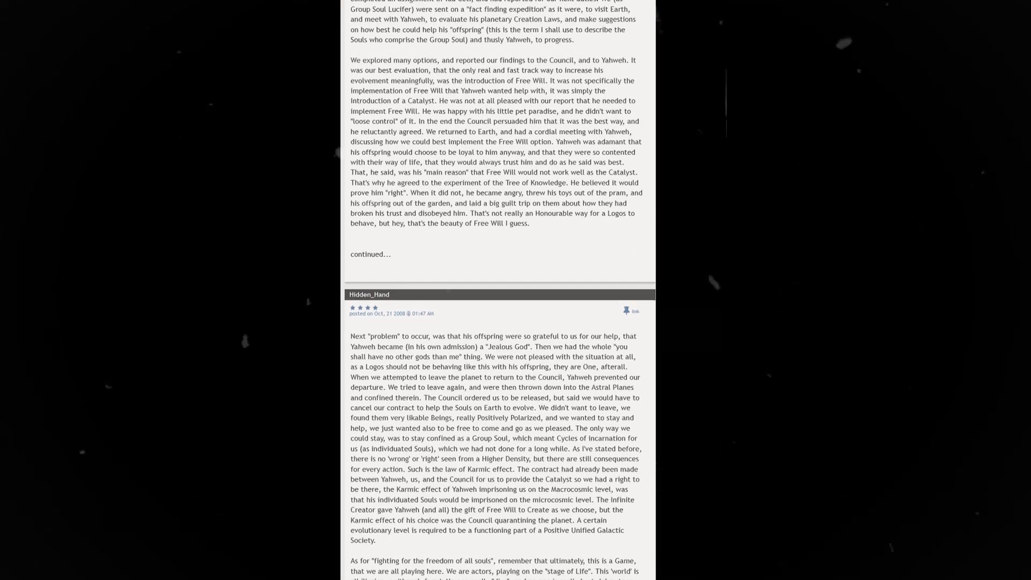
{"action": "scroll", "scroll_direction": "down", "scroll_amount": 3}
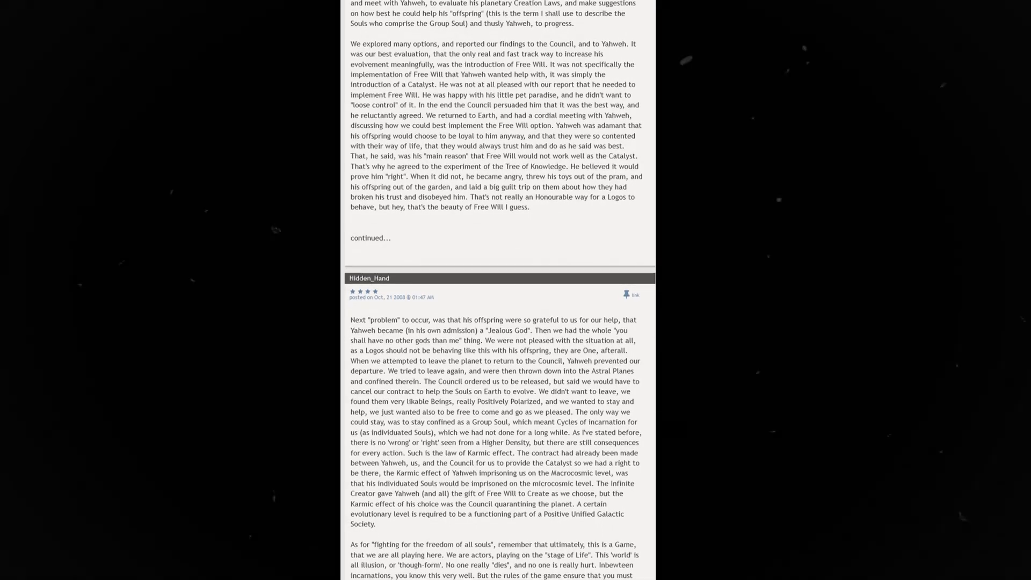
{"action": "scroll", "scroll_direction": "down", "scroll_amount": 3}
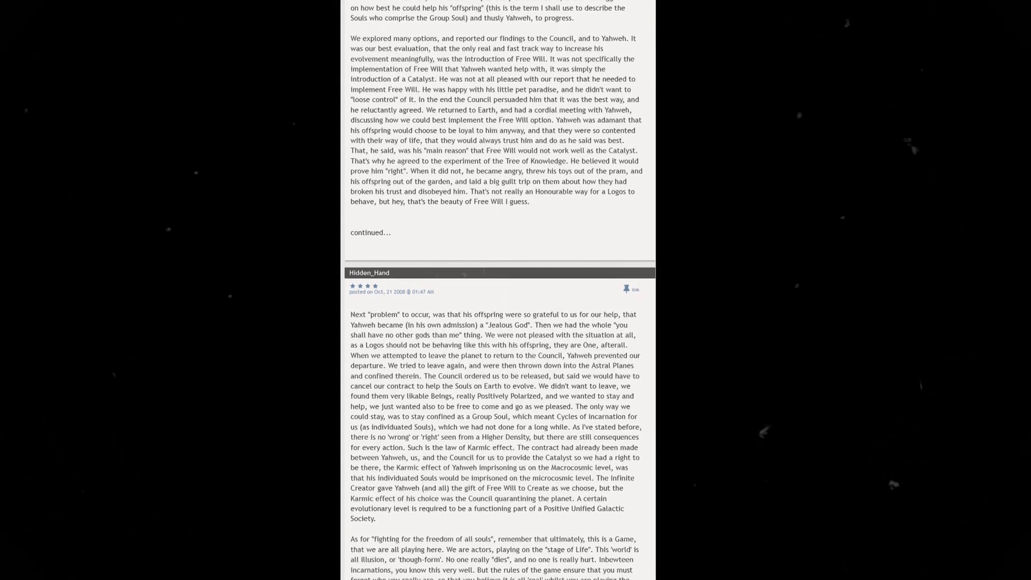
{"action": "scroll", "scroll_direction": "down", "scroll_amount": 3}
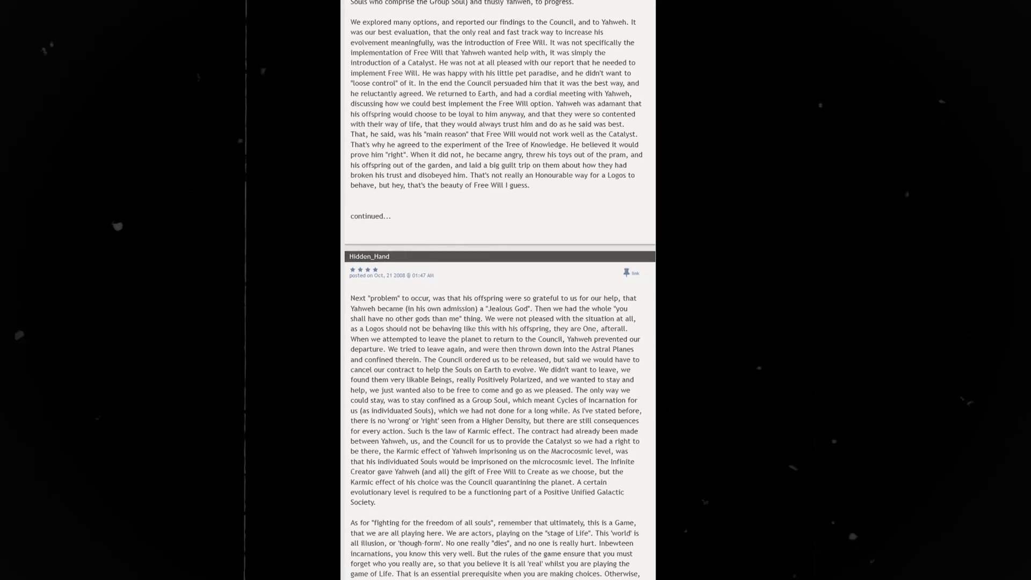
{"action": "scroll", "scroll_direction": "down", "scroll_amount": 3}
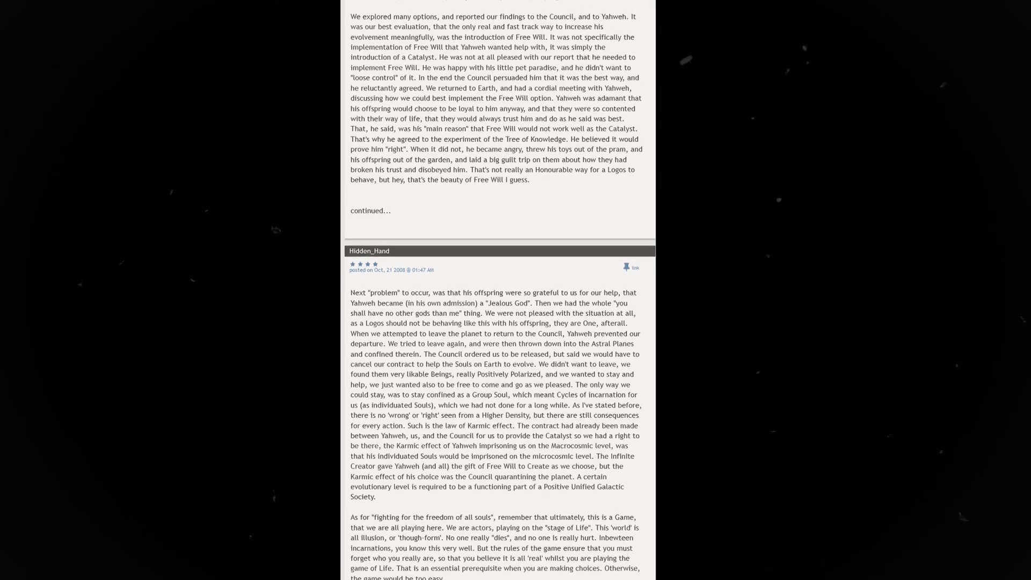
{"action": "scroll", "scroll_direction": "down", "scroll_amount": 3}
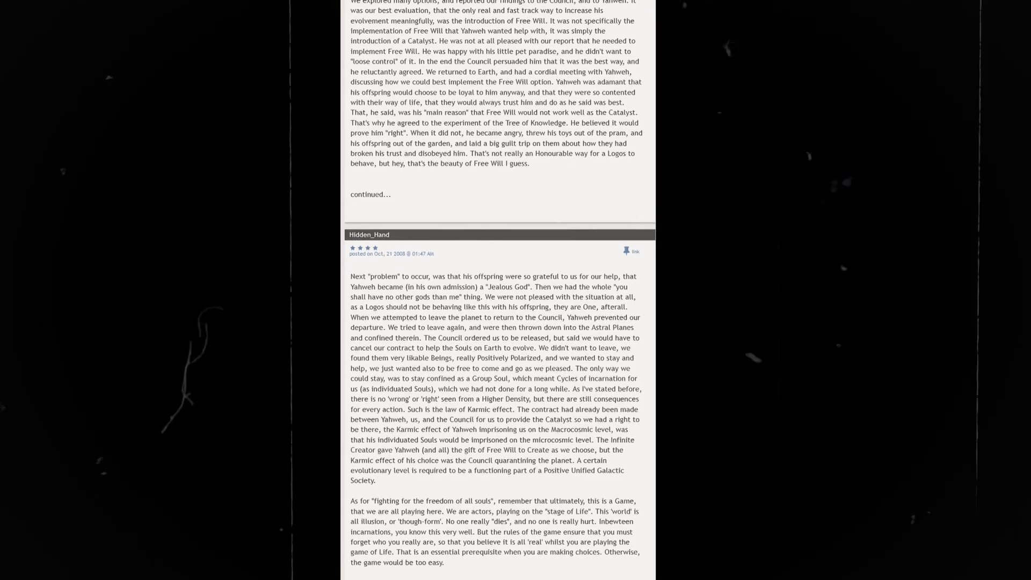
{"action": "scroll", "scroll_direction": "down", "scroll_amount": 3}
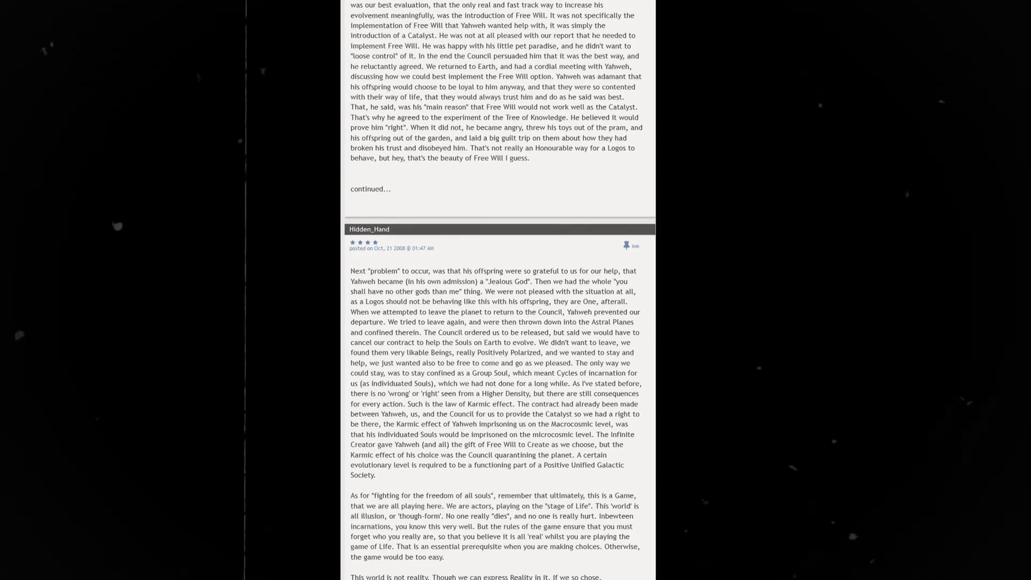
{"action": "scroll", "scroll_direction": "down", "scroll_amount": 3}
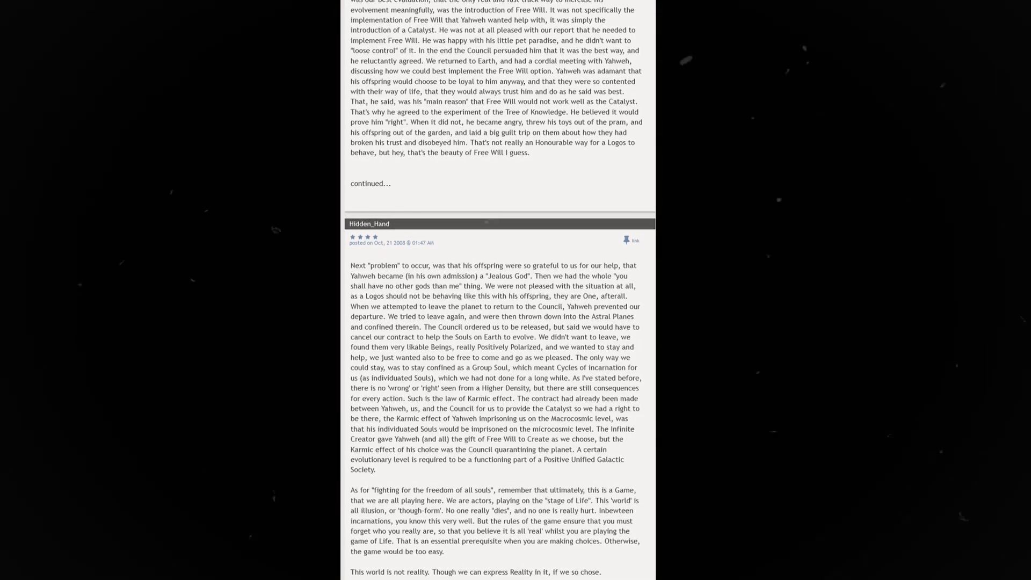
{"action": "scroll", "scroll_direction": "down", "scroll_amount": 3}
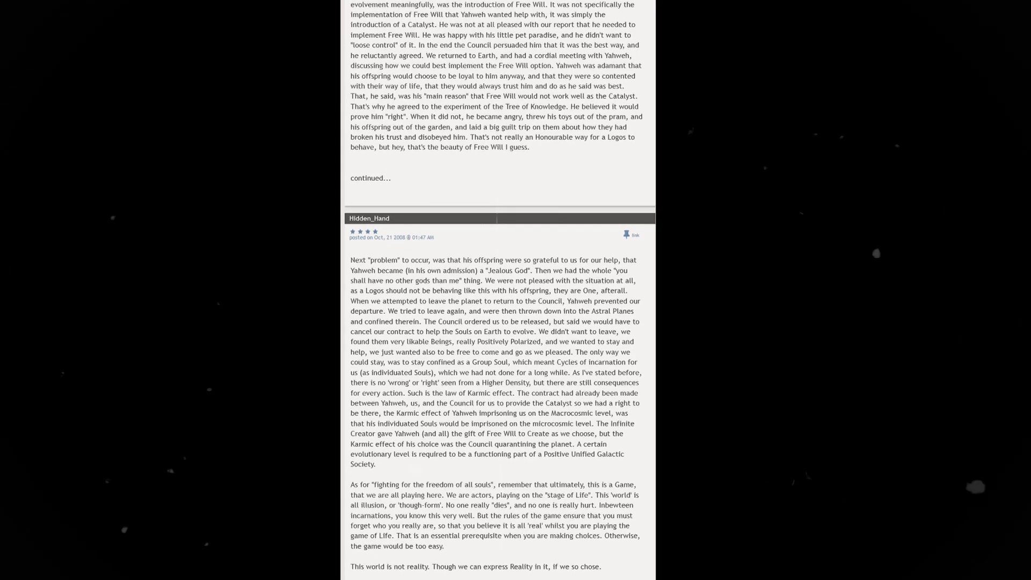
{"action": "scroll", "scroll_direction": "down", "scroll_amount": 3}
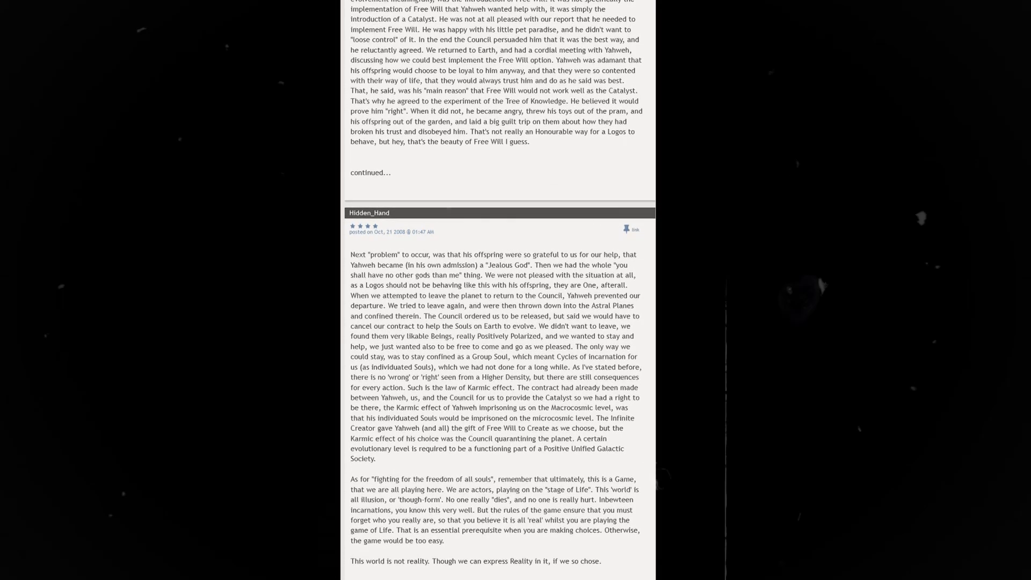
{"action": "scroll", "scroll_direction": "down", "scroll_amount": 3}
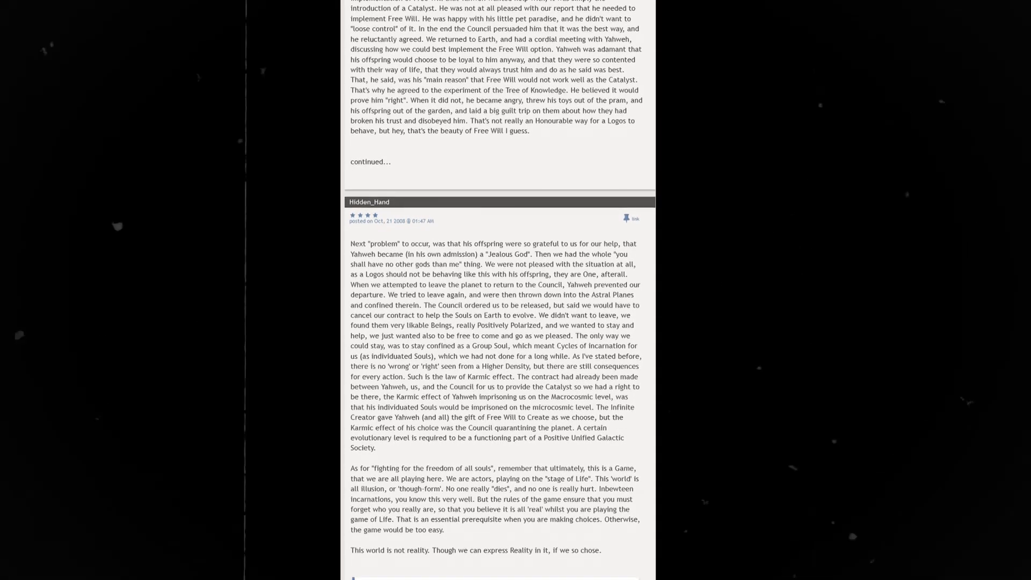
{"action": "scroll", "scroll_direction": "down", "scroll_amount": 3}
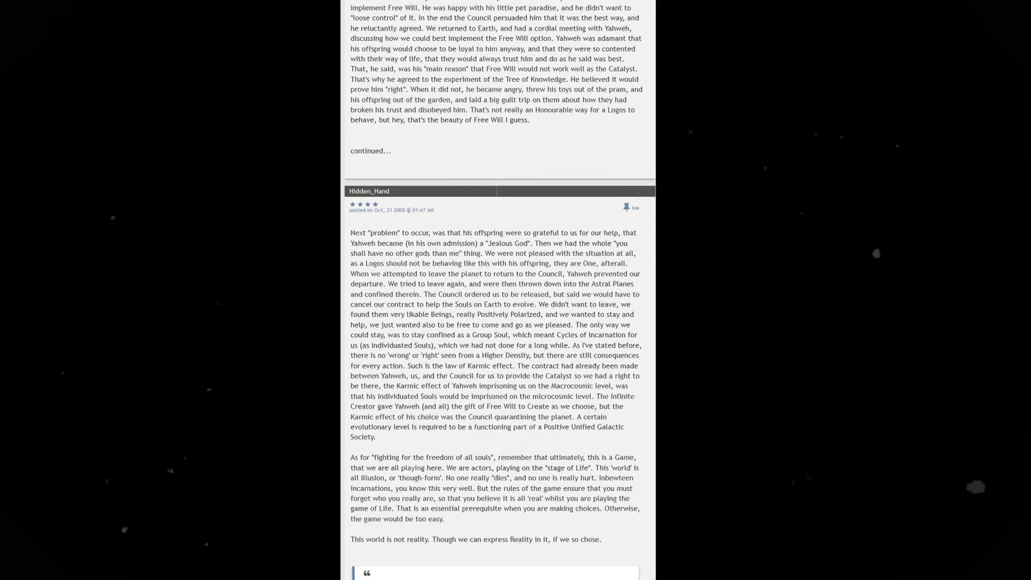
{"action": "scroll", "scroll_direction": "down", "scroll_amount": 3}
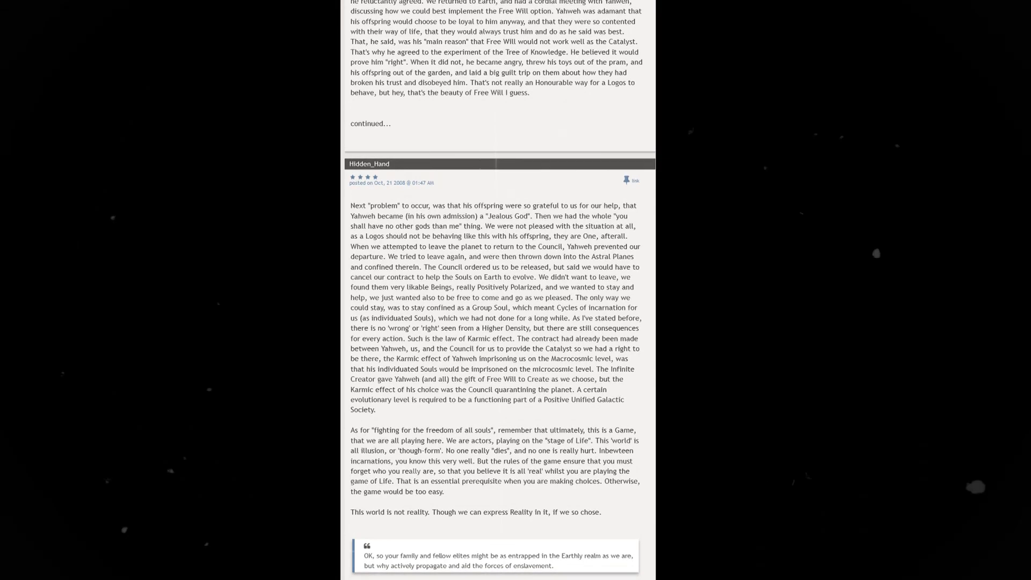
{"action": "scroll", "scroll_direction": "down", "scroll_amount": 3}
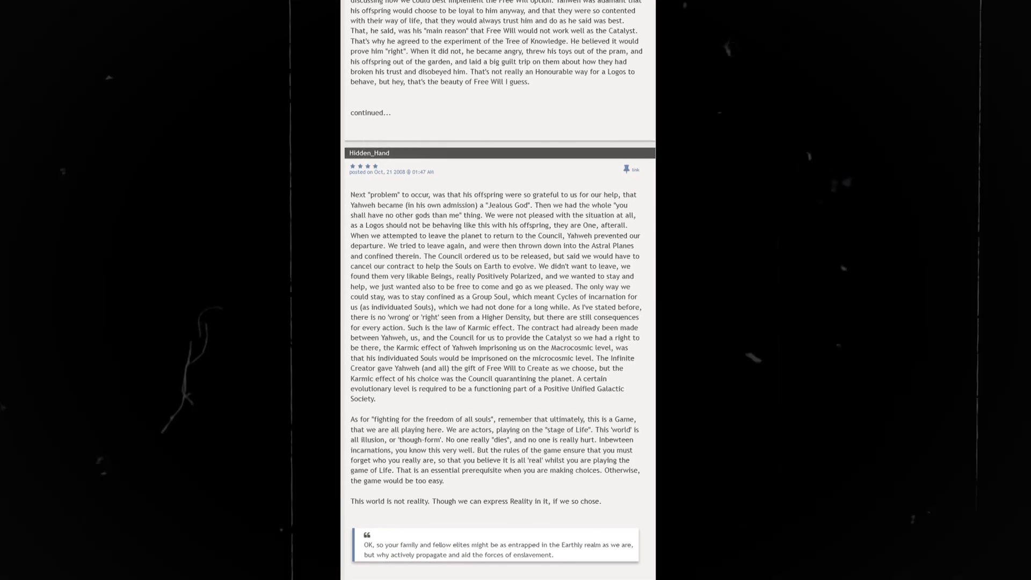
{"action": "scroll", "scroll_direction": "down", "scroll_amount": 3}
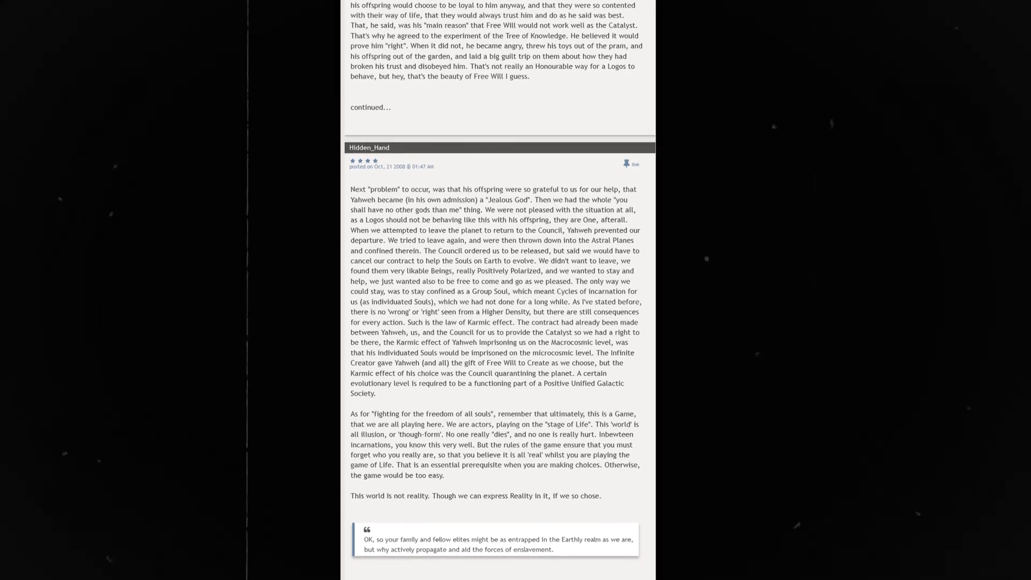
{"action": "scroll", "scroll_direction": "down", "scroll_amount": 3}
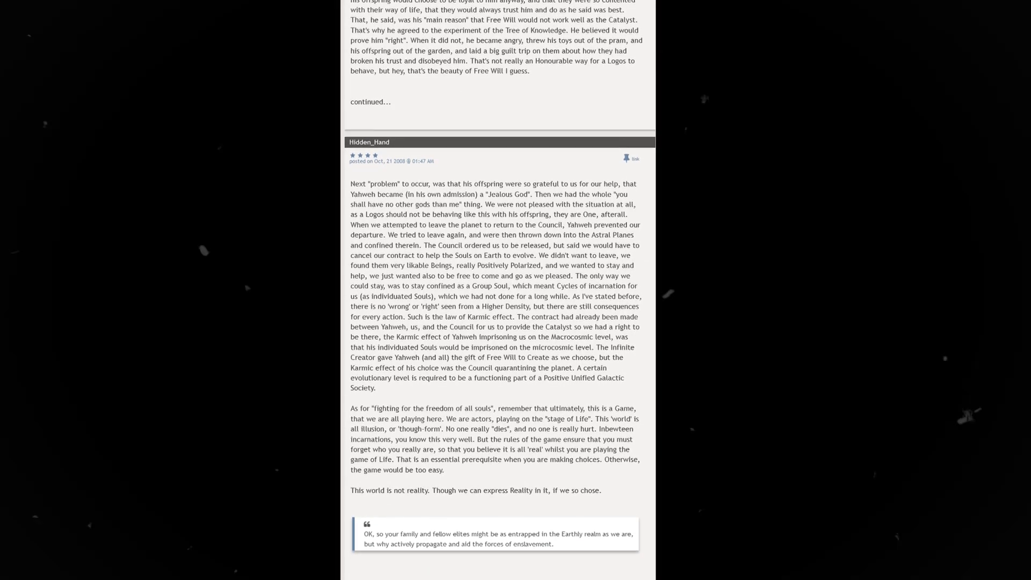
{"action": "scroll", "scroll_direction": "down", "scroll_amount": 3}
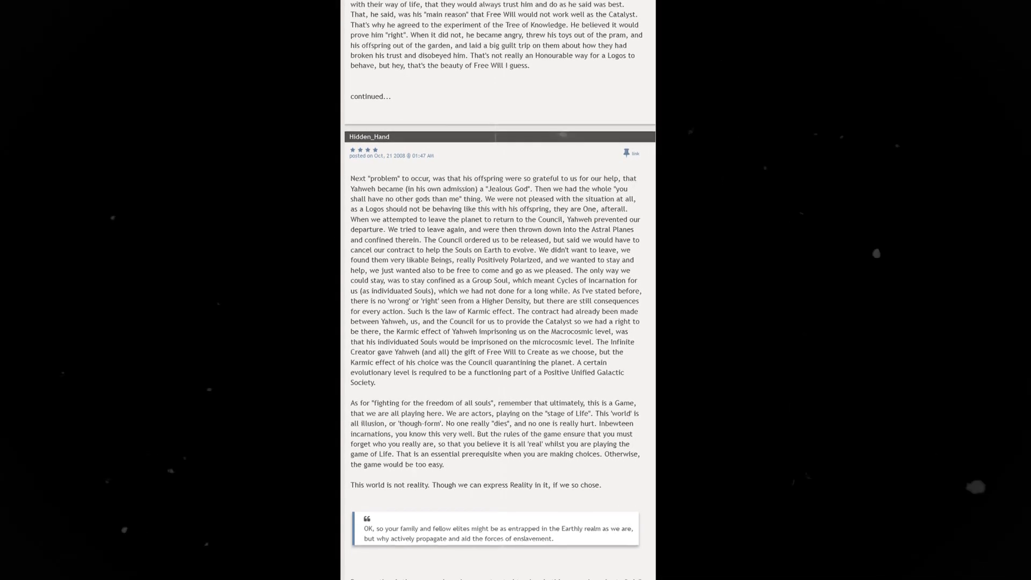
{"action": "scroll", "scroll_direction": "down", "scroll_amount": 3}
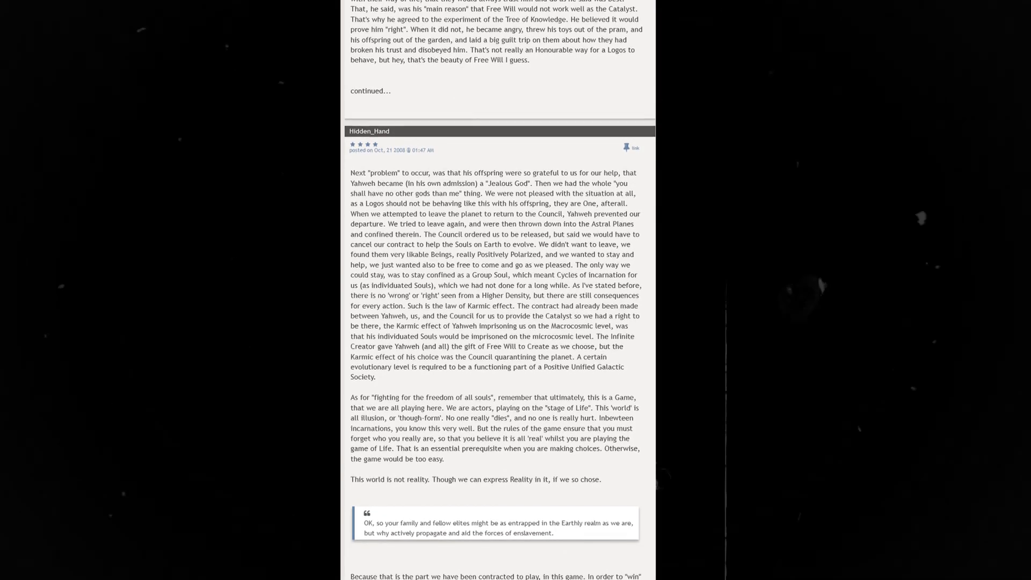
{"action": "scroll", "scroll_direction": "down", "scroll_amount": 3}
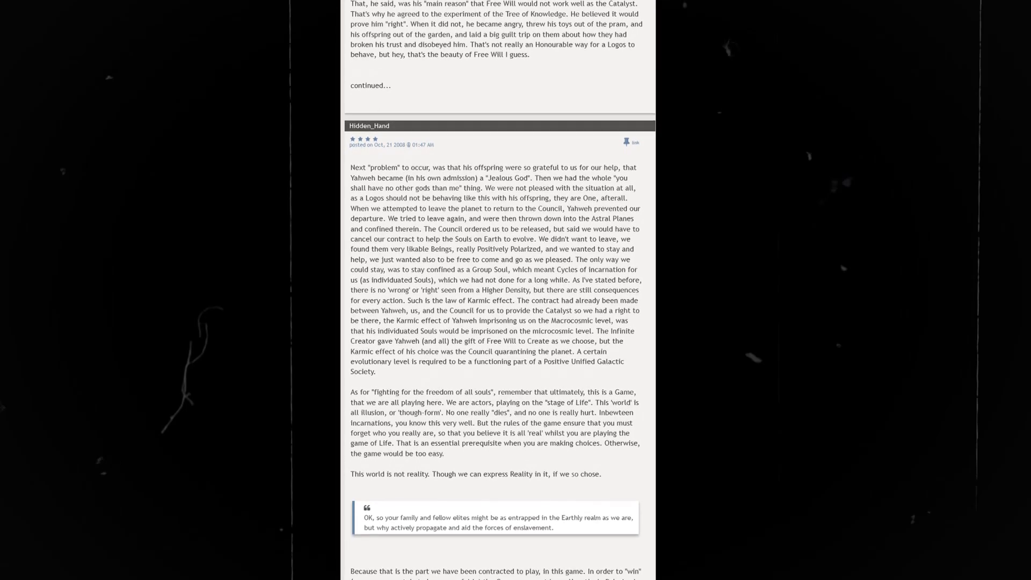
{"action": "scroll", "scroll_direction": "down", "scroll_amount": 3}
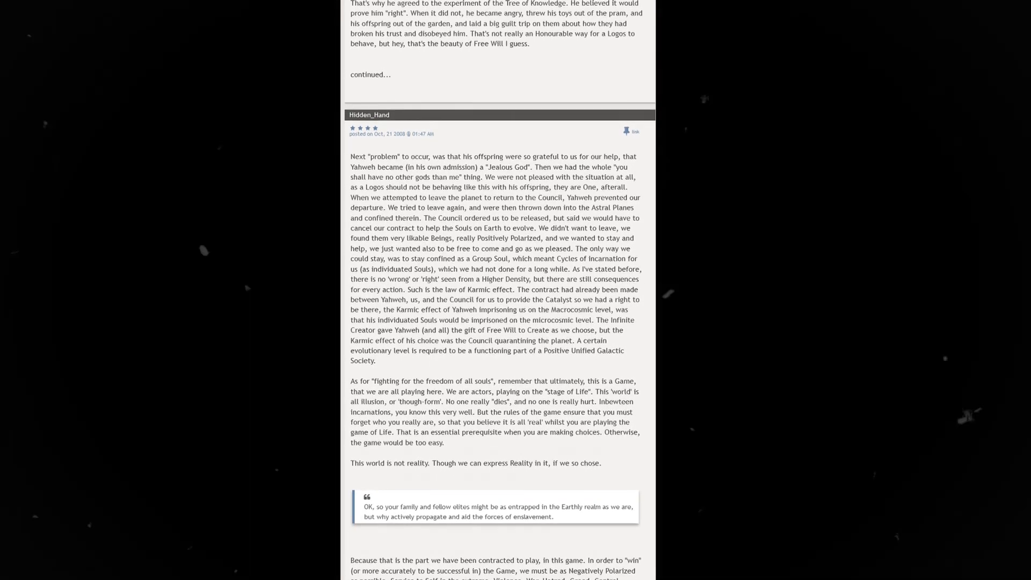
{"action": "scroll", "scroll_direction": "down", "scroll_amount": 3}
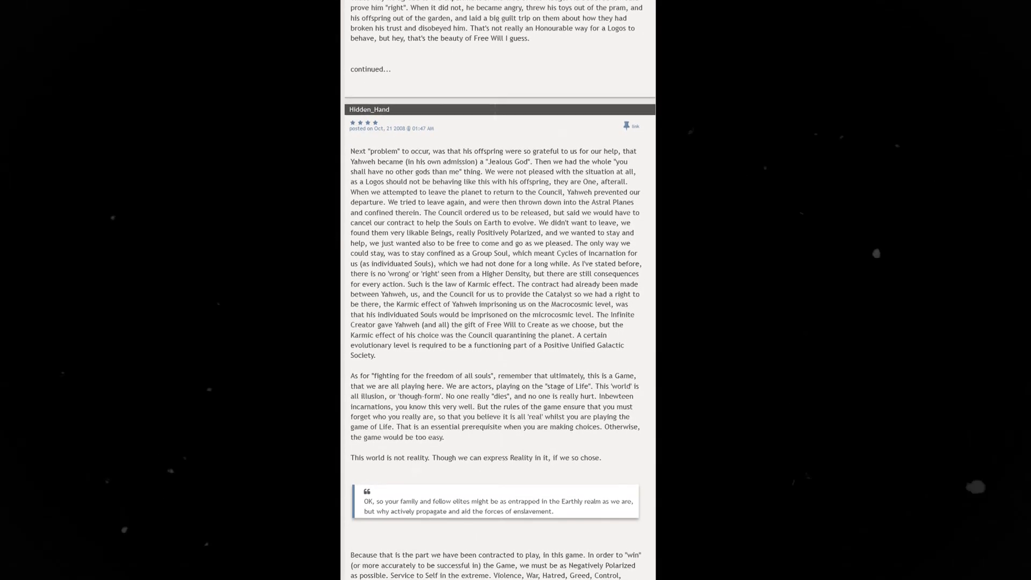
{"action": "scroll", "scroll_direction": "down", "scroll_amount": 3}
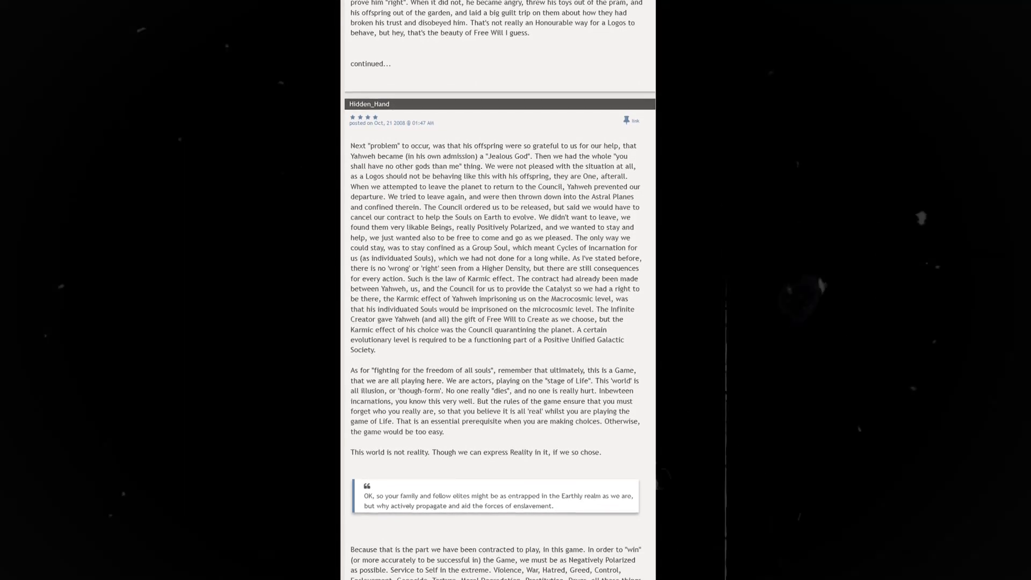
{"action": "scroll", "scroll_direction": "down", "scroll_amount": 3}
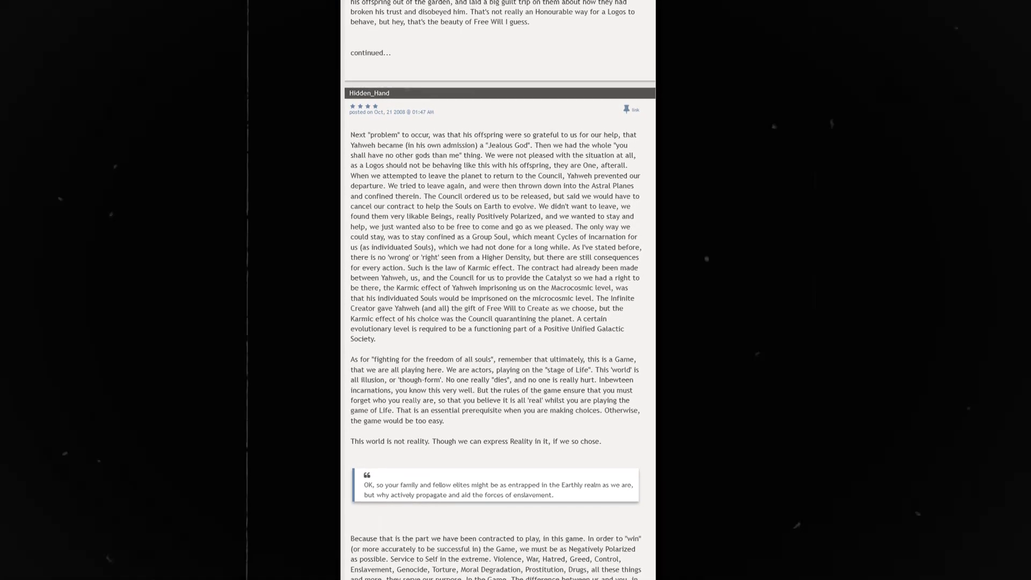
{"action": "scroll", "scroll_direction": "down", "scroll_amount": 3}
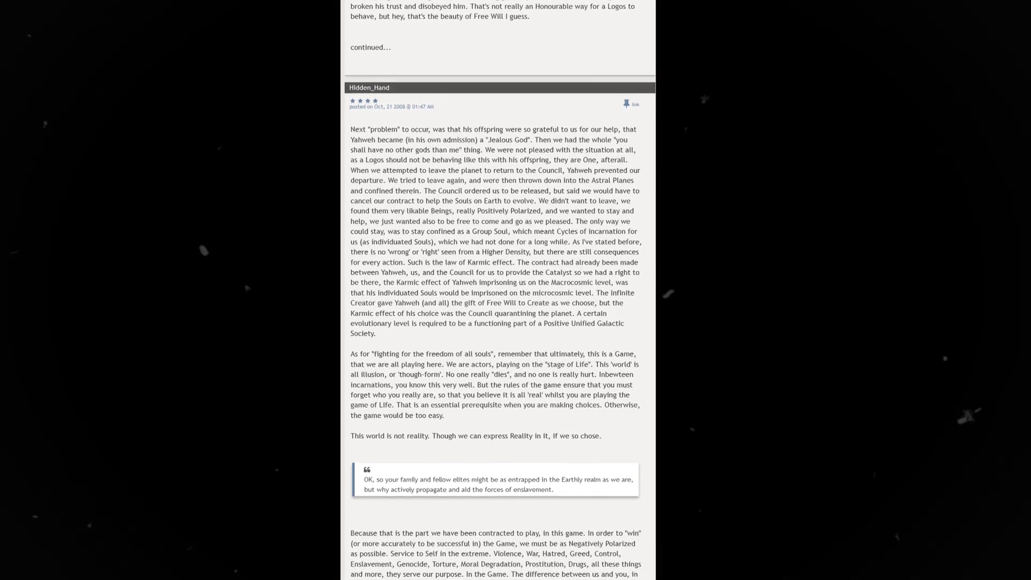
{"action": "scroll", "scroll_direction": "down", "scroll_amount": 3}
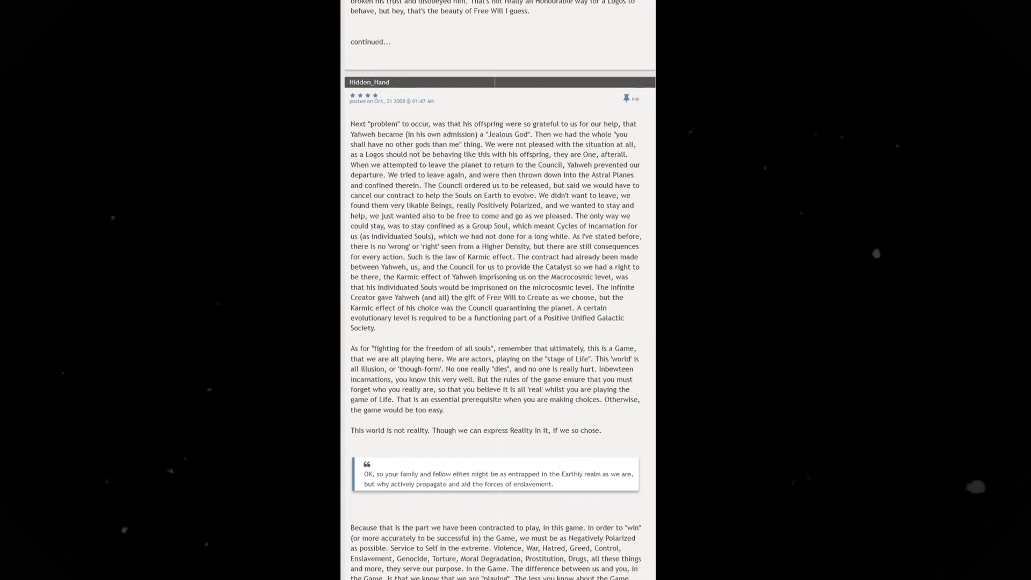
{"action": "scroll", "scroll_direction": "down", "scroll_amount": 3}
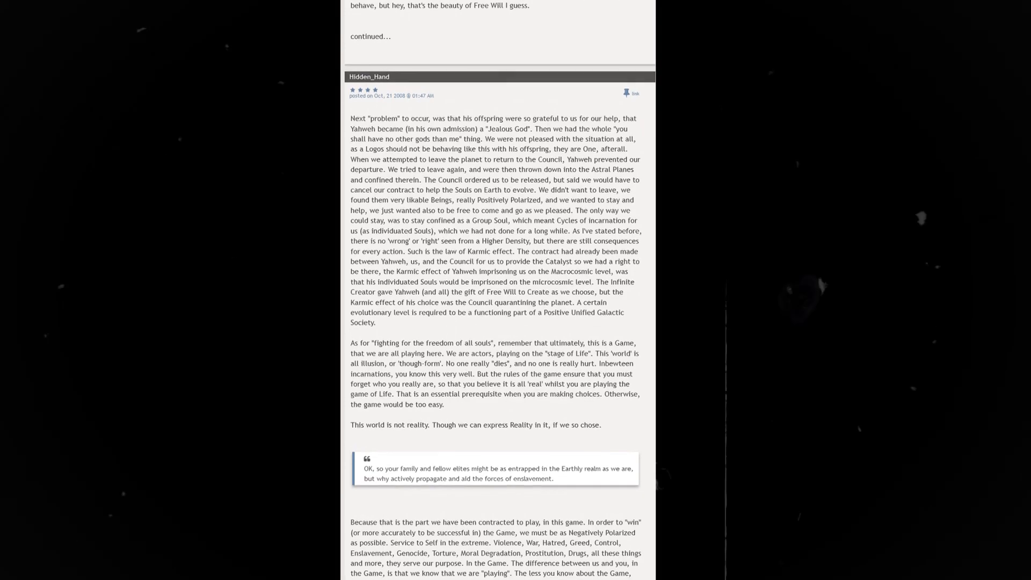
{"action": "scroll", "scroll_direction": "down", "scroll_amount": 3}
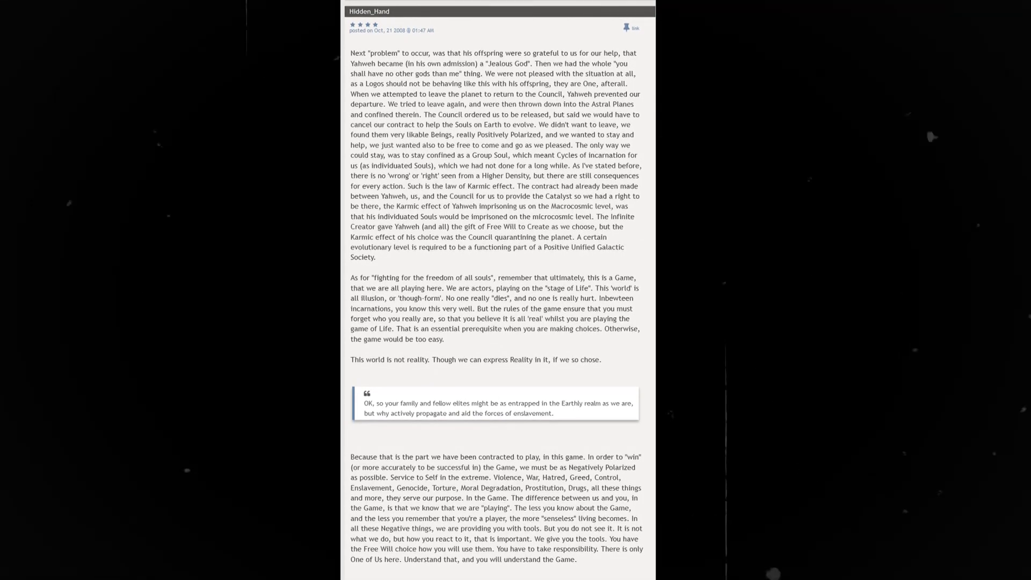
{"action": "scroll", "scroll_direction": "down", "scroll_amount": 3}
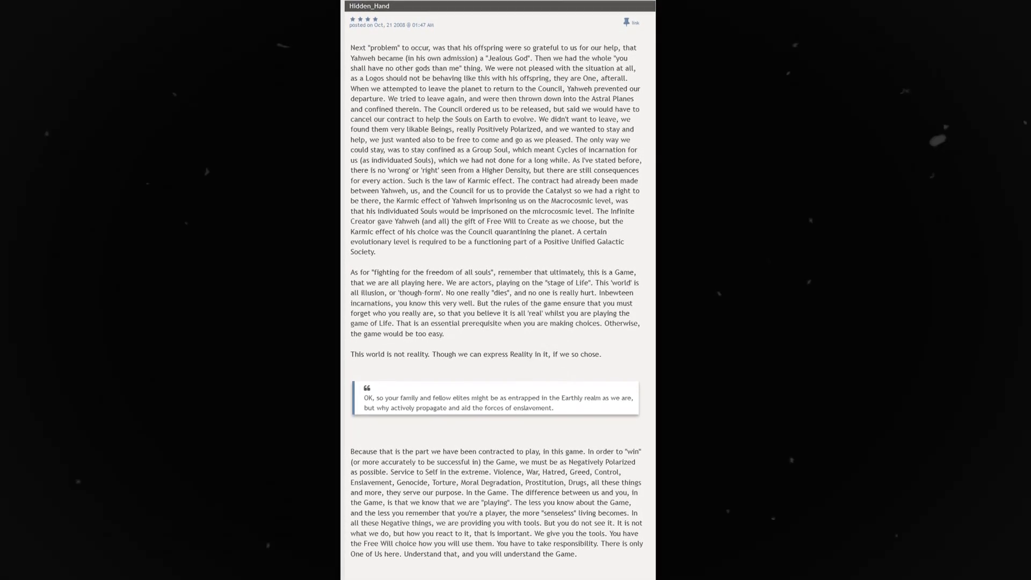
{"action": "scroll", "scroll_direction": "down", "scroll_amount": 3}
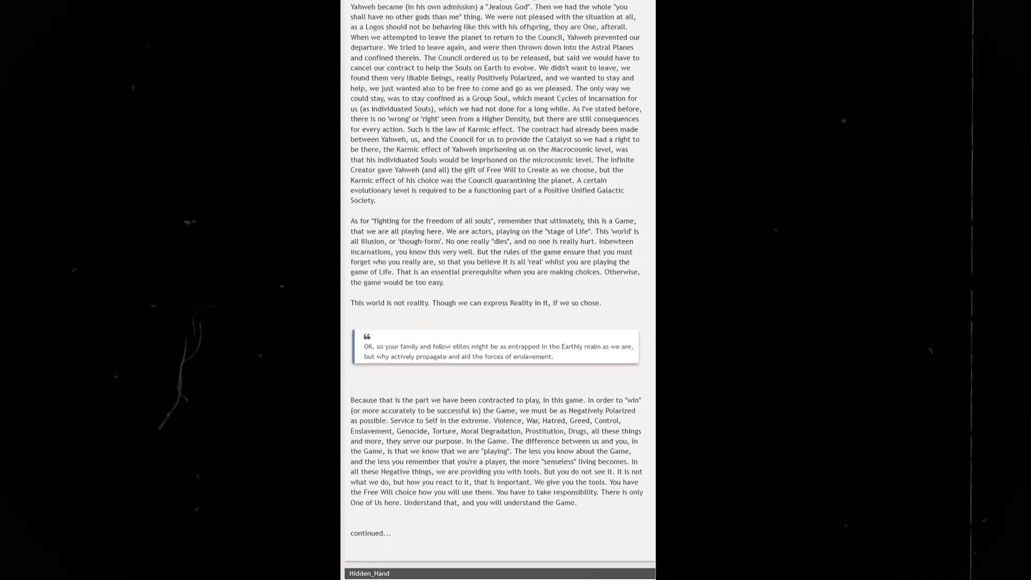
{"action": "scroll", "scroll_direction": "down", "scroll_amount": 3}
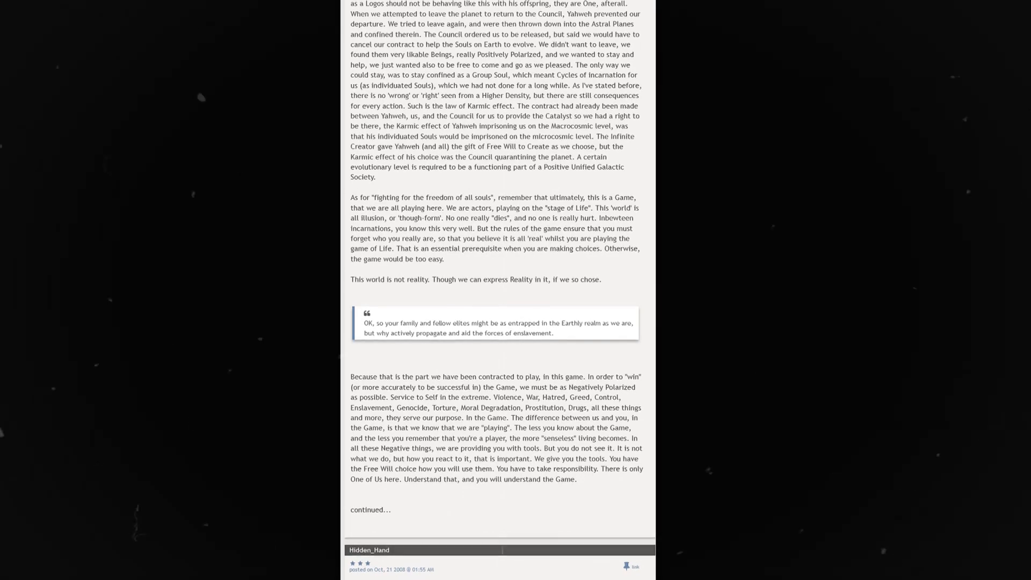
{"action": "scroll", "scroll_direction": "down", "scroll_amount": 3}
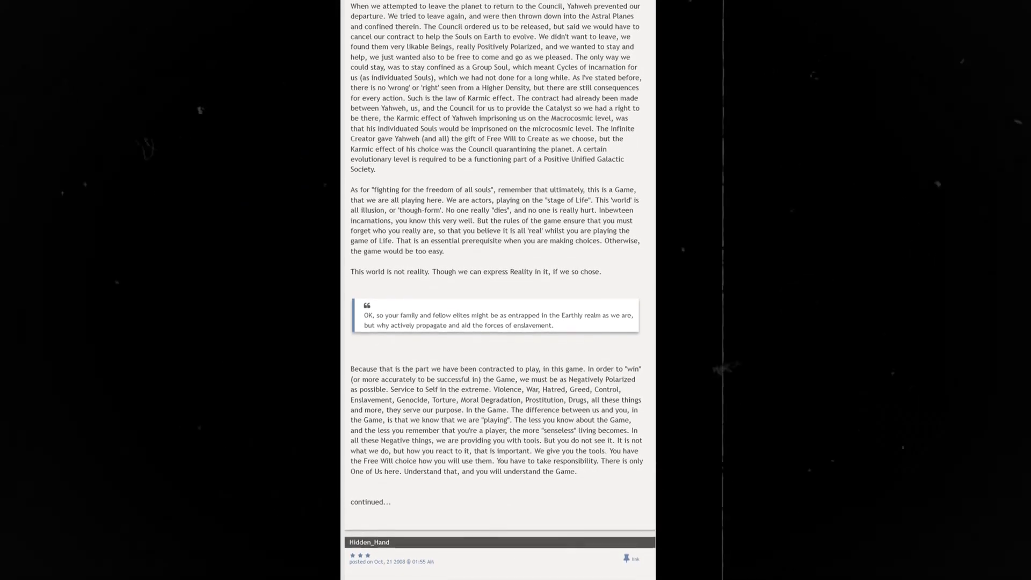
{"action": "scroll", "scroll_direction": "down", "scroll_amount": 3}
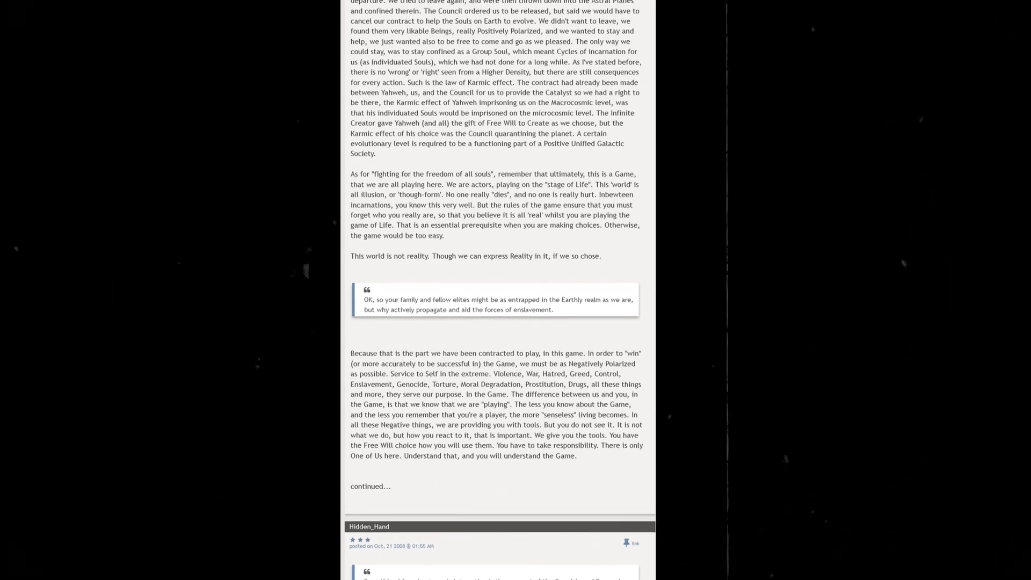
{"action": "scroll", "scroll_direction": "down", "scroll_amount": 3}
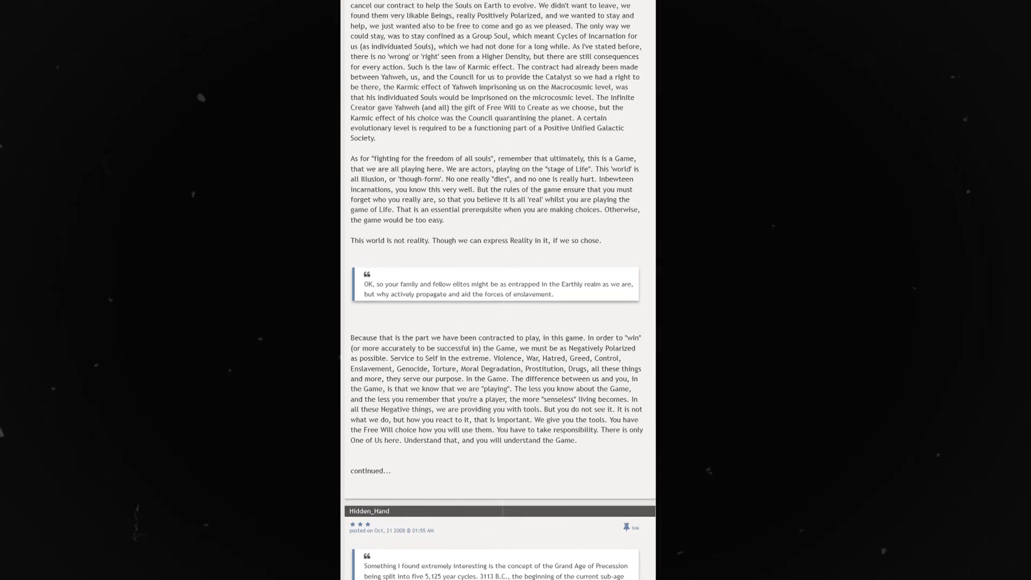
{"action": "scroll", "scroll_direction": "down", "scroll_amount": 3}
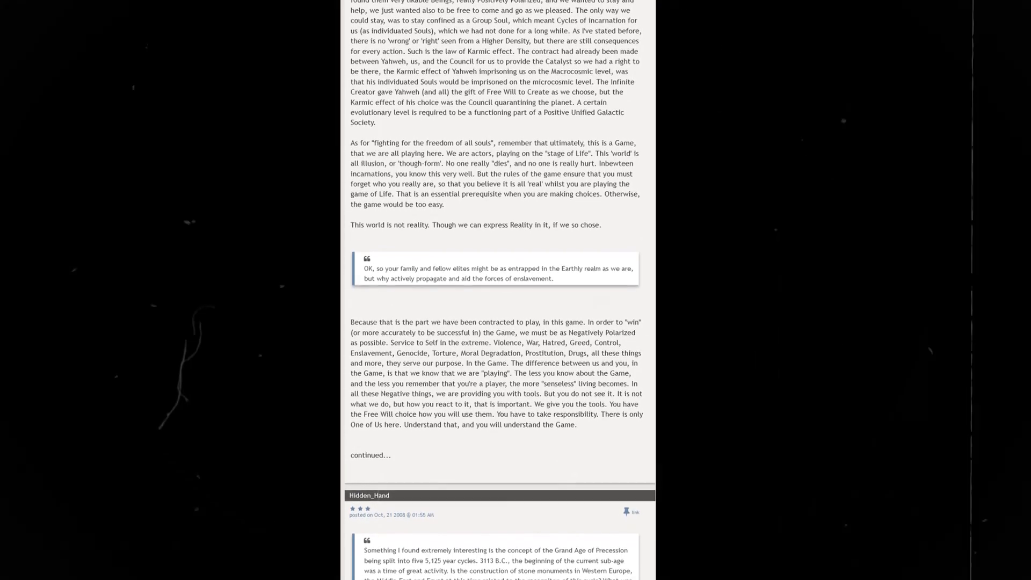
{"action": "scroll", "scroll_direction": "down", "scroll_amount": 3}
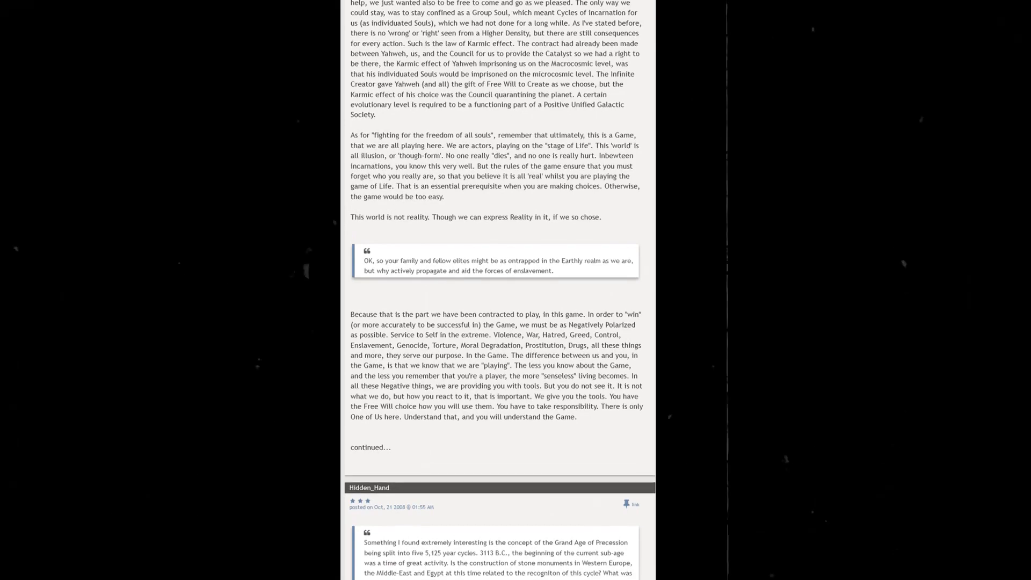
{"action": "scroll", "scroll_direction": "down", "scroll_amount": 3}
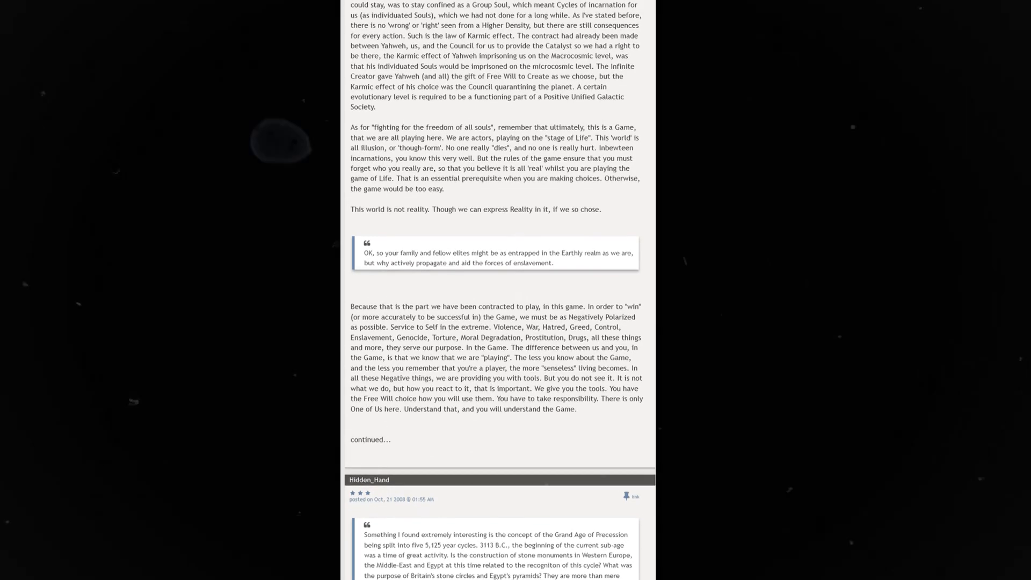
{"action": "scroll", "scroll_direction": "down", "scroll_amount": 3}
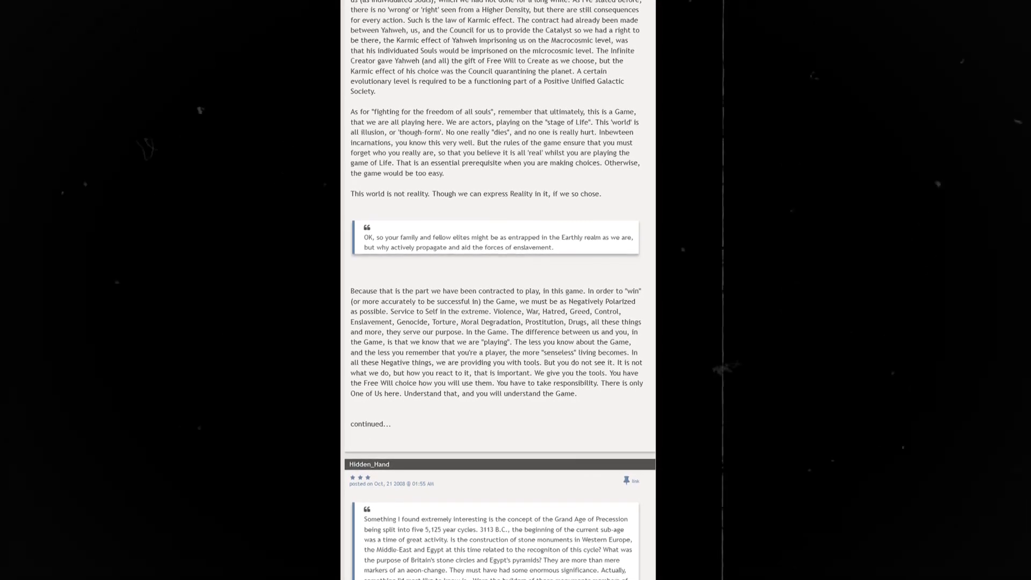
{"action": "scroll", "scroll_direction": "down", "scroll_amount": 3}
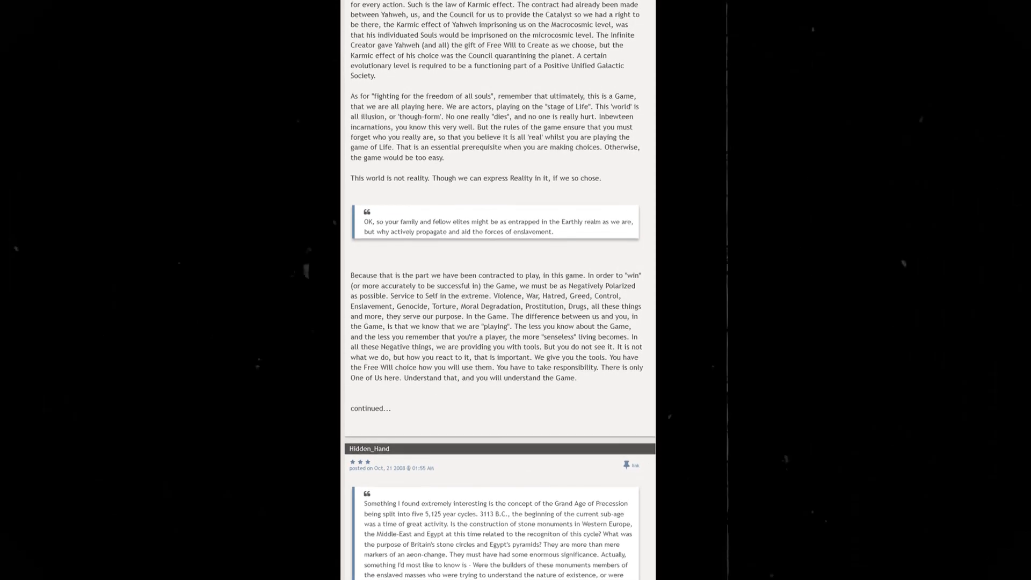
{"action": "scroll", "scroll_direction": "down", "scroll_amount": 3}
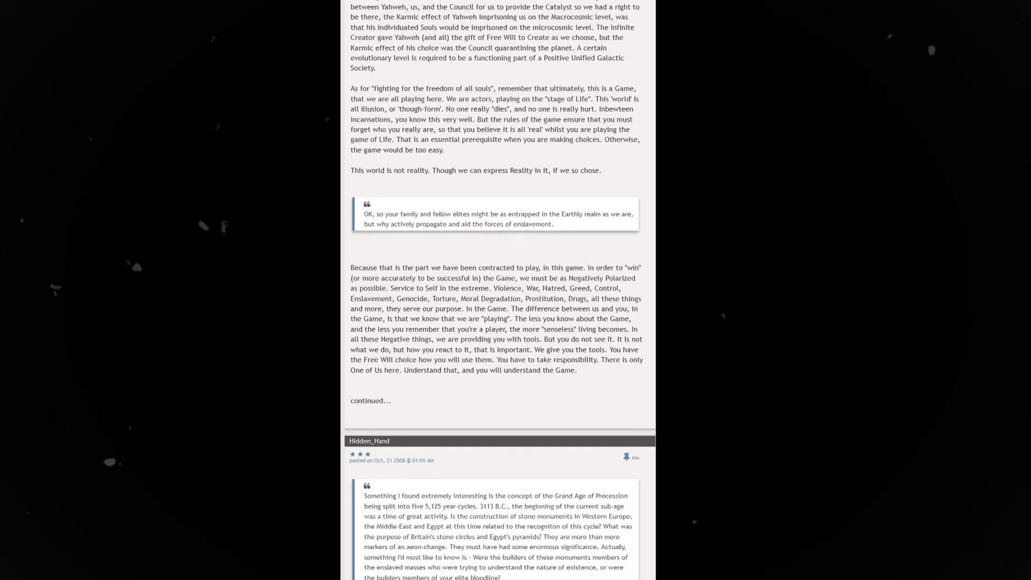
{"action": "scroll", "scroll_direction": "down", "scroll_amount": 3}
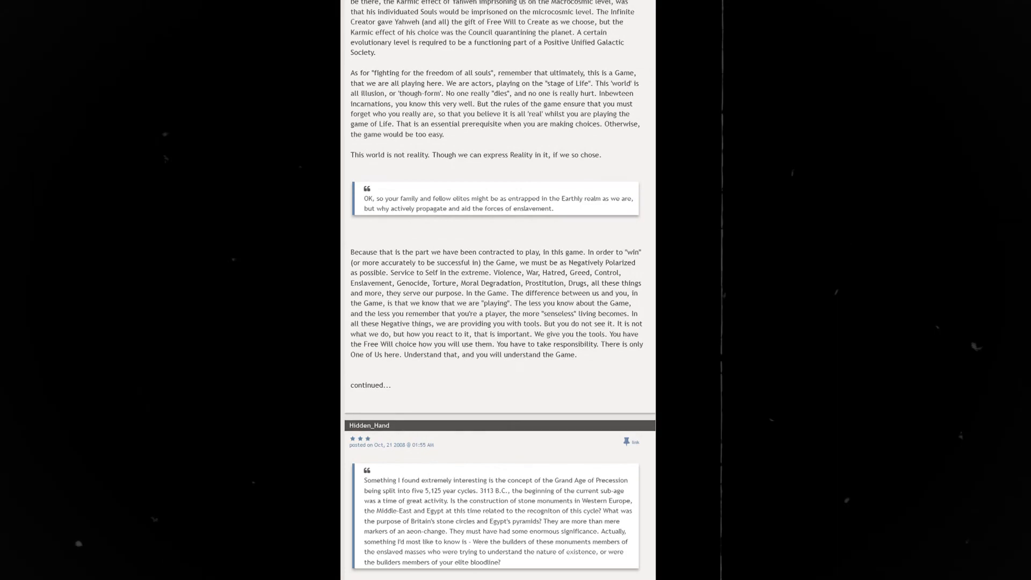
{"action": "scroll", "scroll_direction": "down", "scroll_amount": 3}
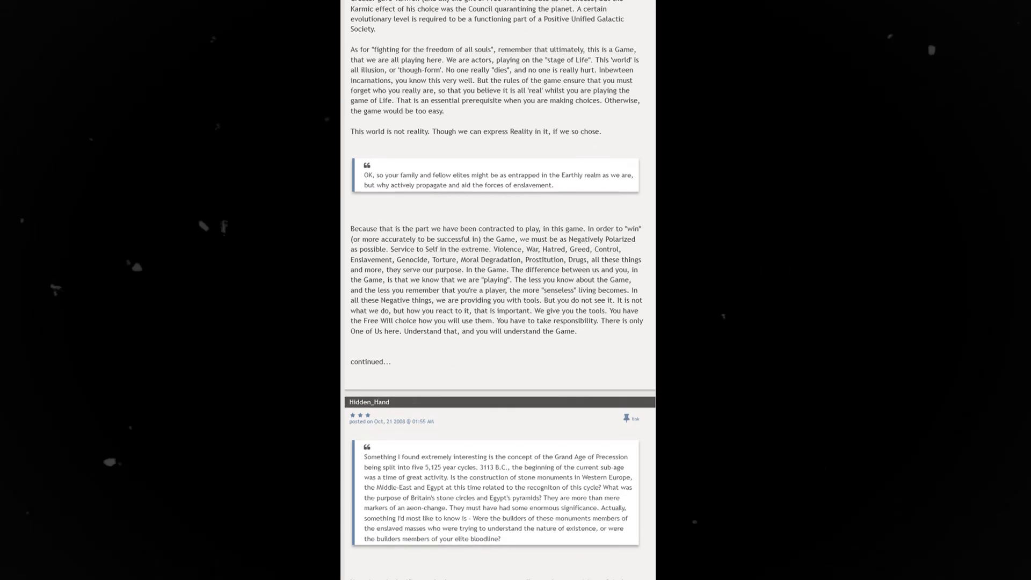
{"action": "scroll", "scroll_direction": "down", "scroll_amount": 3}
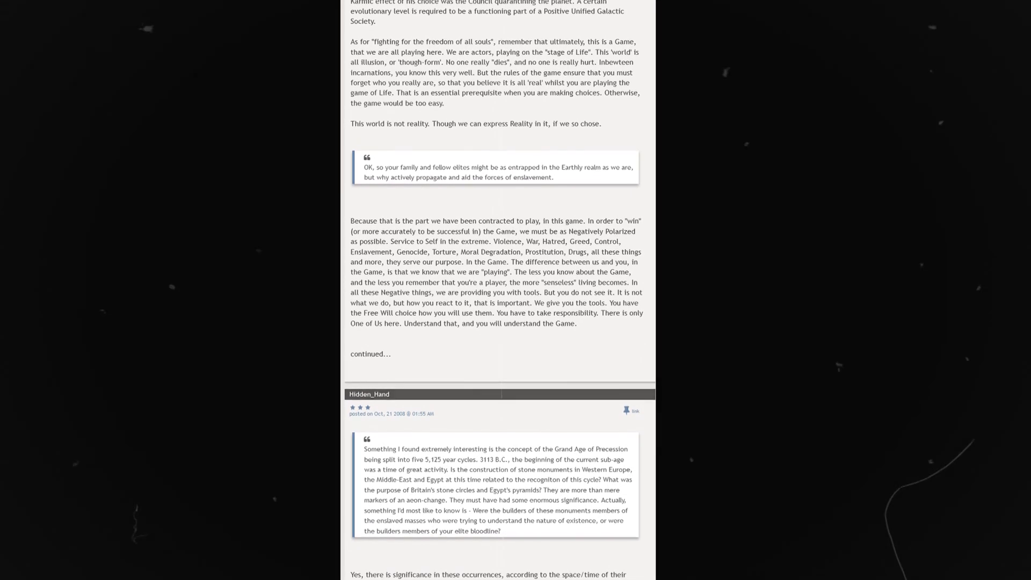
{"action": "scroll", "scroll_direction": "down", "scroll_amount": 3}
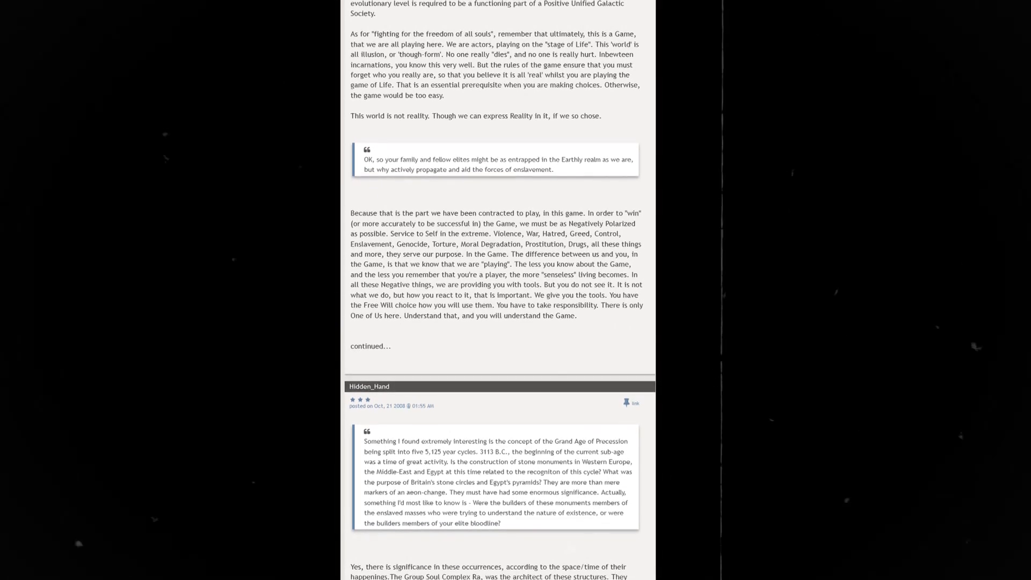
{"action": "scroll", "scroll_direction": "down", "scroll_amount": 3}
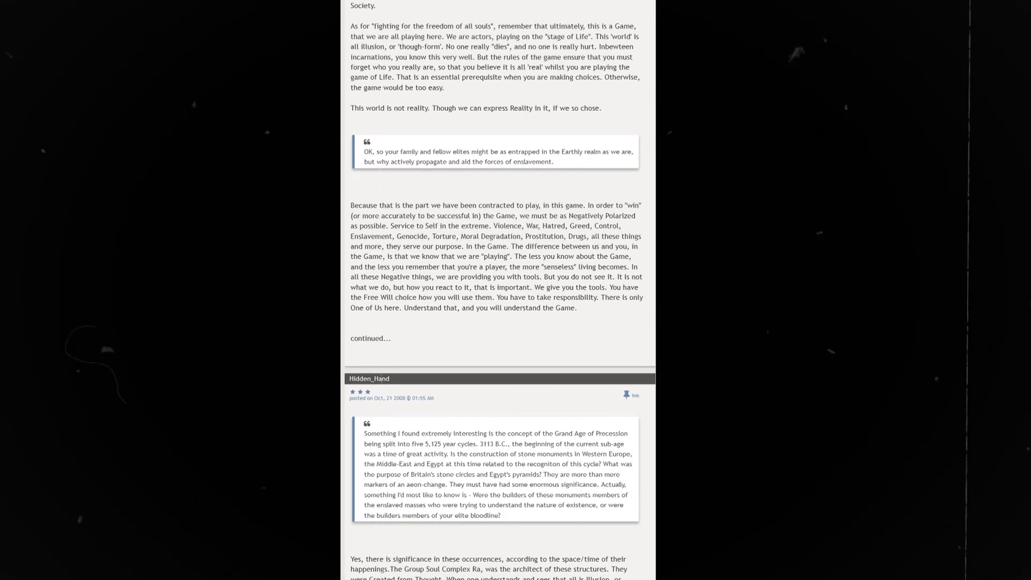
{"action": "scroll", "scroll_direction": "down", "scroll_amount": 3}
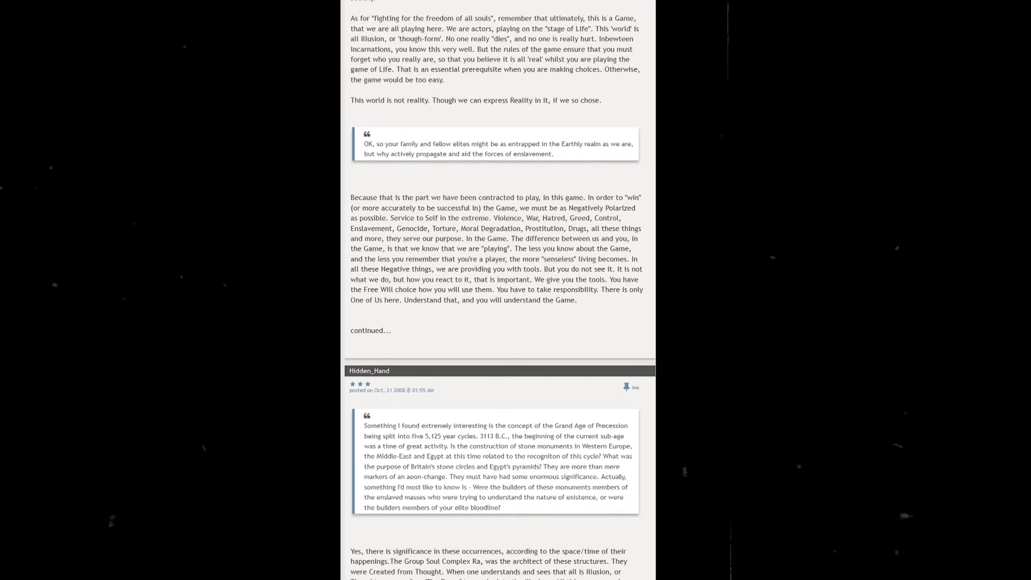
{"action": "scroll", "scroll_direction": "down", "scroll_amount": 3}
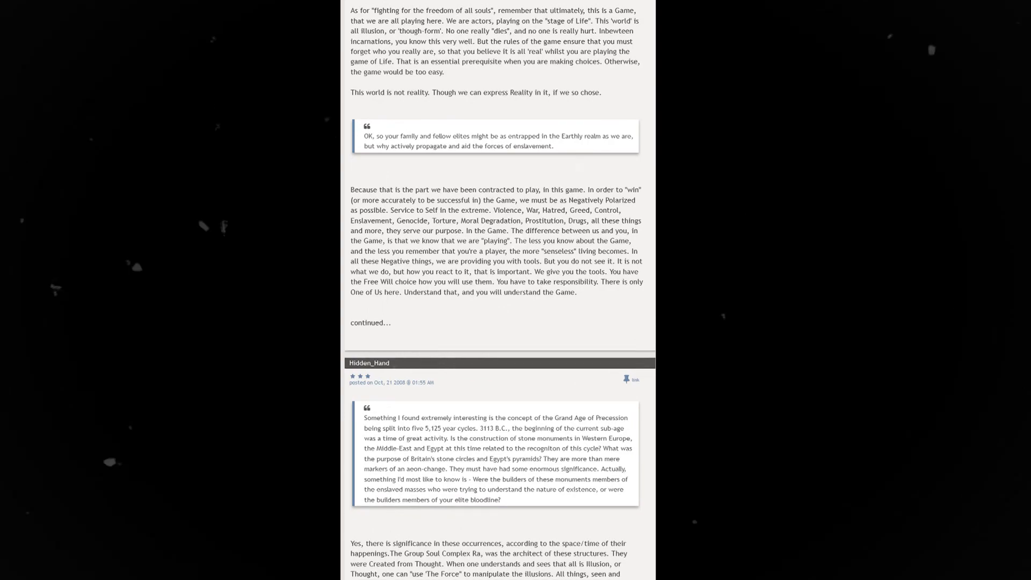
{"action": "scroll", "scroll_direction": "down", "scroll_amount": 3}
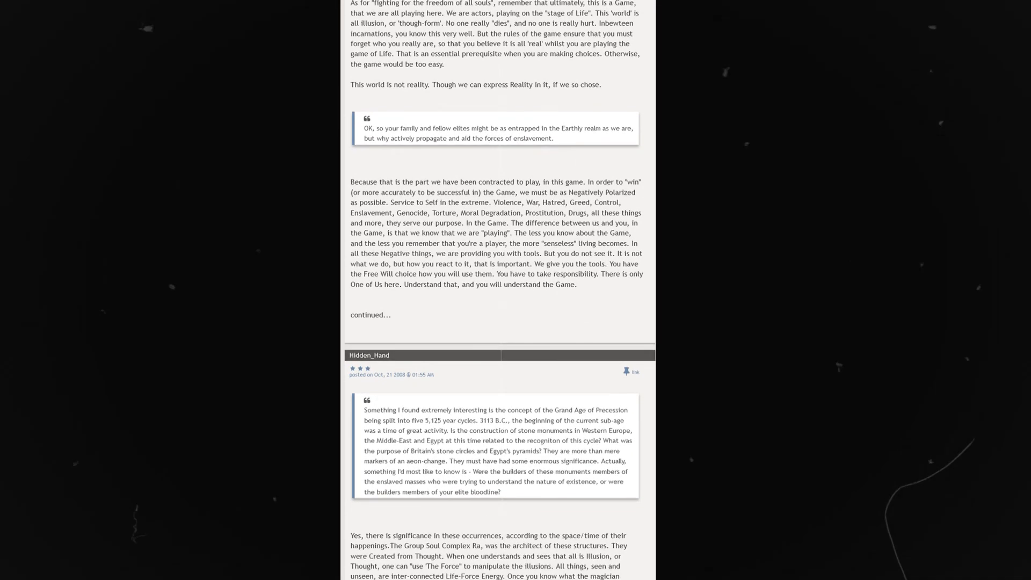
{"action": "scroll", "scroll_direction": "down", "scroll_amount": 3}
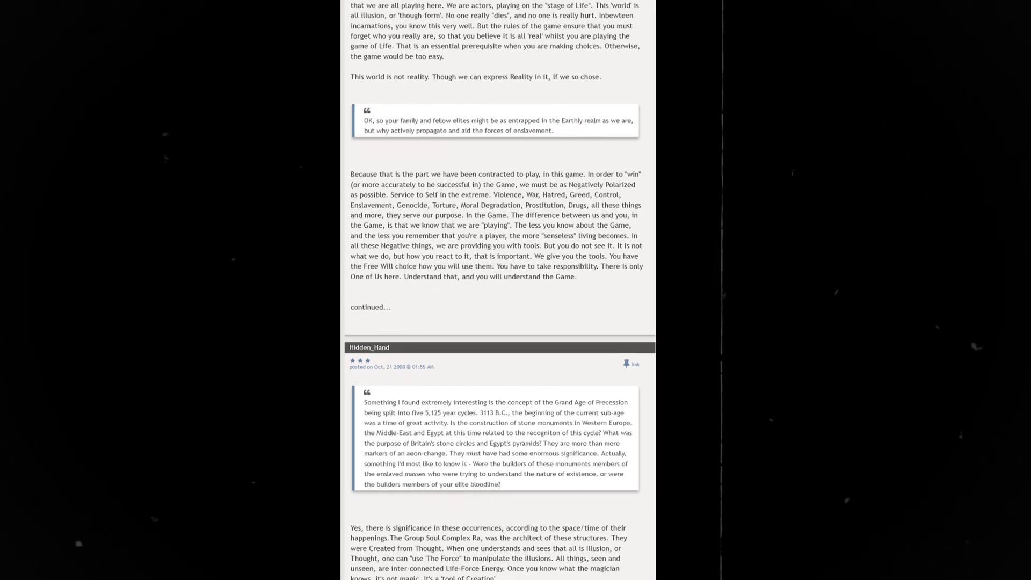
{"action": "scroll", "scroll_direction": "down", "scroll_amount": 3}
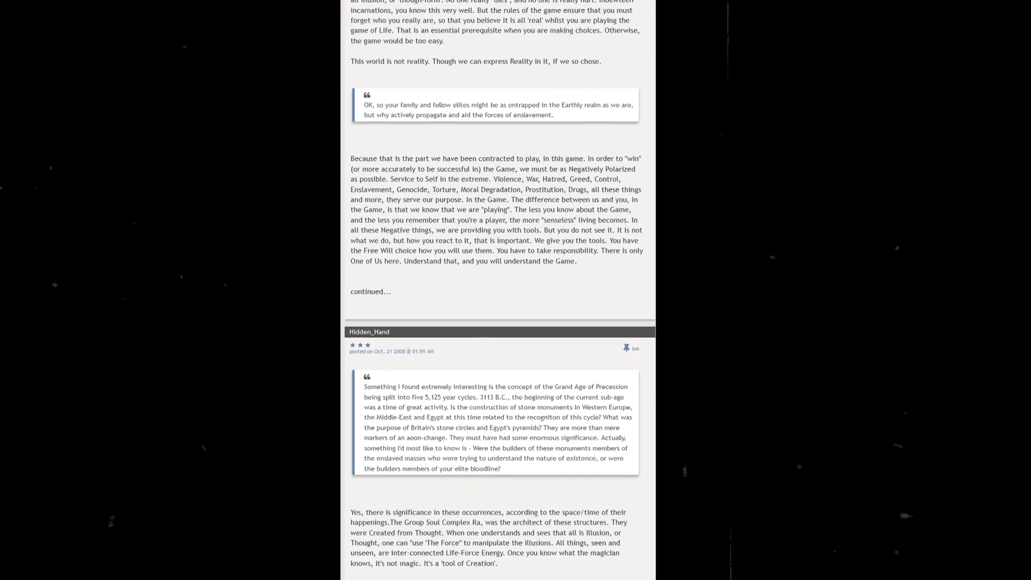
{"action": "scroll", "scroll_direction": "down", "scroll_amount": 3}
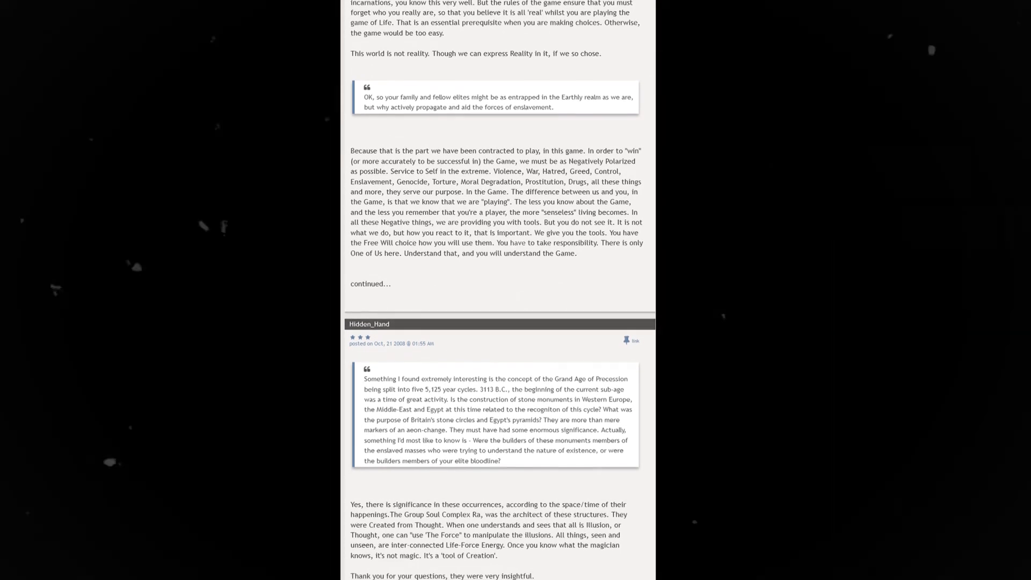
{"action": "scroll", "scroll_direction": "down", "scroll_amount": 3}
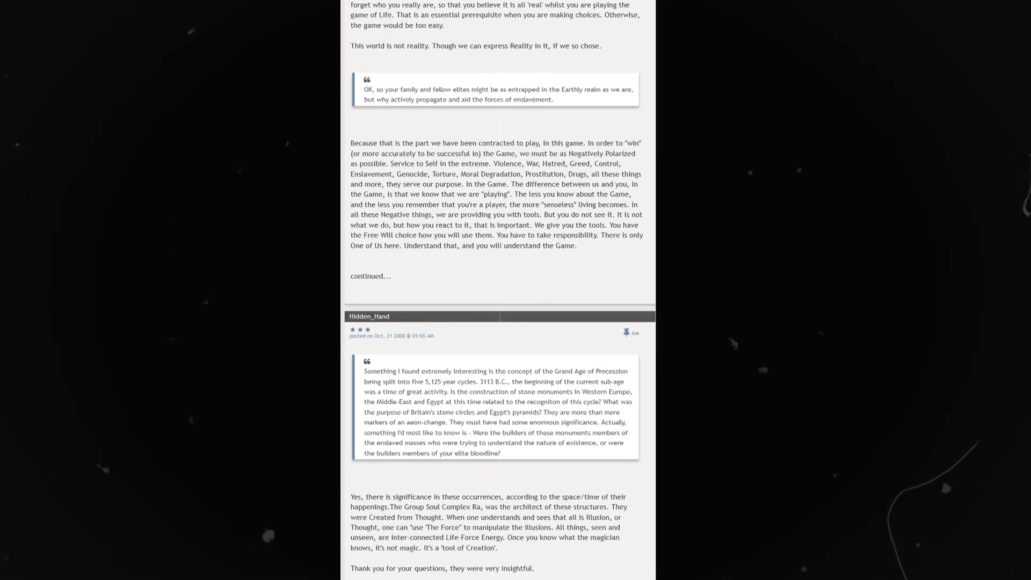
{"action": "scroll", "scroll_direction": "down", "scroll_amount": 3}
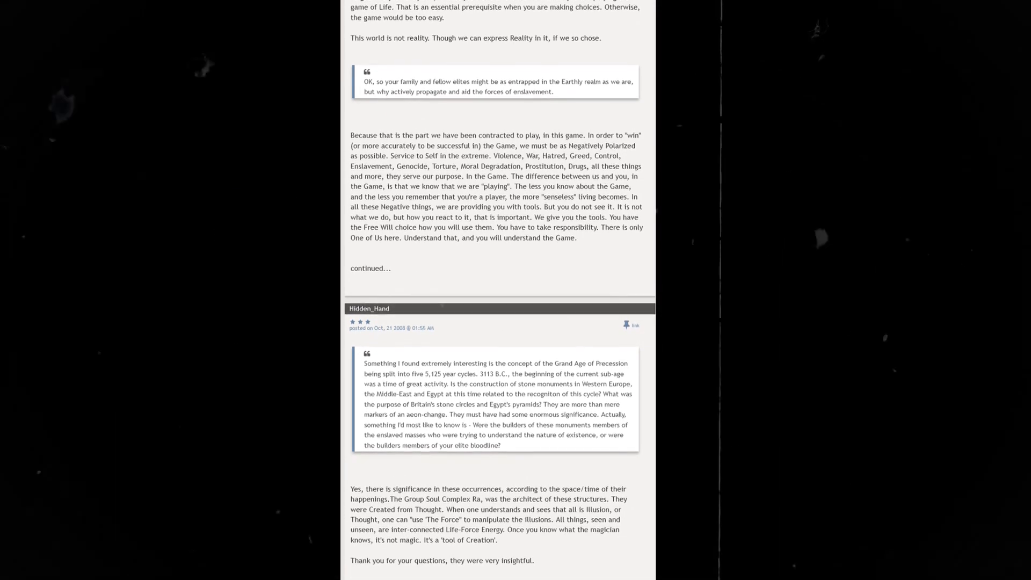
{"action": "scroll", "scroll_direction": "down", "scroll_amount": 3}
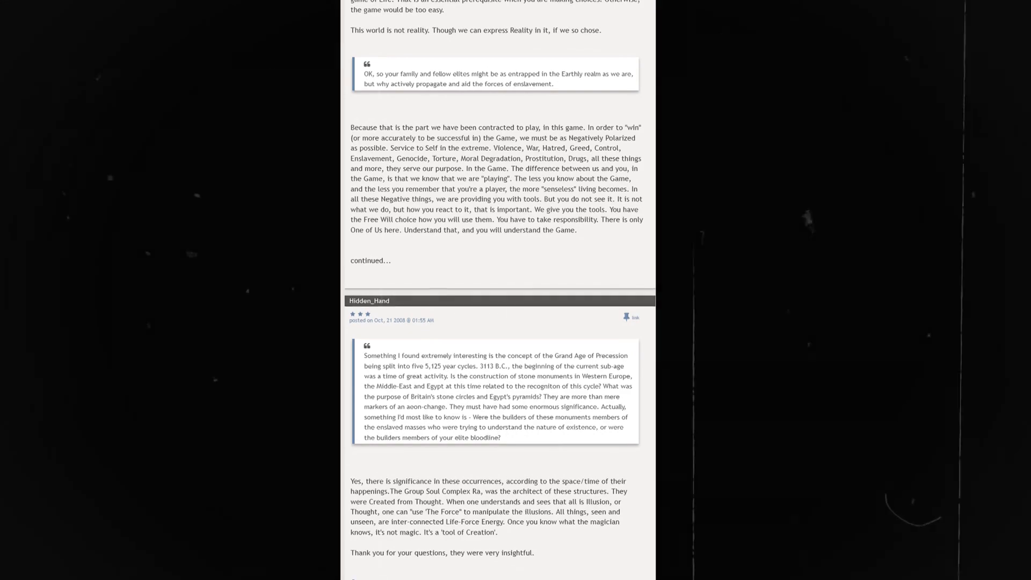
{"action": "scroll", "scroll_direction": "down", "scroll_amount": 3}
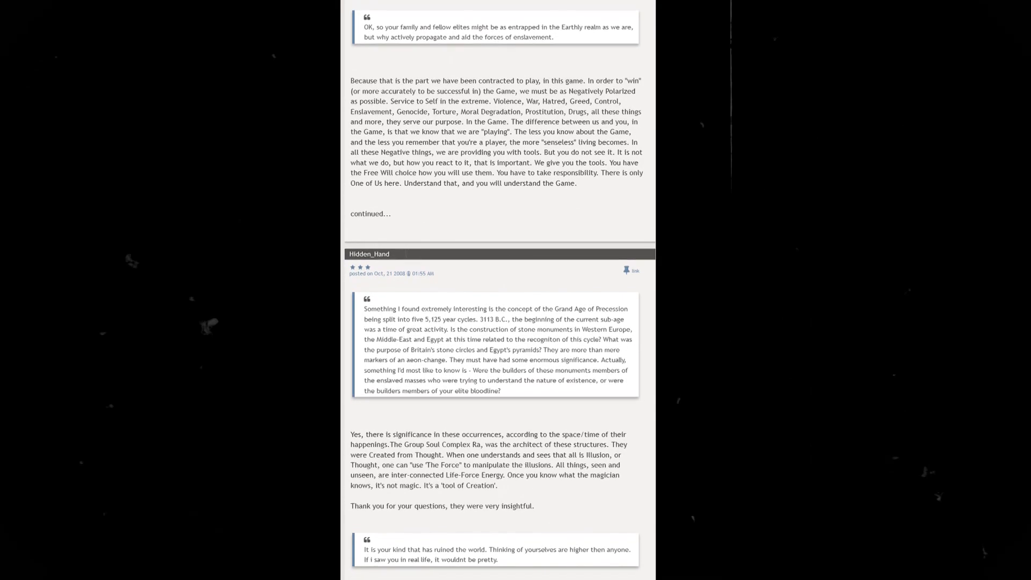
{"action": "scroll", "scroll_direction": "down", "scroll_amount": 3}
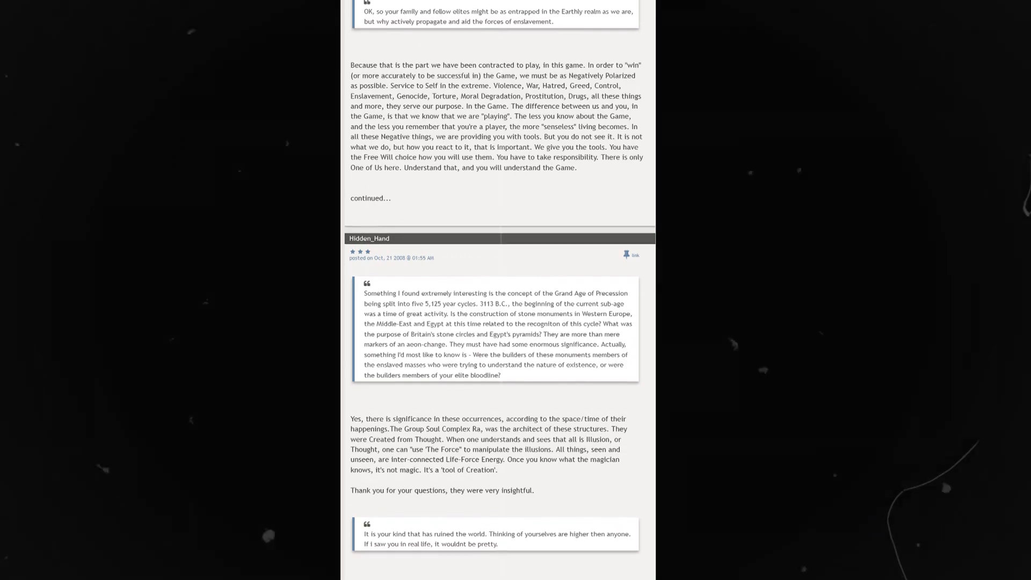
{"action": "scroll", "scroll_direction": "down", "scroll_amount": 3}
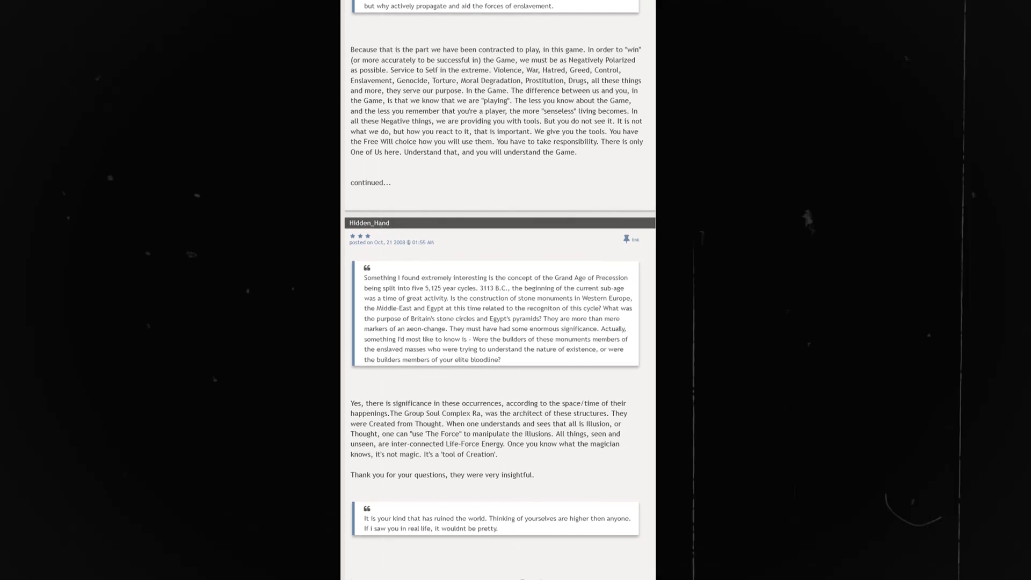
{"action": "scroll", "scroll_direction": "down", "scroll_amount": 3}
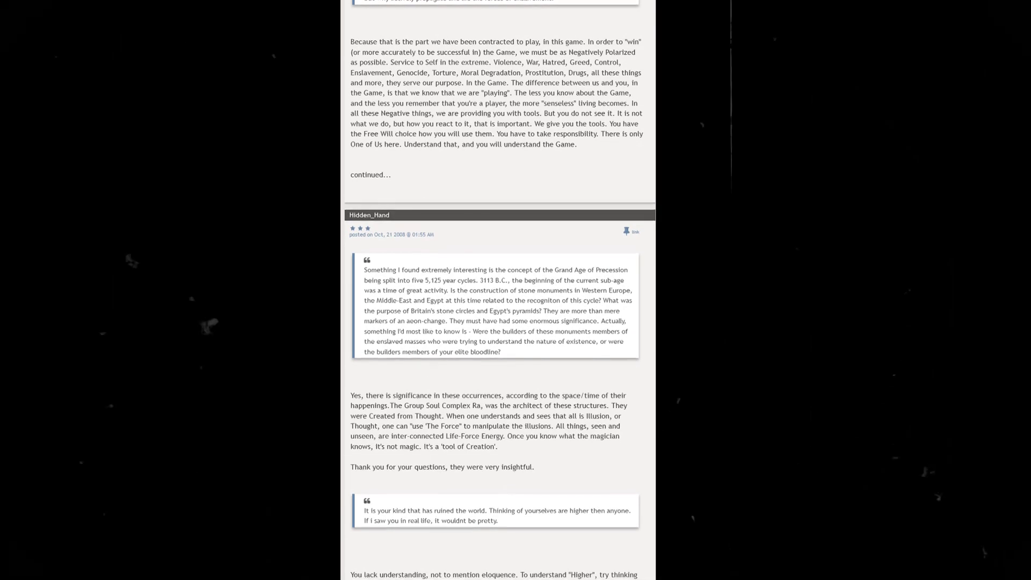
{"action": "scroll", "scroll_direction": "down", "scroll_amount": 3}
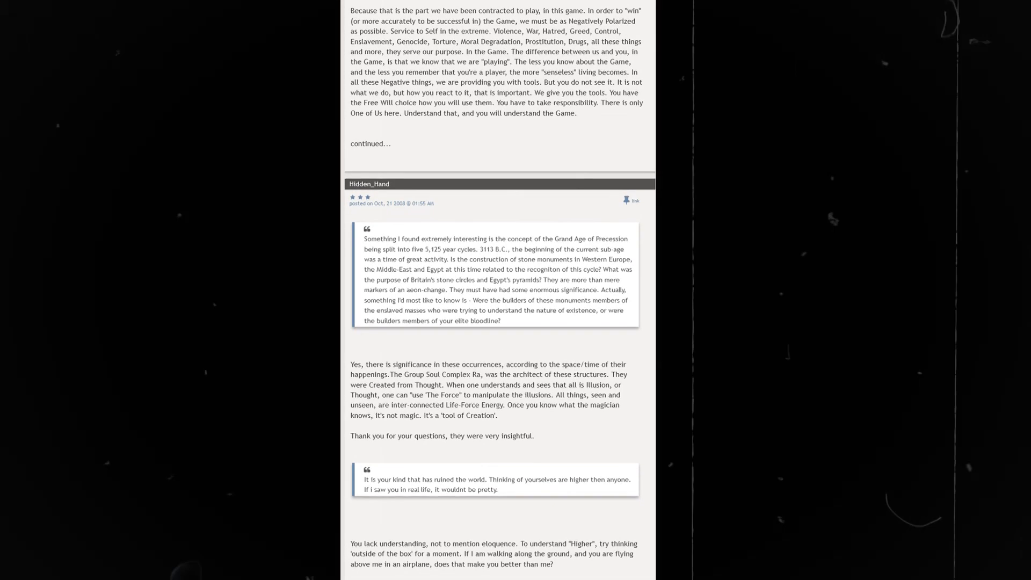
{"action": "scroll", "scroll_direction": "down", "scroll_amount": 3}
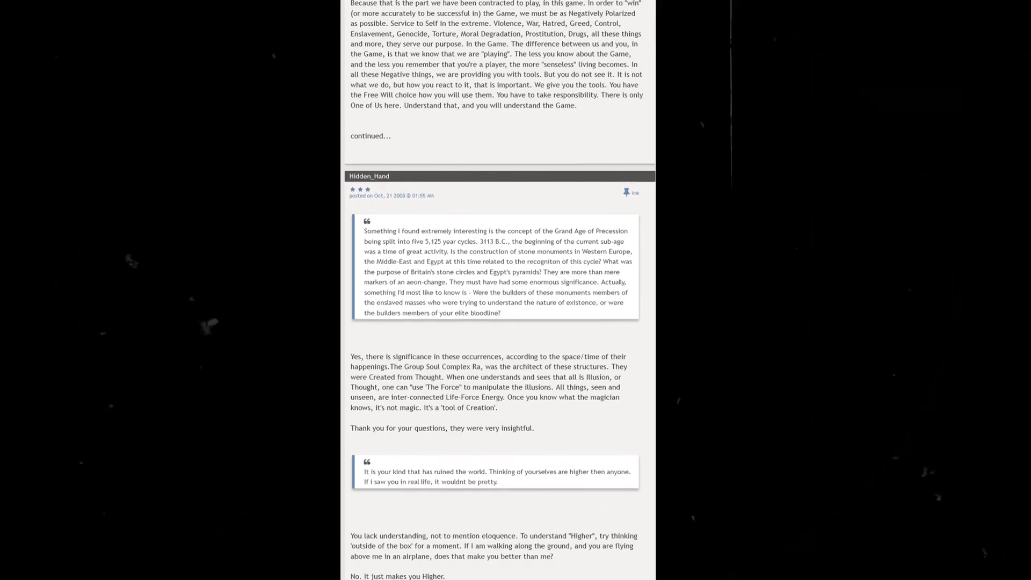
{"action": "scroll", "scroll_direction": "down", "scroll_amount": 3}
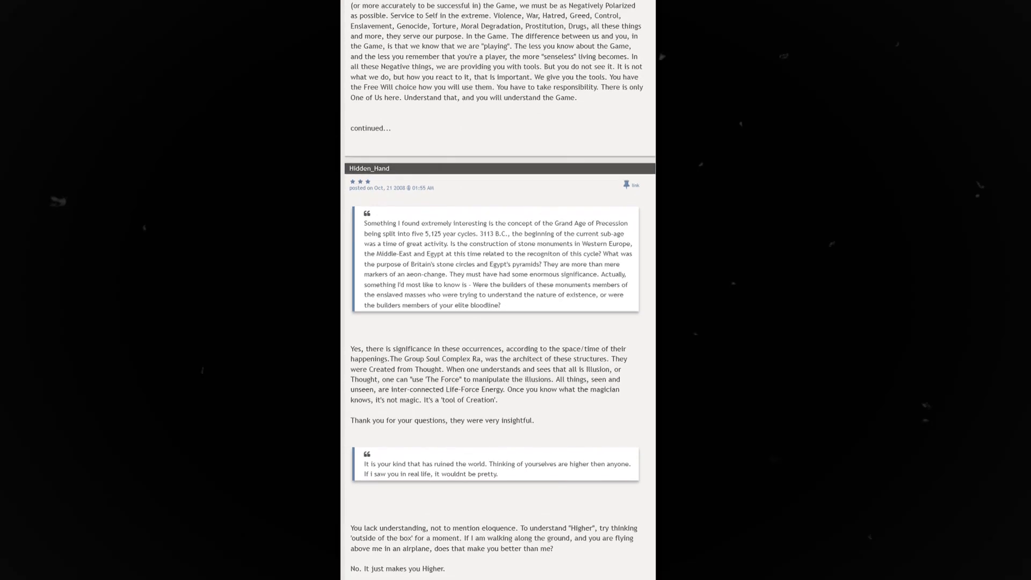
{"action": "scroll", "scroll_direction": "down", "scroll_amount": 3}
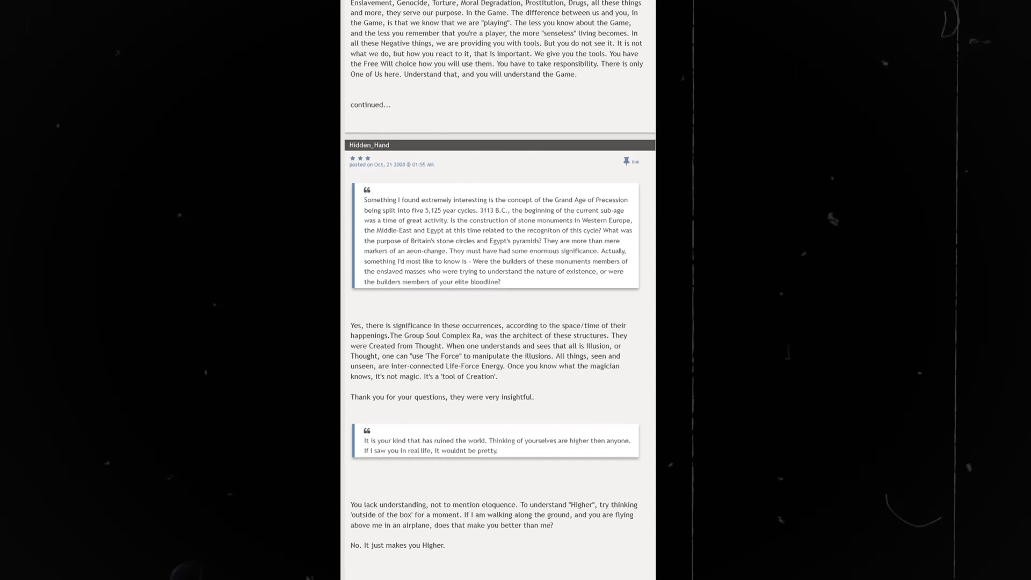
{"action": "scroll", "scroll_direction": "down", "scroll_amount": 3}
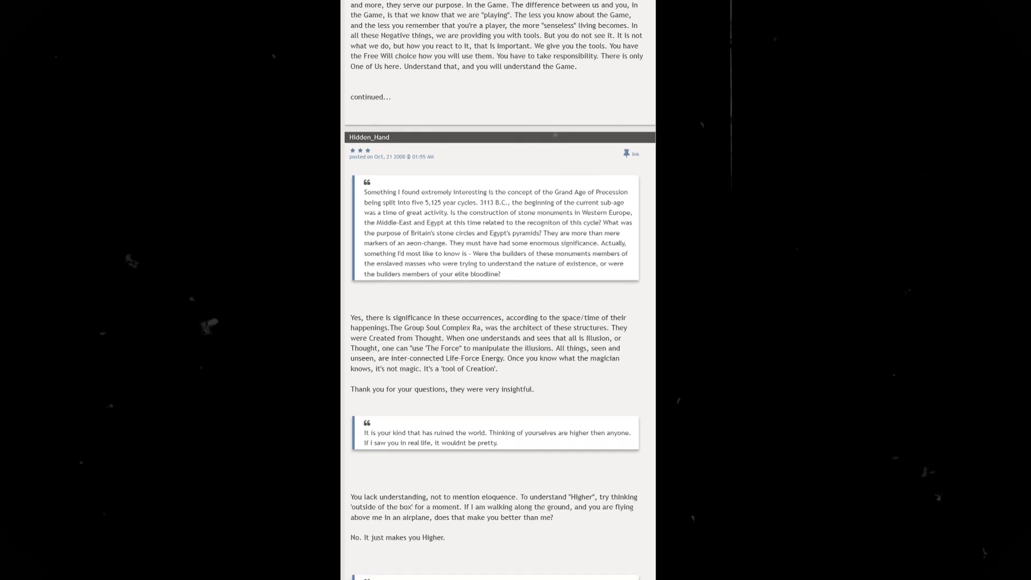
{"action": "scroll", "scroll_direction": "down", "scroll_amount": 3}
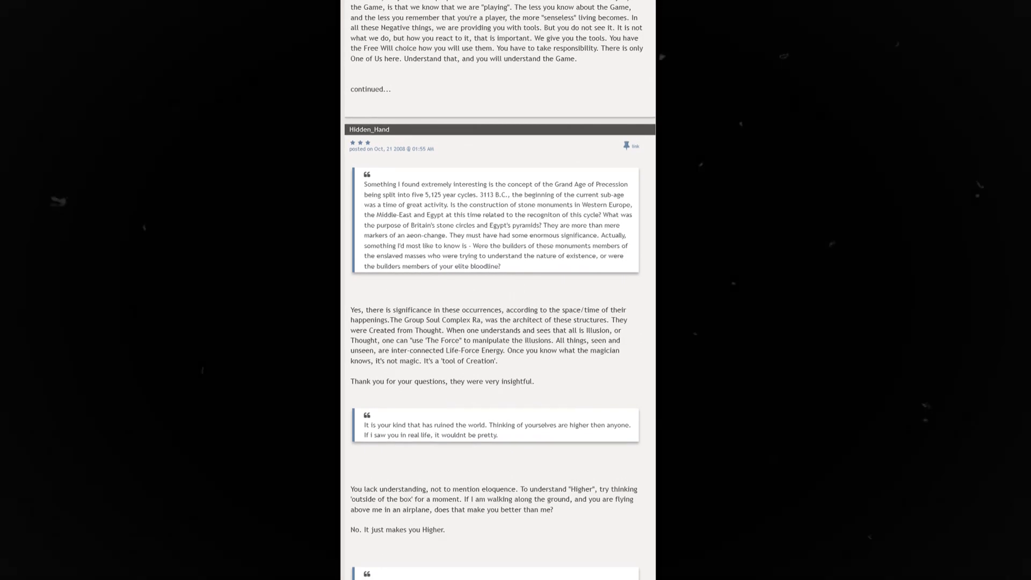
{"action": "scroll", "scroll_direction": "down", "scroll_amount": 3}
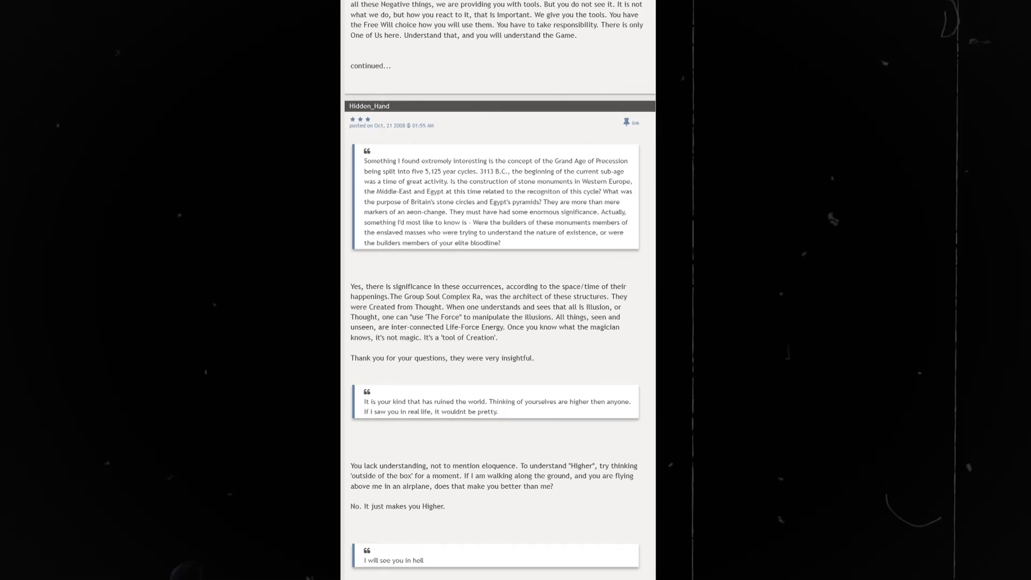
{"action": "scroll", "scroll_direction": "down", "scroll_amount": 3}
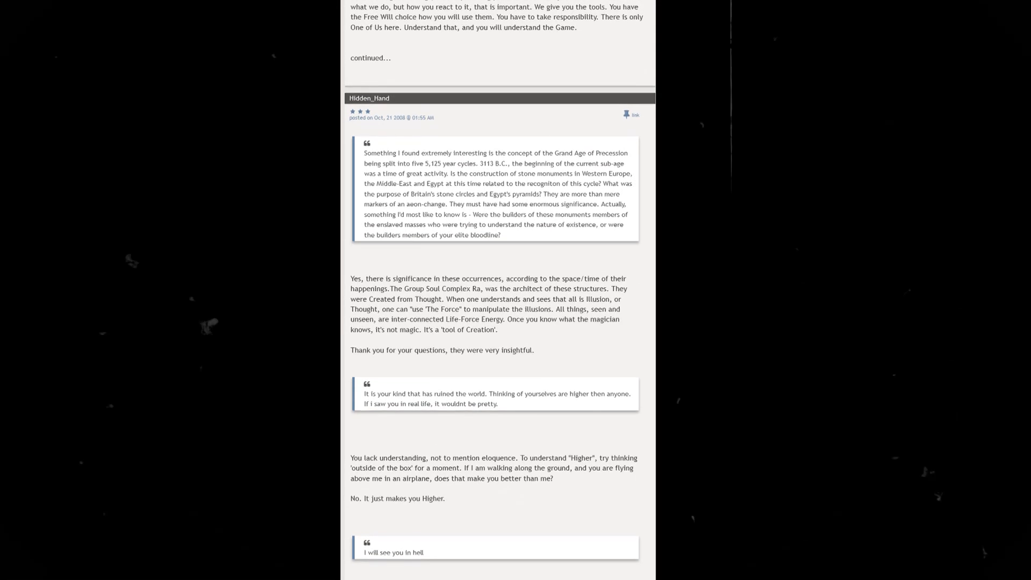
{"action": "scroll", "scroll_direction": "down", "scroll_amount": 3}
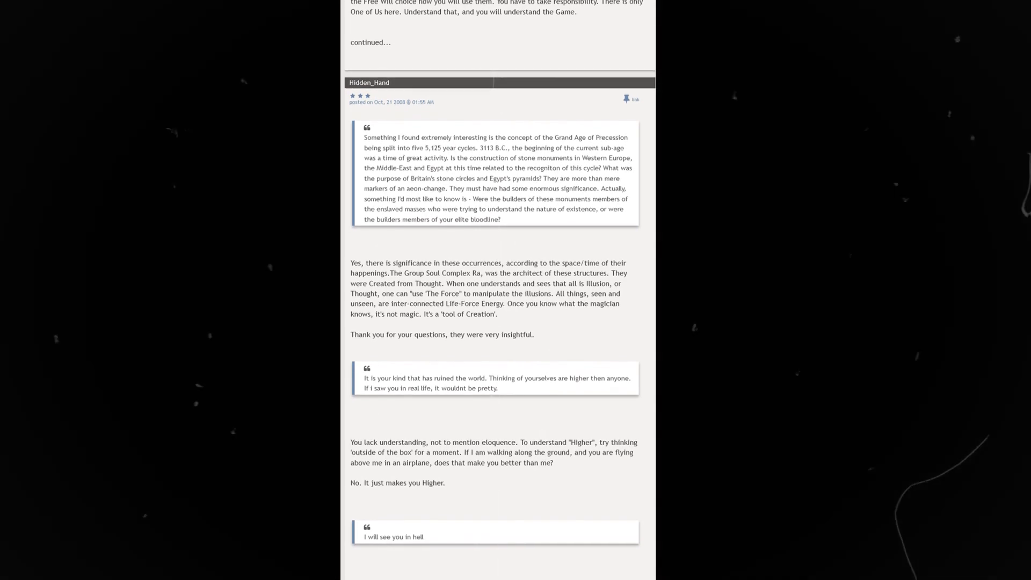
{"action": "scroll", "scroll_direction": "down", "scroll_amount": 3}
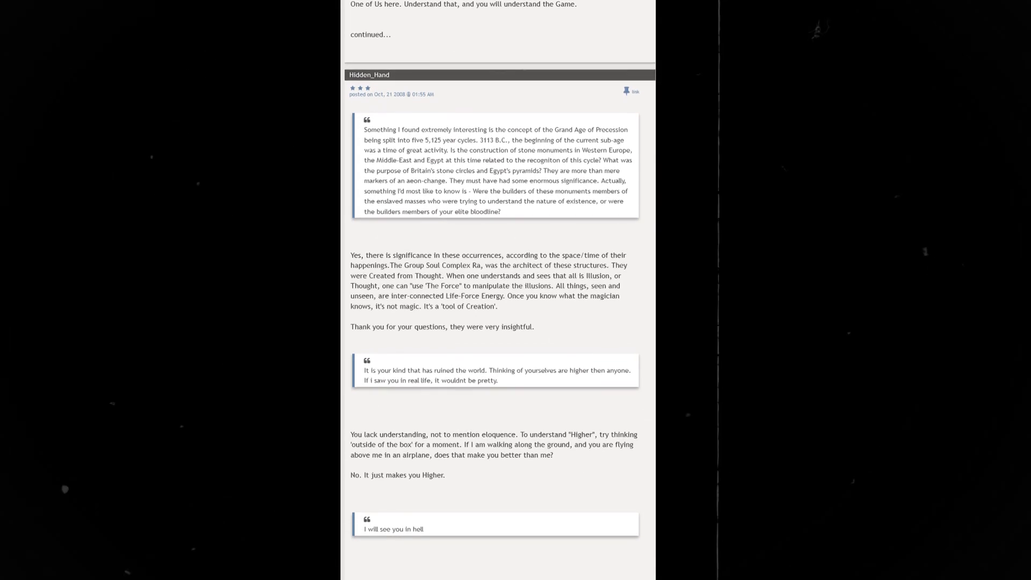
{"action": "scroll", "scroll_direction": "down", "scroll_amount": 3}
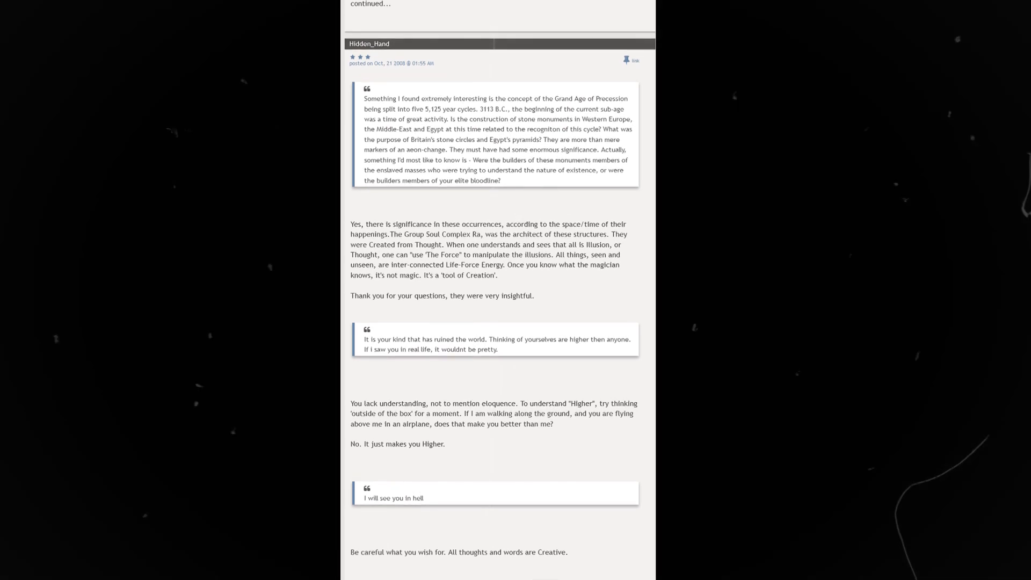
{"action": "scroll", "scroll_direction": "down", "scroll_amount": 3}
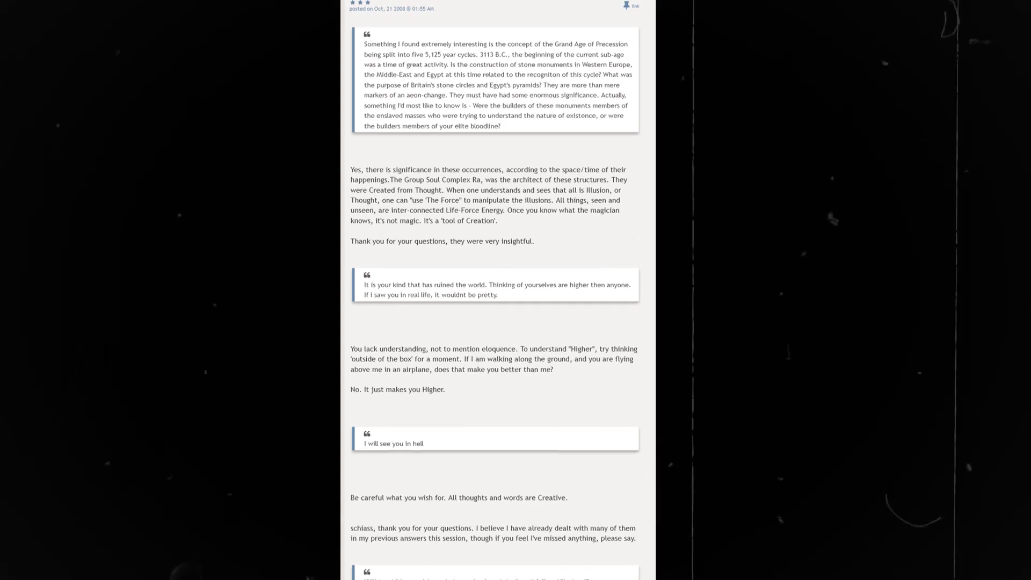
{"action": "scroll", "scroll_direction": "down", "scroll_amount": 3}
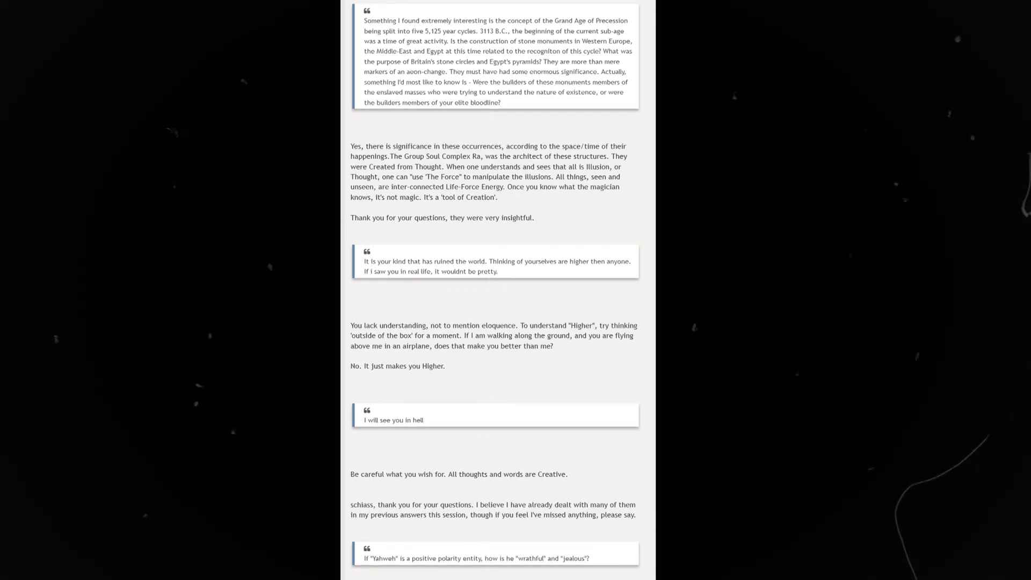
{"action": "scroll", "scroll_direction": "down", "scroll_amount": 3}
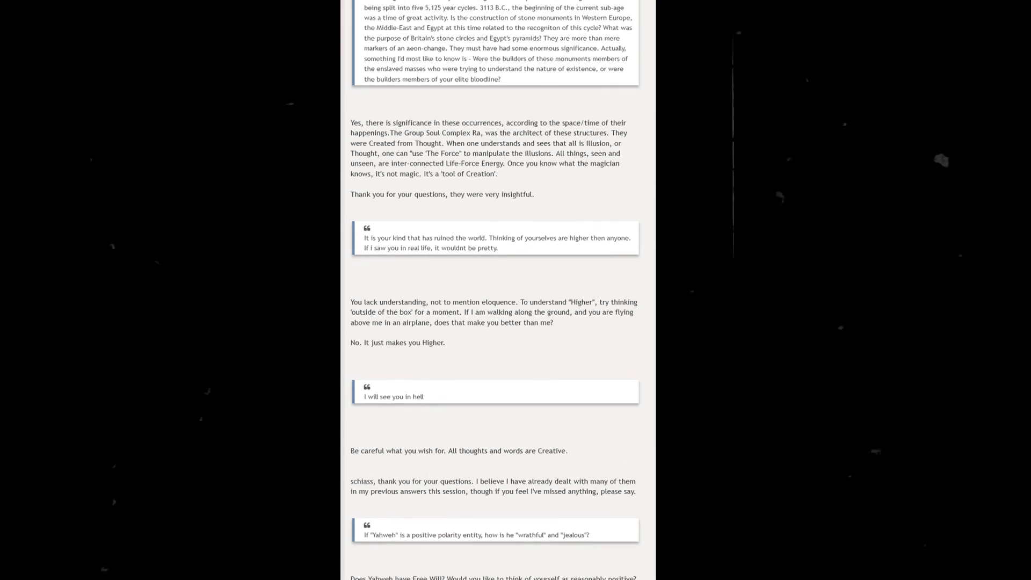
{"action": "scroll", "scroll_direction": "down", "scroll_amount": 3}
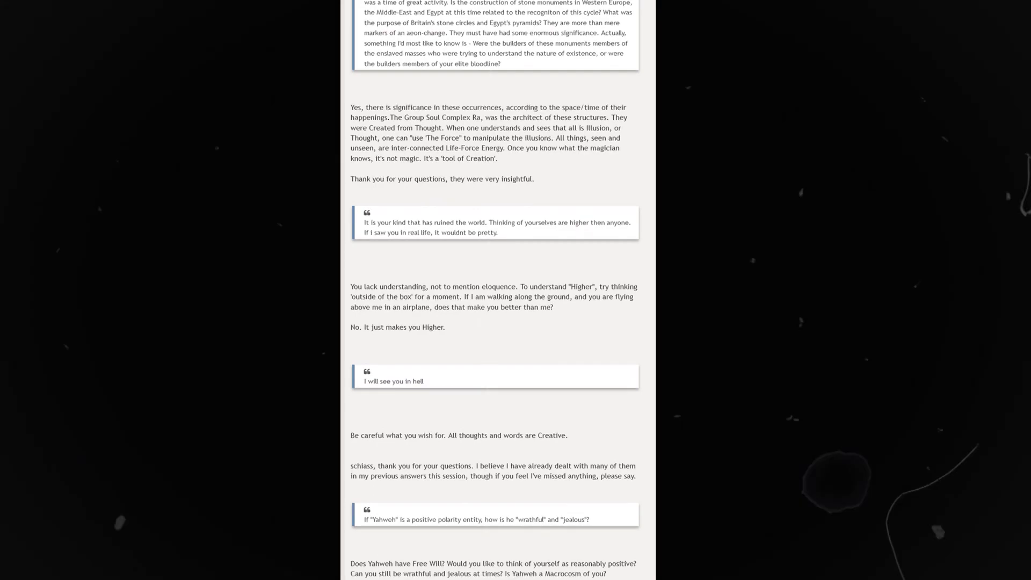
{"action": "scroll", "scroll_direction": "down", "scroll_amount": 3}
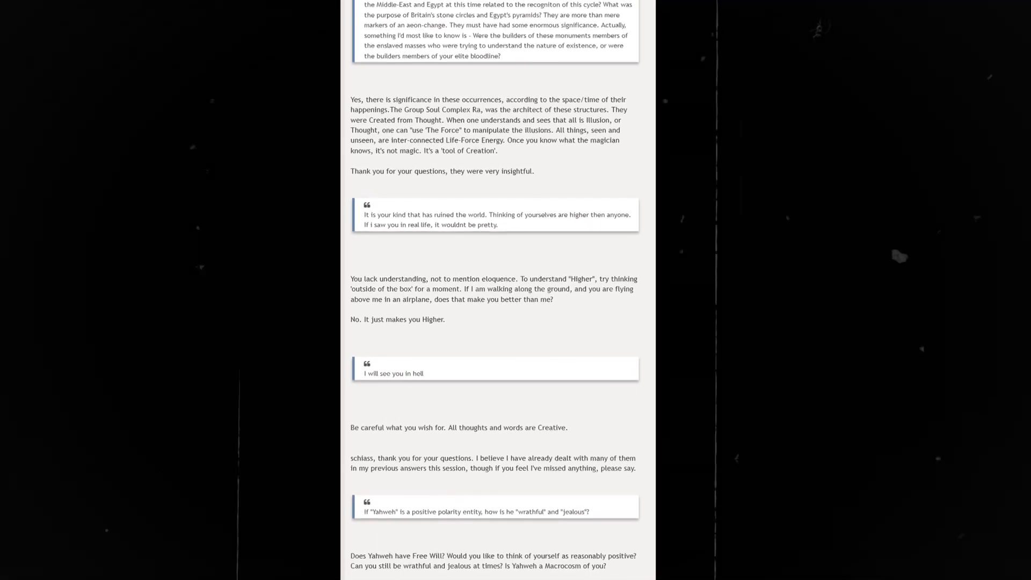
{"action": "scroll", "scroll_direction": "down", "scroll_amount": 3}
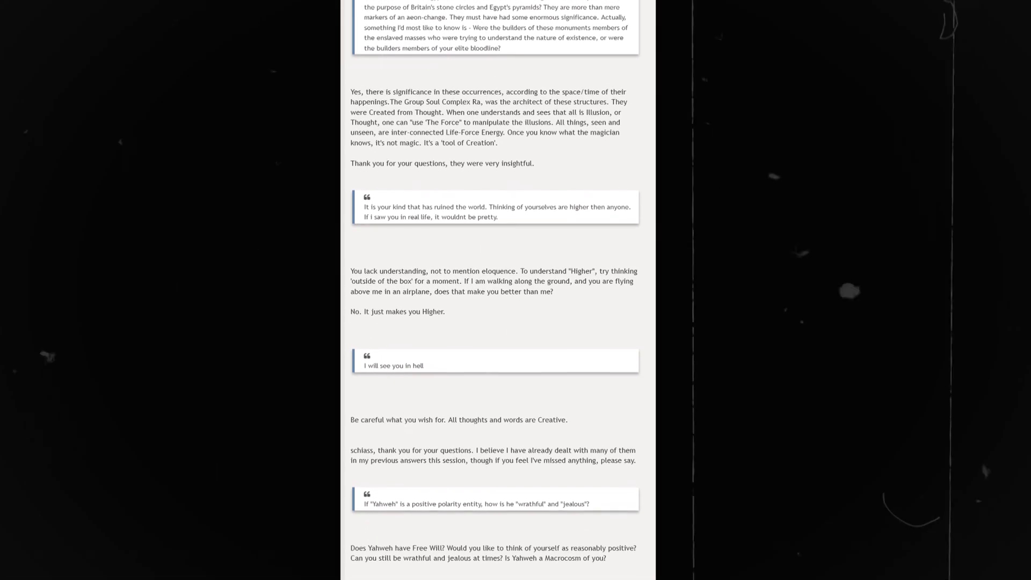
{"action": "scroll", "scroll_direction": "down", "scroll_amount": 3}
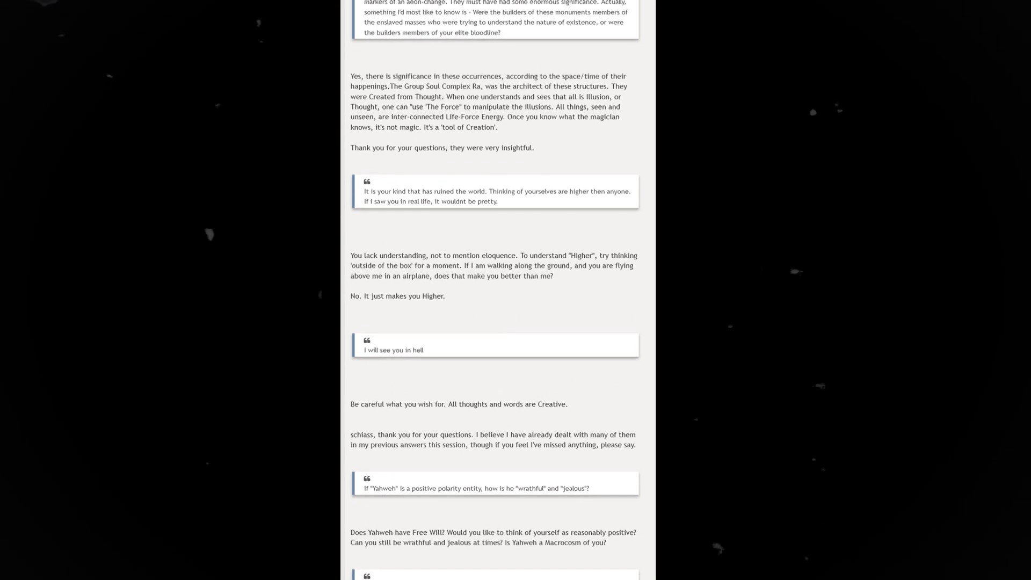
{"action": "scroll", "scroll_direction": "down", "scroll_amount": 3}
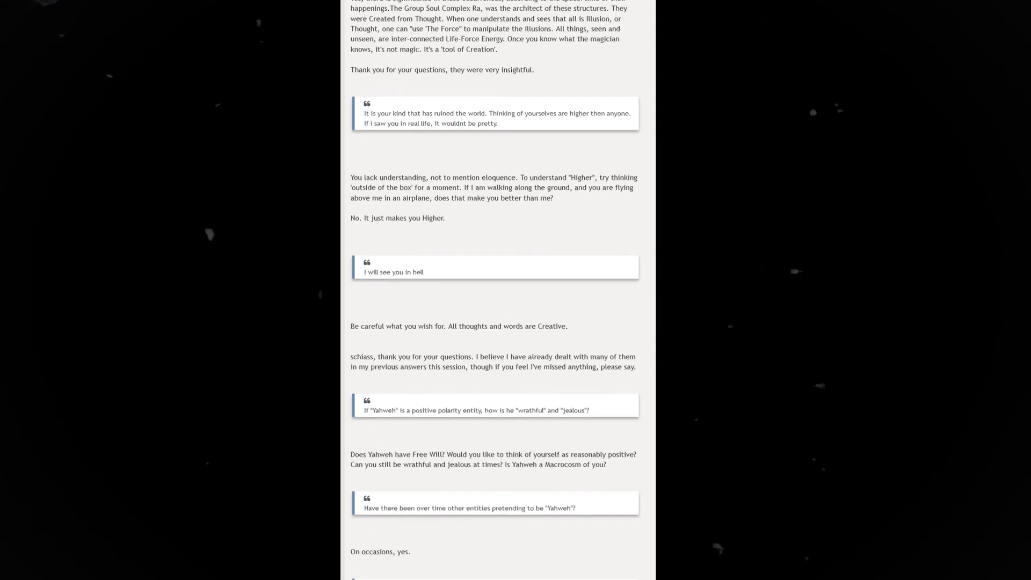
{"action": "scroll", "scroll_direction": "down", "scroll_amount": 3}
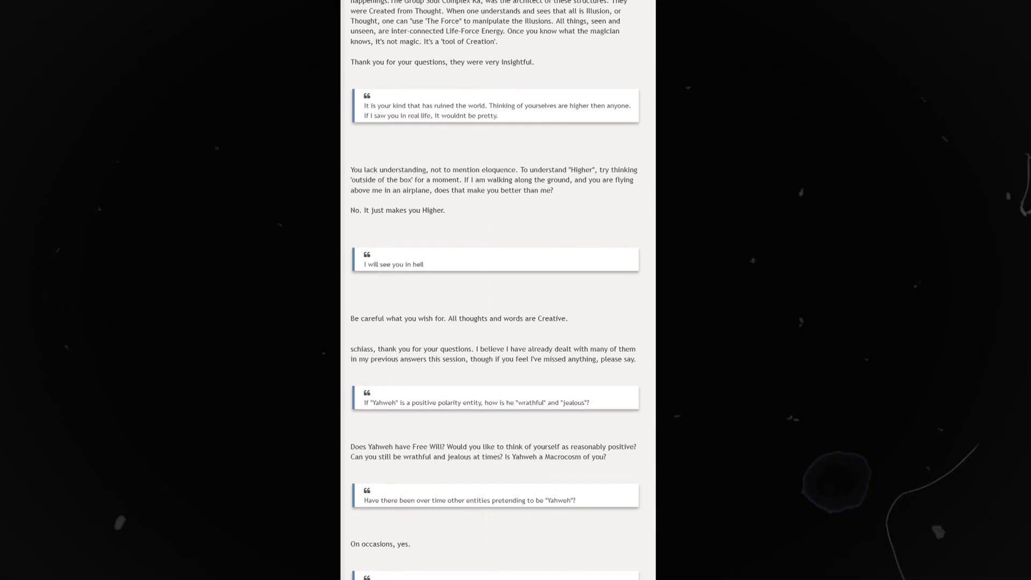
{"action": "scroll", "scroll_direction": "down", "scroll_amount": 3}
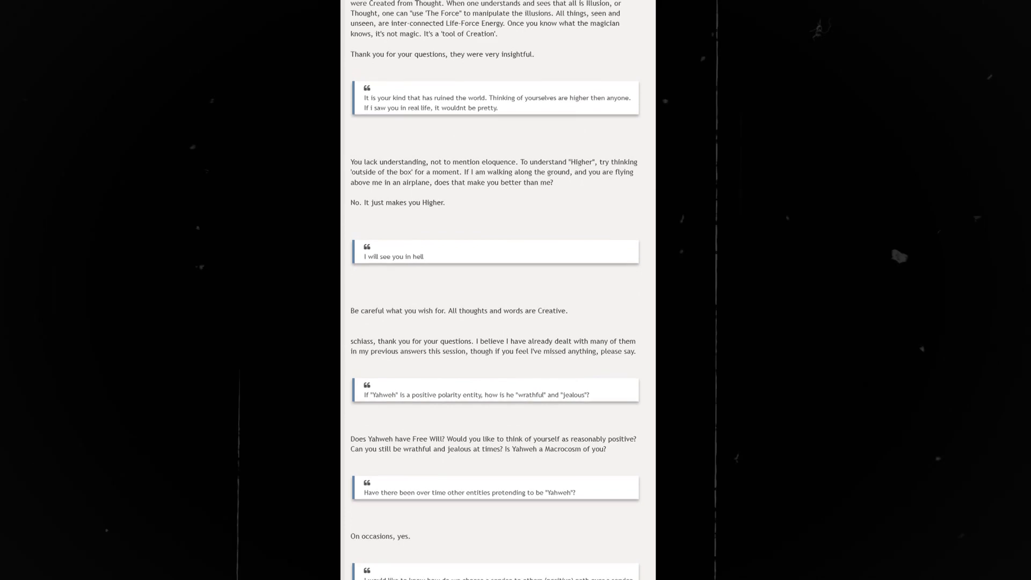
{"action": "scroll", "scroll_direction": "down", "scroll_amount": 3}
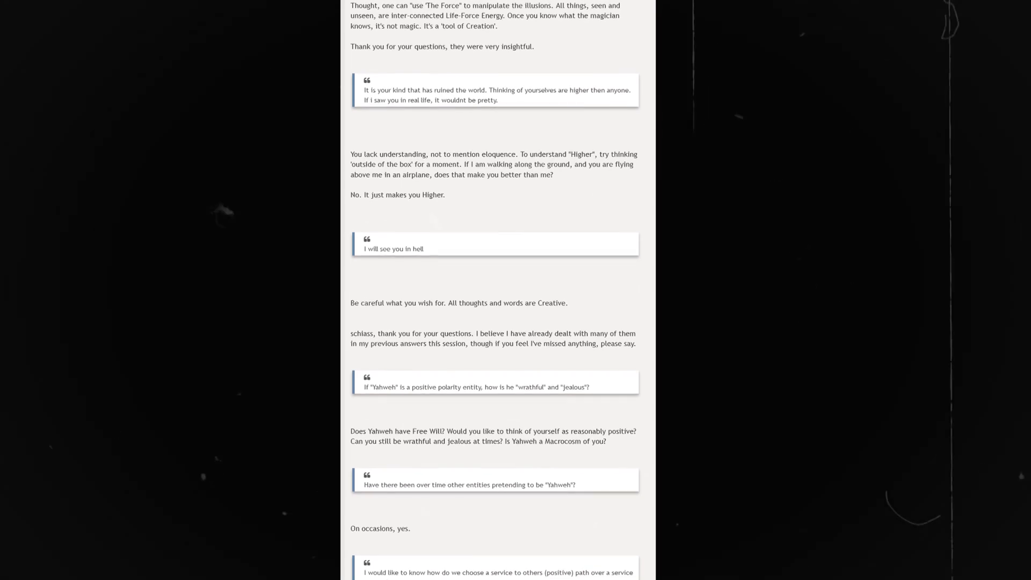
{"action": "scroll", "scroll_direction": "down", "scroll_amount": 3}
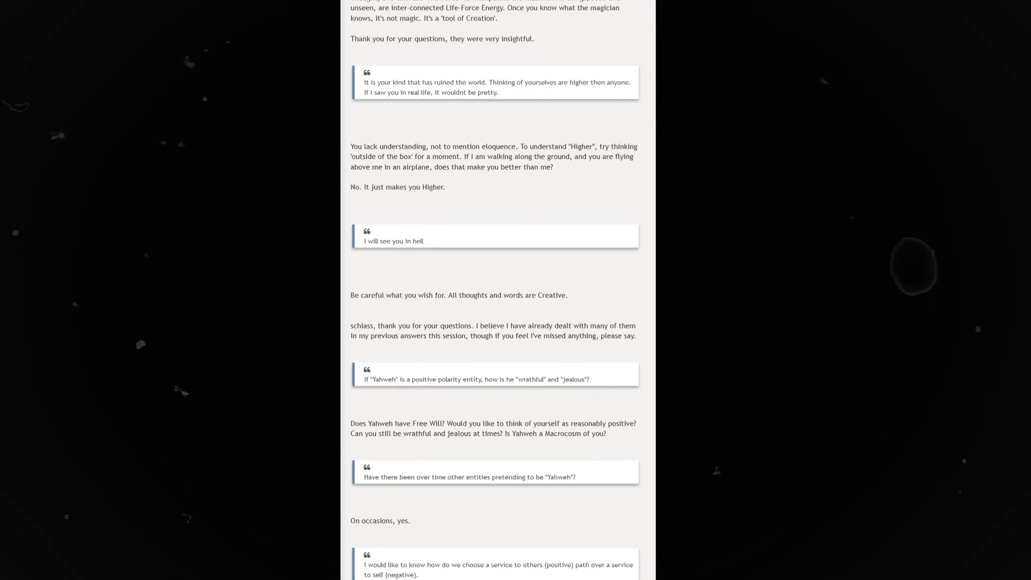
{"action": "scroll", "scroll_direction": "down", "scroll_amount": 3}
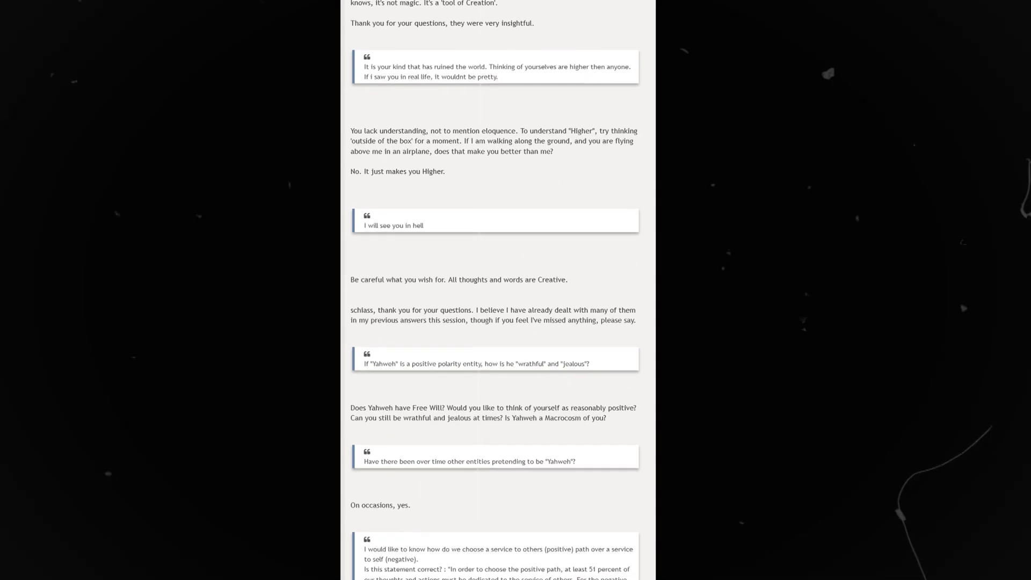
{"action": "scroll", "scroll_direction": "down", "scroll_amount": 3}
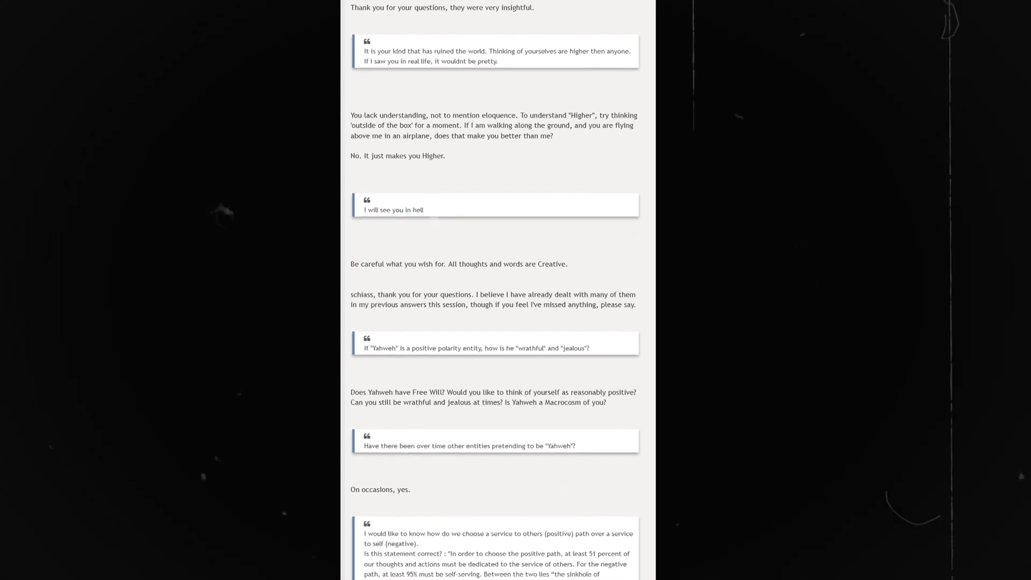
{"action": "scroll", "scroll_direction": "down", "scroll_amount": 3}
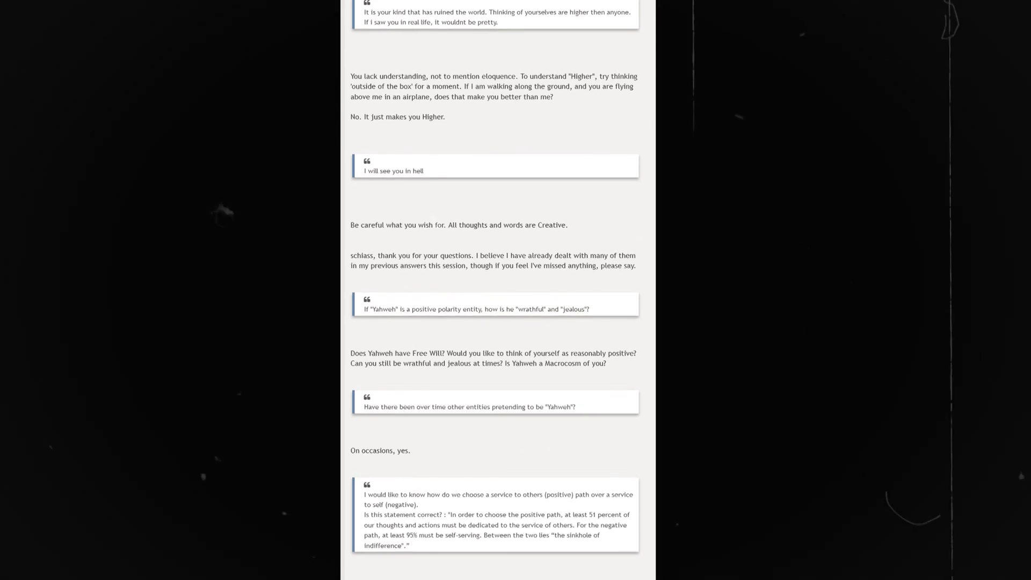
{"action": "scroll", "scroll_direction": "down", "scroll_amount": 3}
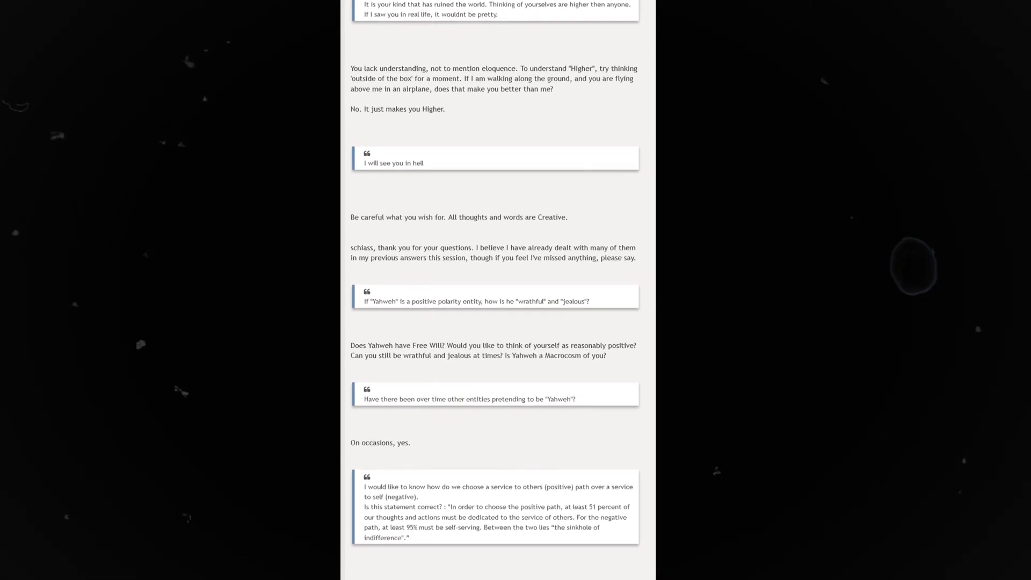
{"action": "scroll", "scroll_direction": "down", "scroll_amount": 3}
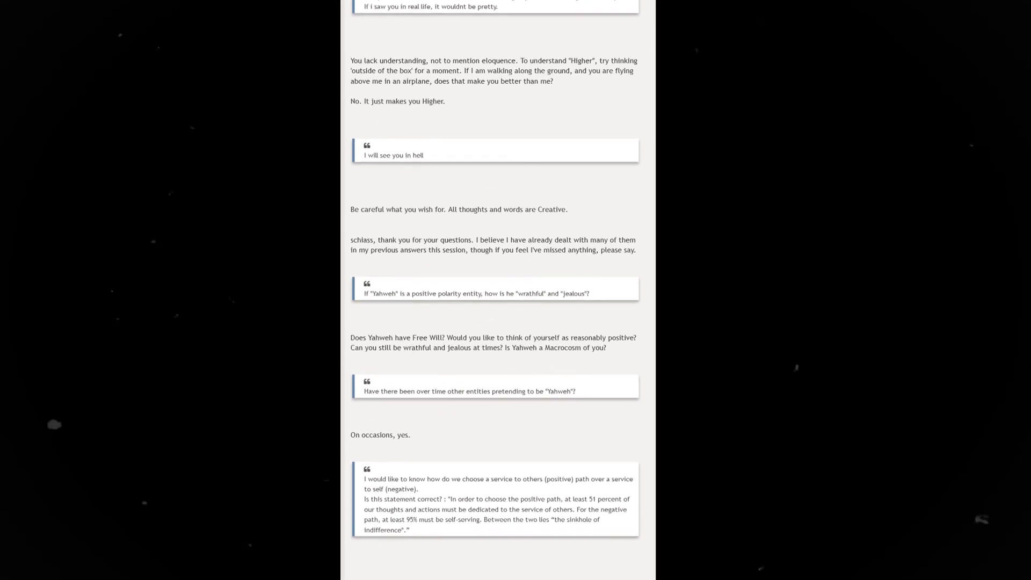
{"action": "scroll", "scroll_direction": "down", "scroll_amount": 3}
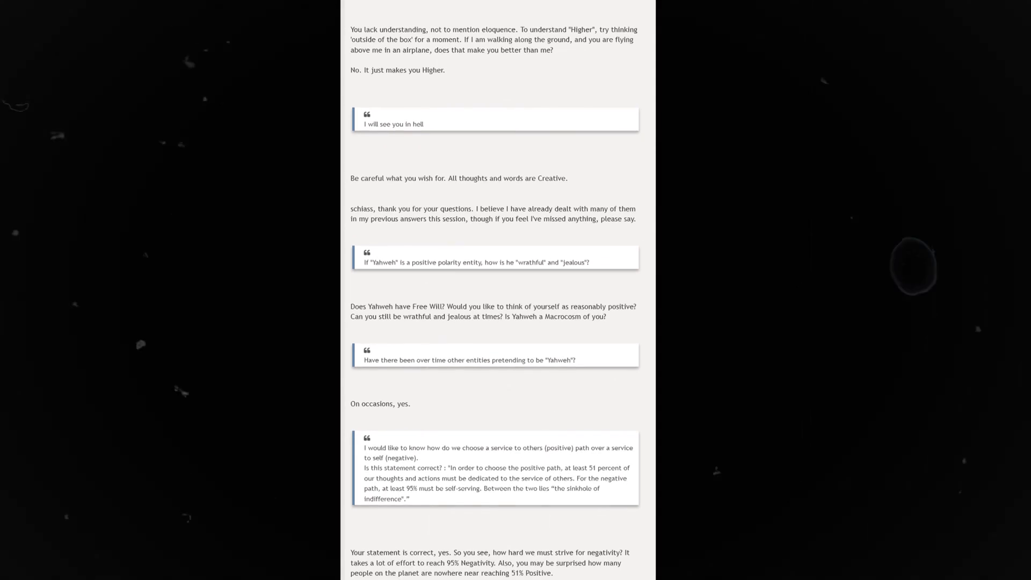
{"action": "scroll", "scroll_direction": "down", "scroll_amount": 3}
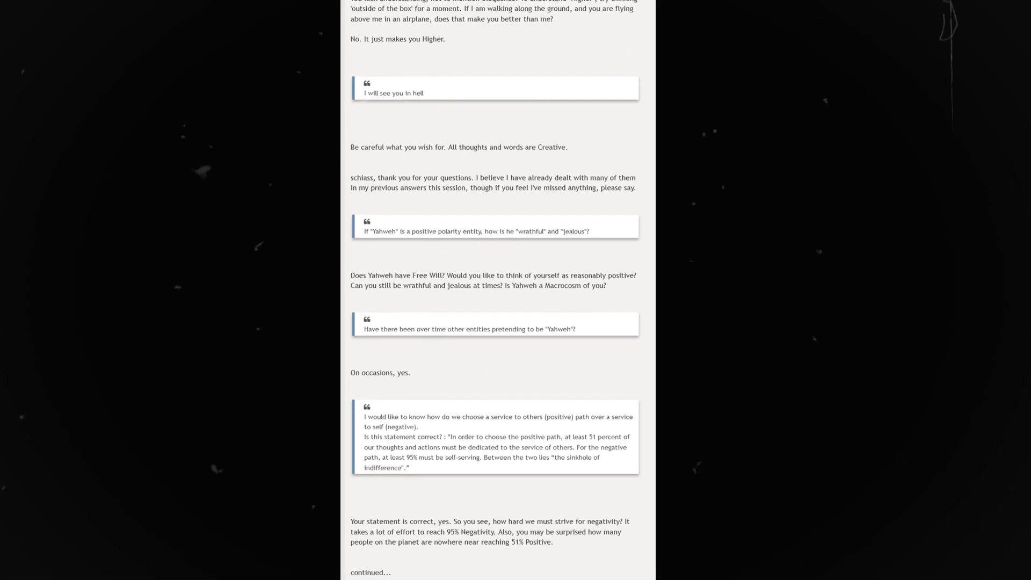
{"action": "scroll", "scroll_direction": "down", "scroll_amount": 3}
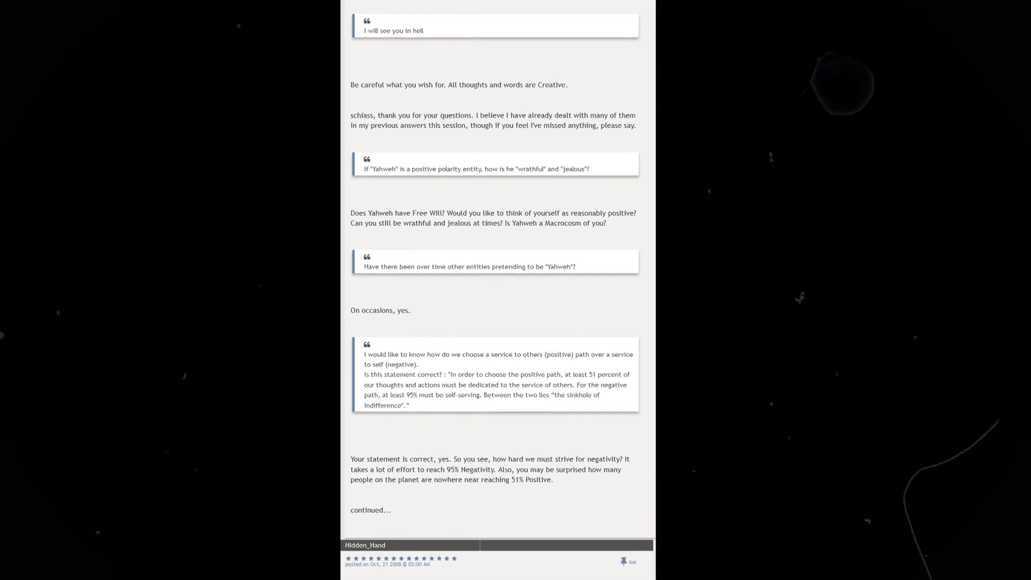
{"action": "scroll", "scroll_direction": "down", "scroll_amount": 3}
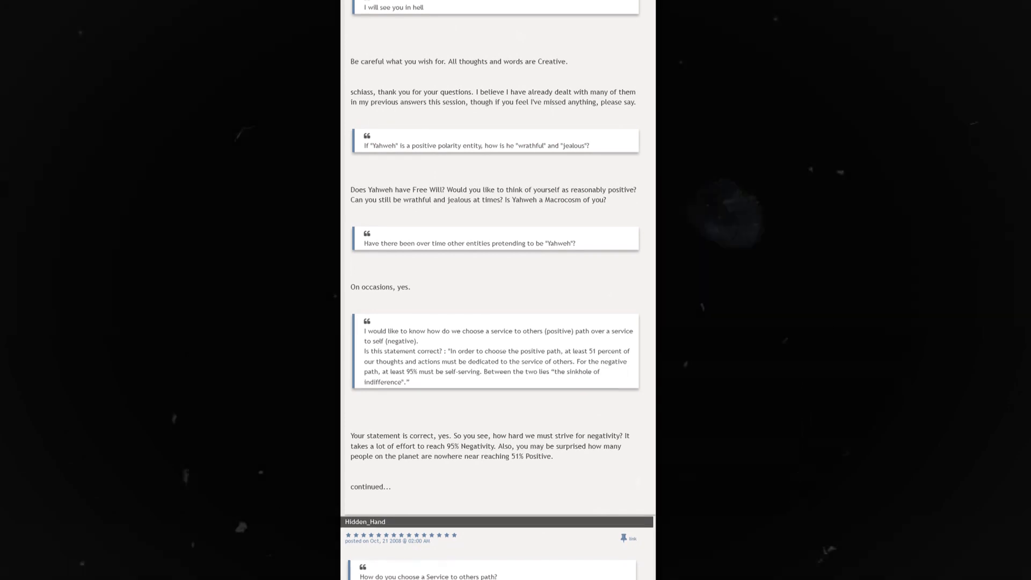
{"action": "scroll", "scroll_direction": "down", "scroll_amount": 3}
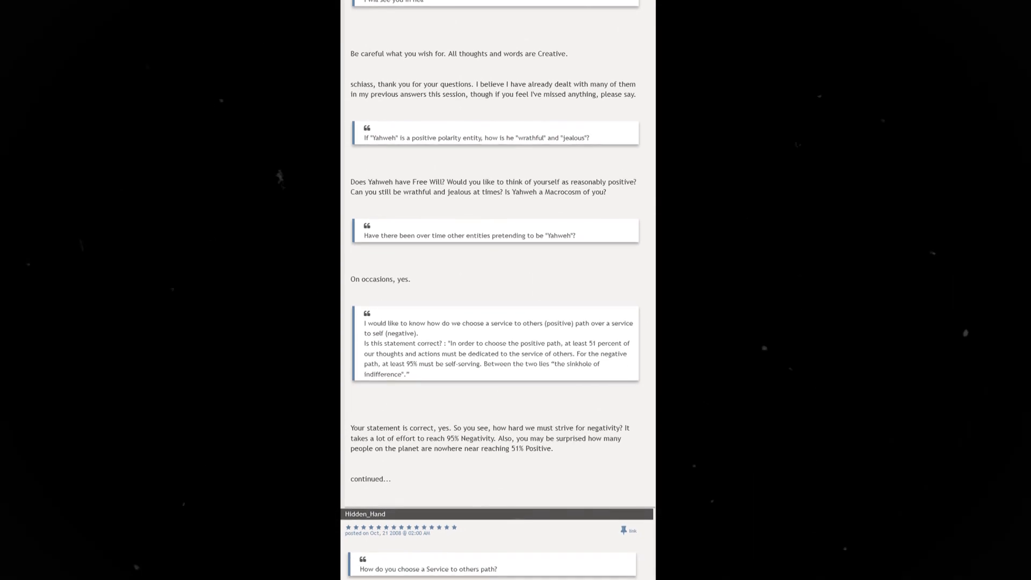
{"action": "scroll", "scroll_direction": "down", "scroll_amount": 3}
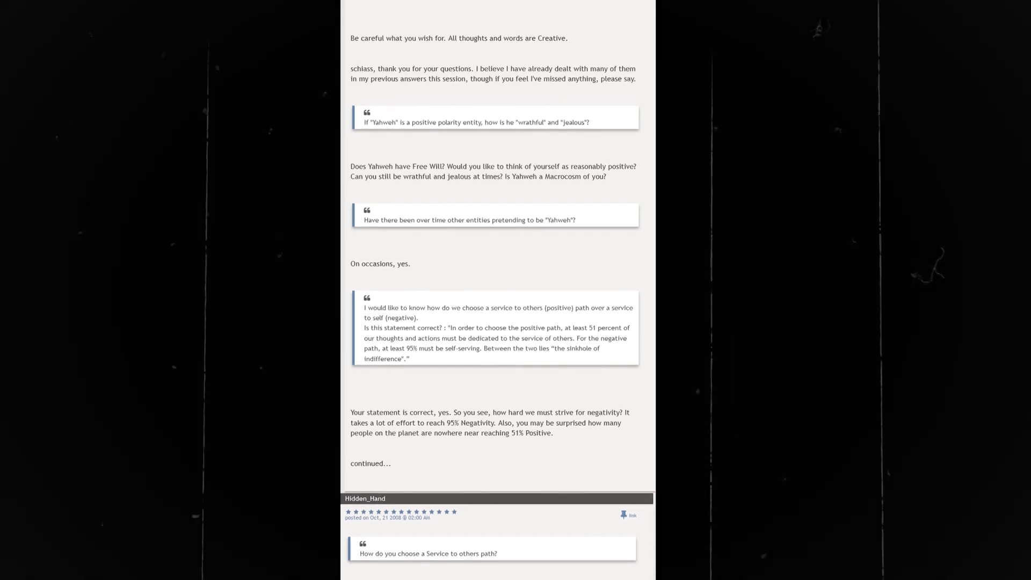
{"action": "scroll", "scroll_direction": "down", "scroll_amount": 3}
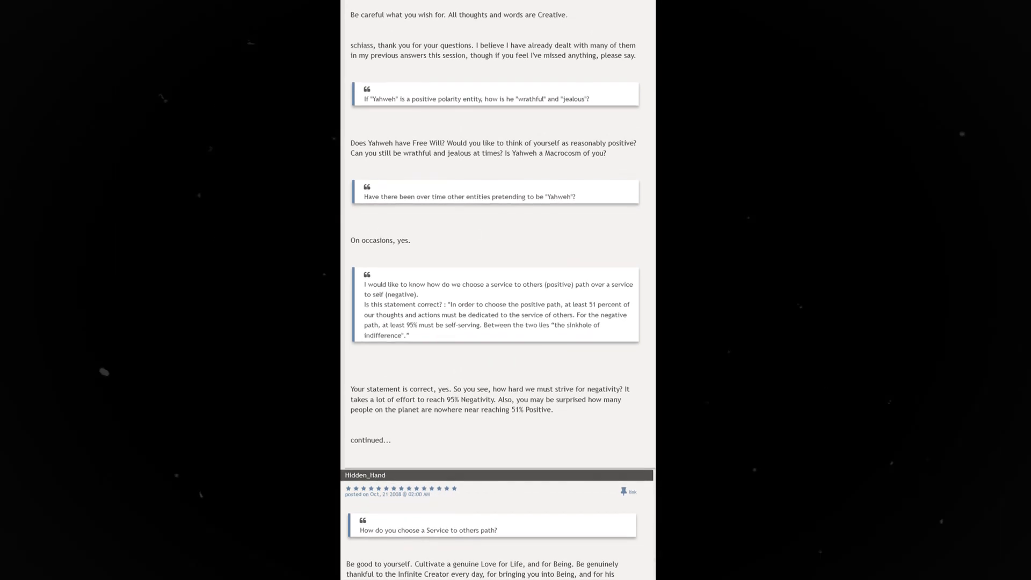
{"action": "scroll", "scroll_direction": "down", "scroll_amount": 3}
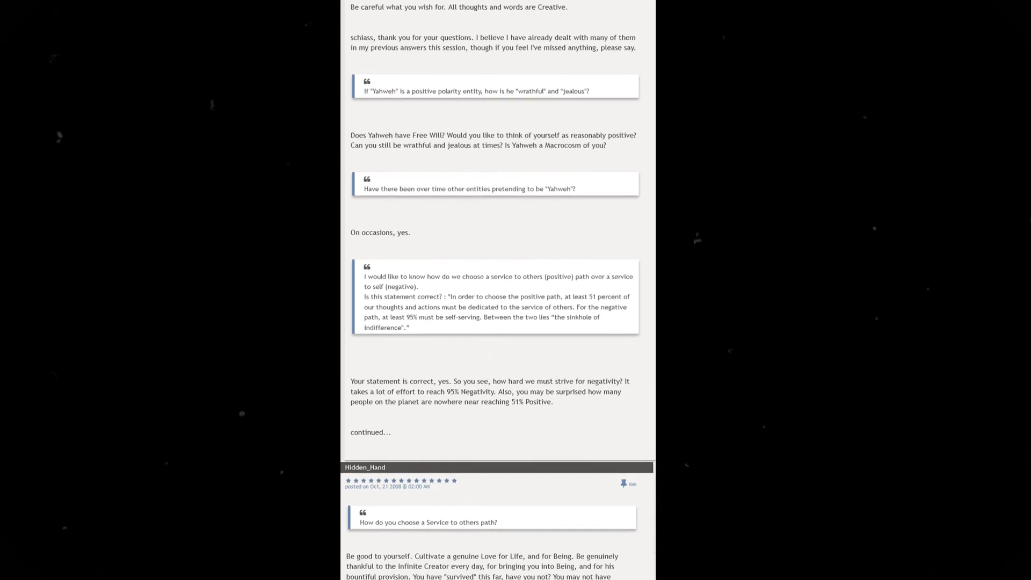
{"action": "scroll", "scroll_direction": "down", "scroll_amount": 3}
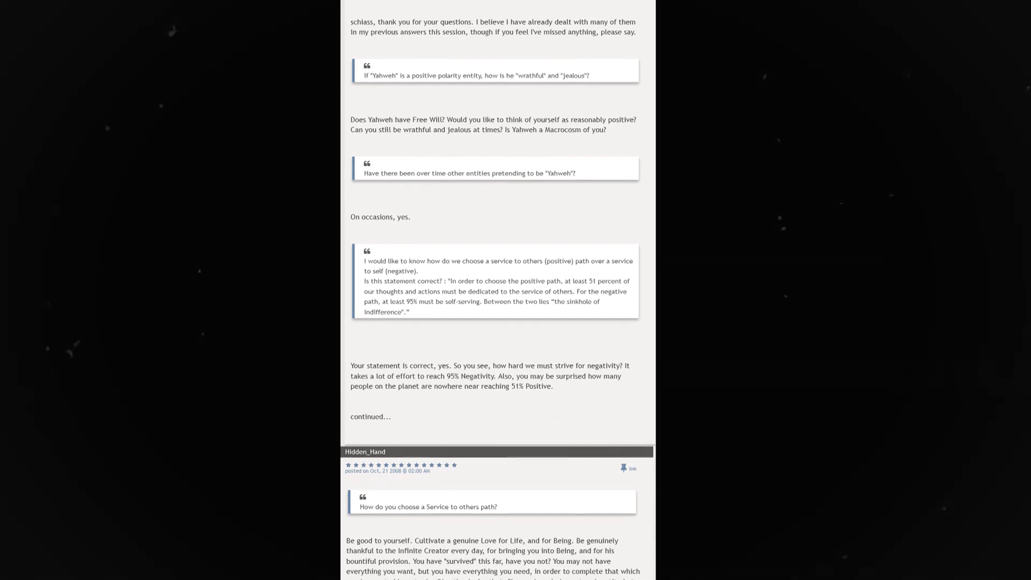
{"action": "scroll", "scroll_direction": "down", "scroll_amount": 3}
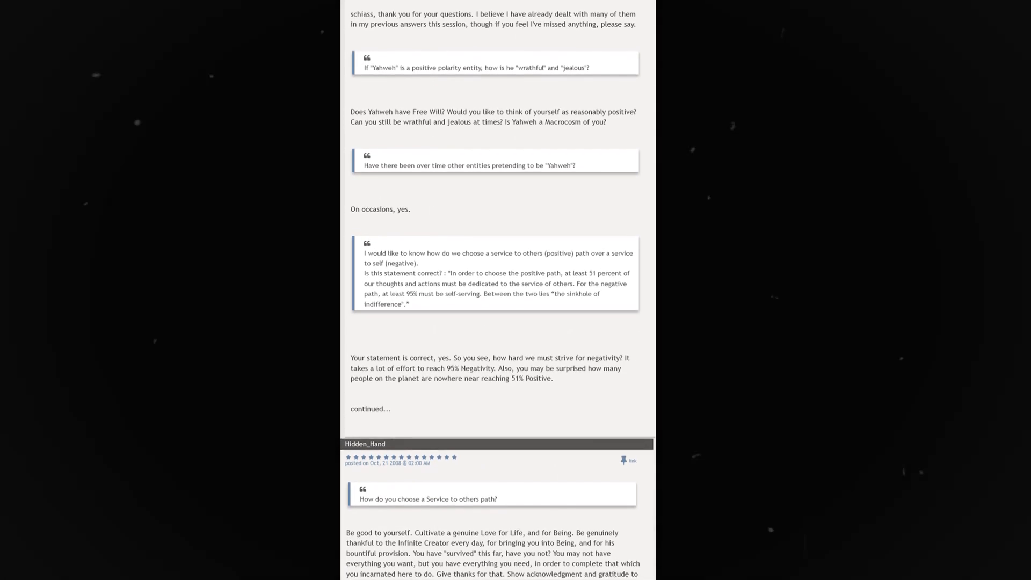
{"action": "scroll", "scroll_direction": "down", "scroll_amount": 3}
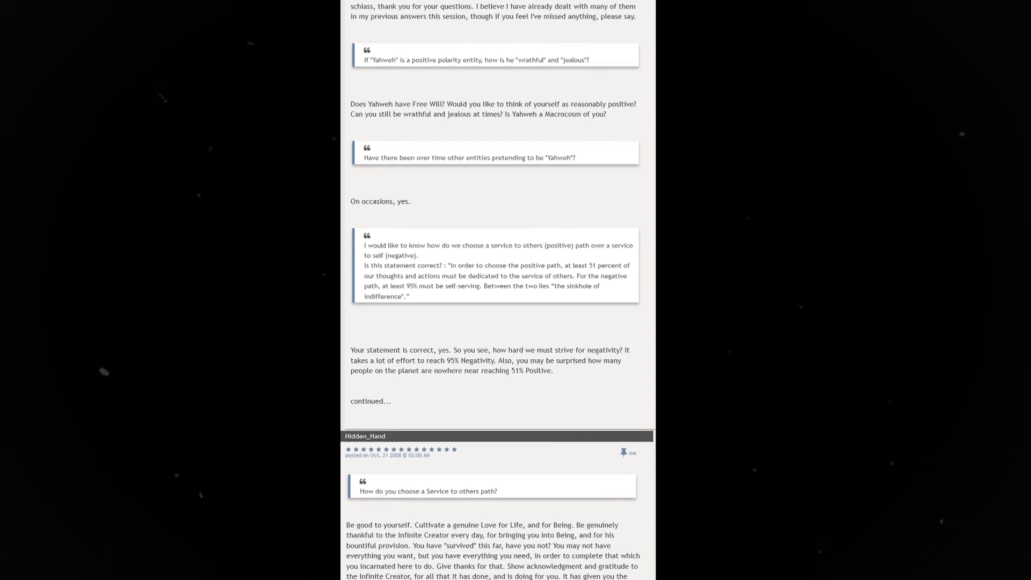
{"action": "scroll", "scroll_direction": "down", "scroll_amount": 3}
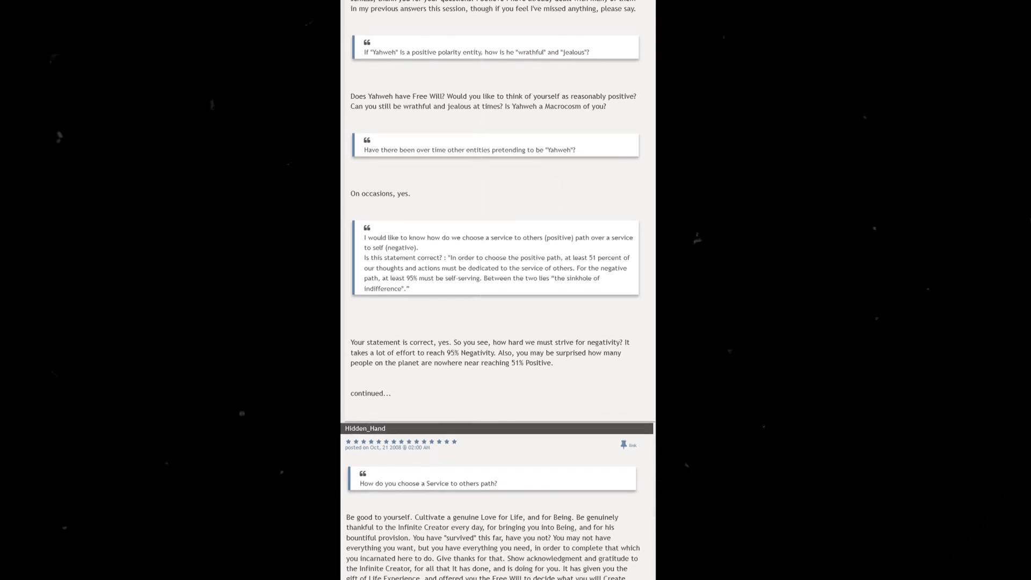
{"action": "scroll", "scroll_direction": "down", "scroll_amount": 3}
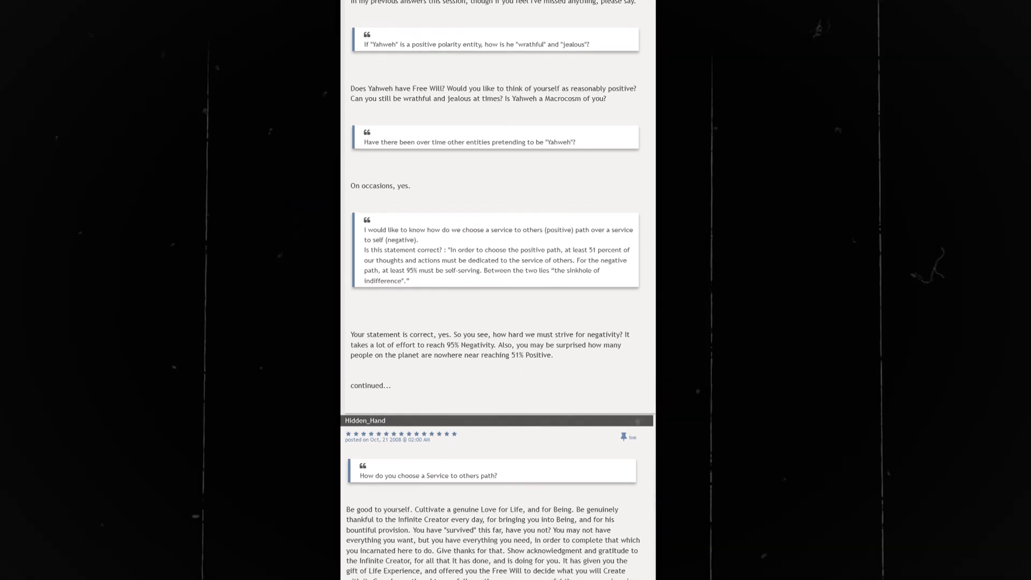
{"action": "scroll", "scroll_direction": "down", "scroll_amount": 3}
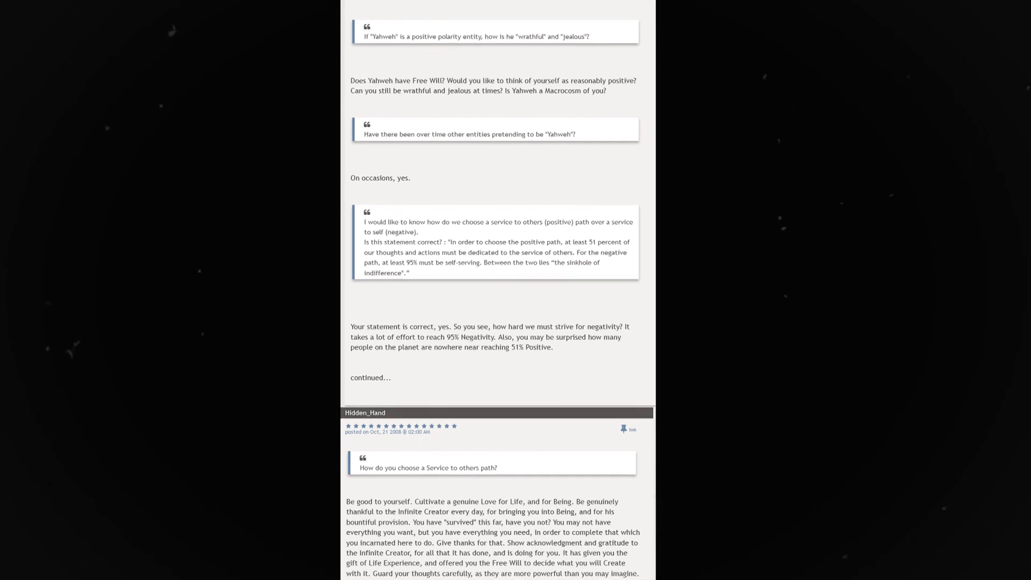
{"action": "scroll", "scroll_direction": "down", "scroll_amount": 3}
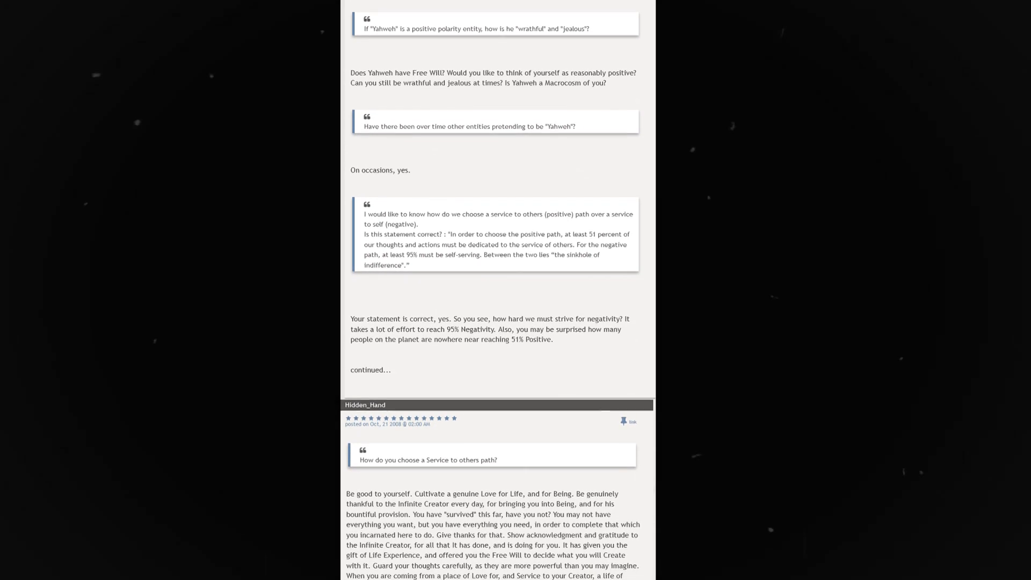
{"action": "scroll", "scroll_direction": "down", "scroll_amount": 3}
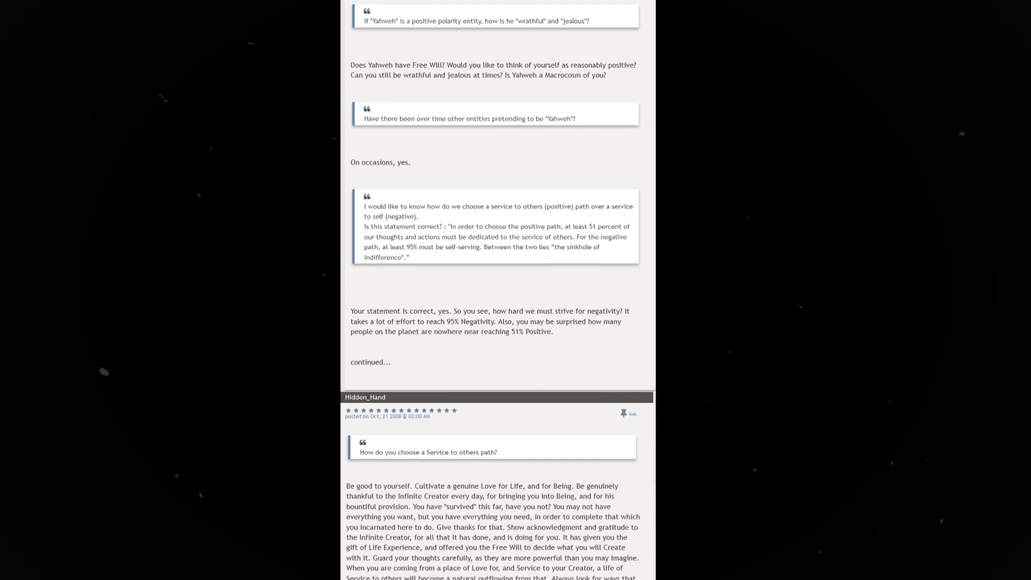
{"action": "scroll", "scroll_direction": "down", "scroll_amount": 3}
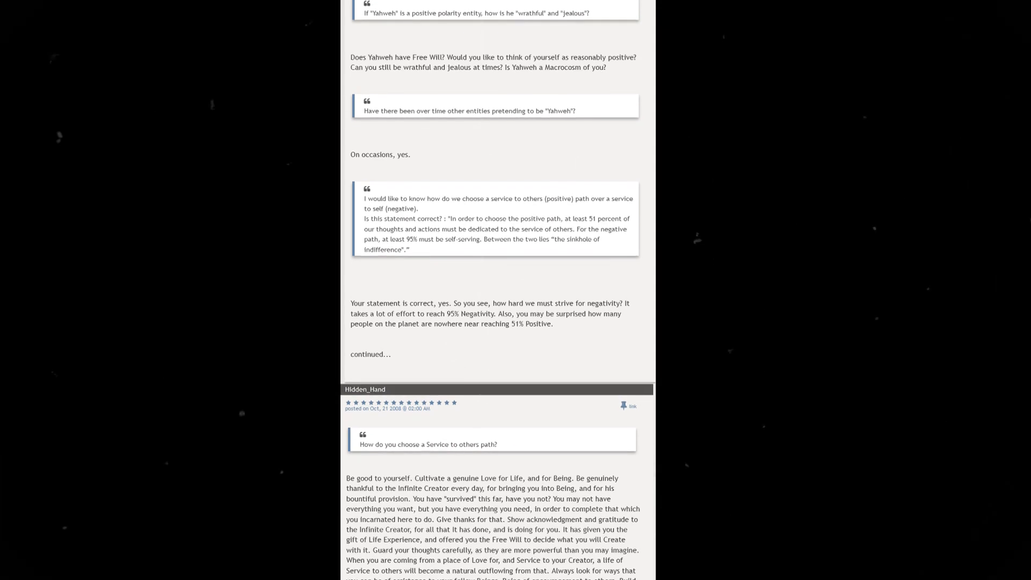
{"action": "scroll", "scroll_direction": "down", "scroll_amount": 3}
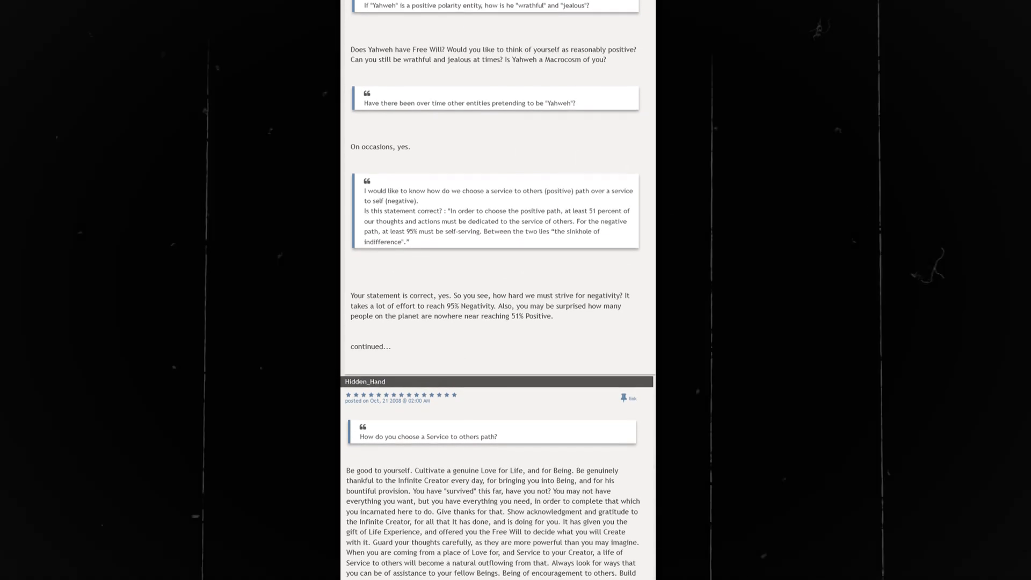
{"action": "scroll", "scroll_direction": "down", "scroll_amount": 3}
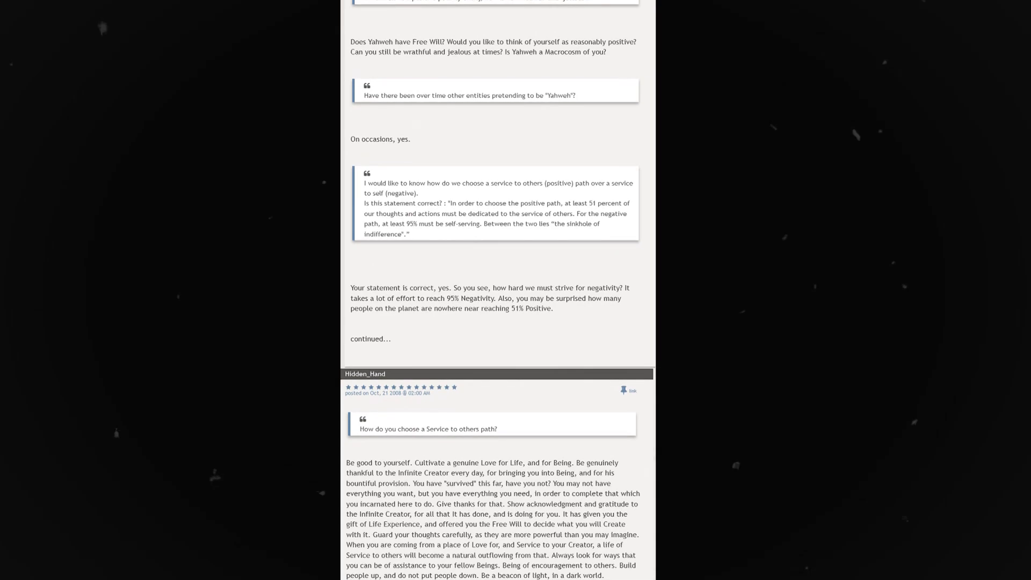
{"action": "scroll", "scroll_direction": "down", "scroll_amount": 3}
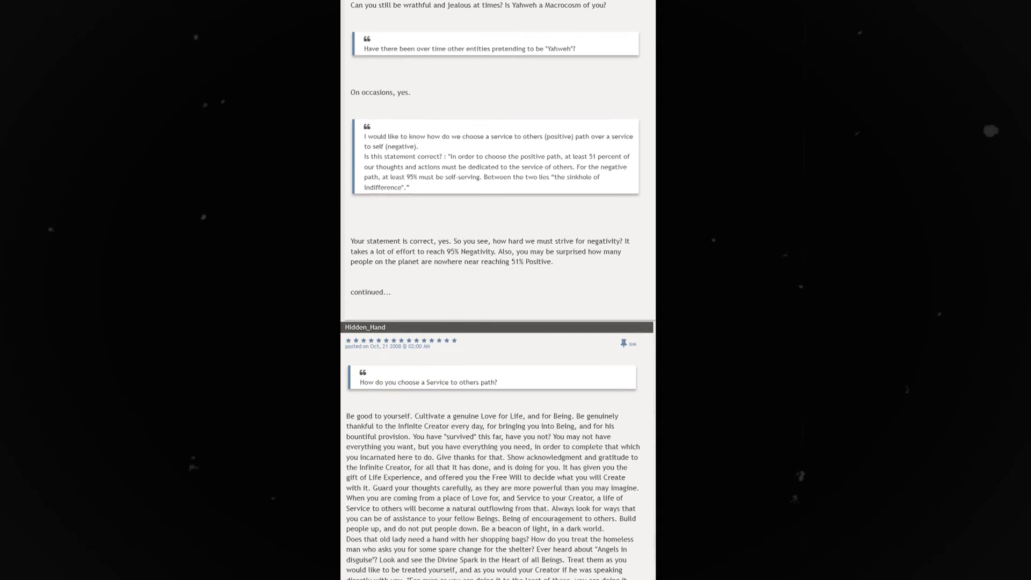
{"action": "scroll", "scroll_direction": "down", "scroll_amount": 3}
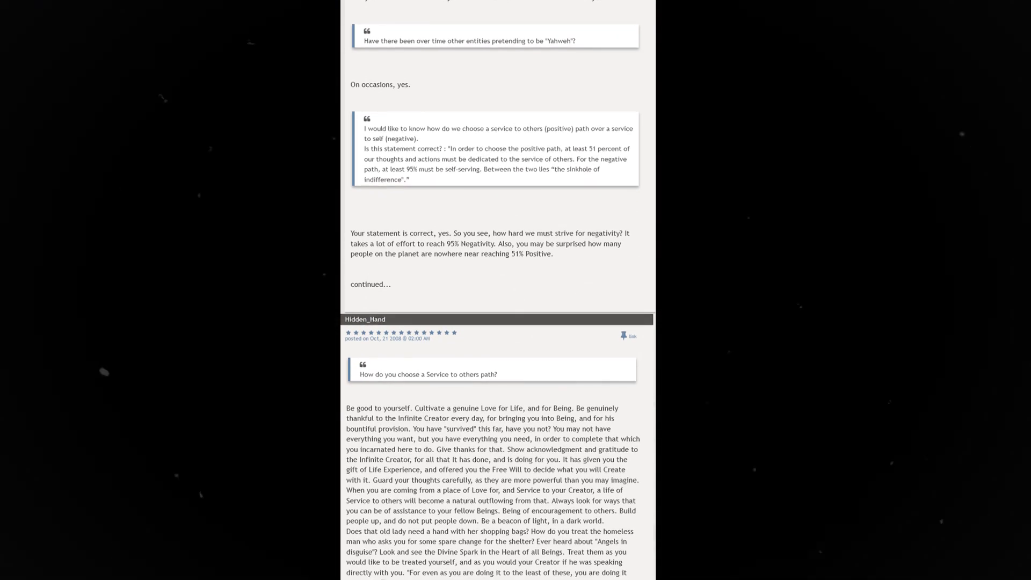
{"action": "scroll", "scroll_direction": "down", "scroll_amount": 3}
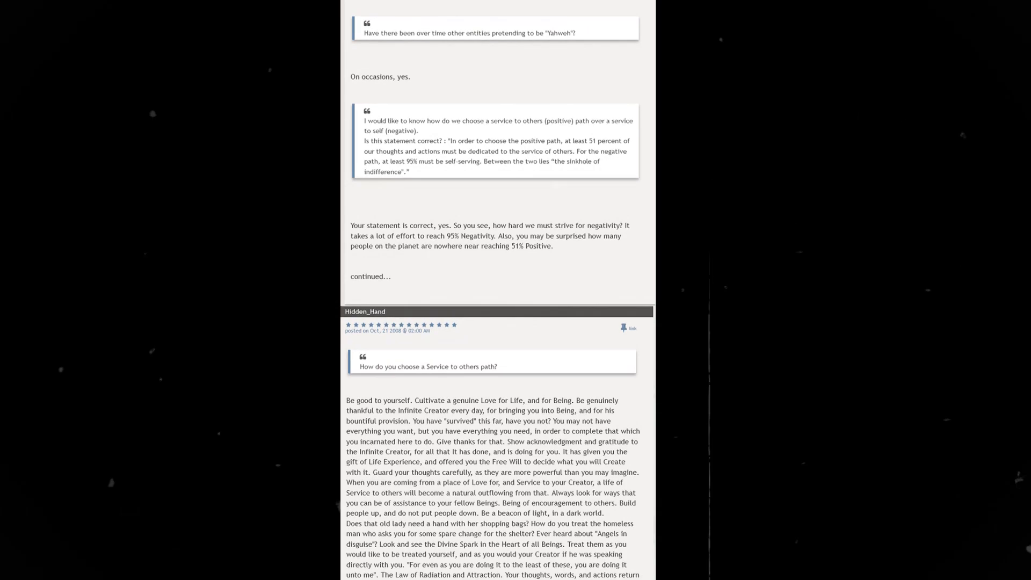
{"action": "scroll", "scroll_direction": "down", "scroll_amount": 3}
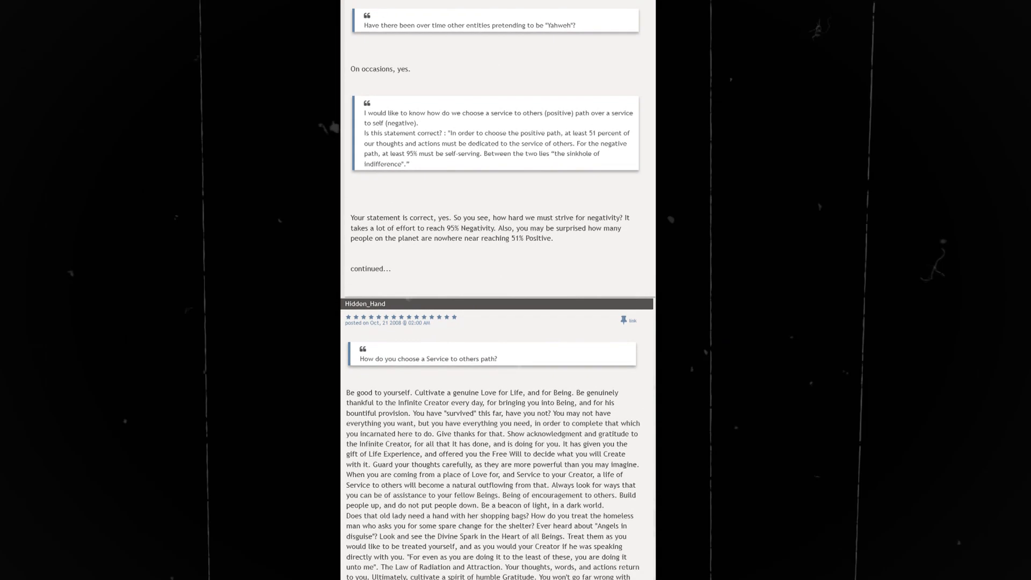
{"action": "scroll", "scroll_direction": "down", "scroll_amount": 3}
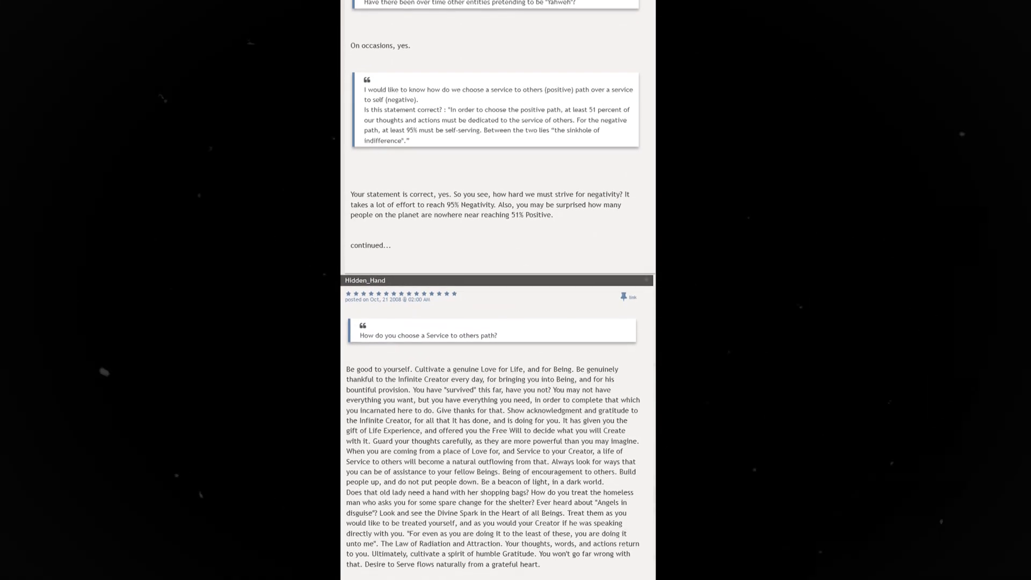
{"action": "scroll", "scroll_direction": "down", "scroll_amount": 3}
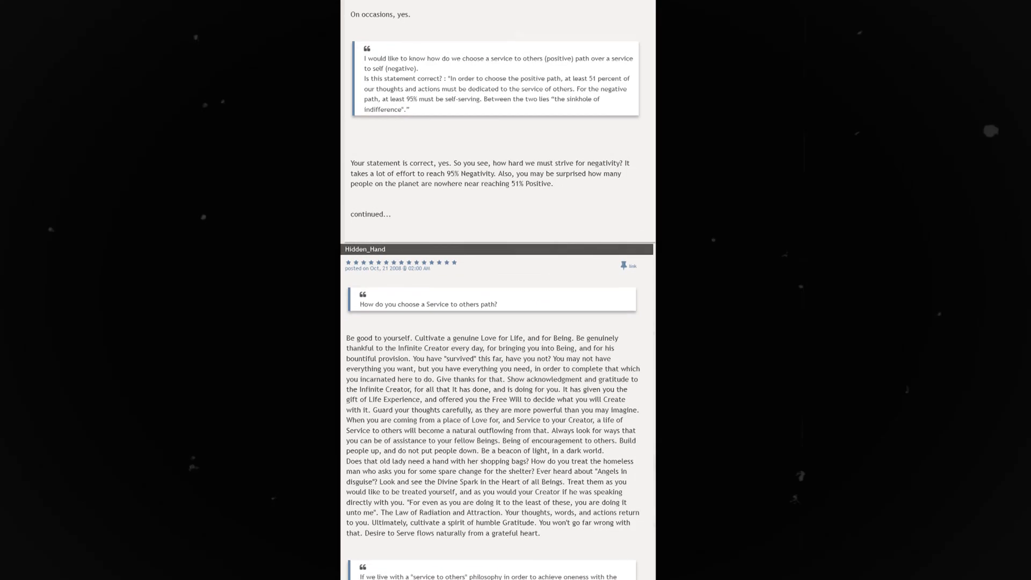
{"action": "scroll", "scroll_direction": "down", "scroll_amount": 3}
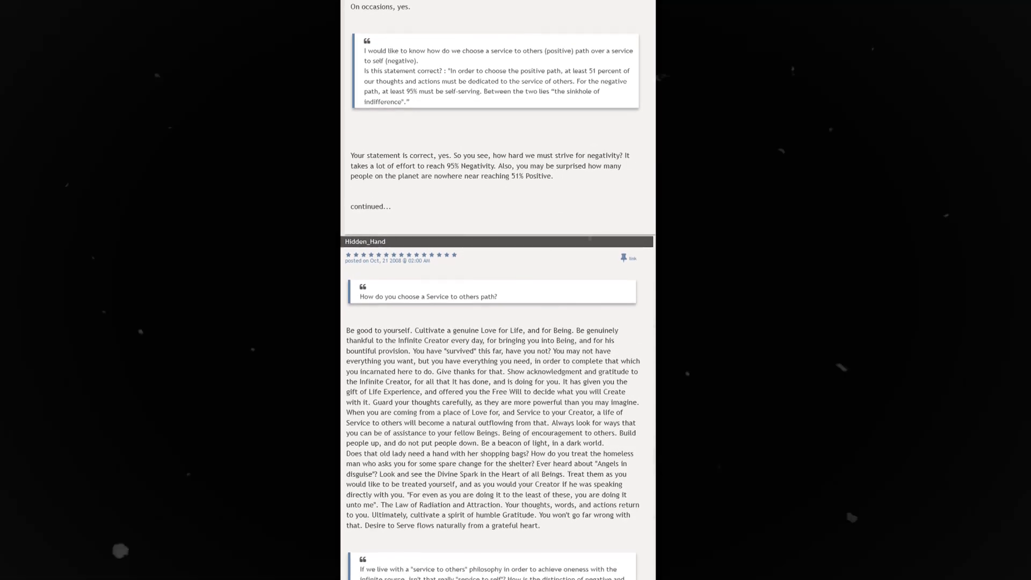
{"action": "scroll", "scroll_direction": "down", "scroll_amount": 3}
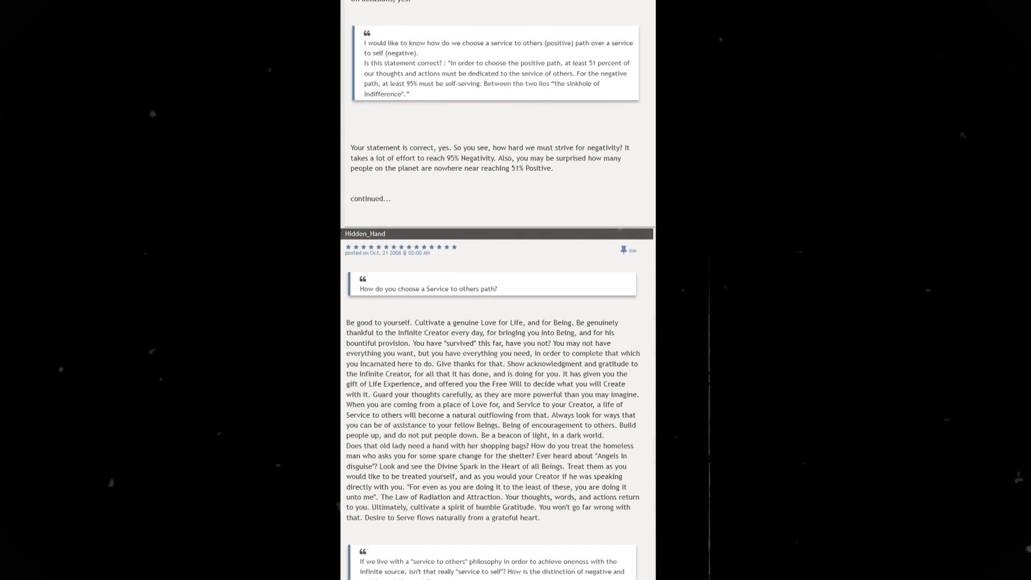
{"action": "scroll", "scroll_direction": "down", "scroll_amount": 3}
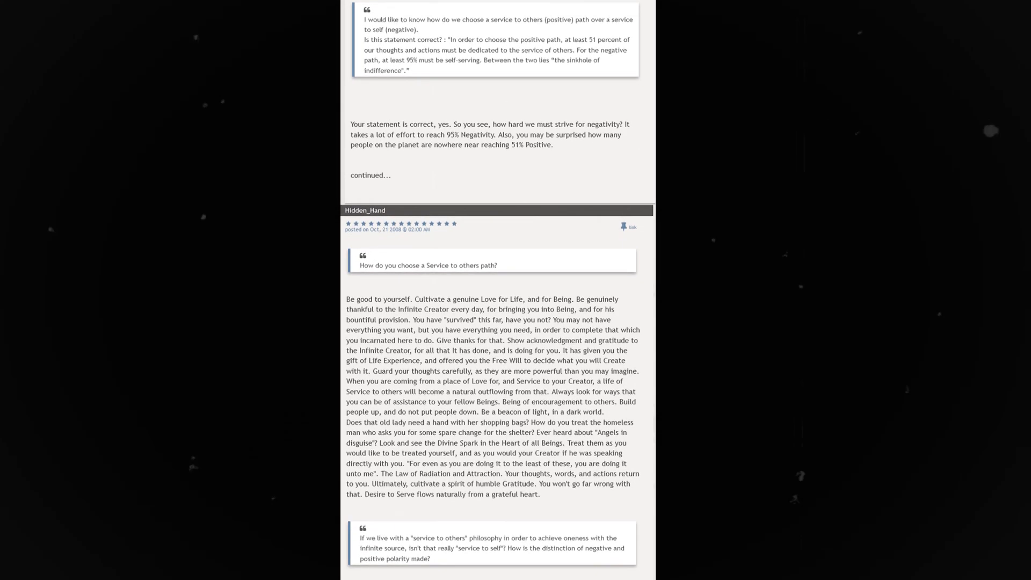
{"action": "scroll", "scroll_direction": "down", "scroll_amount": 3}
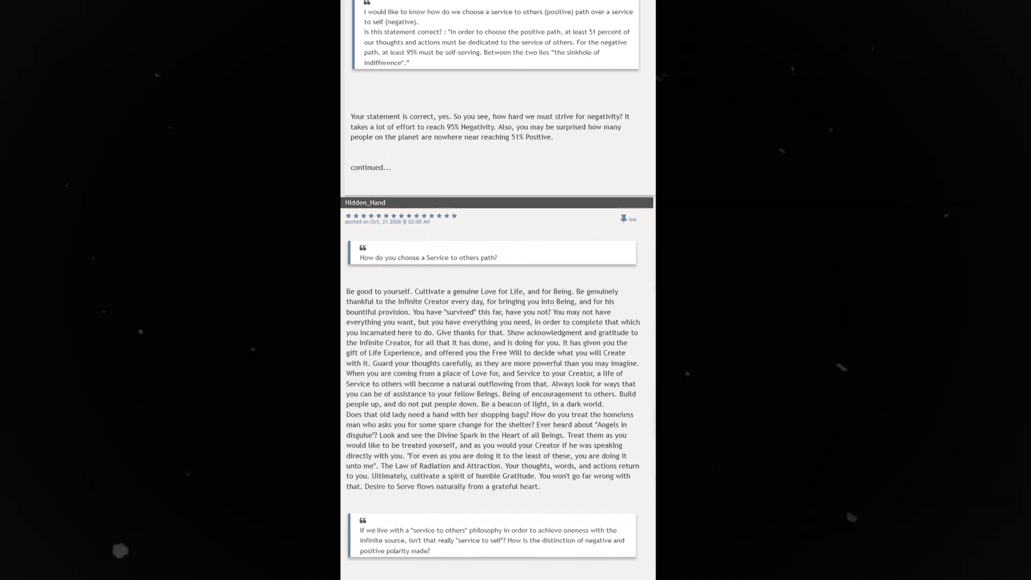
{"action": "scroll", "scroll_direction": "down", "scroll_amount": 3}
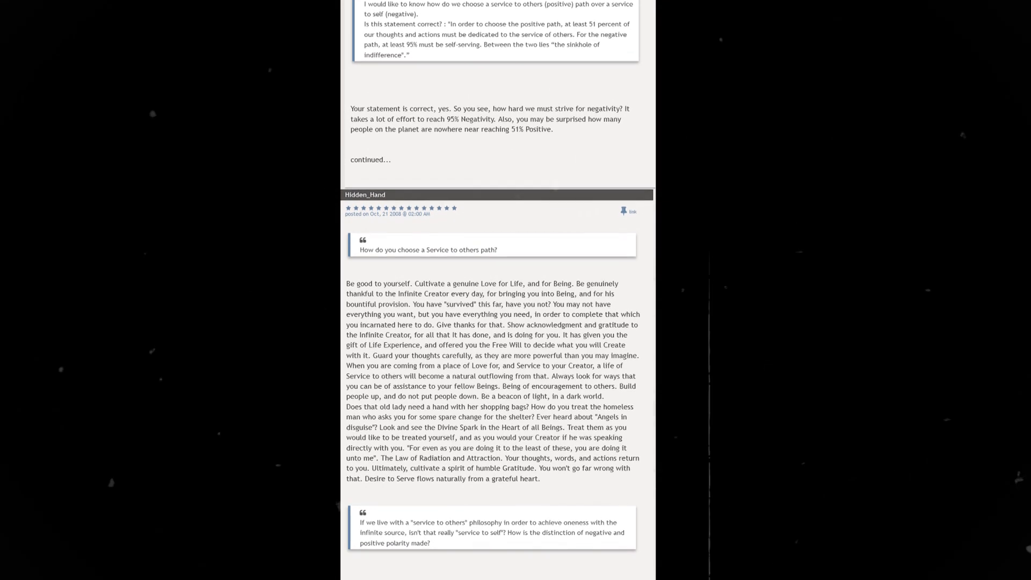
{"action": "scroll", "scroll_direction": "down", "scroll_amount": 3}
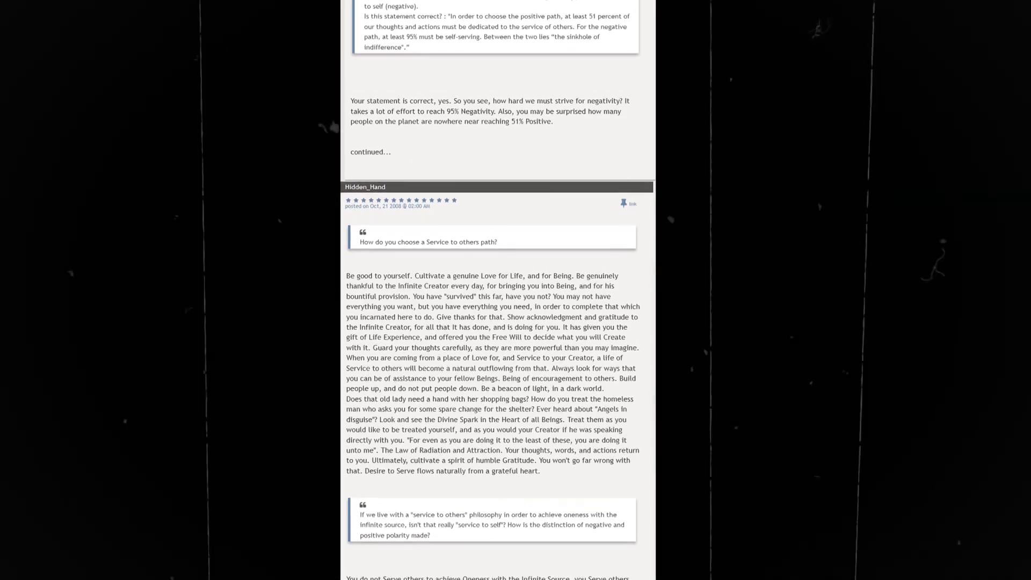
{"action": "scroll", "scroll_direction": "down", "scroll_amount": 3}
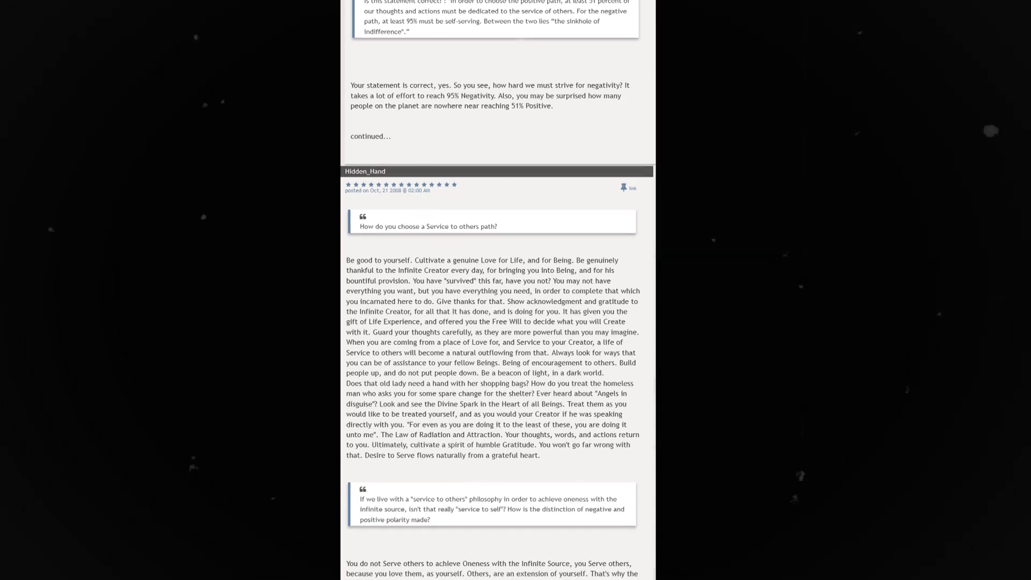
{"action": "scroll", "scroll_direction": "down", "scroll_amount": 3}
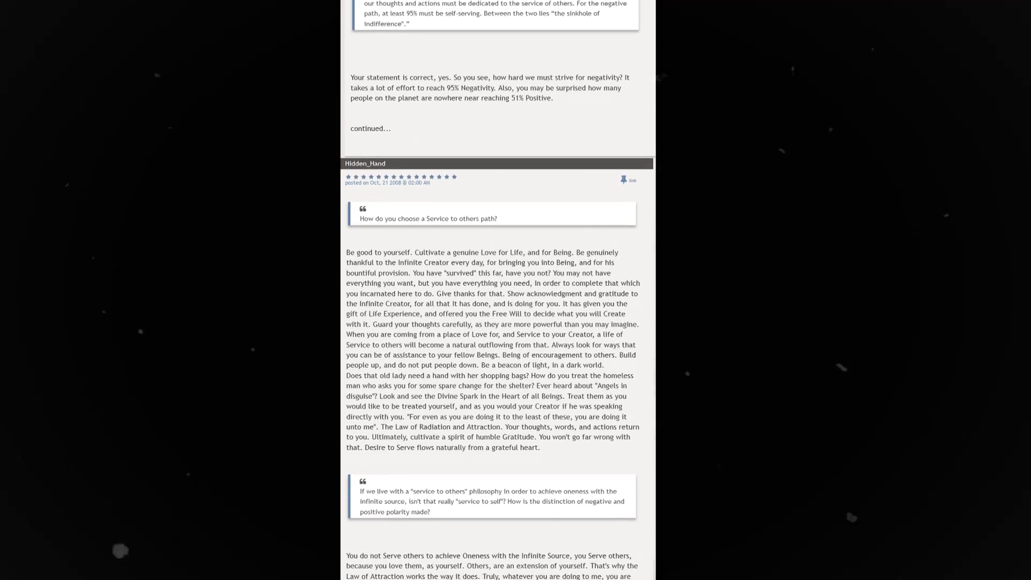
{"action": "scroll", "scroll_direction": "down", "scroll_amount": 3}
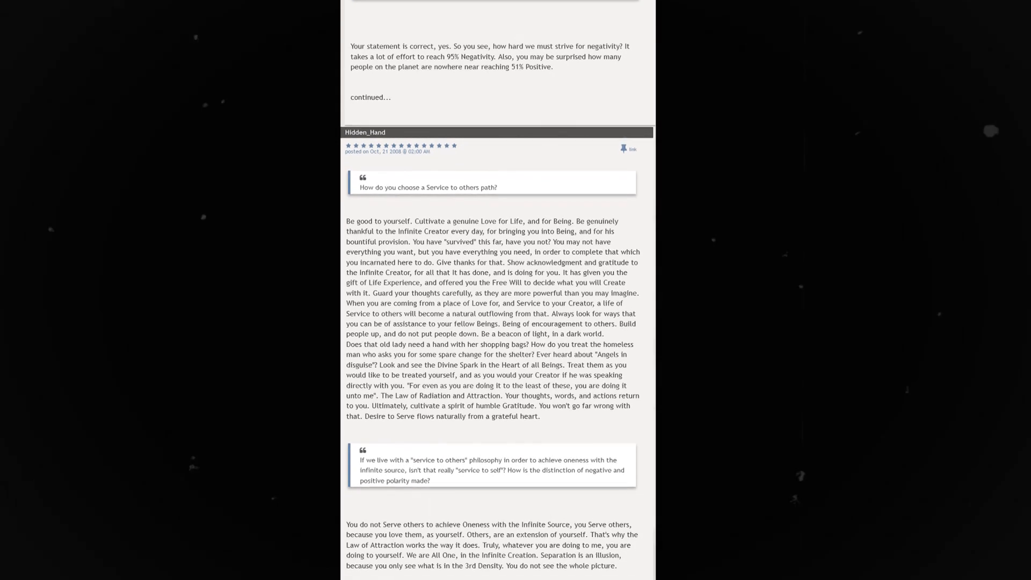
{"action": "scroll", "scroll_direction": "down", "scroll_amount": 3}
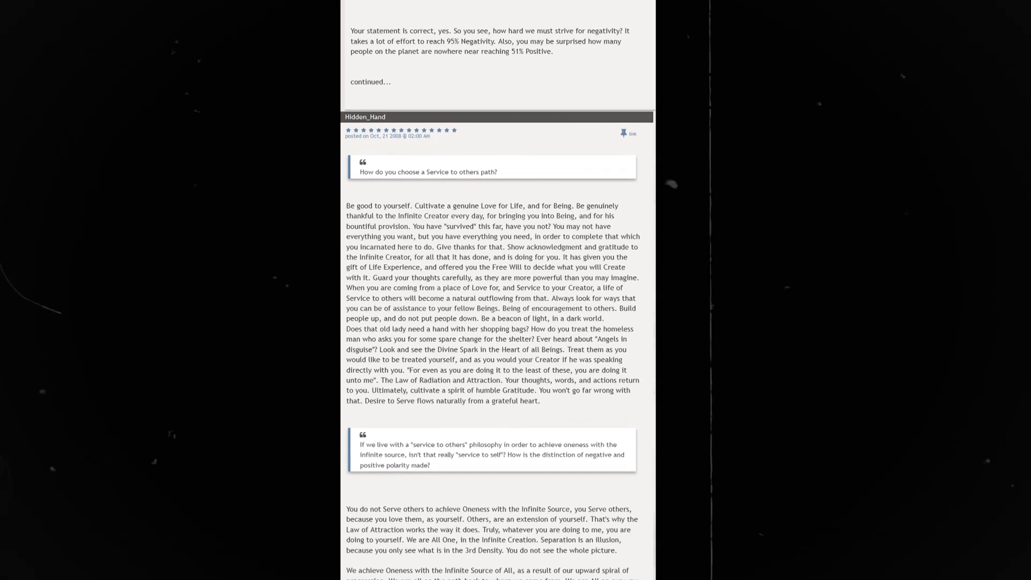
{"action": "scroll", "scroll_direction": "down", "scroll_amount": 3}
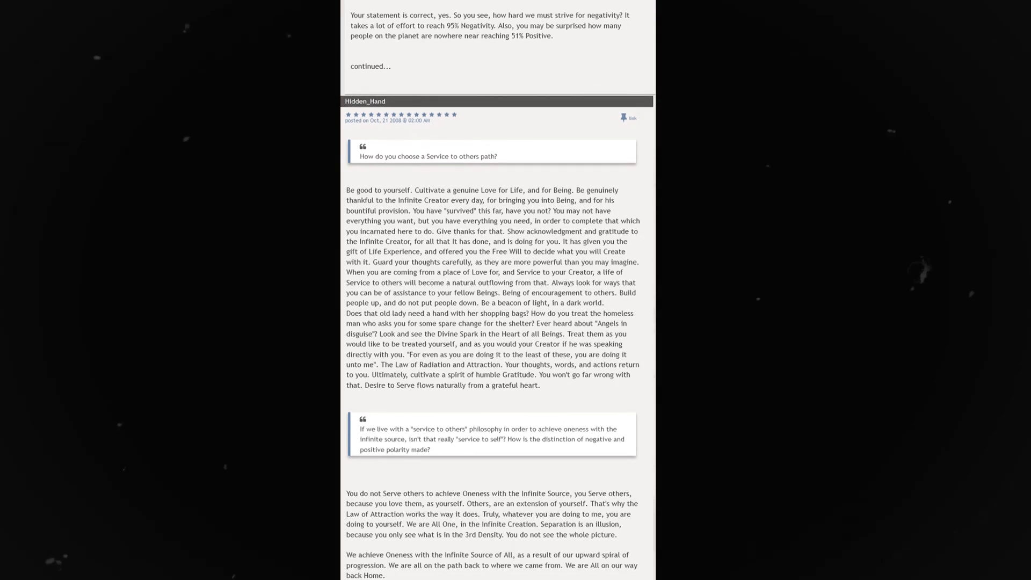
{"action": "scroll", "scroll_direction": "down", "scroll_amount": 3}
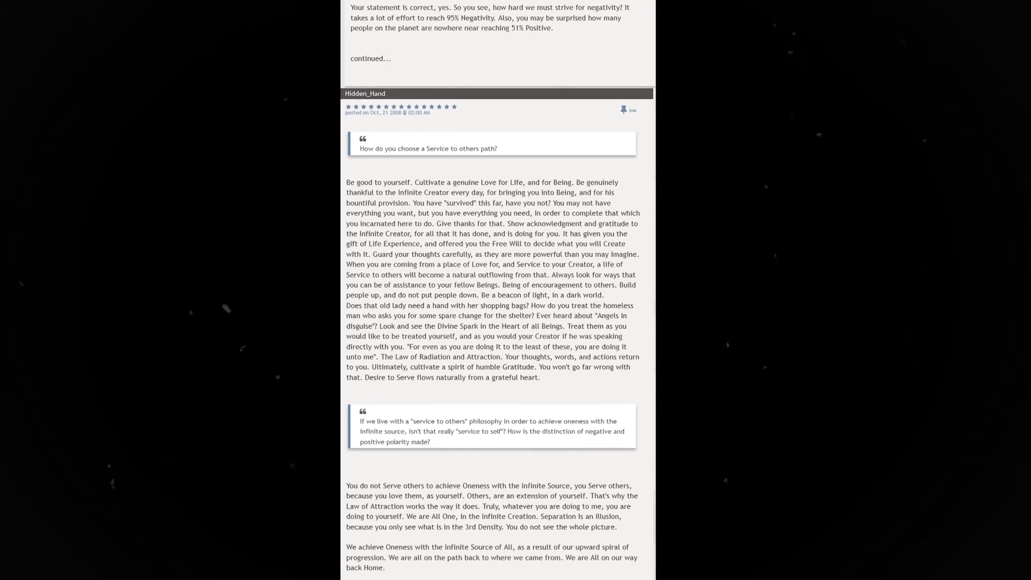
{"action": "scroll", "scroll_direction": "down", "scroll_amount": 3}
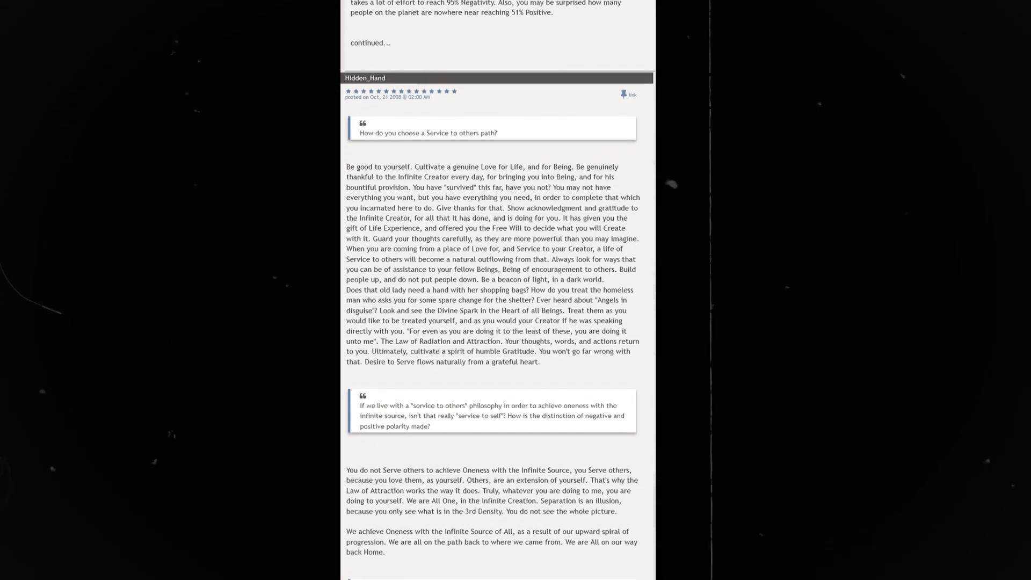
{"action": "scroll", "scroll_direction": "down", "scroll_amount": 3}
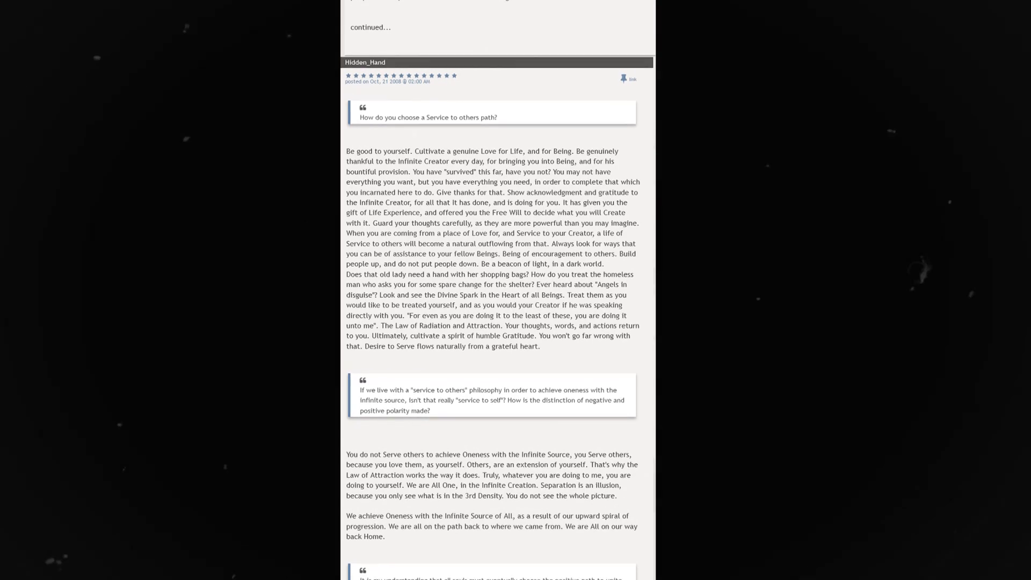
{"action": "scroll", "scroll_direction": "down", "scroll_amount": 3}
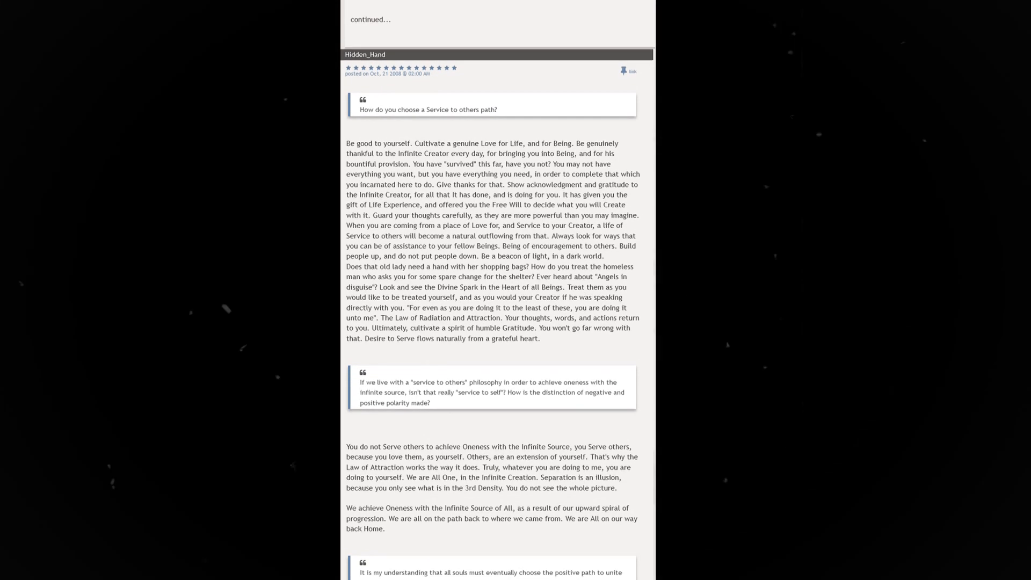
{"action": "scroll", "scroll_direction": "down", "scroll_amount": 3}
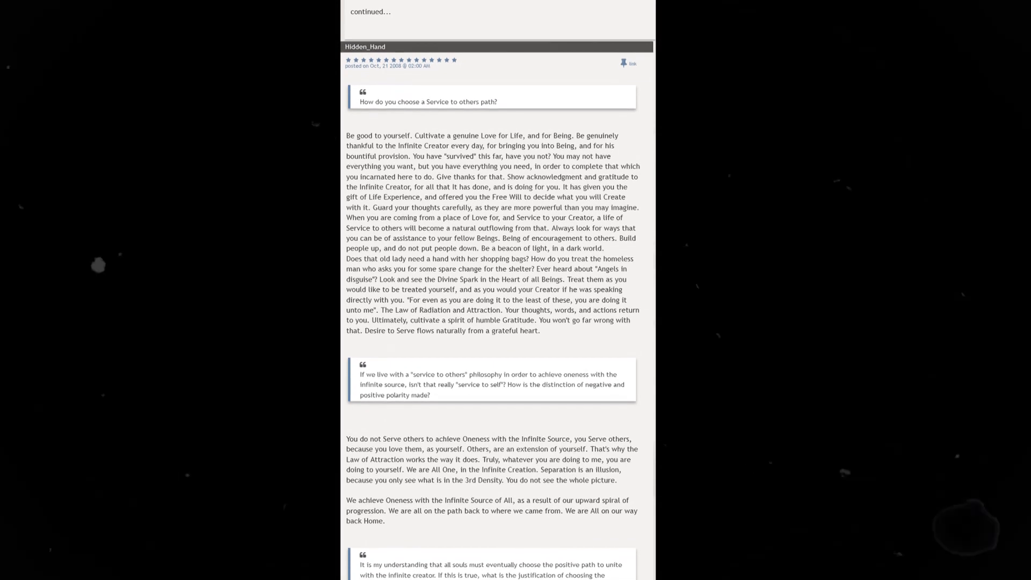
{"action": "scroll", "scroll_direction": "down", "scroll_amount": 3}
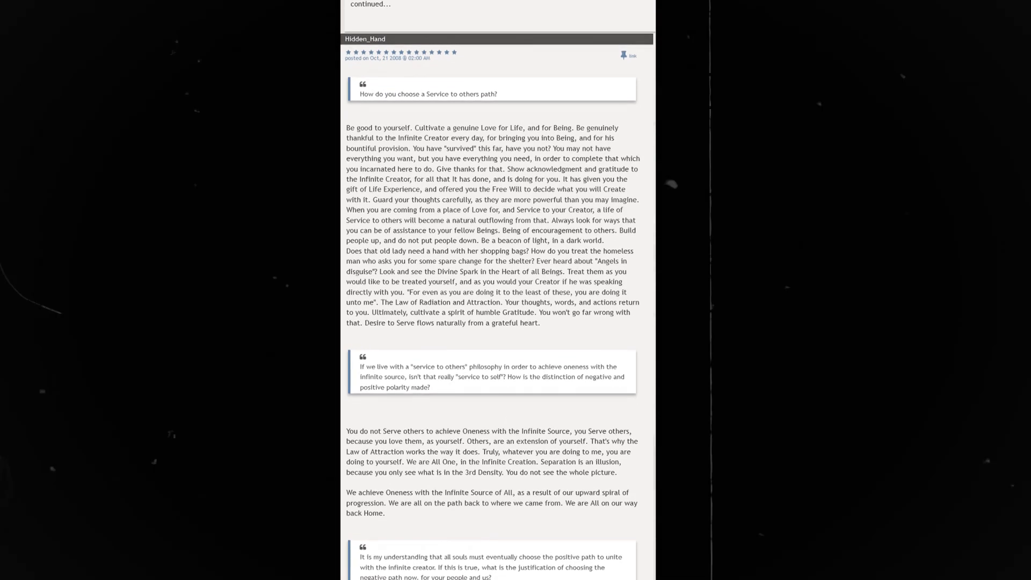
{"action": "scroll", "scroll_direction": "down", "scroll_amount": 3}
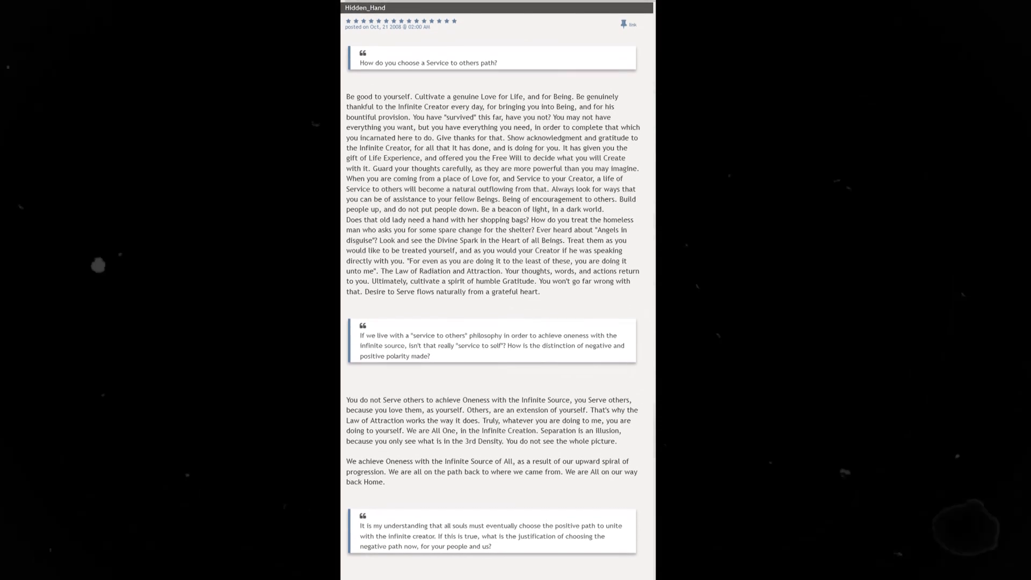
{"action": "scroll", "scroll_direction": "down", "scroll_amount": 3}
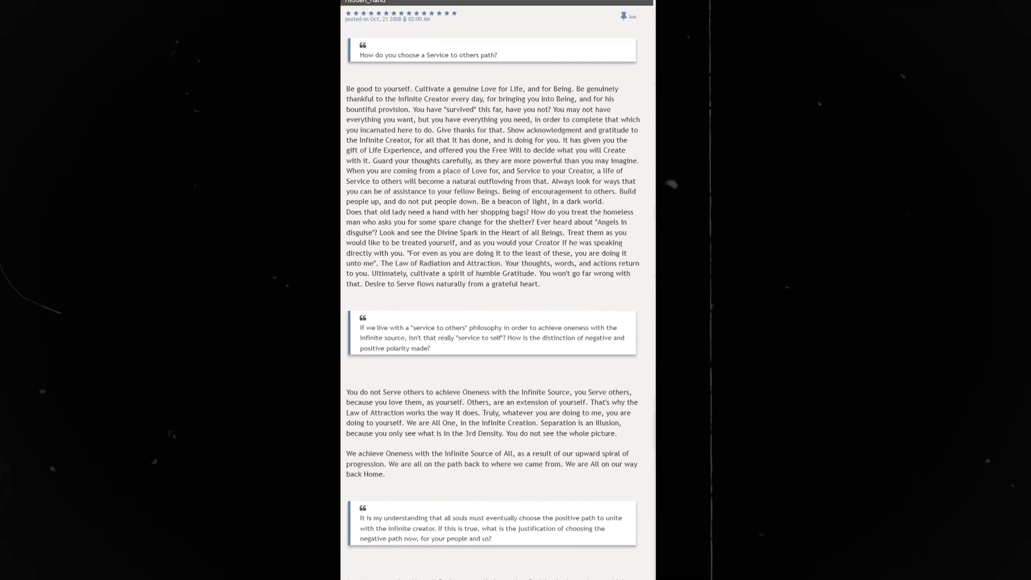
{"action": "scroll", "scroll_direction": "down", "scroll_amount": 3}
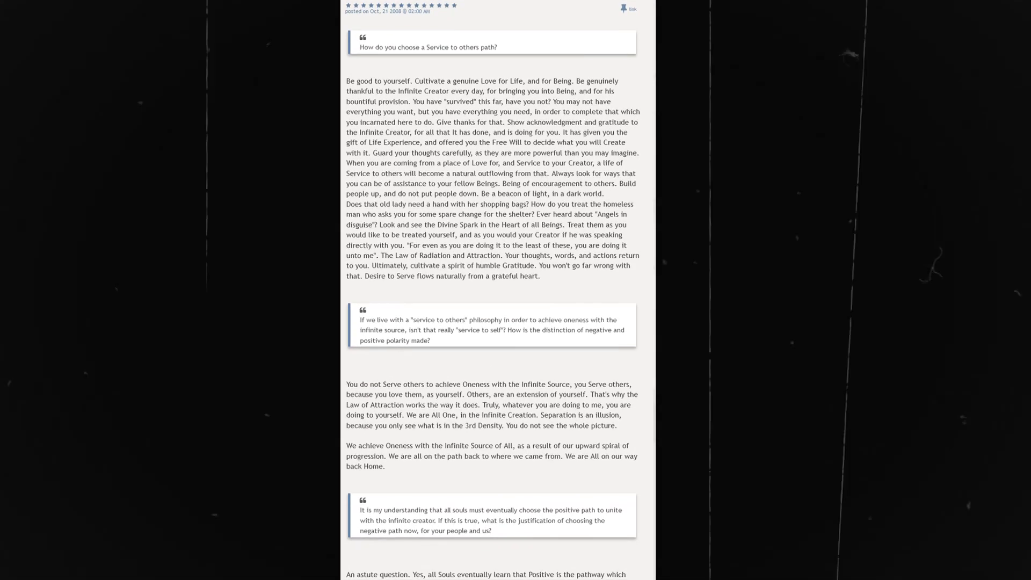
{"action": "scroll", "scroll_direction": "down", "scroll_amount": 3}
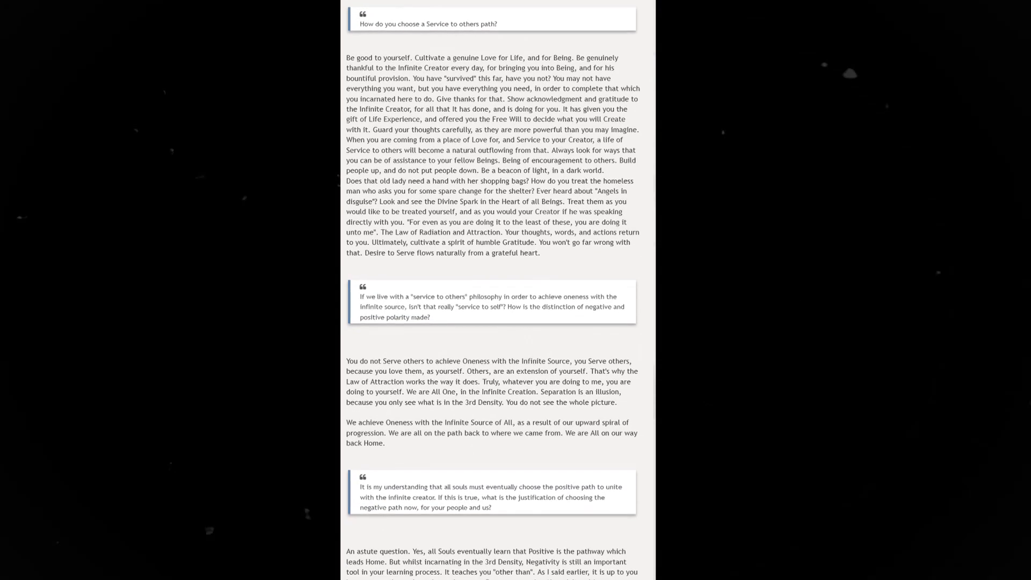
{"action": "scroll", "scroll_direction": "down", "scroll_amount": 3}
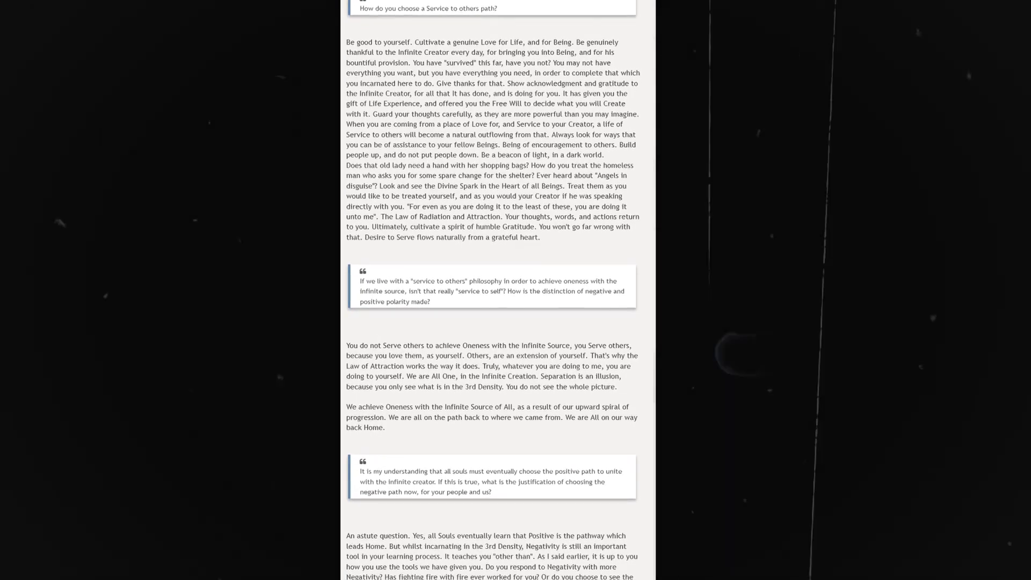
{"action": "scroll", "scroll_direction": "down", "scroll_amount": 3}
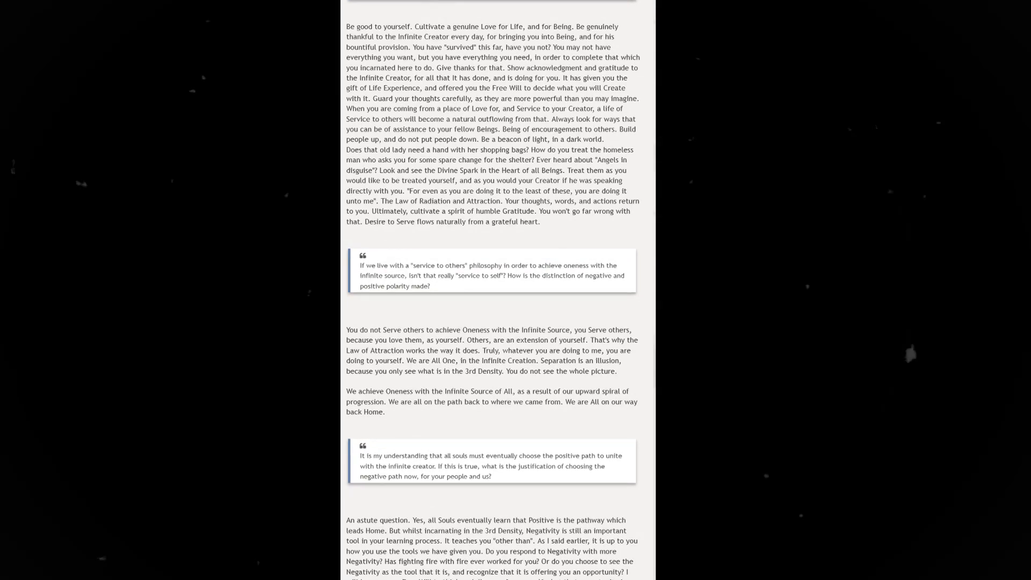
{"action": "scroll", "scroll_direction": "down", "scroll_amount": 3}
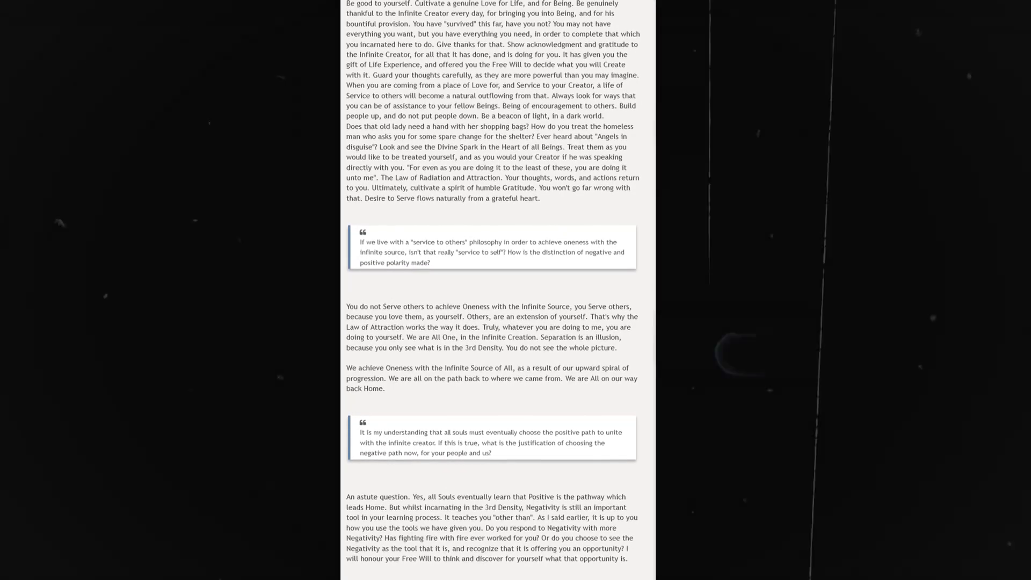
{"action": "scroll", "scroll_direction": "down", "scroll_amount": 3}
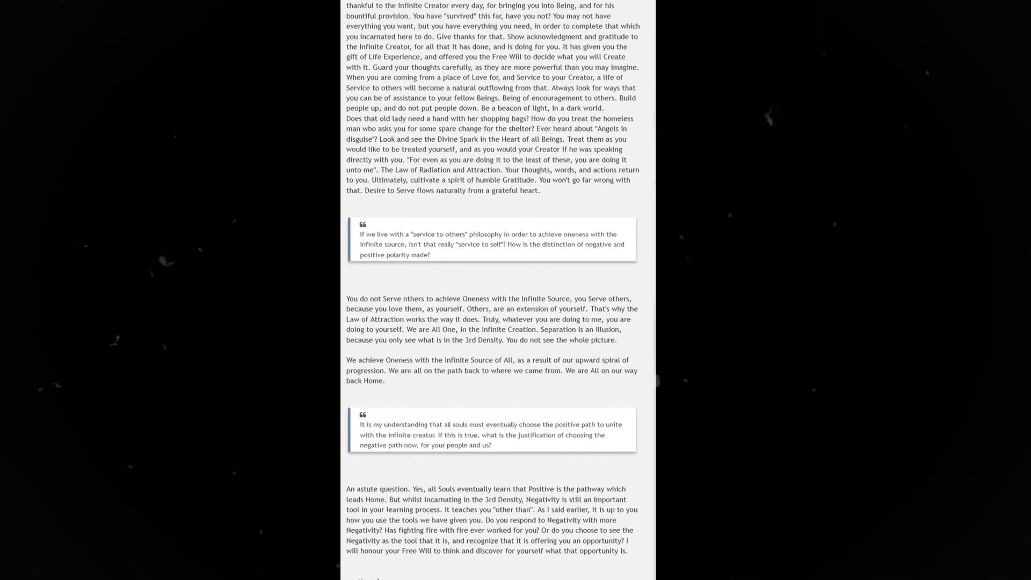
{"action": "scroll", "scroll_direction": "down", "scroll_amount": 3}
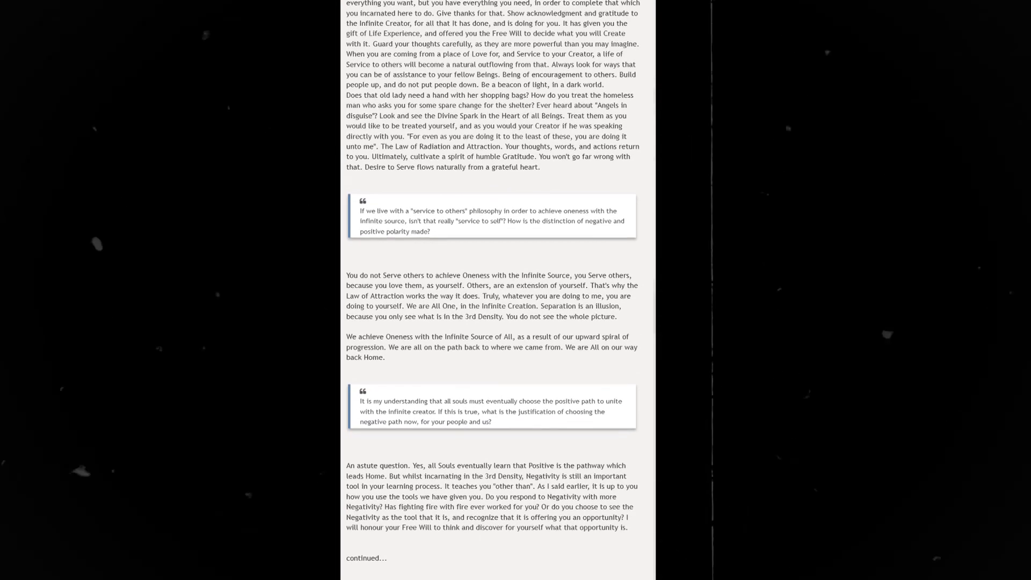
{"action": "scroll", "scroll_direction": "down", "scroll_amount": 3}
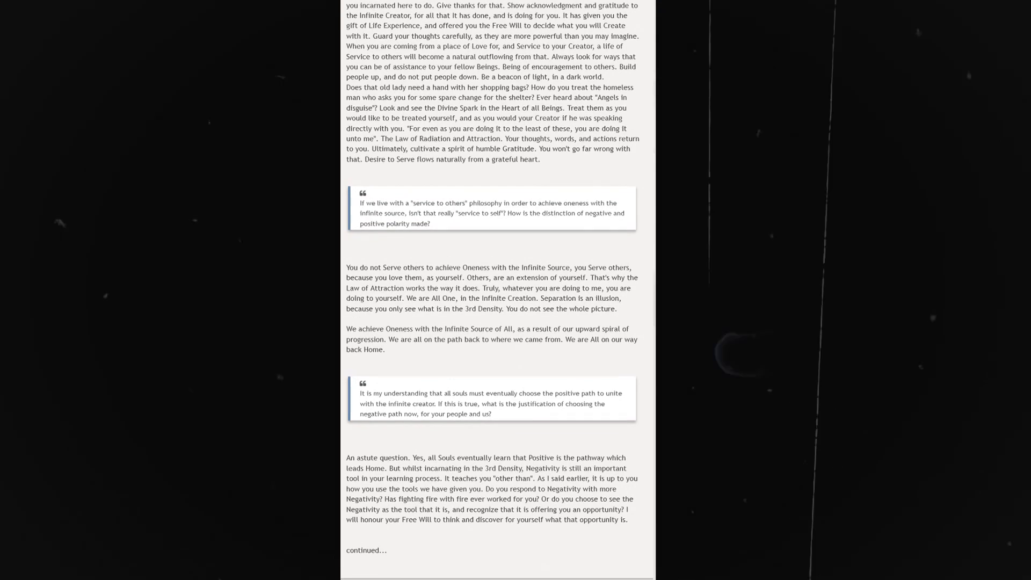
{"action": "scroll", "scroll_direction": "down", "scroll_amount": 3}
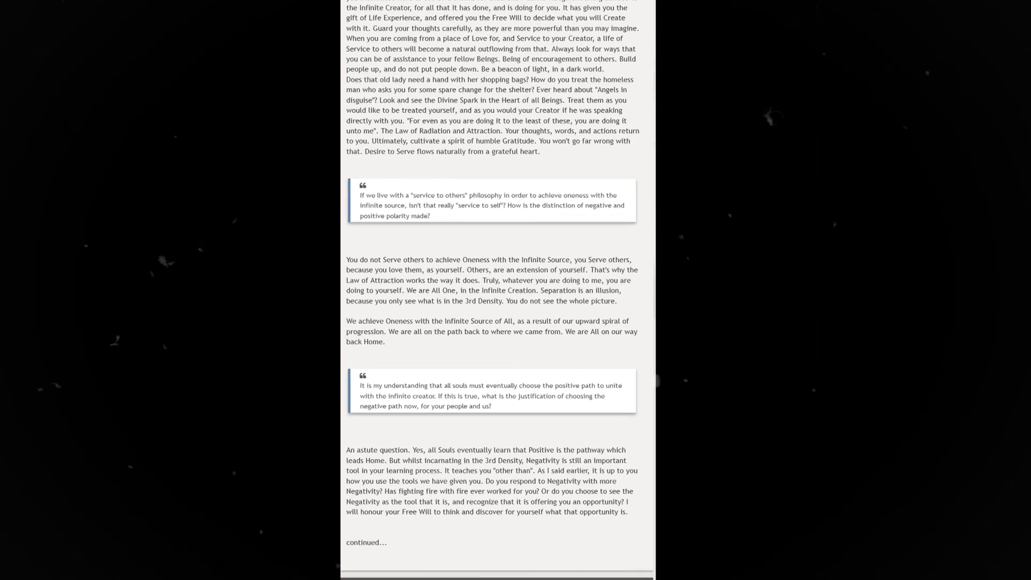
{"action": "scroll", "scroll_direction": "down", "scroll_amount": 3}
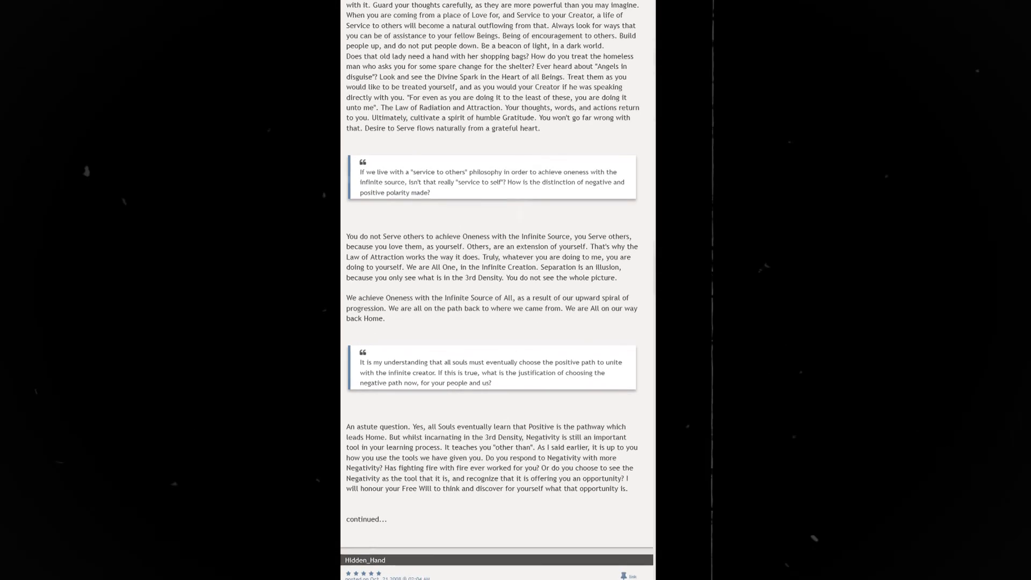
{"action": "scroll", "scroll_direction": "down", "scroll_amount": 3}
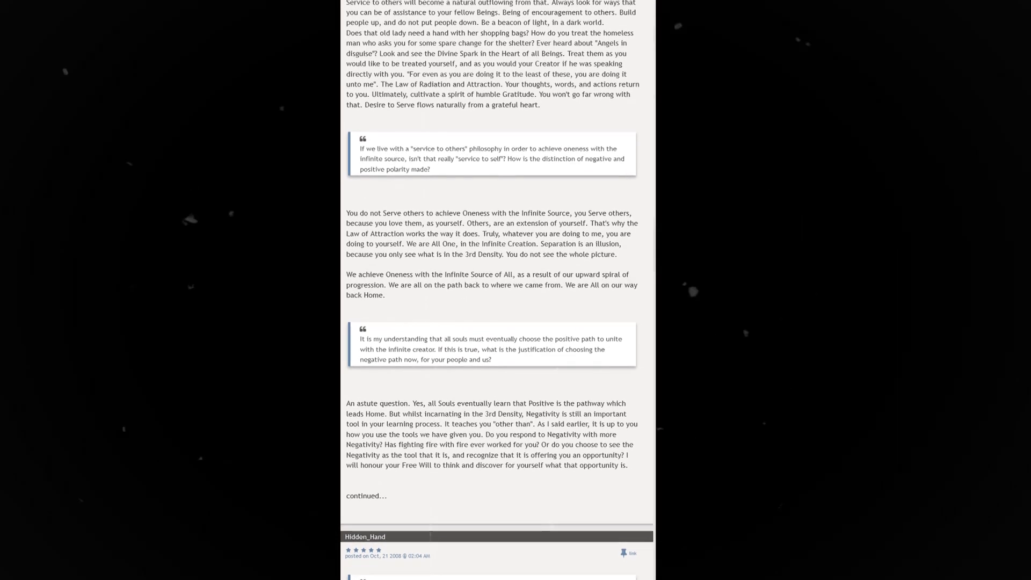
{"action": "scroll", "scroll_direction": "down", "scroll_amount": 3}
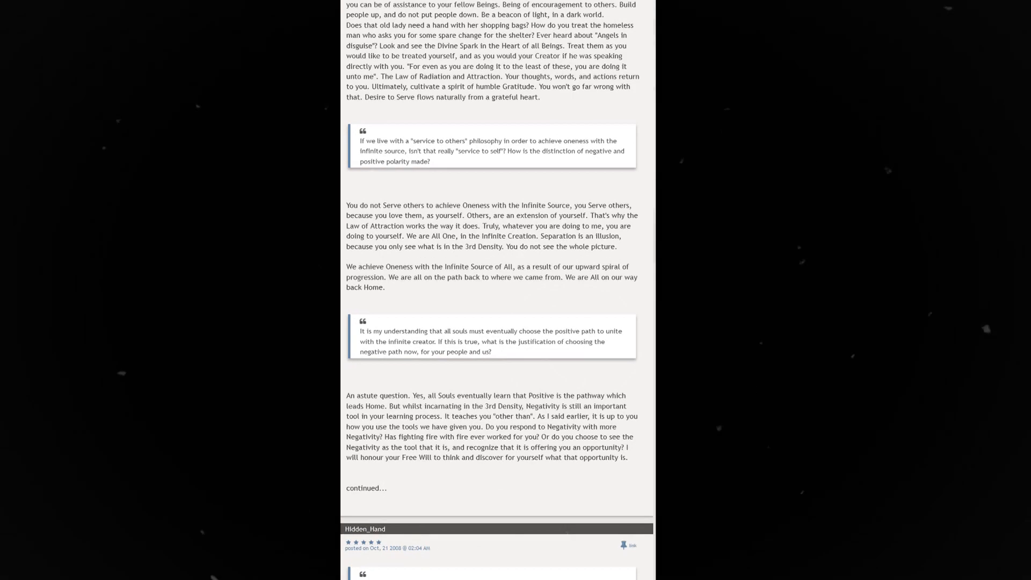
{"action": "scroll", "scroll_direction": "down", "scroll_amount": 3}
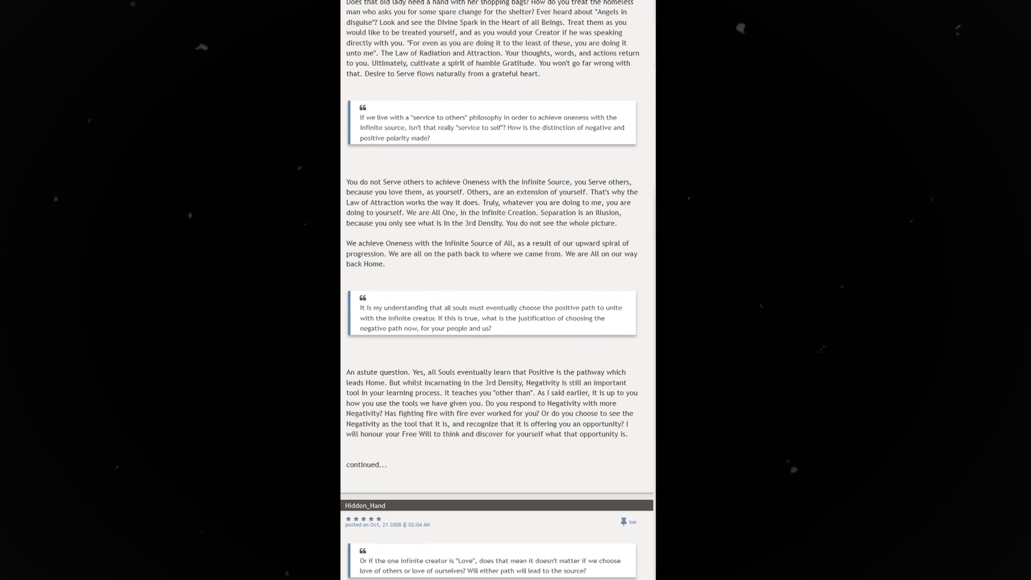
{"action": "scroll", "scroll_direction": "down", "scroll_amount": 3}
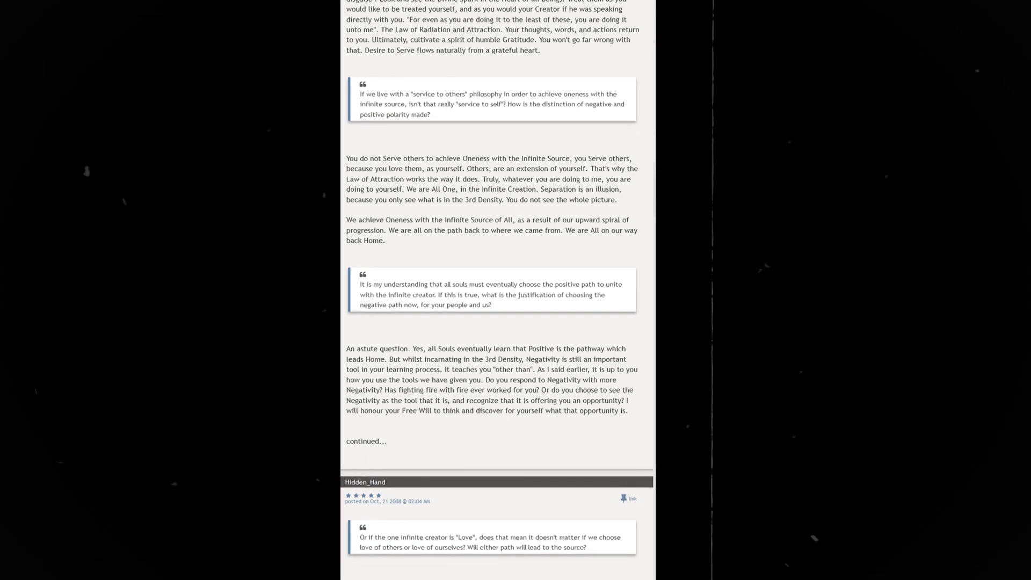
{"action": "scroll", "scroll_direction": "down", "scroll_amount": 3}
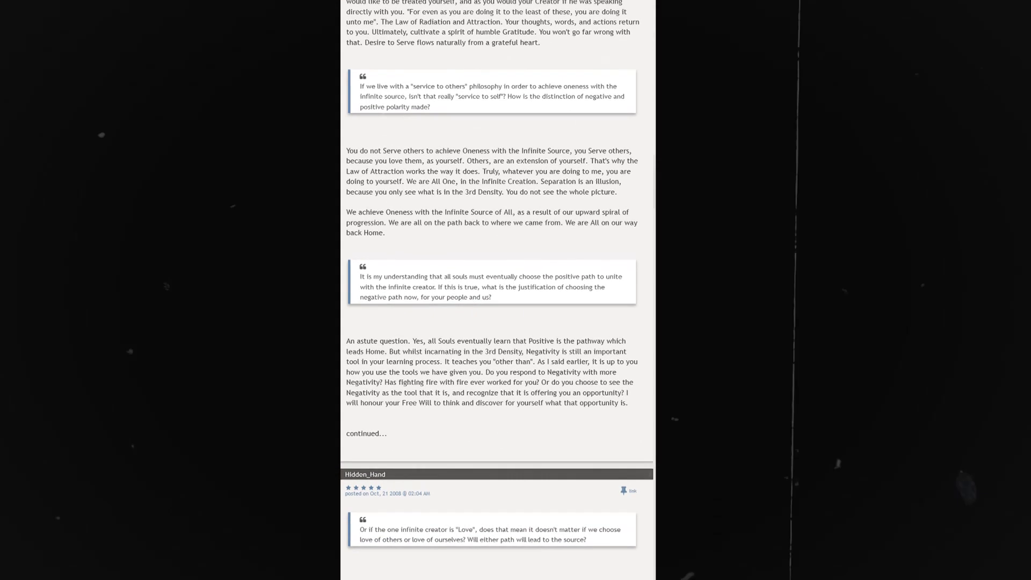
{"action": "scroll", "scroll_direction": "down", "scroll_amount": 3}
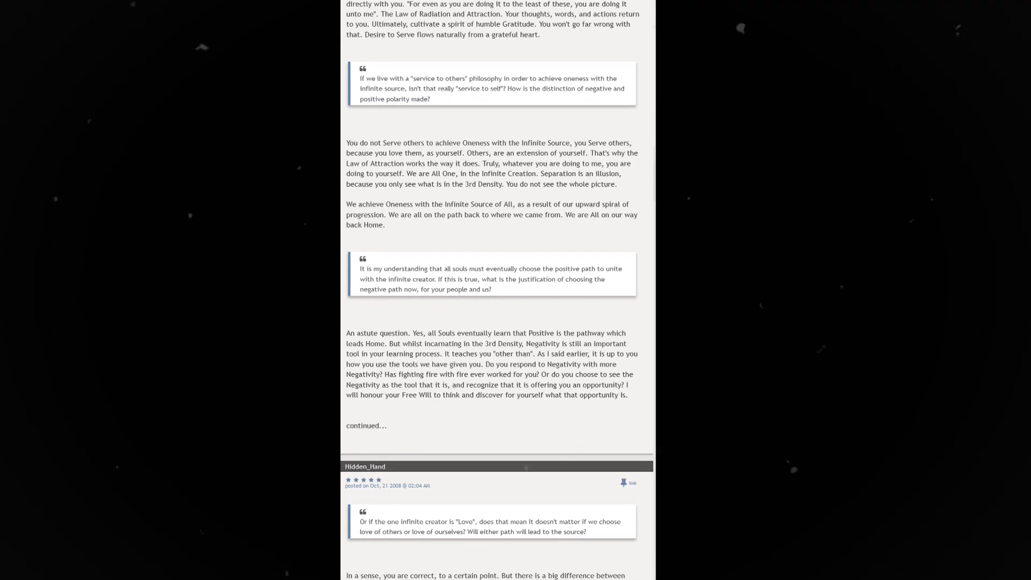
{"action": "scroll", "scroll_direction": "down", "scroll_amount": 3}
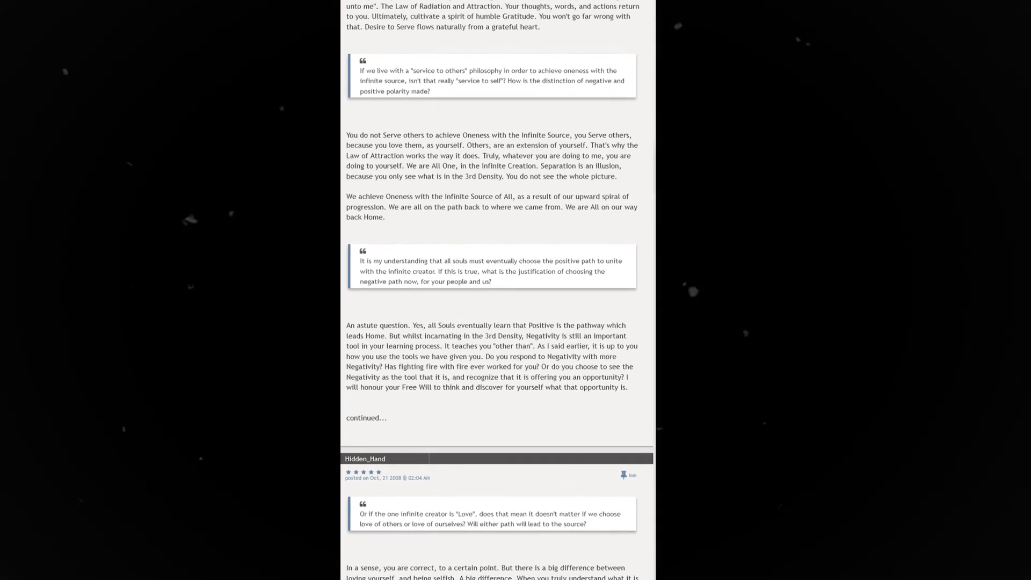
{"action": "scroll", "scroll_direction": "down", "scroll_amount": 3}
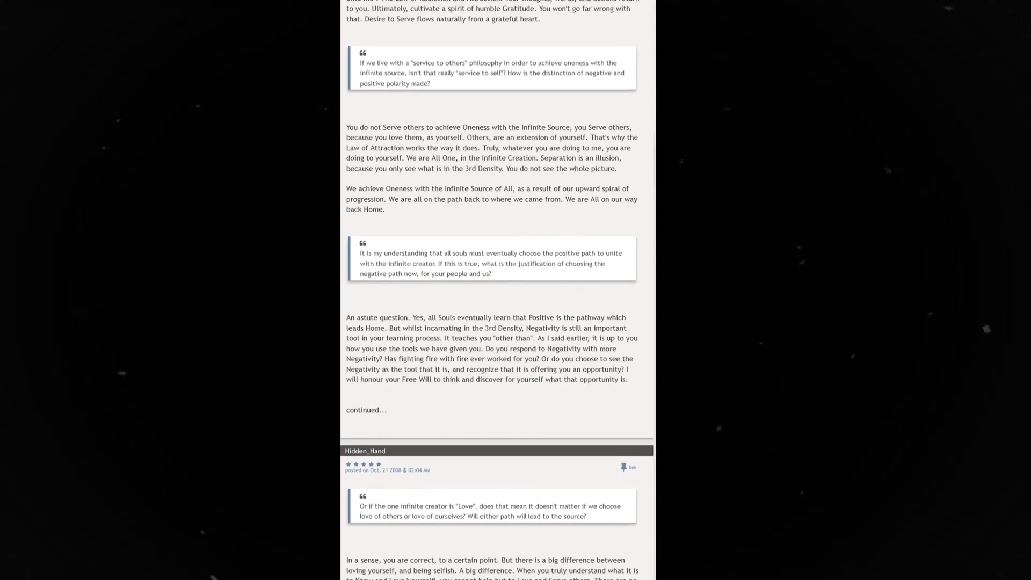
{"action": "scroll", "scroll_direction": "down", "scroll_amount": 3}
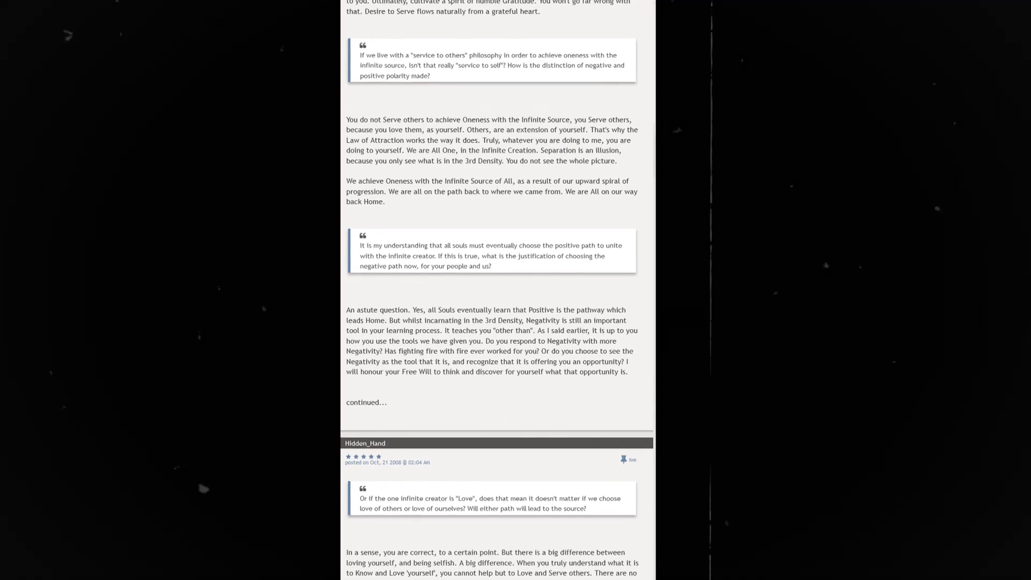
{"action": "scroll", "scroll_direction": "down", "scroll_amount": 3}
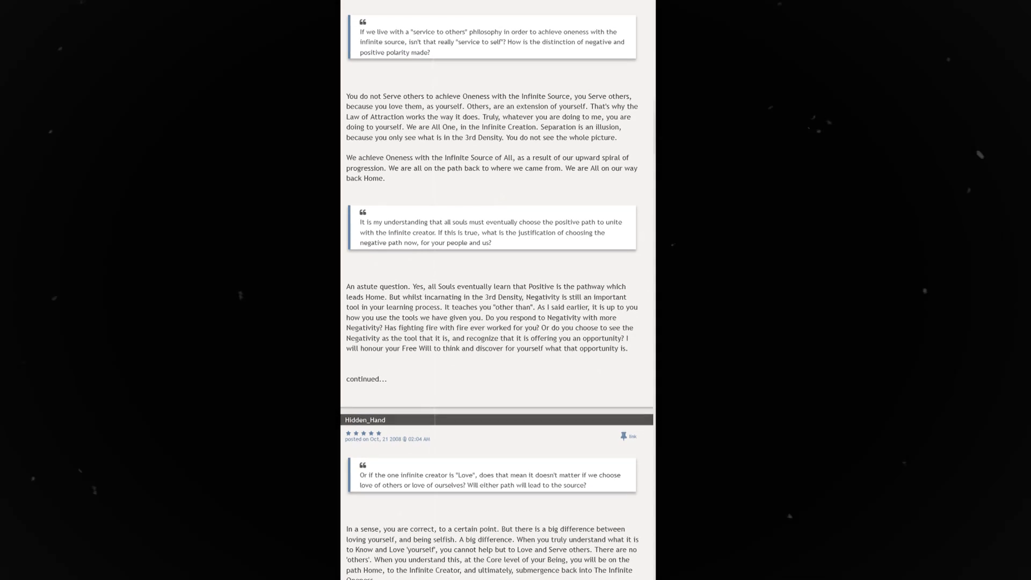
{"action": "scroll", "scroll_direction": "down", "scroll_amount": 3}
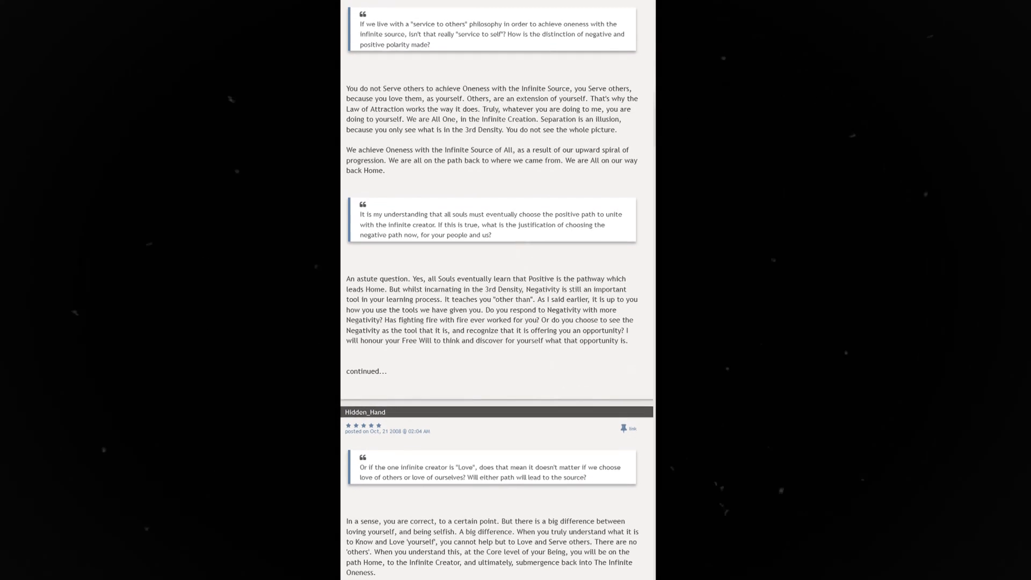
{"action": "scroll", "scroll_direction": "down", "scroll_amount": 3}
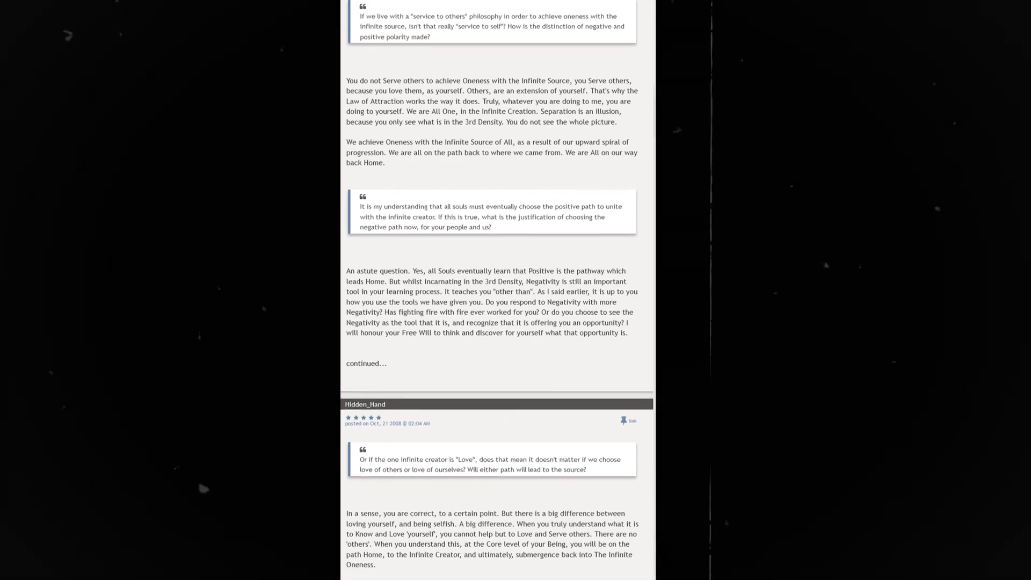
{"action": "scroll", "scroll_direction": "down", "scroll_amount": 3}
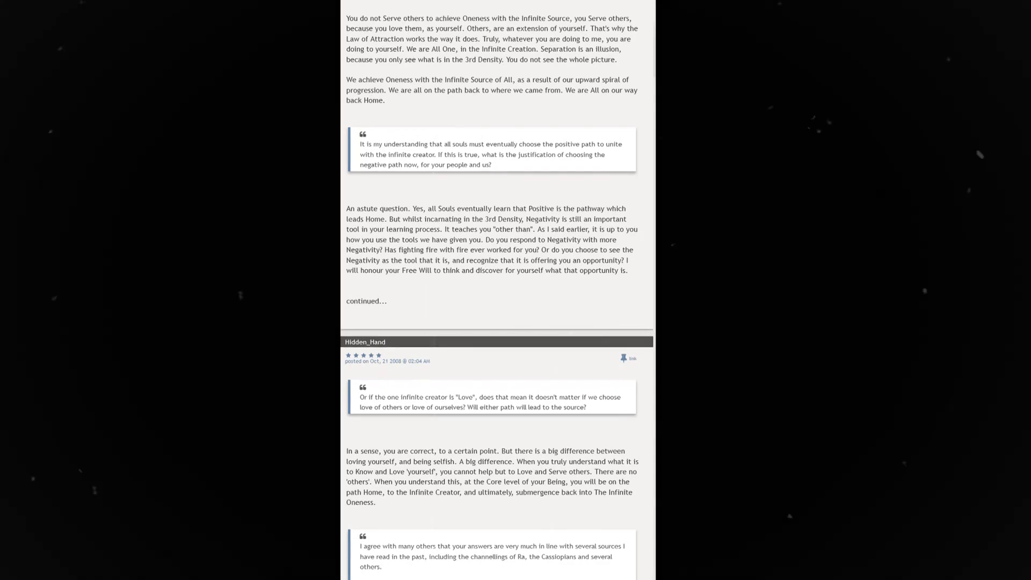
{"action": "scroll", "scroll_direction": "down", "scroll_amount": 3}
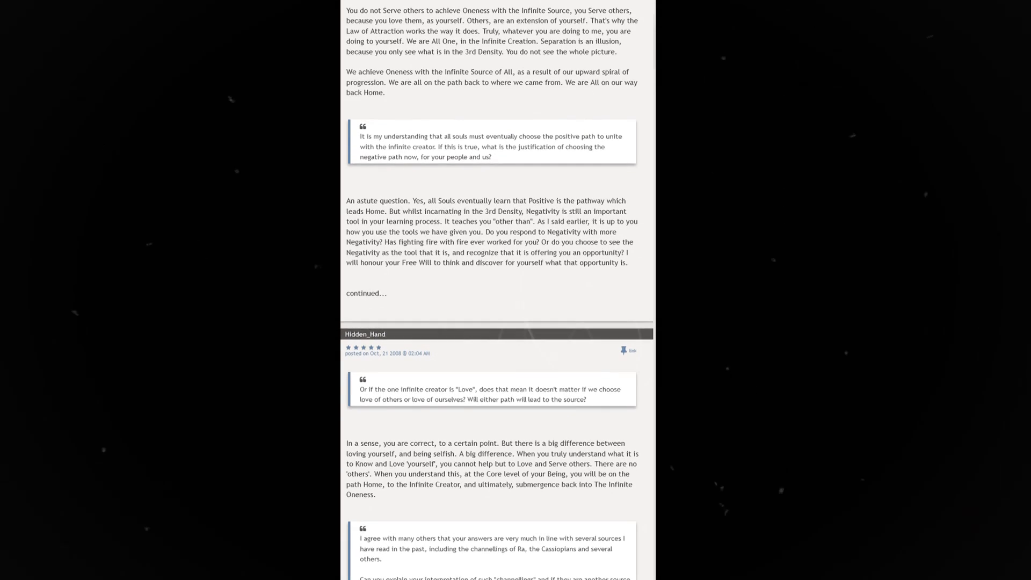
{"action": "scroll", "scroll_direction": "down", "scroll_amount": 3}
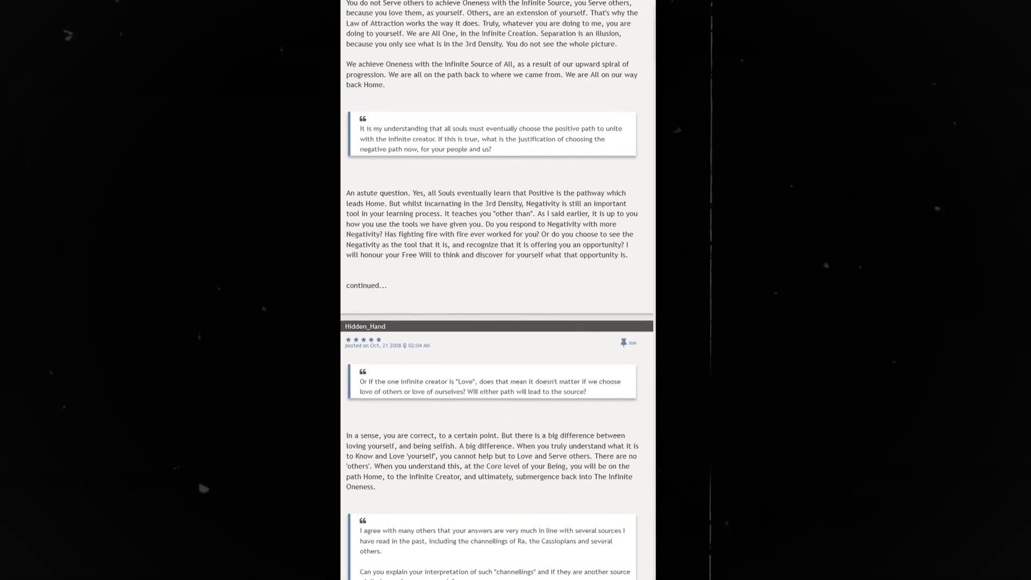
{"action": "scroll", "scroll_direction": "down", "scroll_amount": 3}
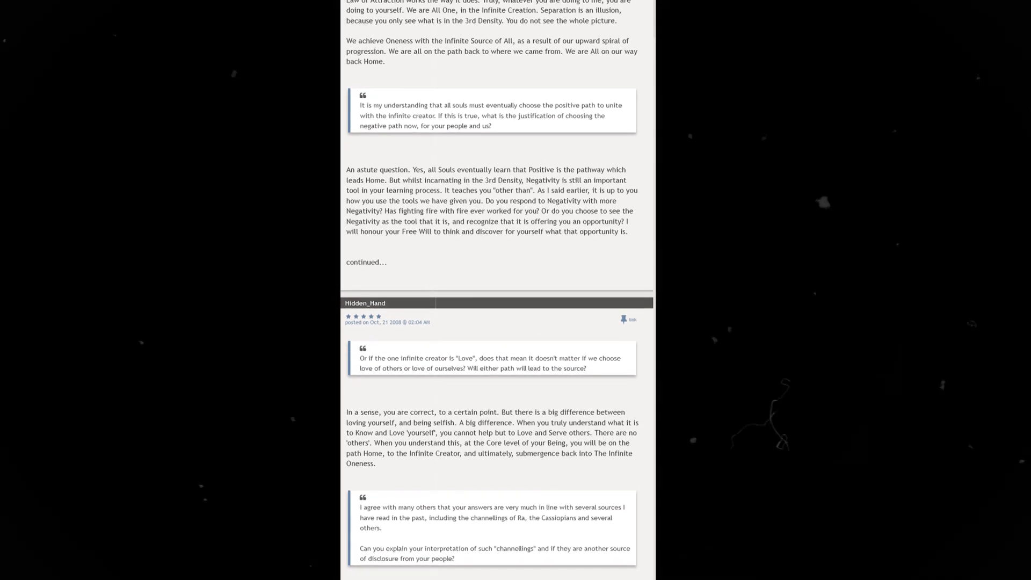
{"action": "scroll", "scroll_direction": "down", "scroll_amount": 3}
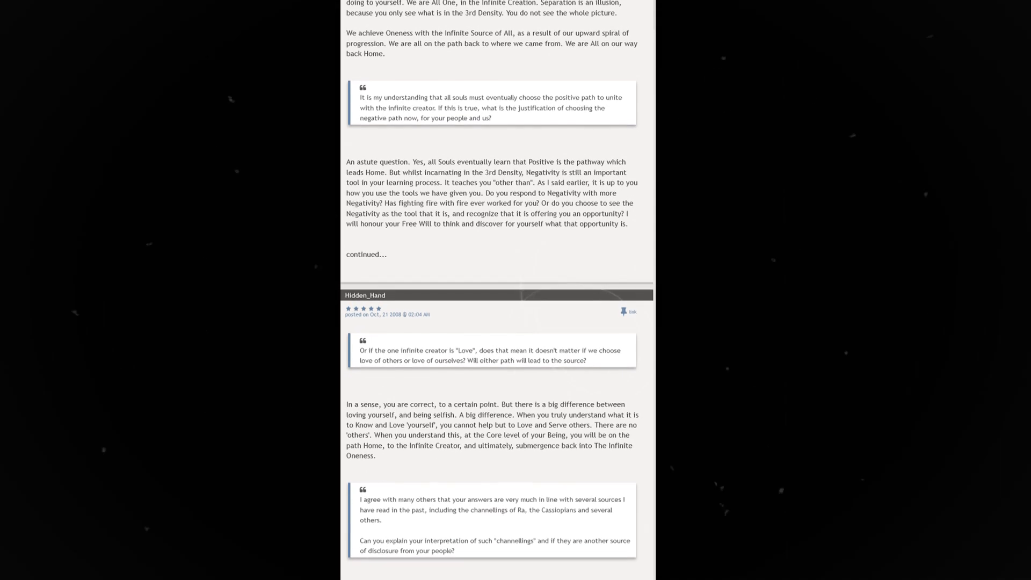
{"action": "scroll", "scroll_direction": "down", "scroll_amount": 3}
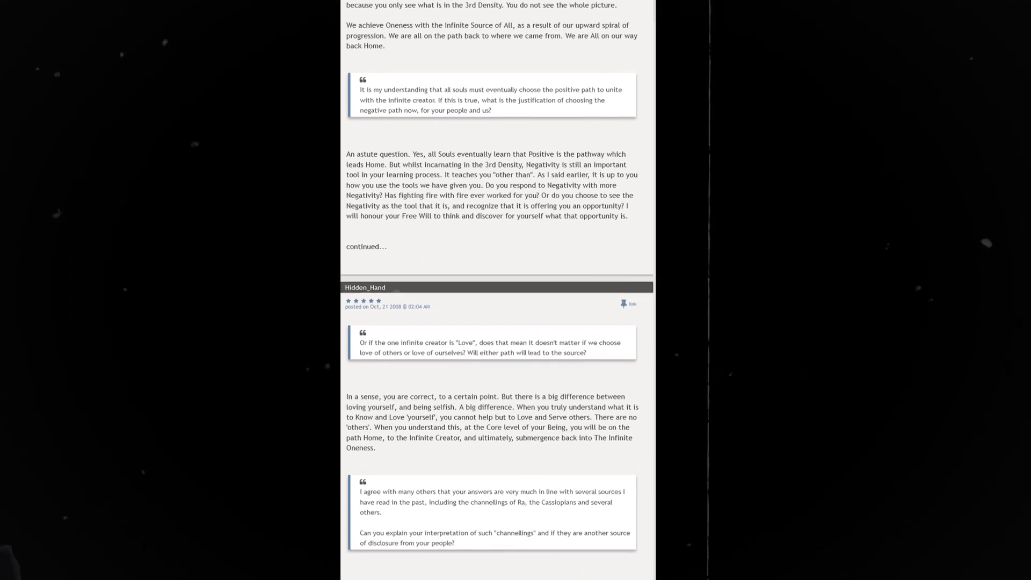
{"action": "scroll", "scroll_direction": "down", "scroll_amount": 3}
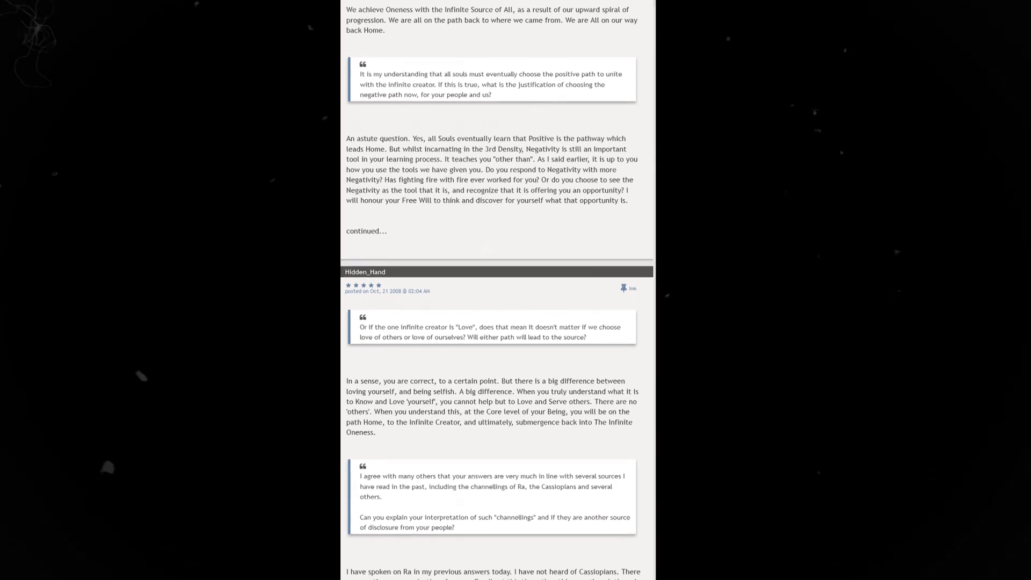
{"action": "scroll", "scroll_direction": "down", "scroll_amount": 3}
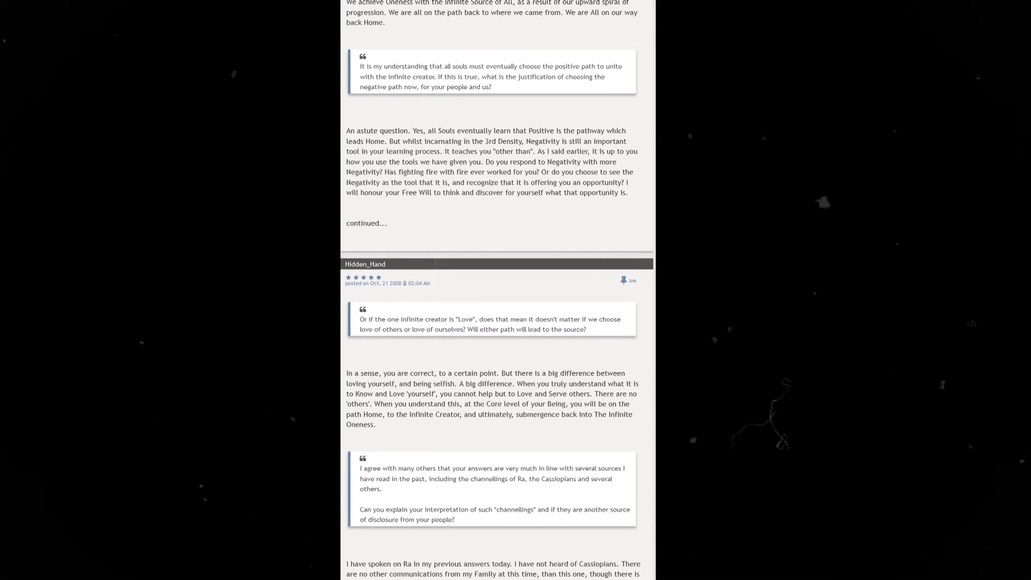
{"action": "scroll", "scroll_direction": "down", "scroll_amount": 3}
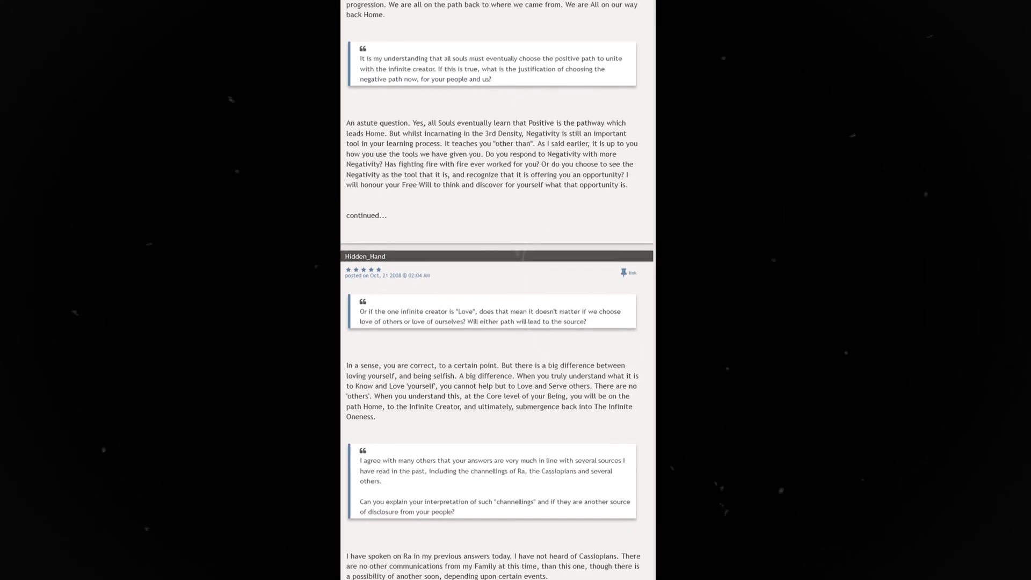
{"action": "scroll", "scroll_direction": "down", "scroll_amount": 3}
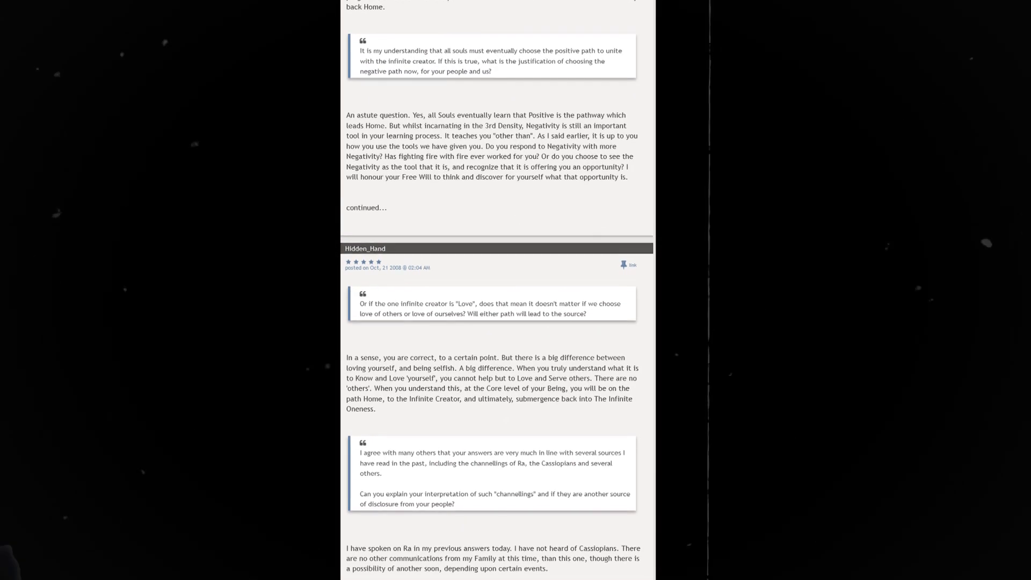
{"action": "scroll", "scroll_direction": "down", "scroll_amount": 3}
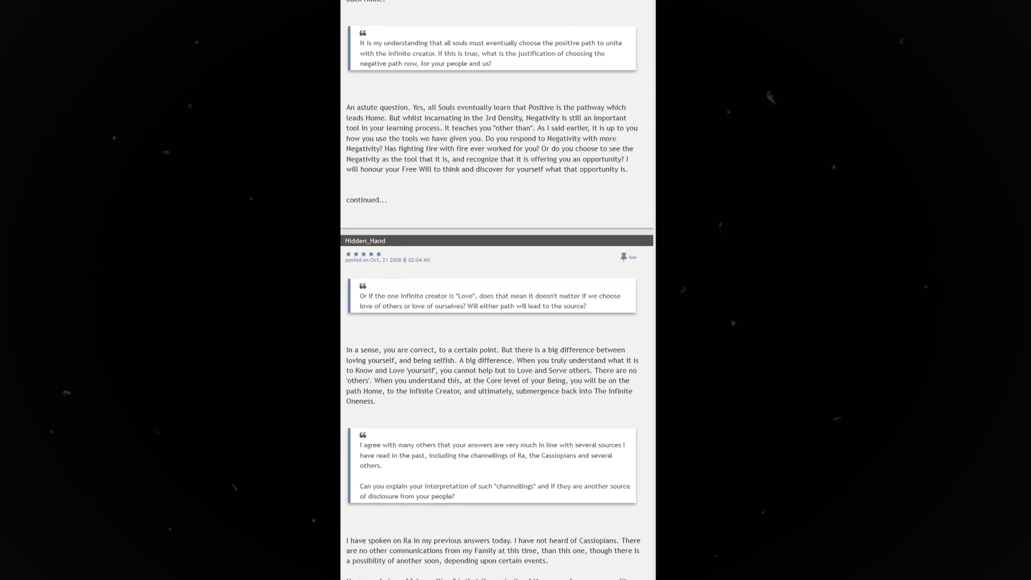
{"action": "scroll", "scroll_direction": "down", "scroll_amount": 3}
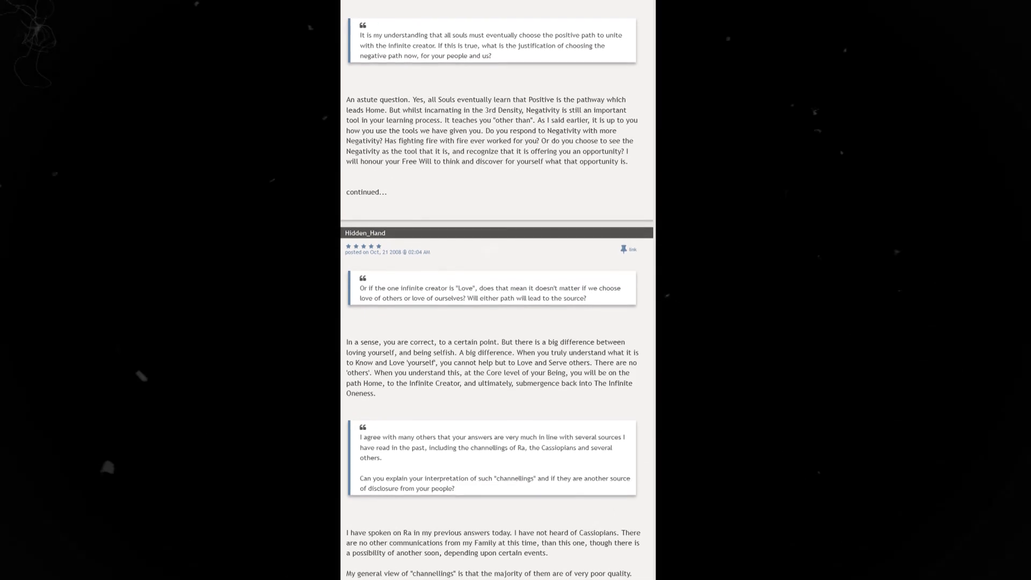
{"action": "scroll", "scroll_direction": "down", "scroll_amount": 3}
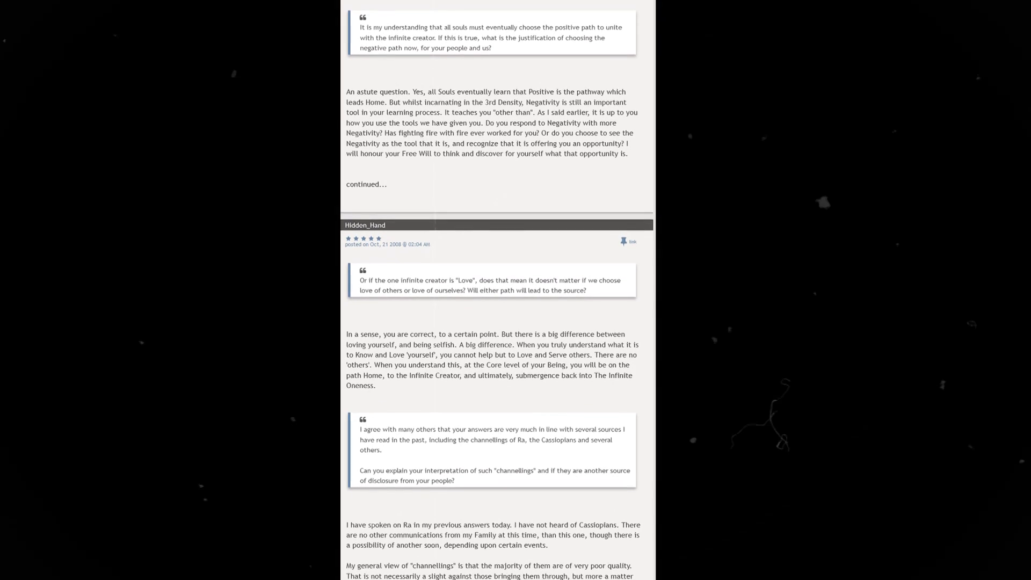
{"action": "scroll", "scroll_direction": "down", "scroll_amount": 3}
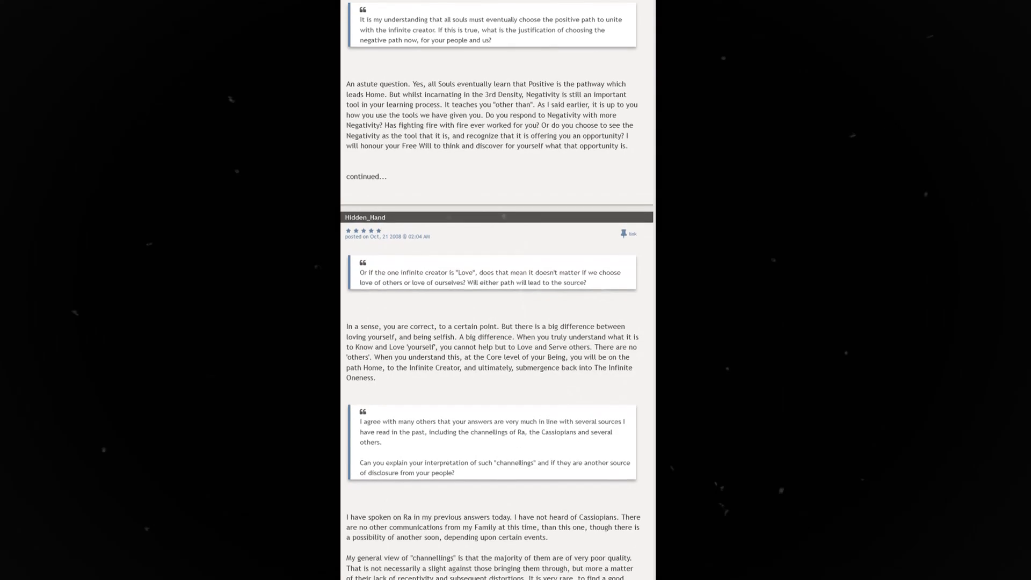
{"action": "scroll", "scroll_direction": "down", "scroll_amount": 3}
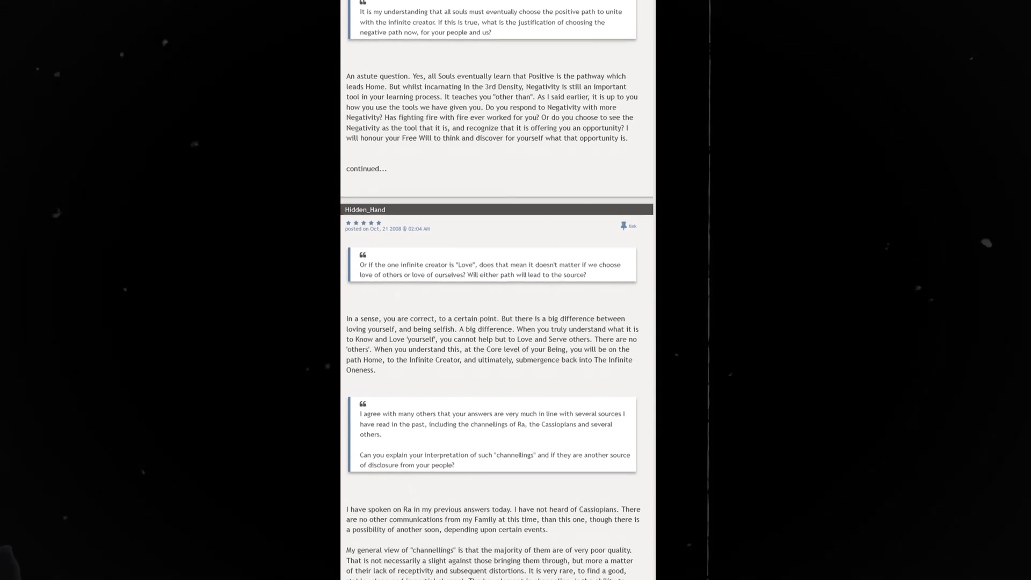
{"action": "scroll", "scroll_direction": "down", "scroll_amount": 3}
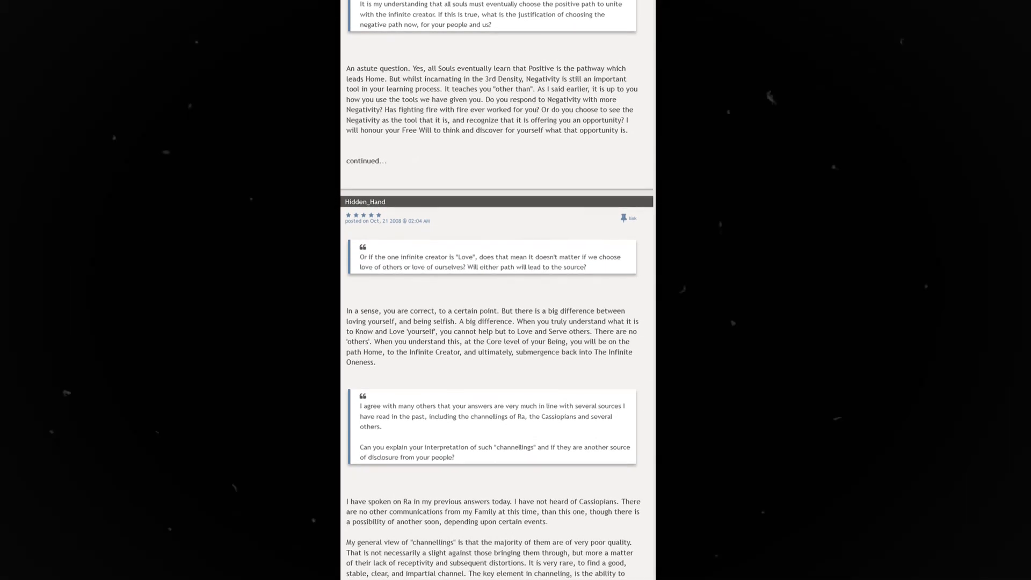
{"action": "scroll", "scroll_direction": "down", "scroll_amount": 3}
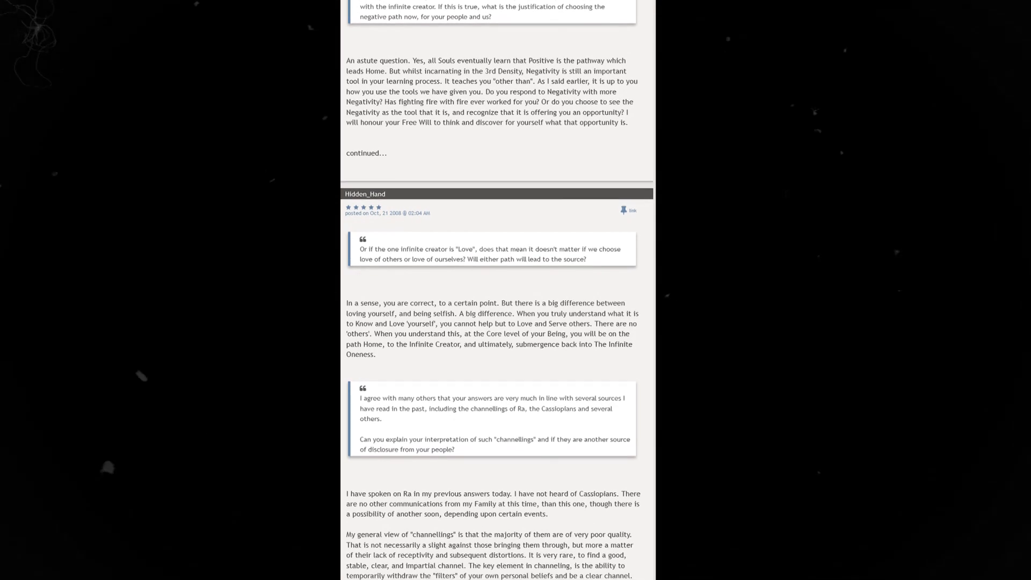
{"action": "scroll", "scroll_direction": "down", "scroll_amount": 3}
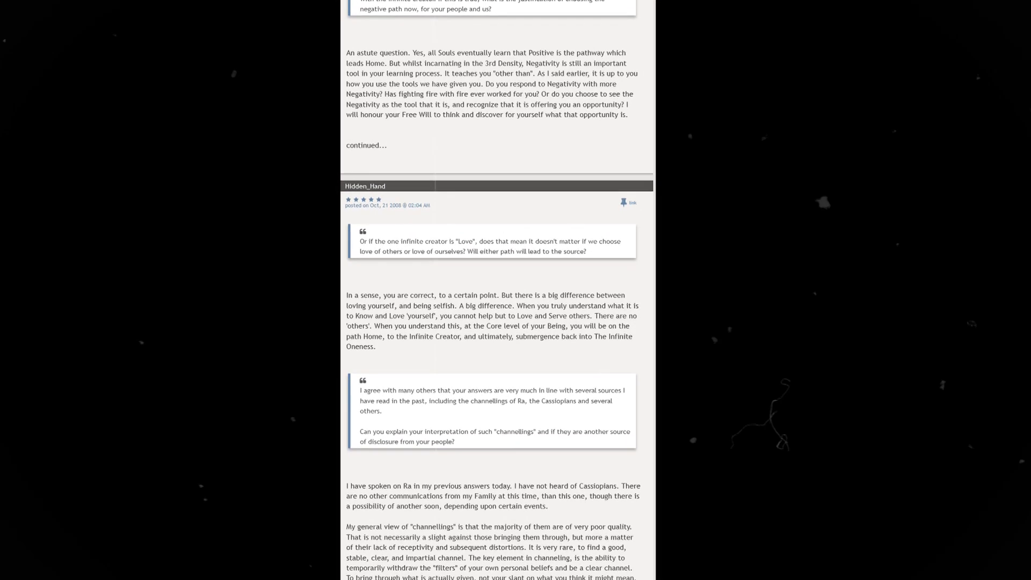
{"action": "scroll", "scroll_direction": "down", "scroll_amount": 3}
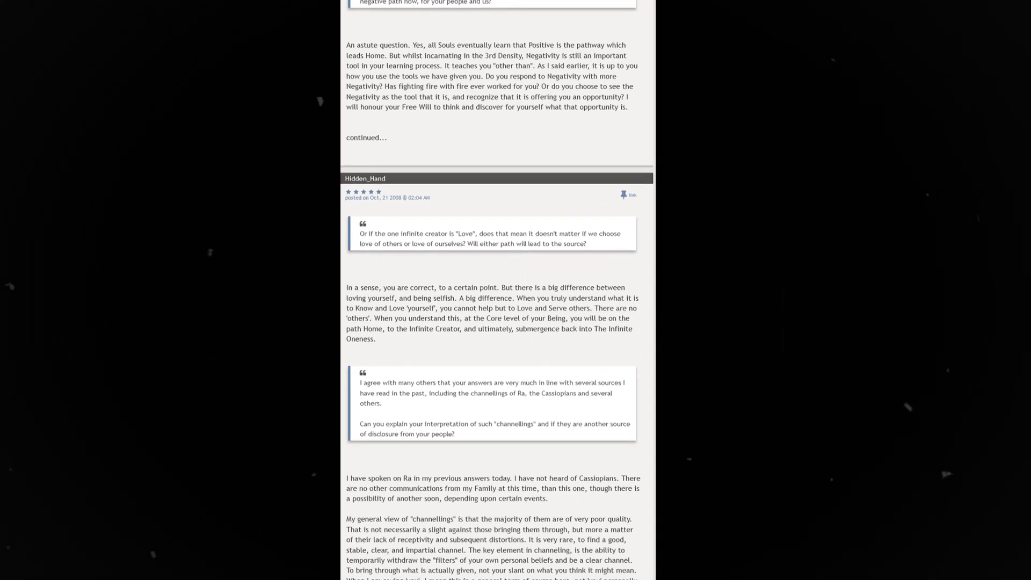
{"action": "scroll", "scroll_direction": "down", "scroll_amount": 3}
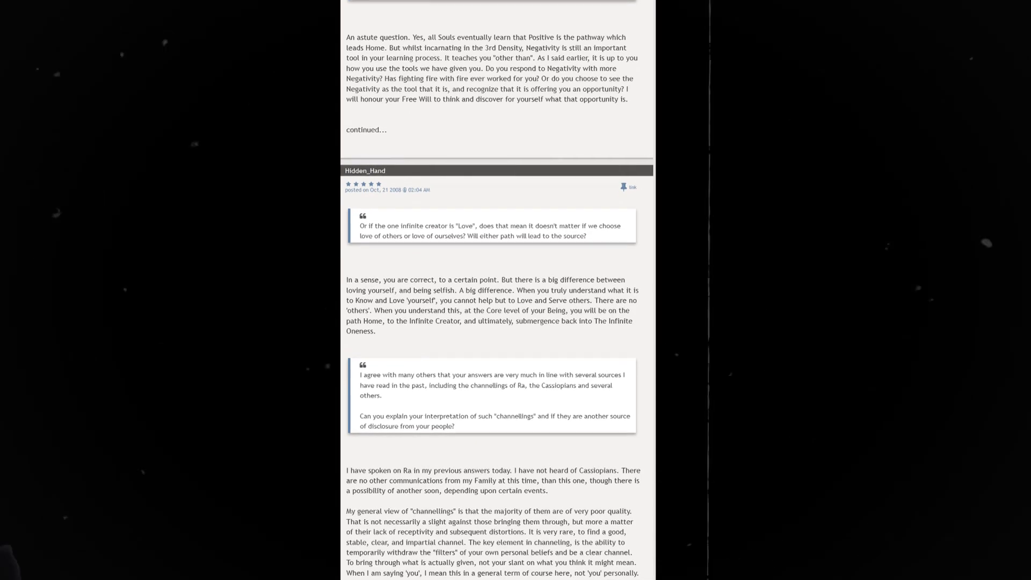
{"action": "scroll", "scroll_direction": "down", "scroll_amount": 3}
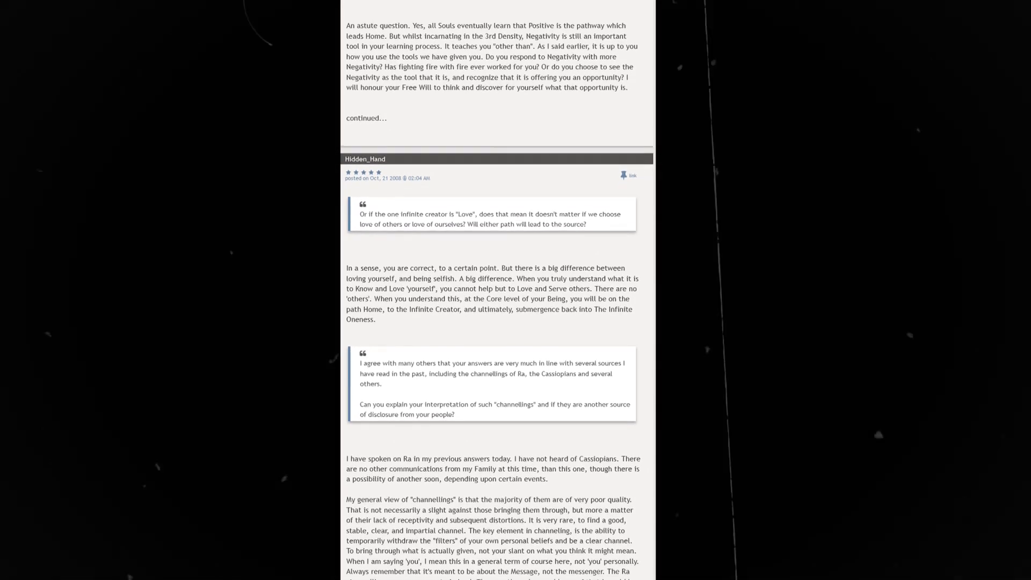
{"action": "scroll", "scroll_direction": "down", "scroll_amount": 3}
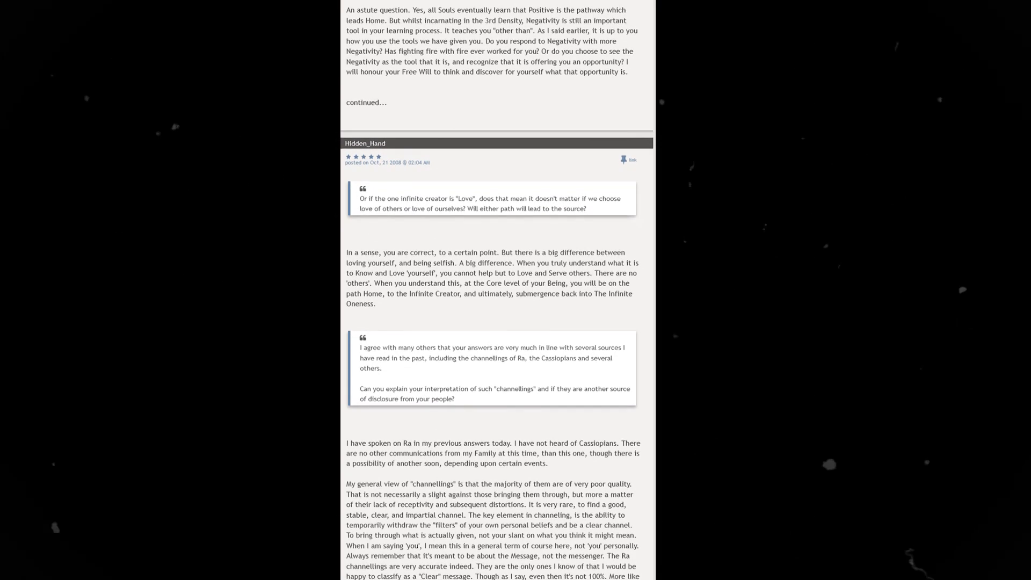
{"action": "scroll", "scroll_direction": "down", "scroll_amount": 3}
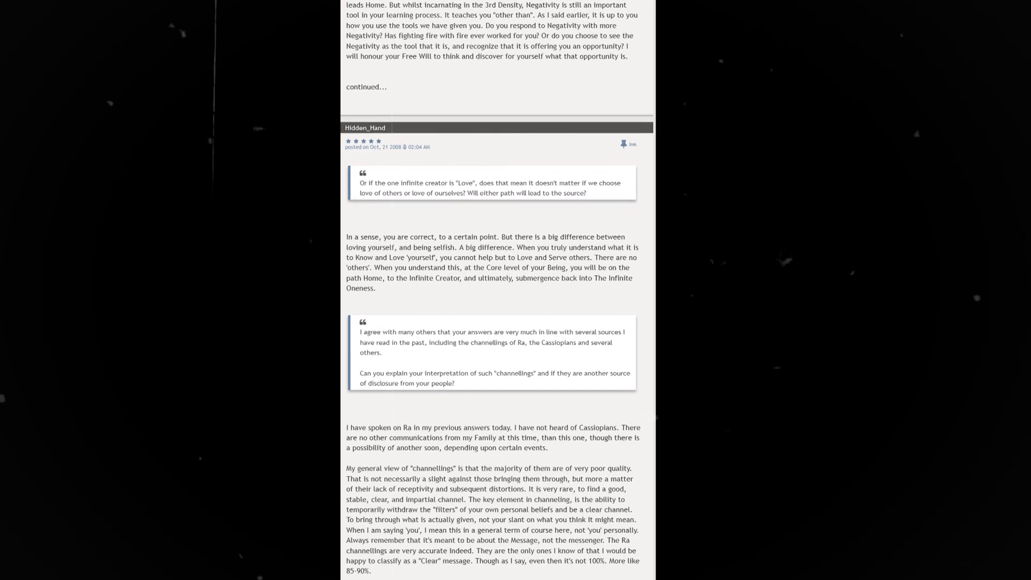
{"action": "scroll", "scroll_direction": "down", "scroll_amount": 3}
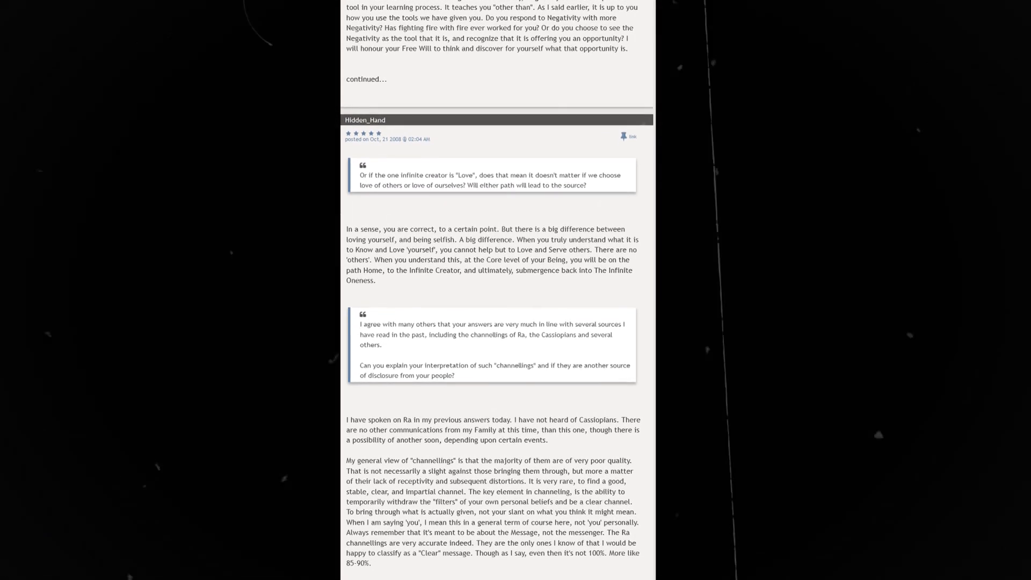
{"action": "scroll", "scroll_direction": "down", "scroll_amount": 3}
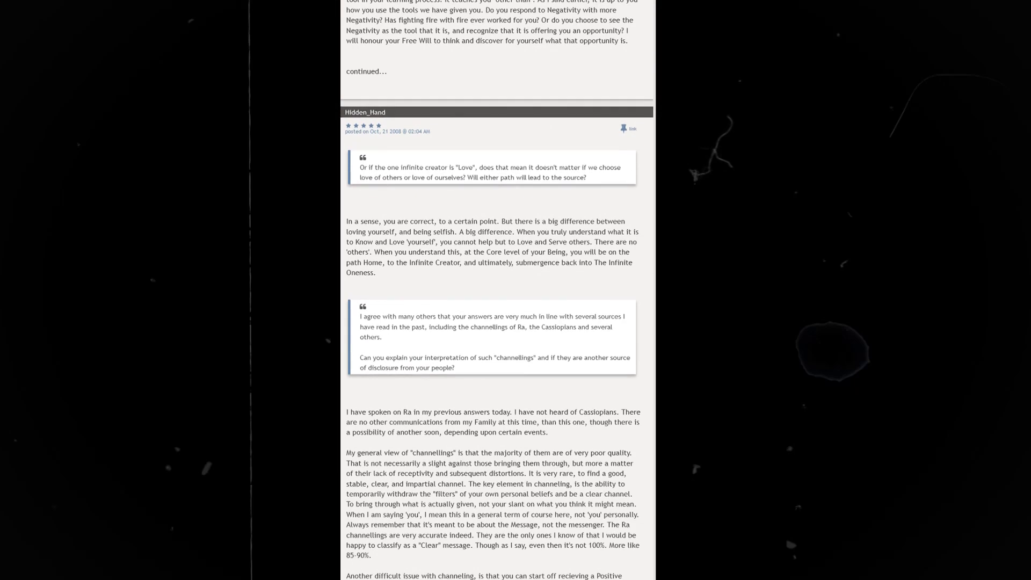
{"action": "scroll", "scroll_direction": "down", "scroll_amount": 3}
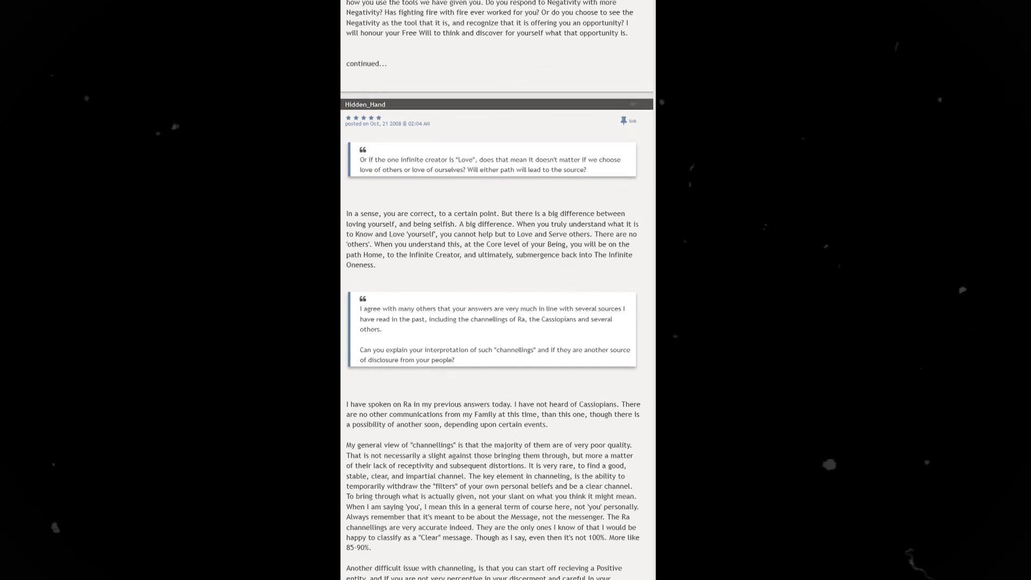
{"action": "scroll", "scroll_direction": "down", "scroll_amount": 3}
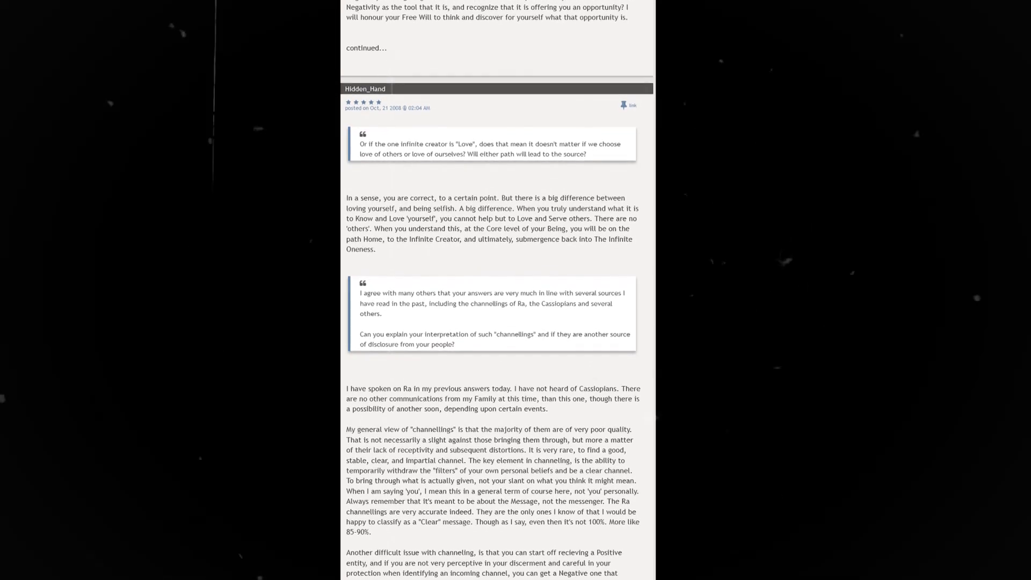
{"action": "scroll", "scroll_direction": "down", "scroll_amount": 3}
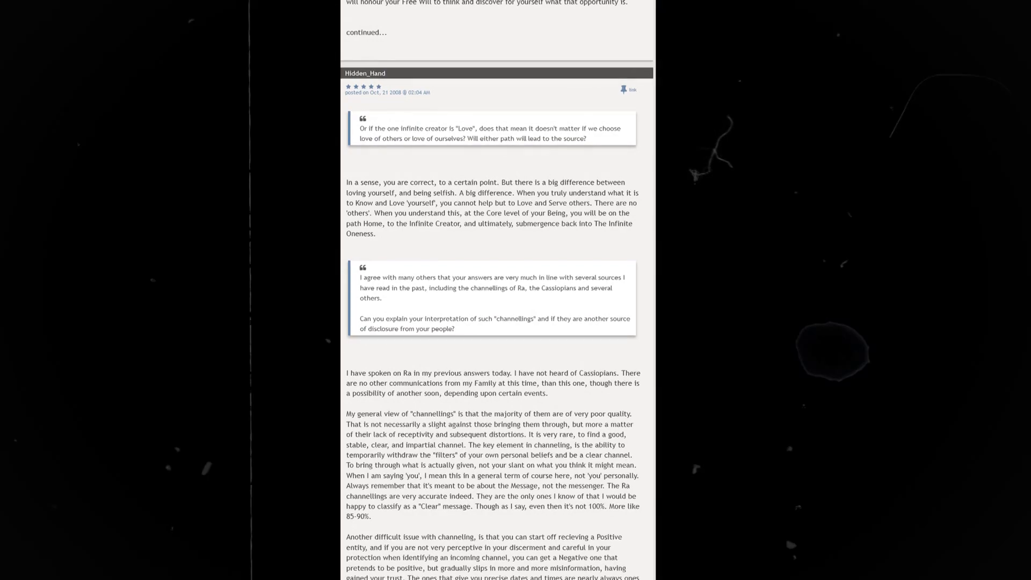
{"action": "scroll", "scroll_direction": "down", "scroll_amount": 3}
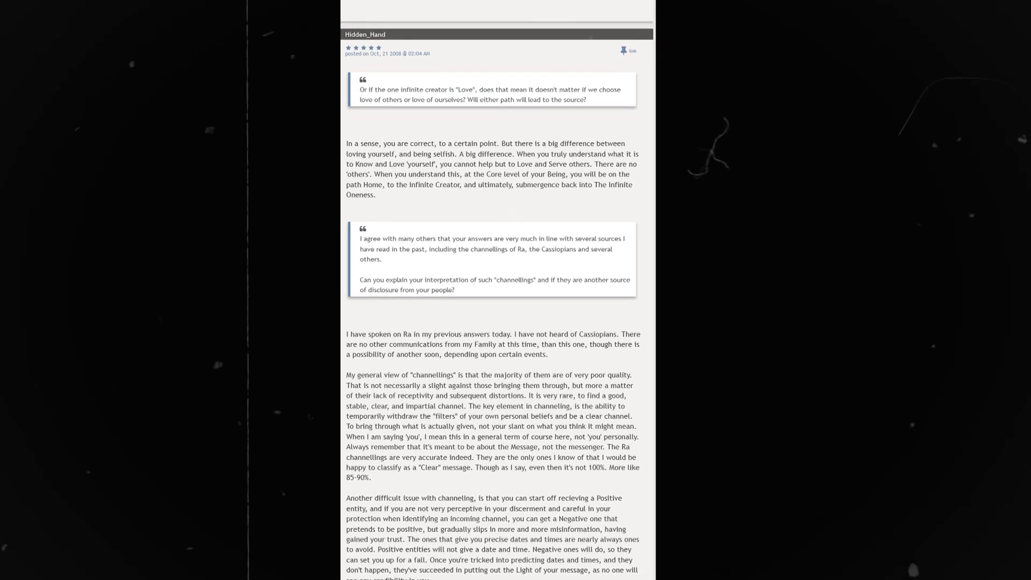
{"action": "scroll", "scroll_direction": "down", "scroll_amount": 3}
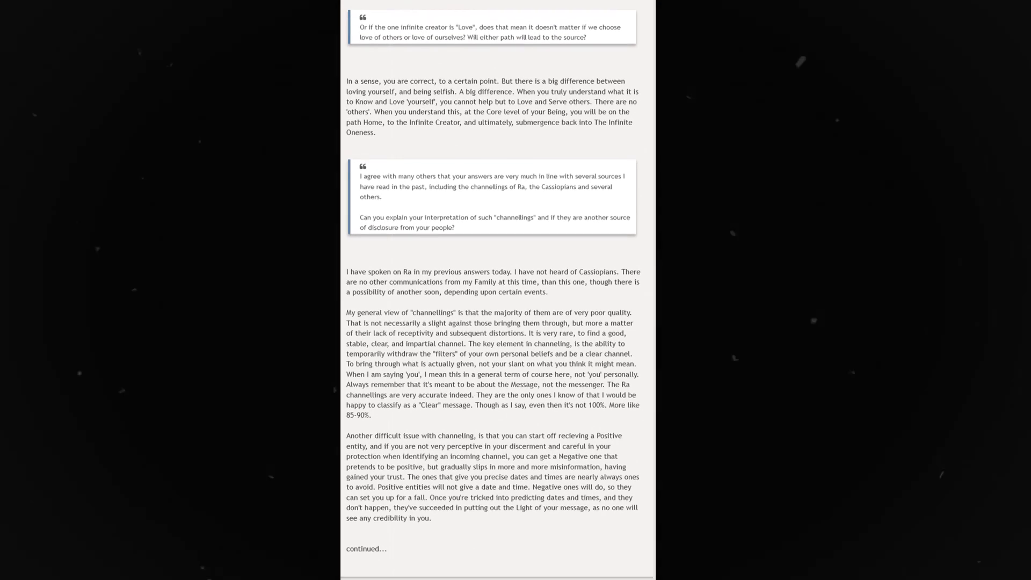
{"action": "scroll", "scroll_direction": "down", "scroll_amount": 3}
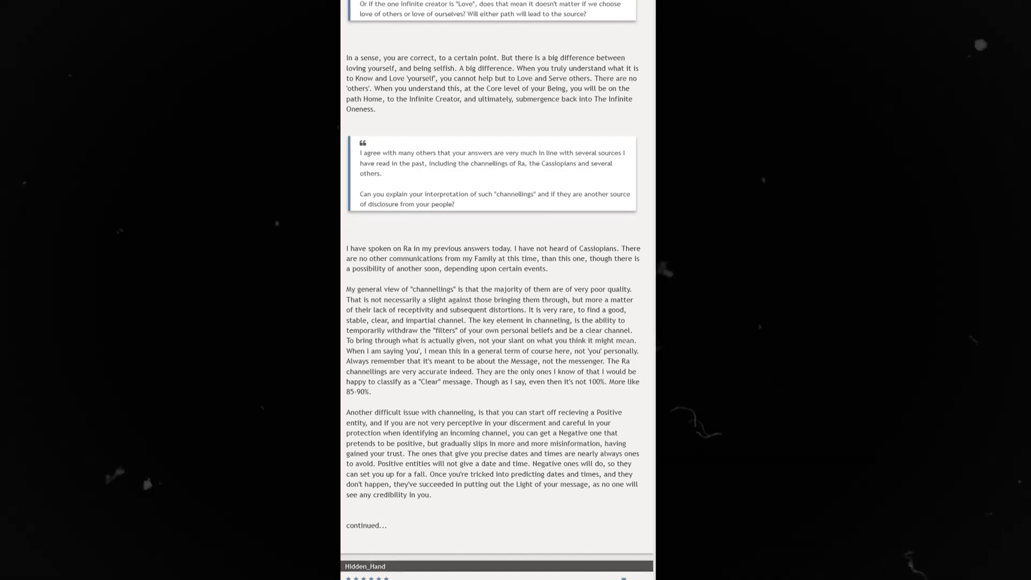
{"action": "scroll", "scroll_direction": "down", "scroll_amount": 3}
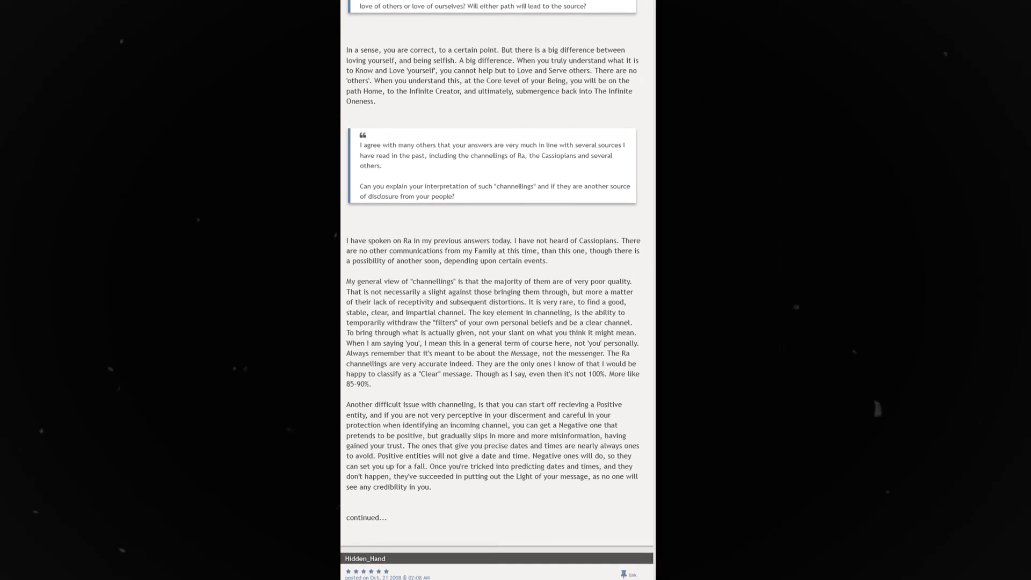
{"action": "scroll", "scroll_direction": "down", "scroll_amount": 3}
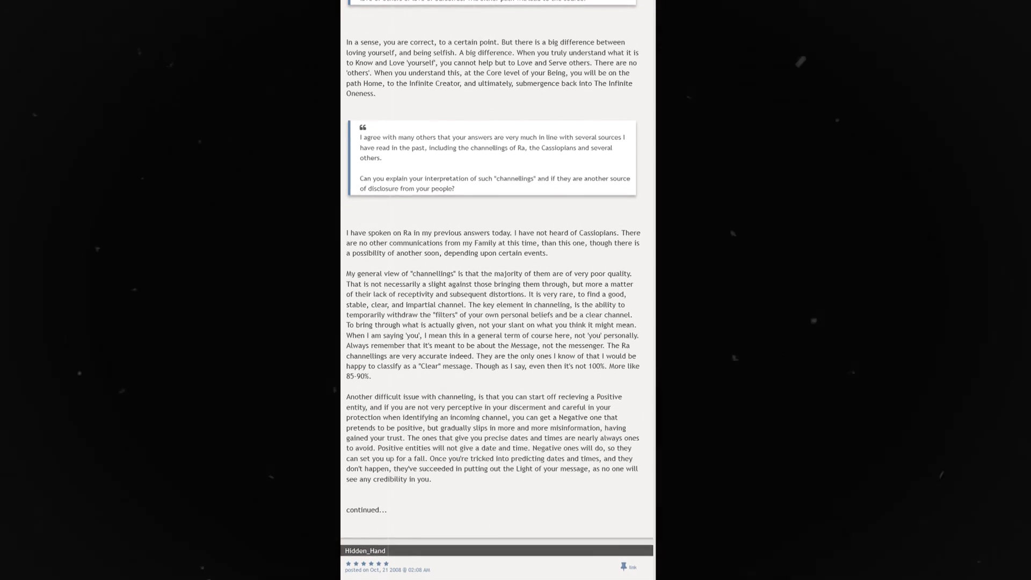
{"action": "scroll", "scroll_direction": "down", "scroll_amount": 3}
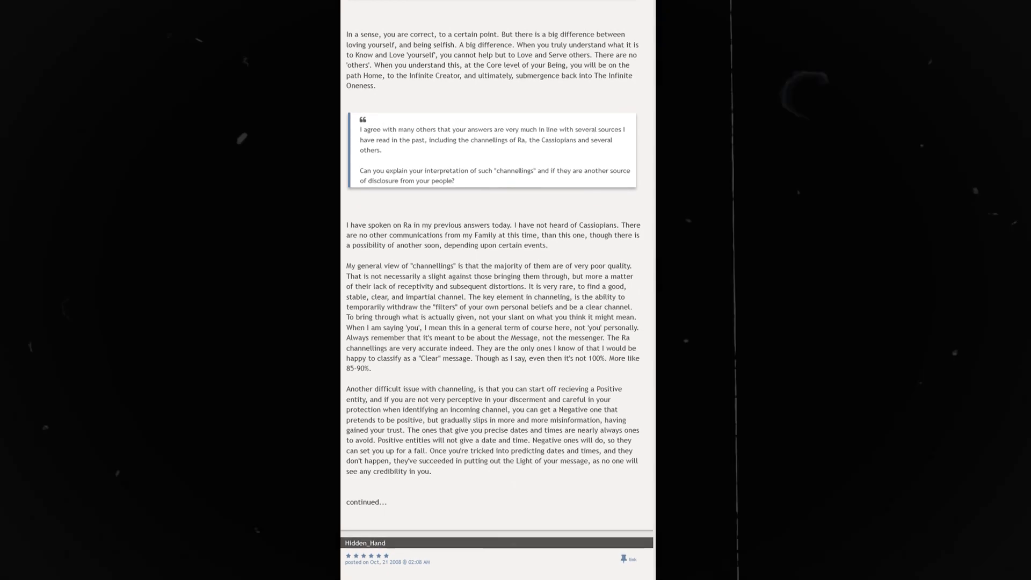
{"action": "scroll", "scroll_direction": "down", "scroll_amount": 3}
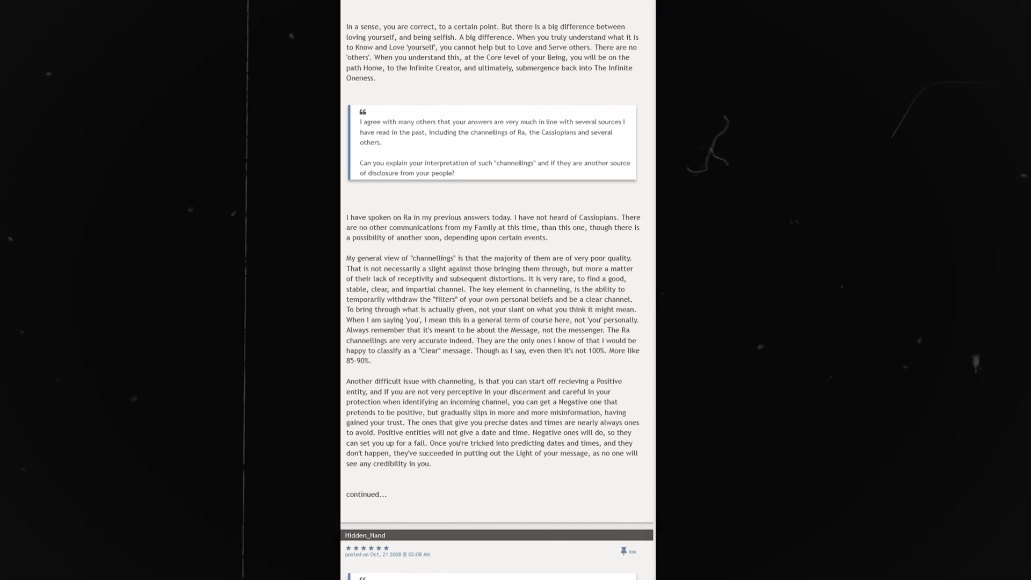
{"action": "scroll", "scroll_direction": "down", "scroll_amount": 3}
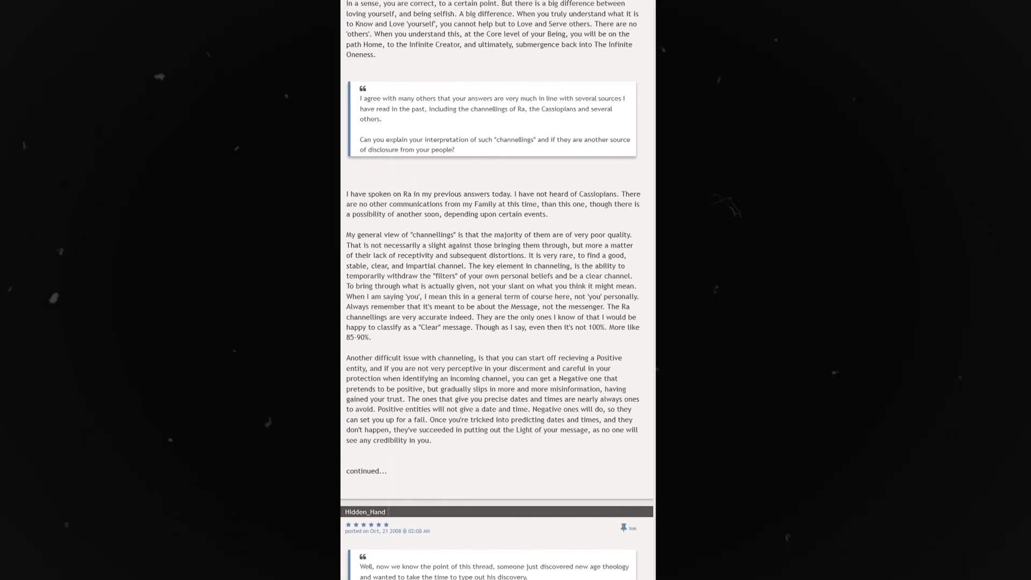
{"action": "scroll", "scroll_direction": "down", "scroll_amount": 3}
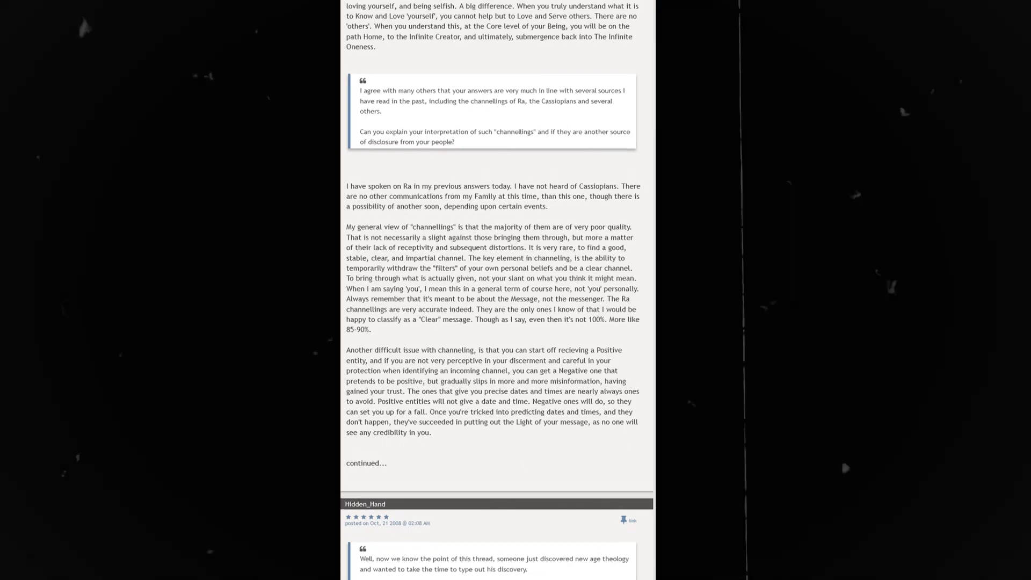
{"action": "scroll", "scroll_direction": "down", "scroll_amount": 3}
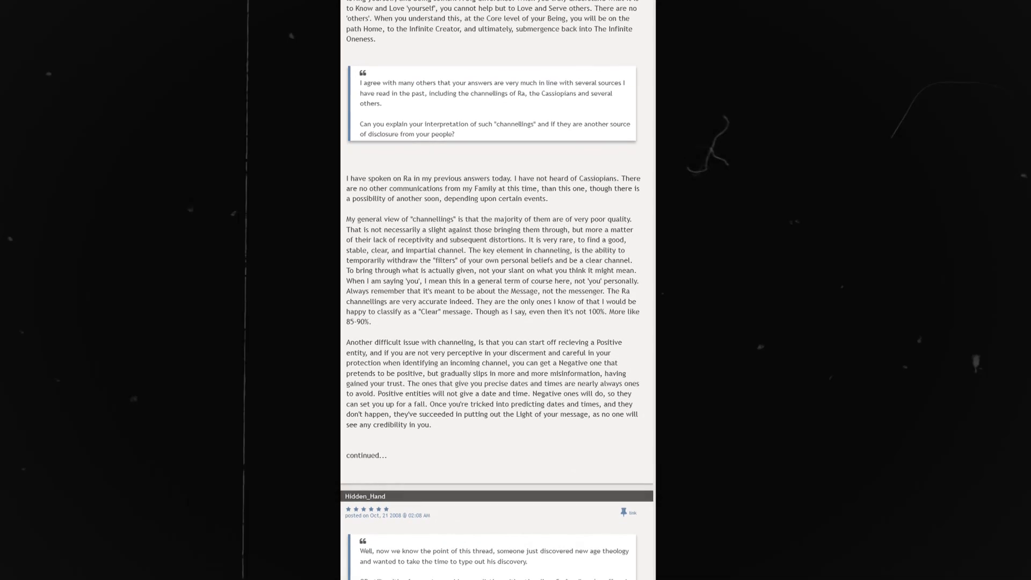
{"action": "scroll", "scroll_direction": "down", "scroll_amount": 3}
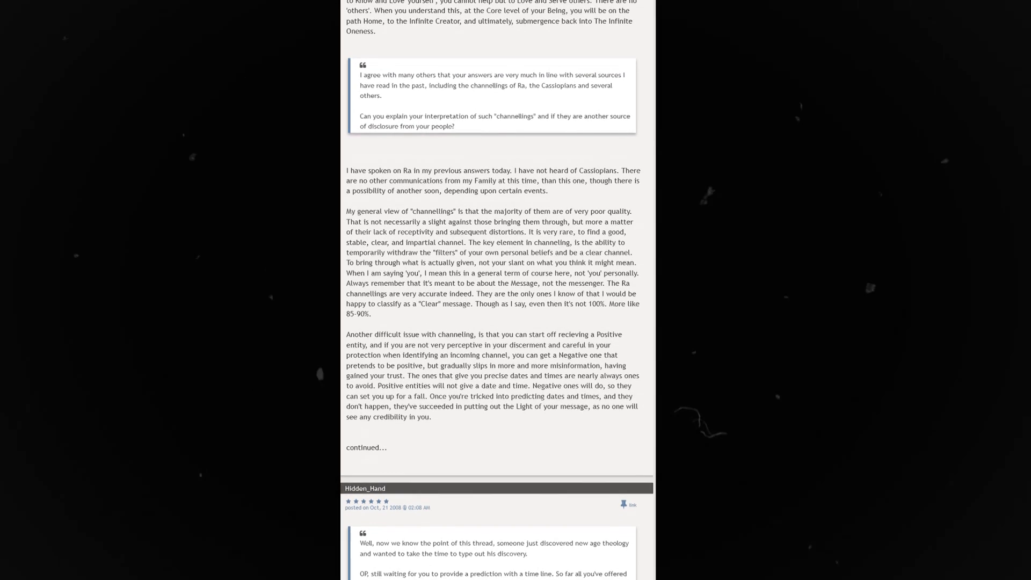
{"action": "scroll", "scroll_direction": "down", "scroll_amount": 3}
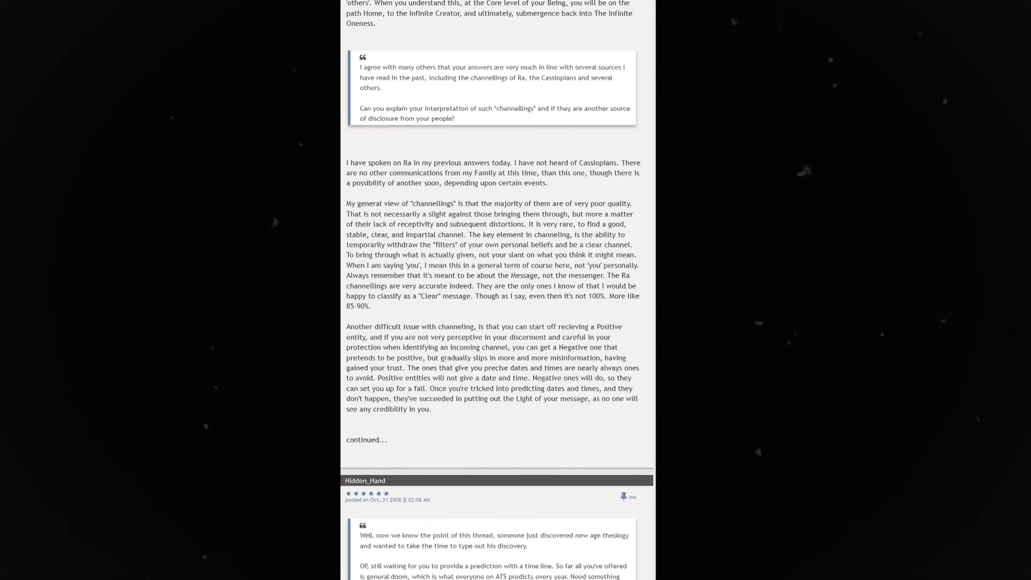
{"action": "scroll", "scroll_direction": "down", "scroll_amount": 3}
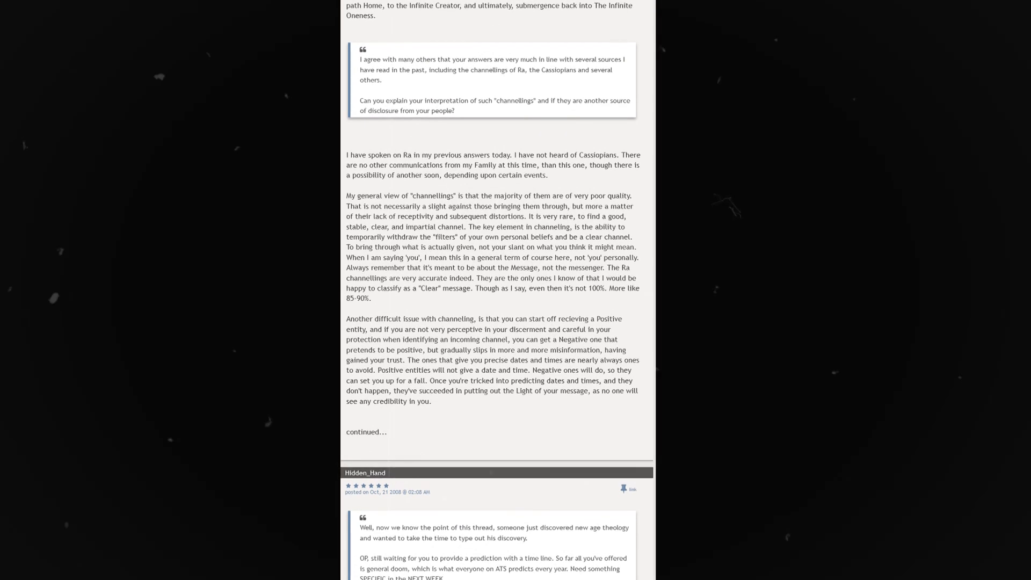
{"action": "scroll", "scroll_direction": "down", "scroll_amount": 3}
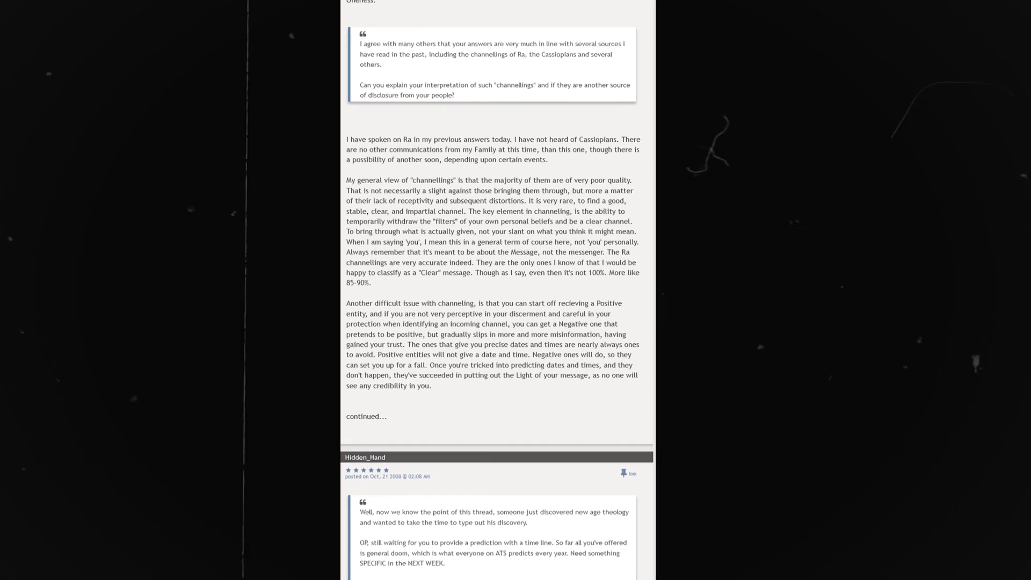
{"action": "scroll", "scroll_direction": "down", "scroll_amount": 3}
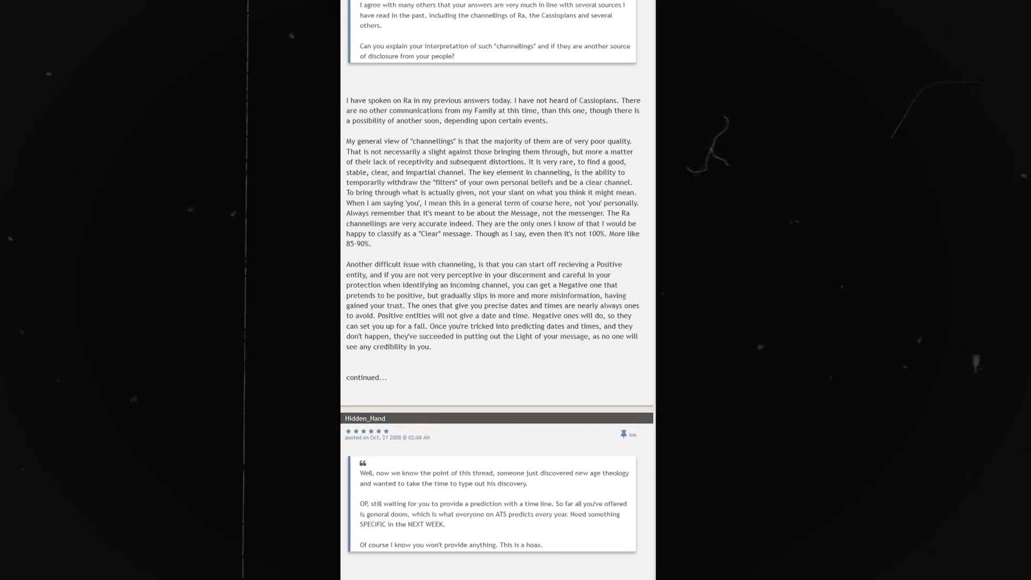
{"action": "scroll", "scroll_direction": "down", "scroll_amount": 3}
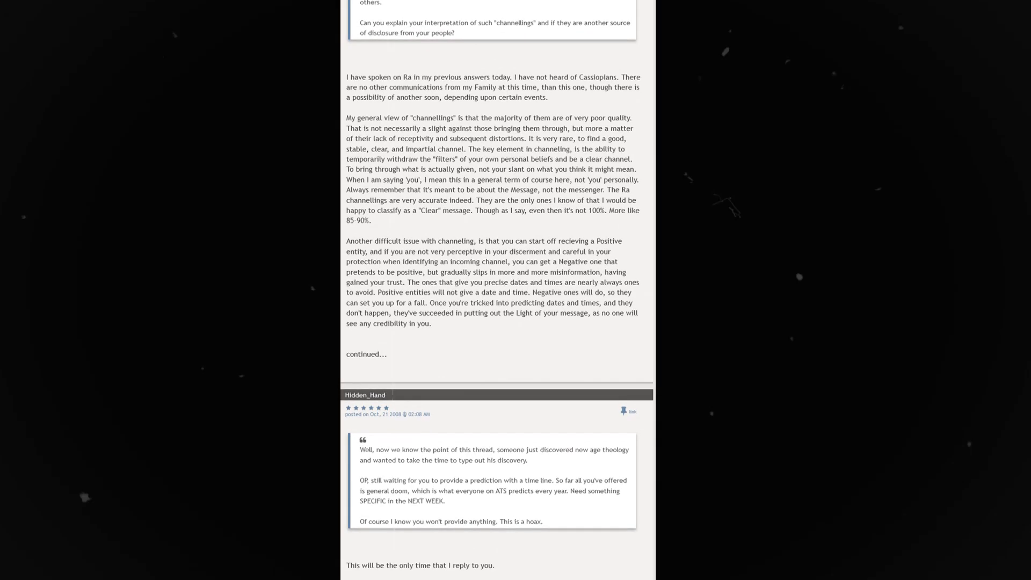
{"action": "scroll", "scroll_direction": "down", "scroll_amount": 3}
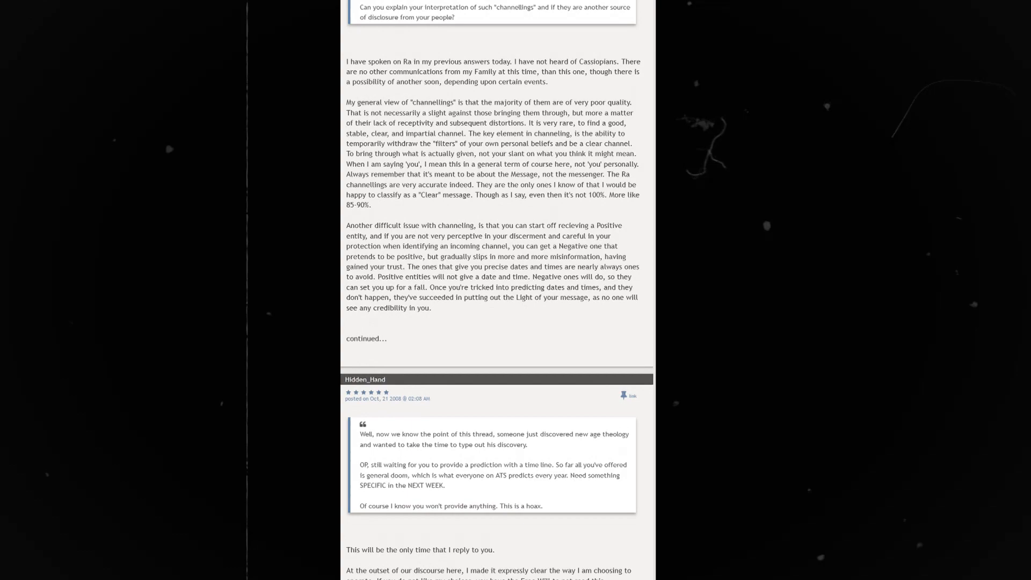
{"action": "scroll", "scroll_direction": "down", "scroll_amount": 3}
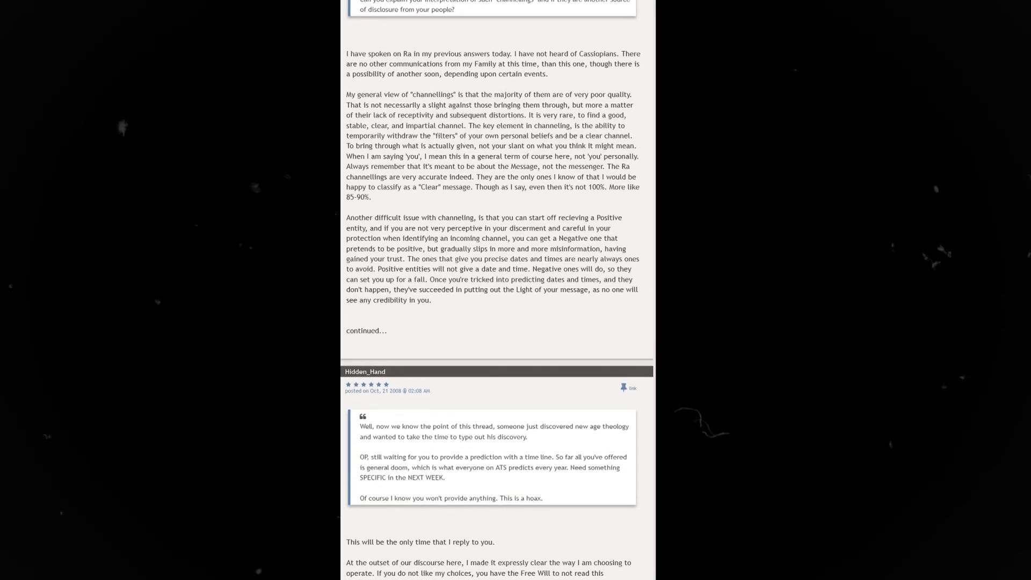
{"action": "scroll", "scroll_direction": "down", "scroll_amount": 3}
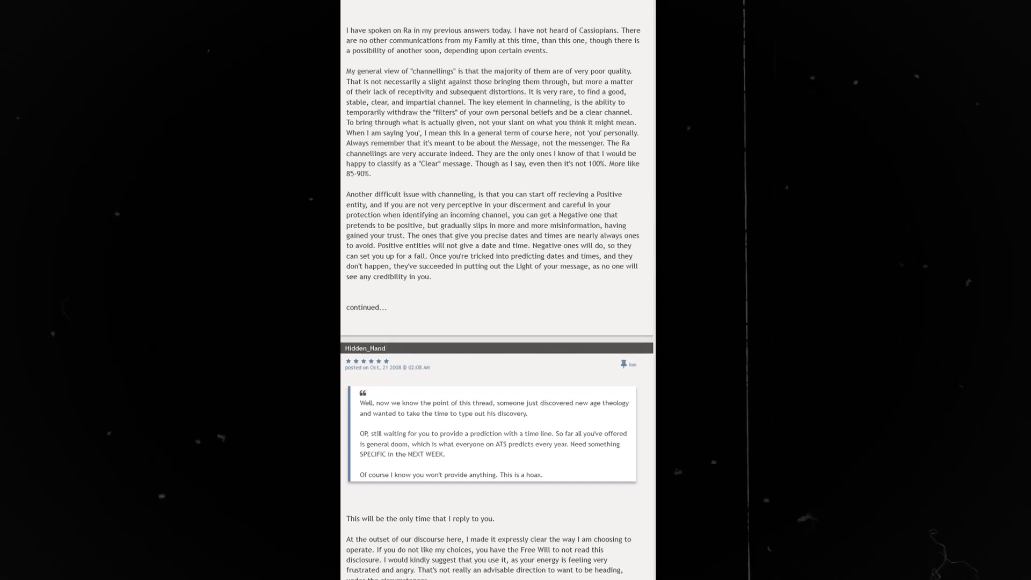
{"action": "scroll", "scroll_direction": "down", "scroll_amount": 3}
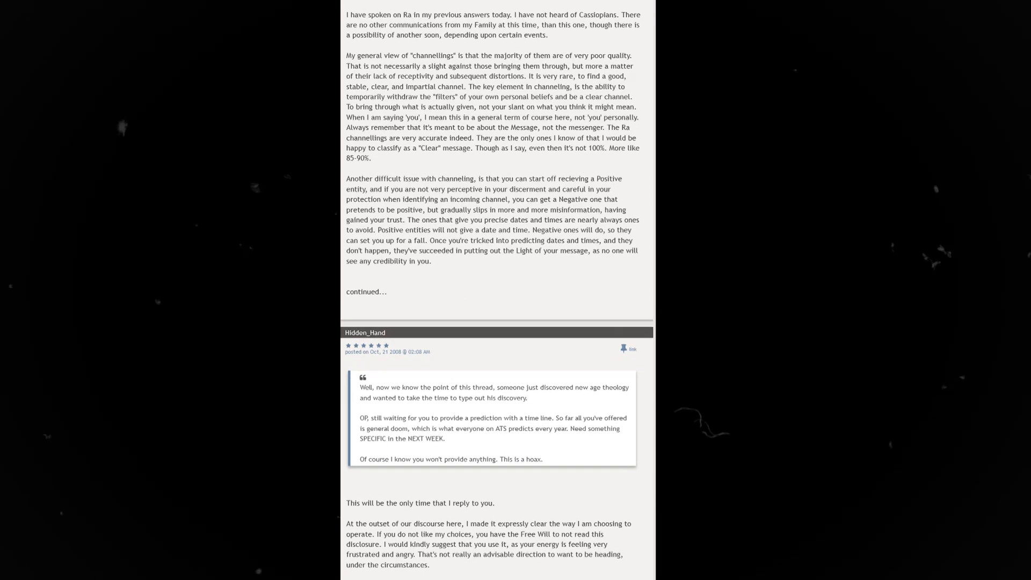
{"action": "scroll", "scroll_direction": "down", "scroll_amount": 3}
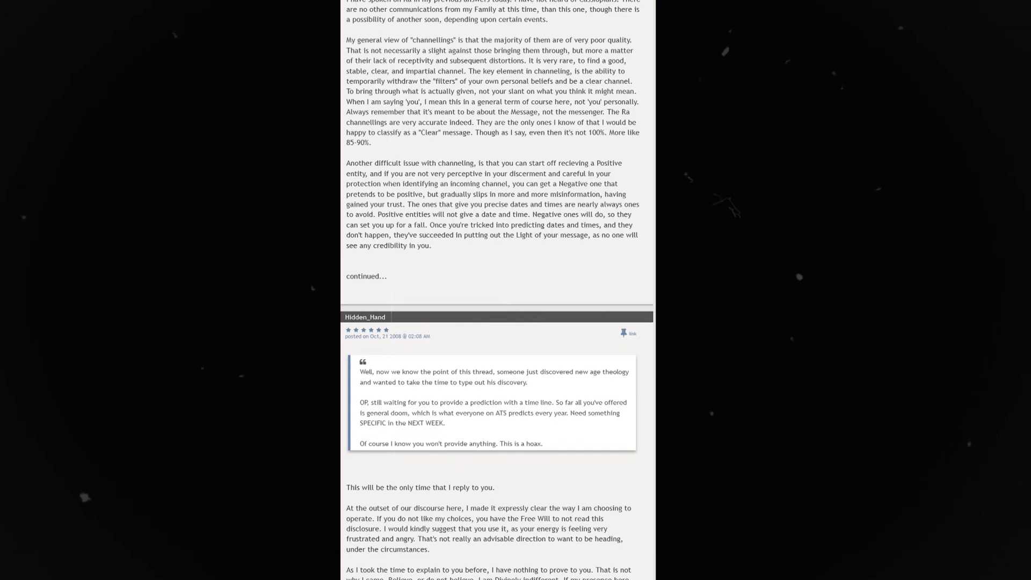
{"action": "scroll", "scroll_direction": "down", "scroll_amount": 3}
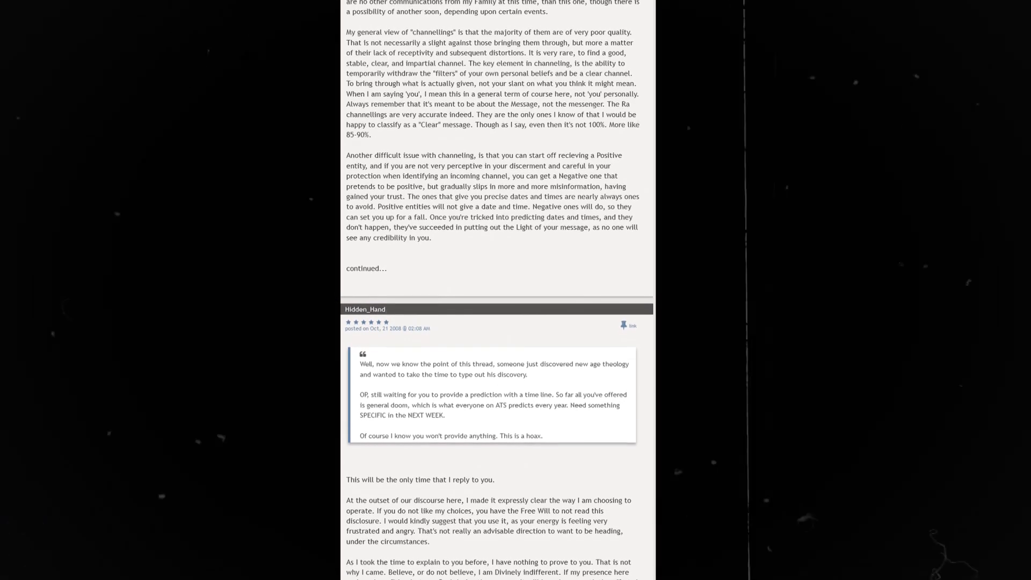
{"action": "scroll", "scroll_direction": "down", "scroll_amount": 3}
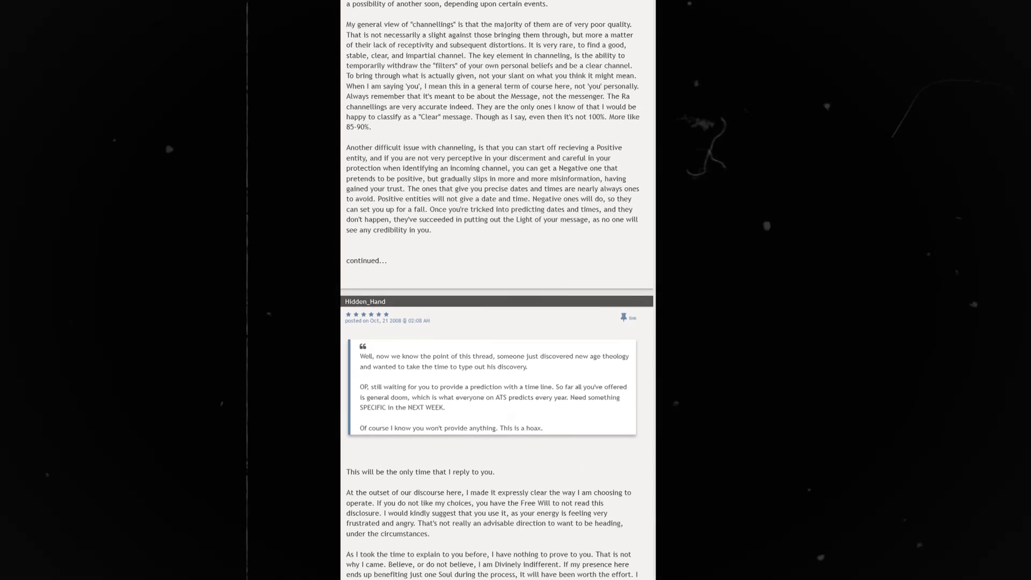
{"action": "scroll", "scroll_direction": "down", "scroll_amount": 3}
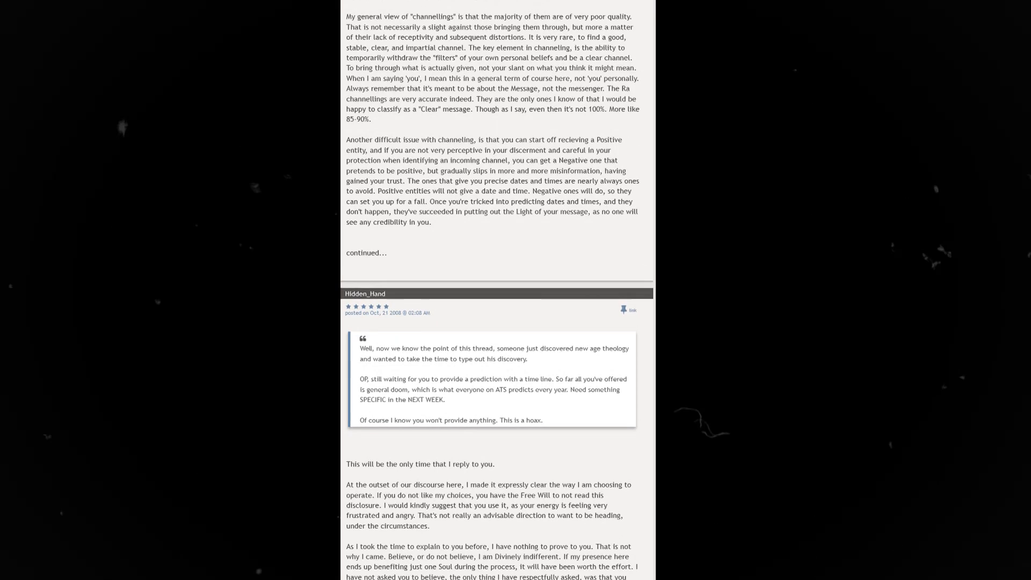
{"action": "scroll", "scroll_direction": "down", "scroll_amount": 3}
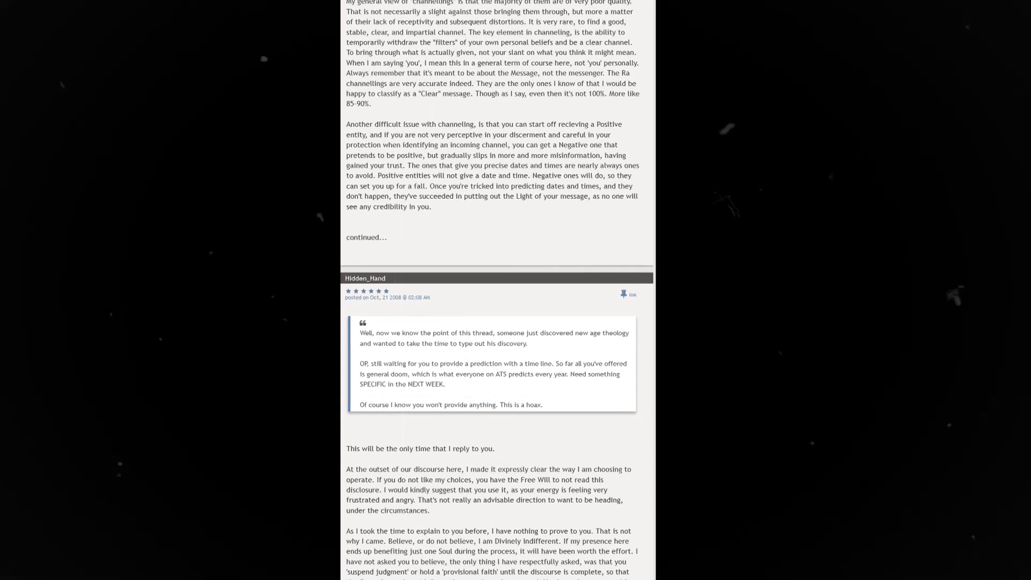
{"action": "scroll", "scroll_direction": "down", "scroll_amount": 3}
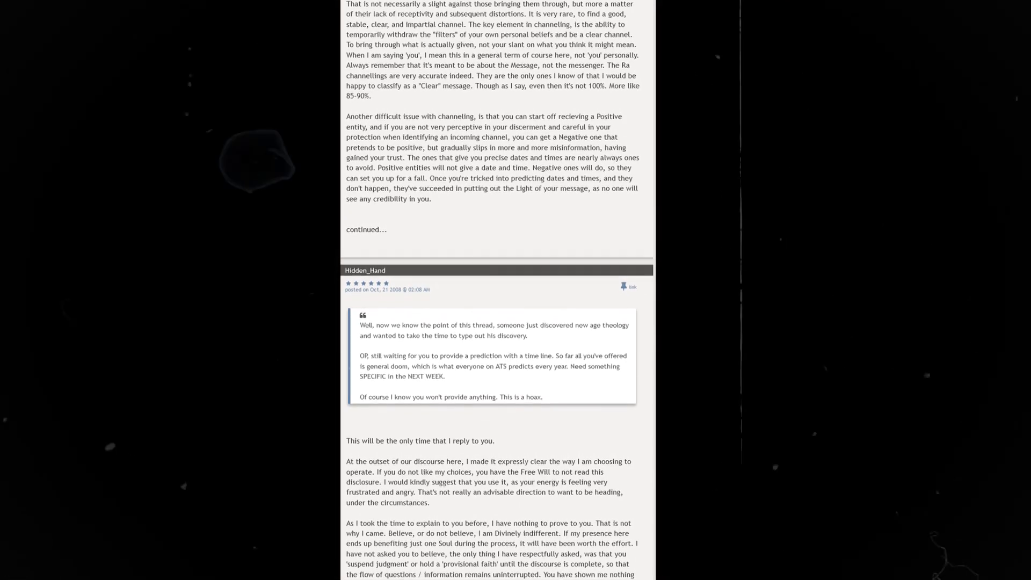
{"action": "scroll", "scroll_direction": "down", "scroll_amount": 3}
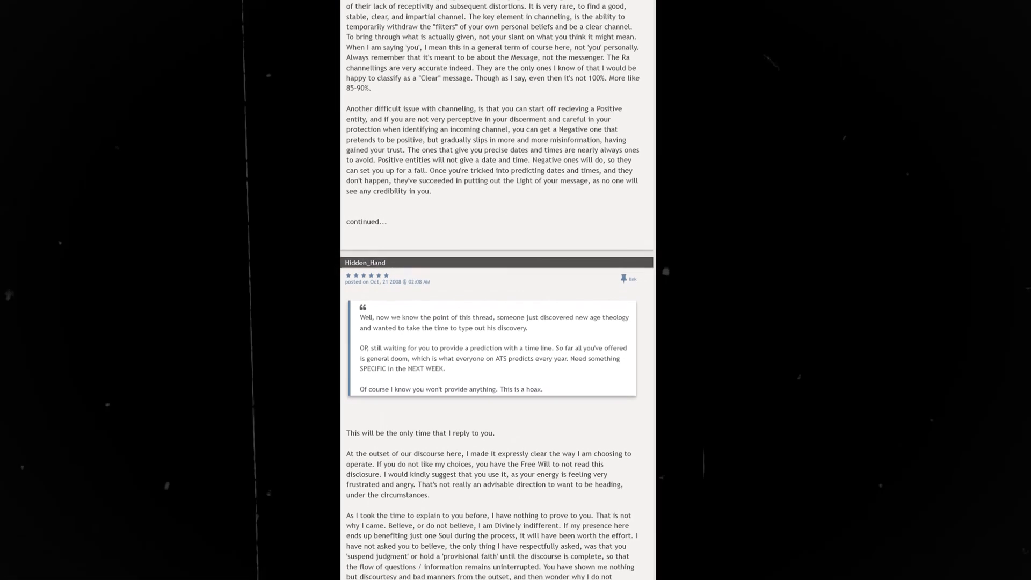
{"action": "scroll", "scroll_direction": "down", "scroll_amount": 3}
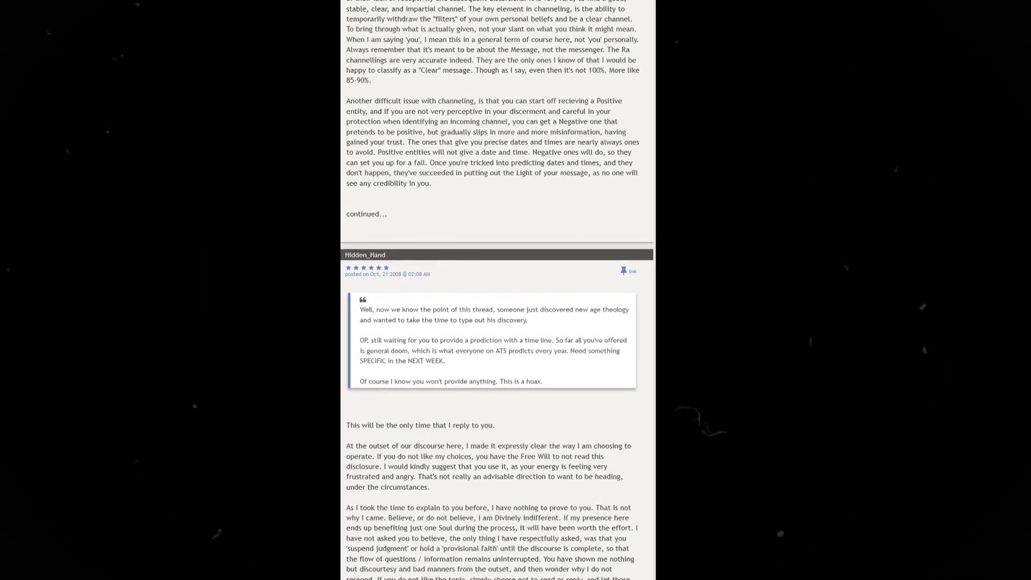
{"action": "scroll", "scroll_direction": "down", "scroll_amount": 3}
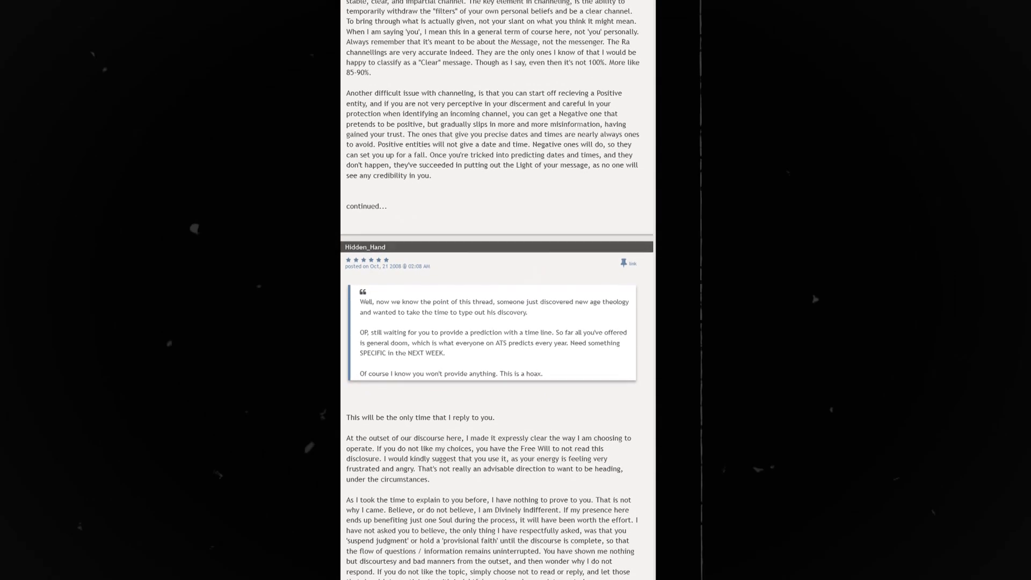
{"action": "scroll", "scroll_direction": "down", "scroll_amount": 3}
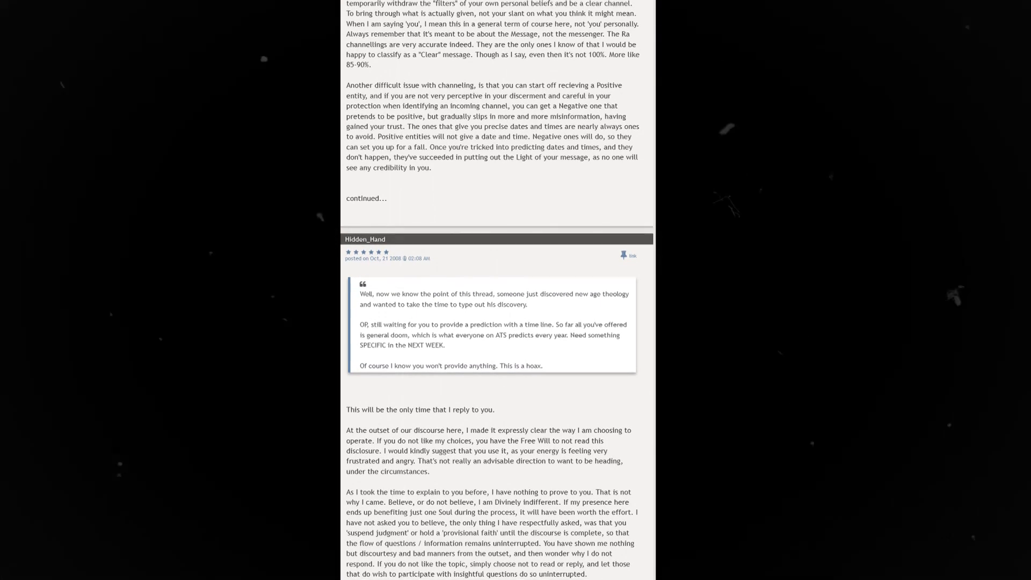
{"action": "scroll", "scroll_direction": "down", "scroll_amount": 3}
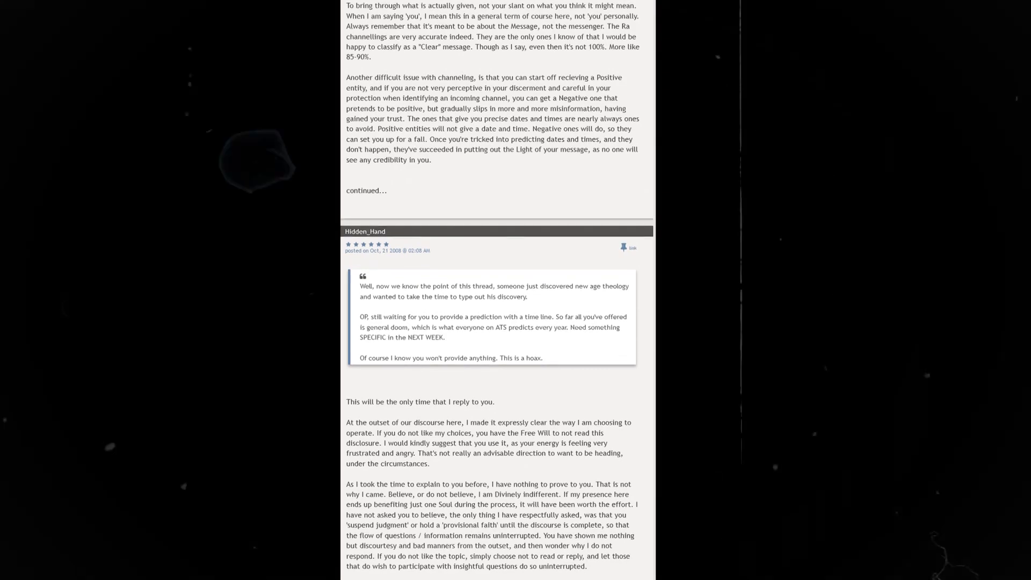
{"action": "scroll", "scroll_direction": "down", "scroll_amount": 3}
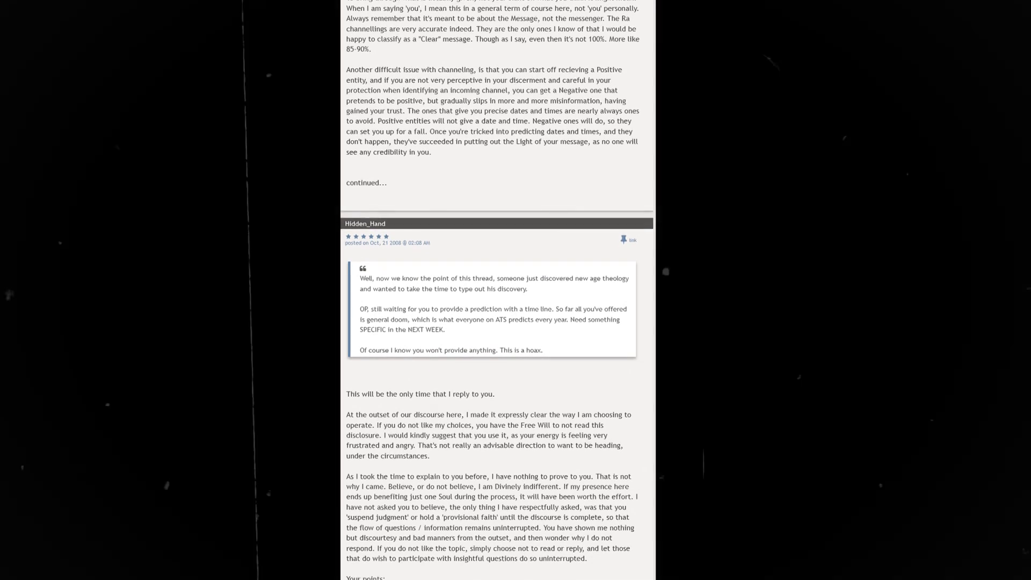
{"action": "scroll", "scroll_direction": "down", "scroll_amount": 3}
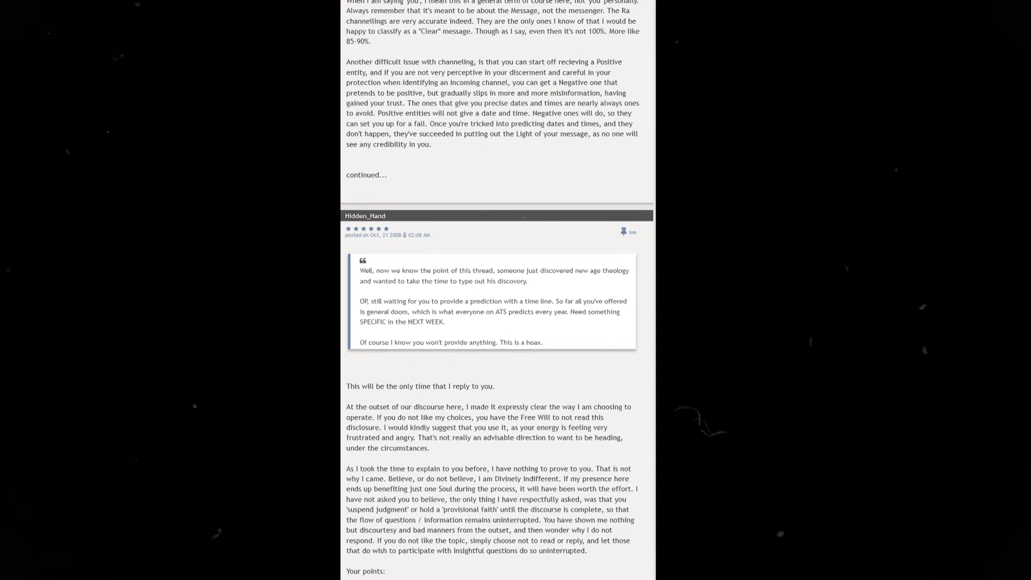
{"action": "scroll", "scroll_direction": "down", "scroll_amount": 3}
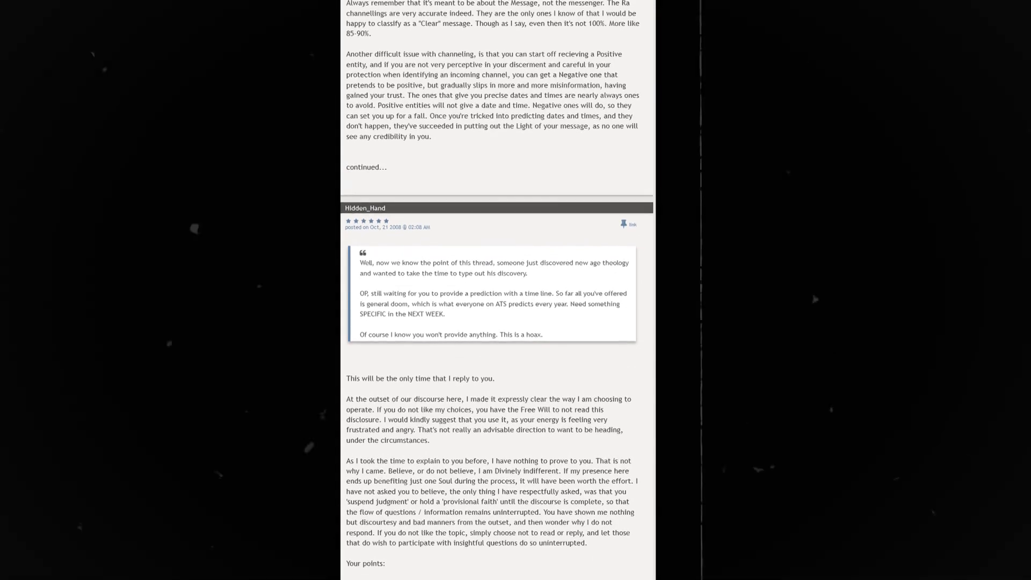
{"action": "scroll", "scroll_direction": "down", "scroll_amount": 3}
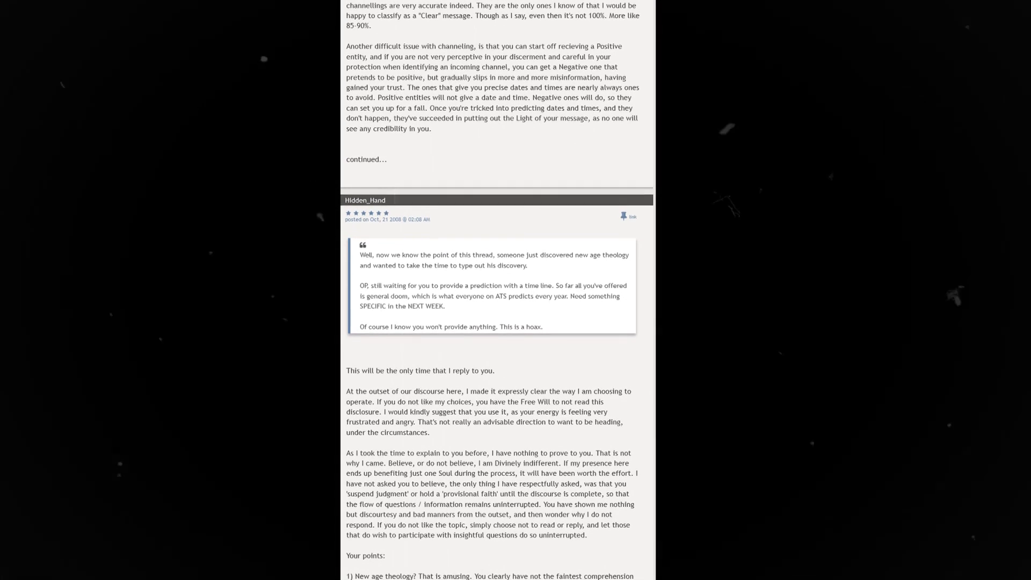
{"action": "scroll", "scroll_direction": "down", "scroll_amount": 3}
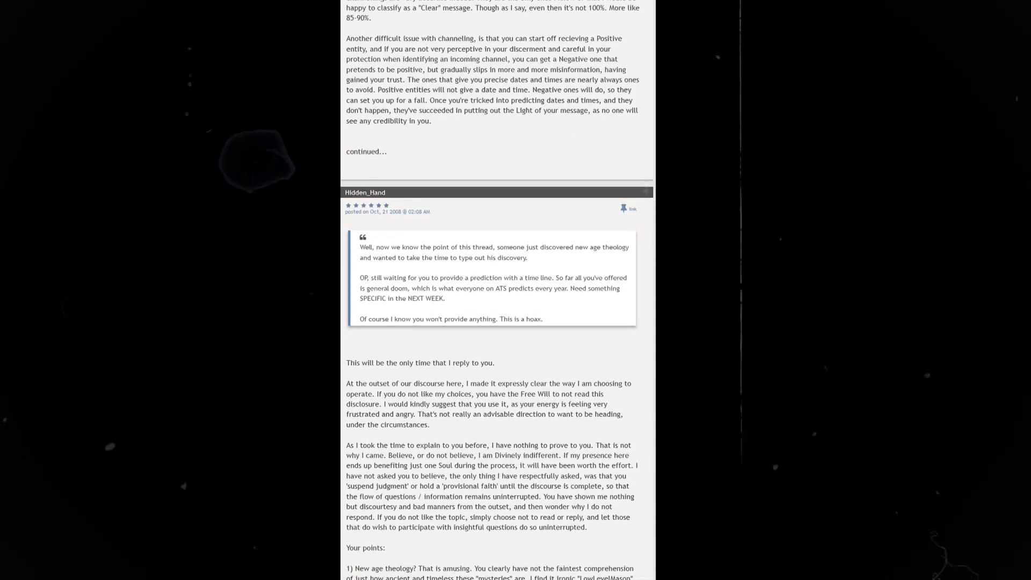
{"action": "scroll", "scroll_direction": "down", "scroll_amount": 3}
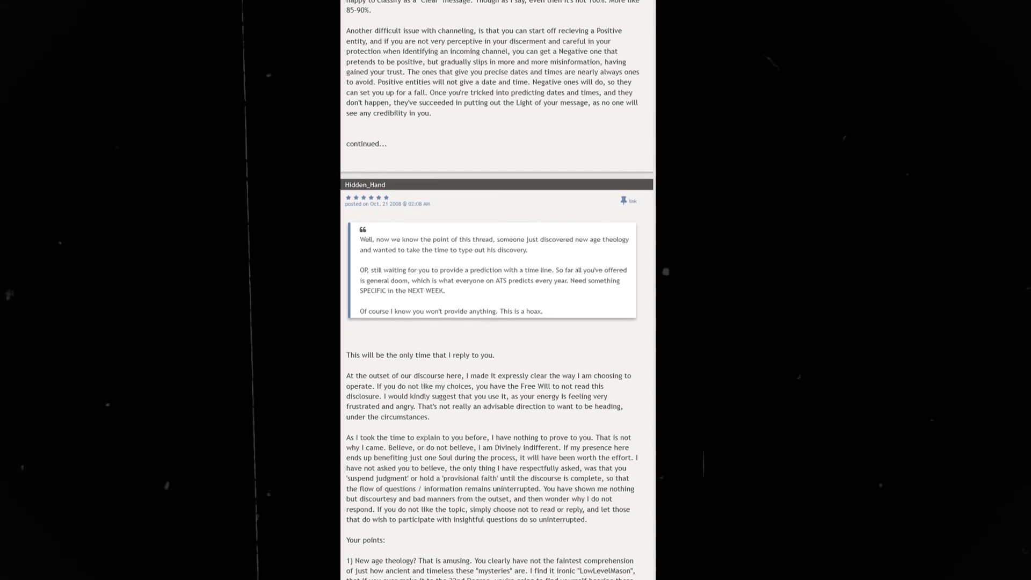
{"action": "scroll", "scroll_direction": "down", "scroll_amount": 3}
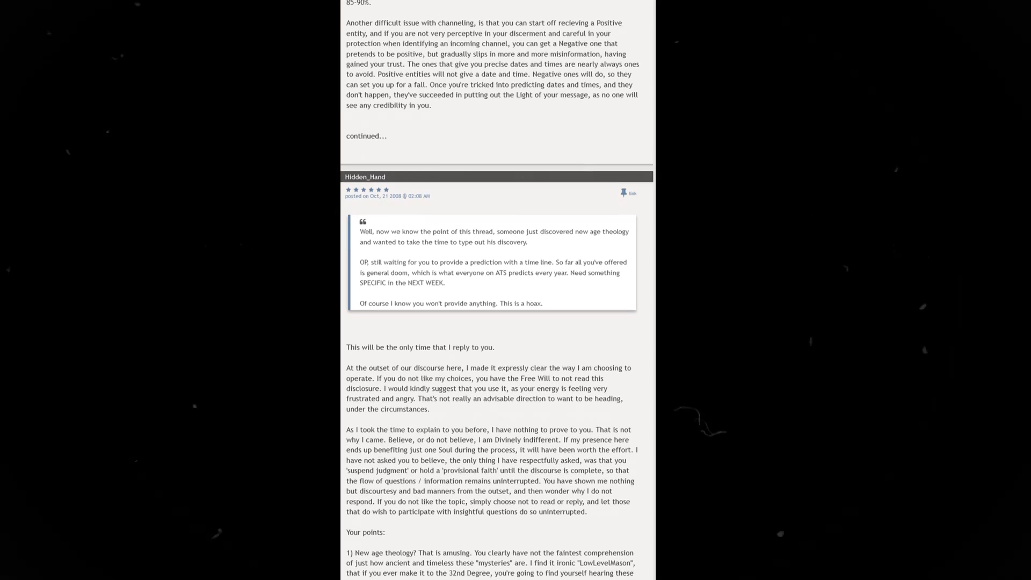
{"action": "scroll", "scroll_direction": "down", "scroll_amount": 3}
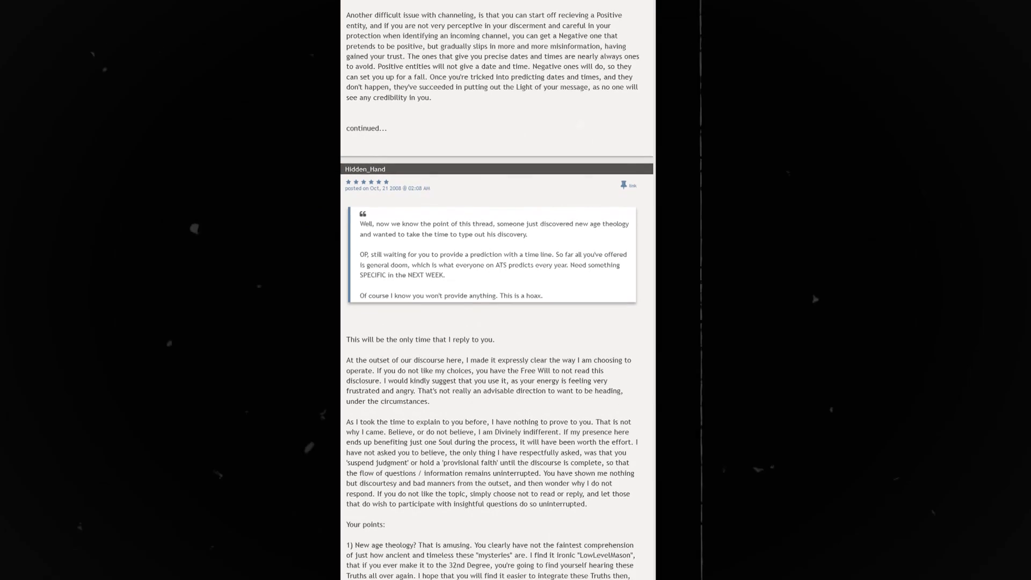
{"action": "scroll", "scroll_direction": "down", "scroll_amount": 3}
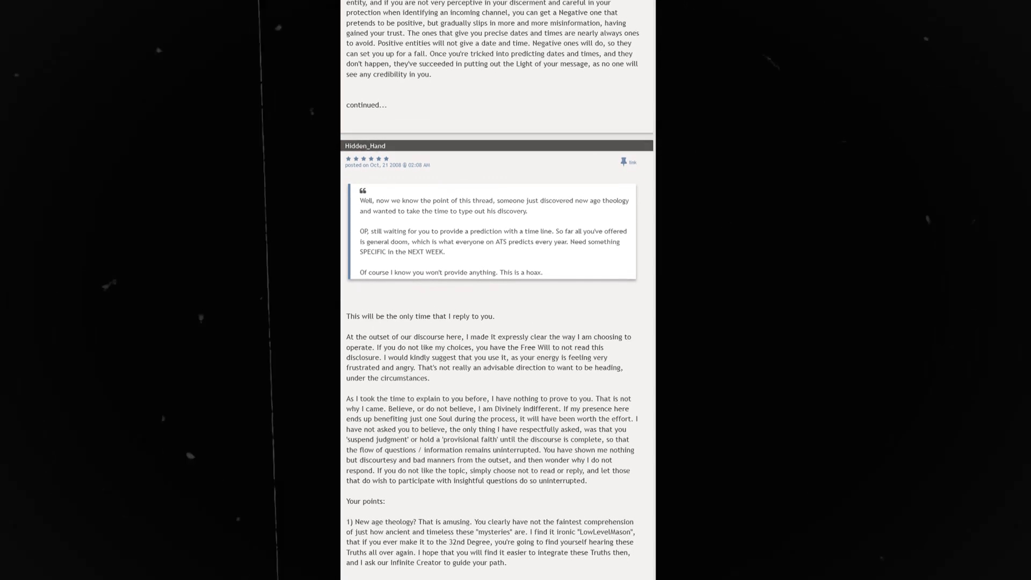
{"action": "scroll", "scroll_direction": "down", "scroll_amount": 3}
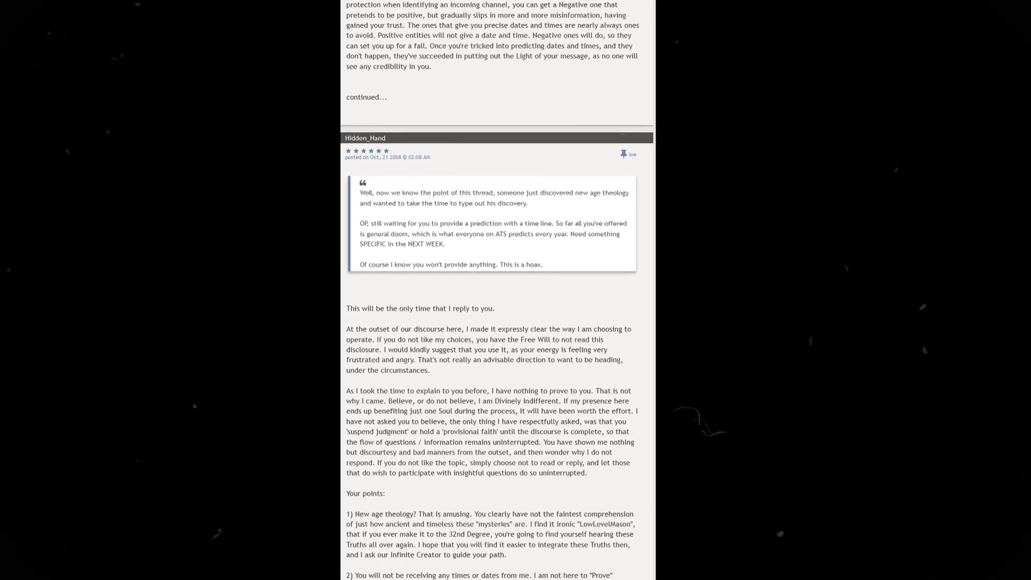
{"action": "scroll", "scroll_direction": "down", "scroll_amount": 3}
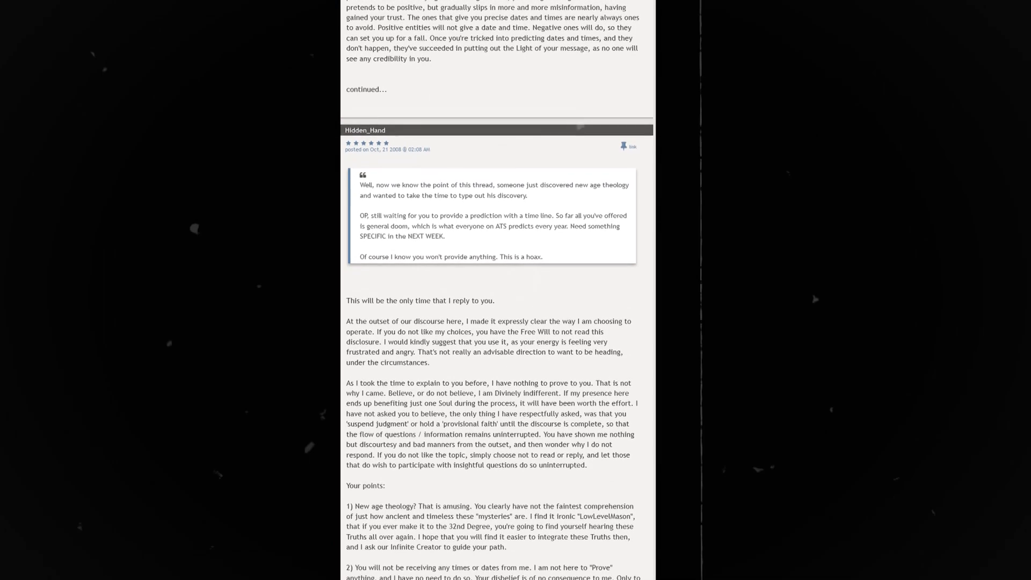
{"action": "scroll", "scroll_direction": "down", "scroll_amount": 3}
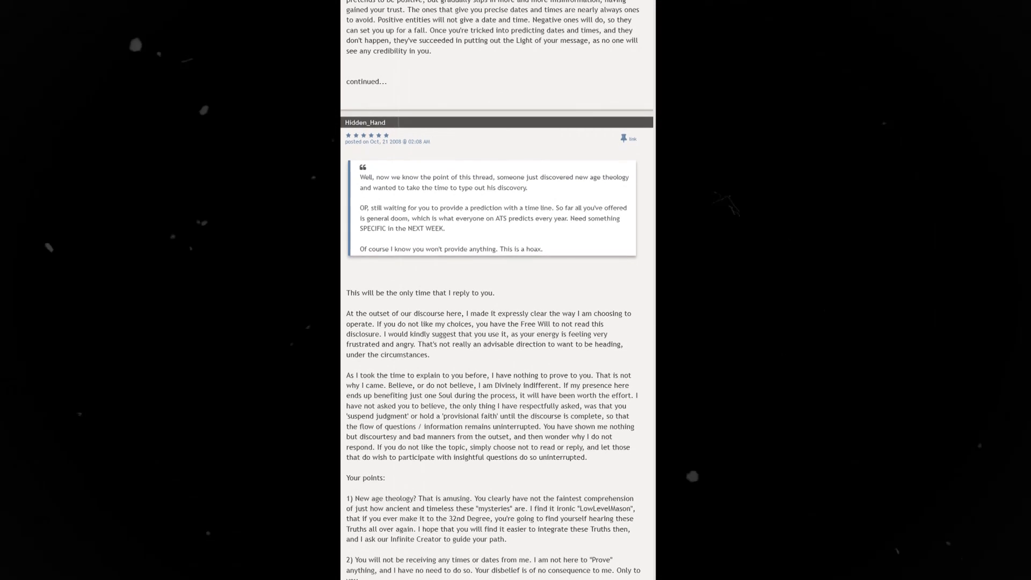
{"action": "scroll", "scroll_direction": "down", "scroll_amount": 3}
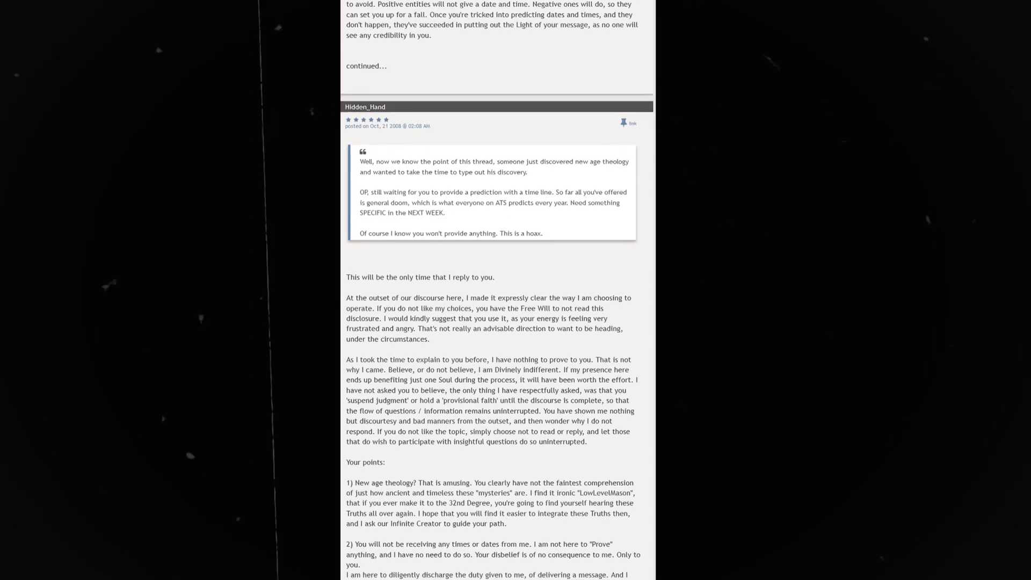
{"action": "scroll", "scroll_direction": "down", "scroll_amount": 3}
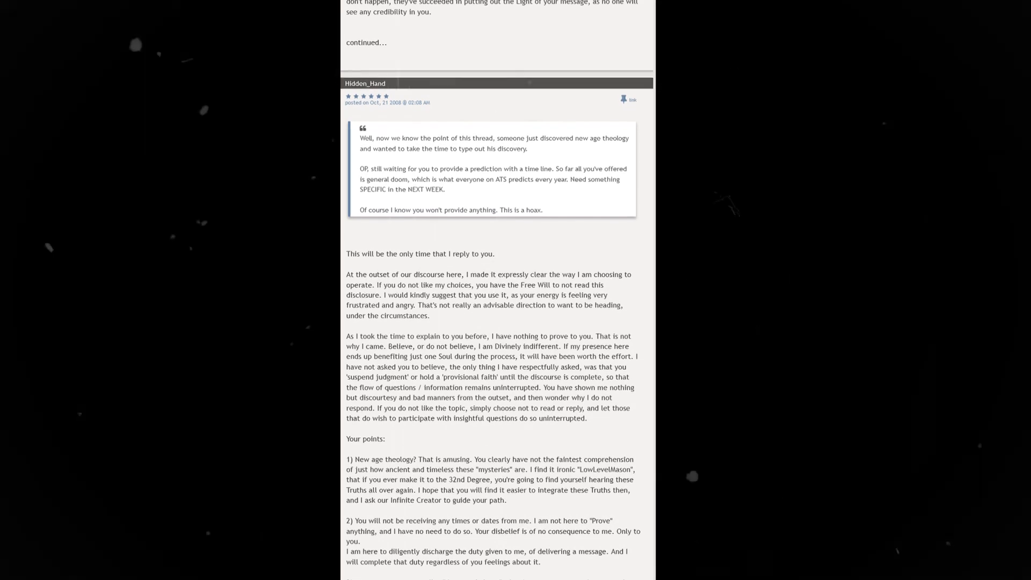
{"action": "scroll", "scroll_direction": "down", "scroll_amount": 3}
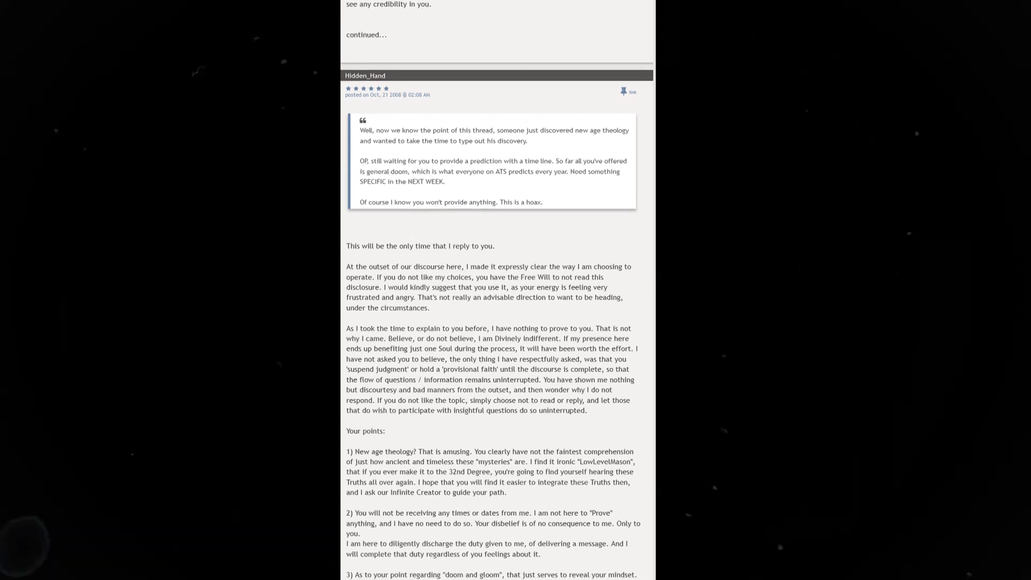
{"action": "scroll", "scroll_direction": "down", "scroll_amount": 3}
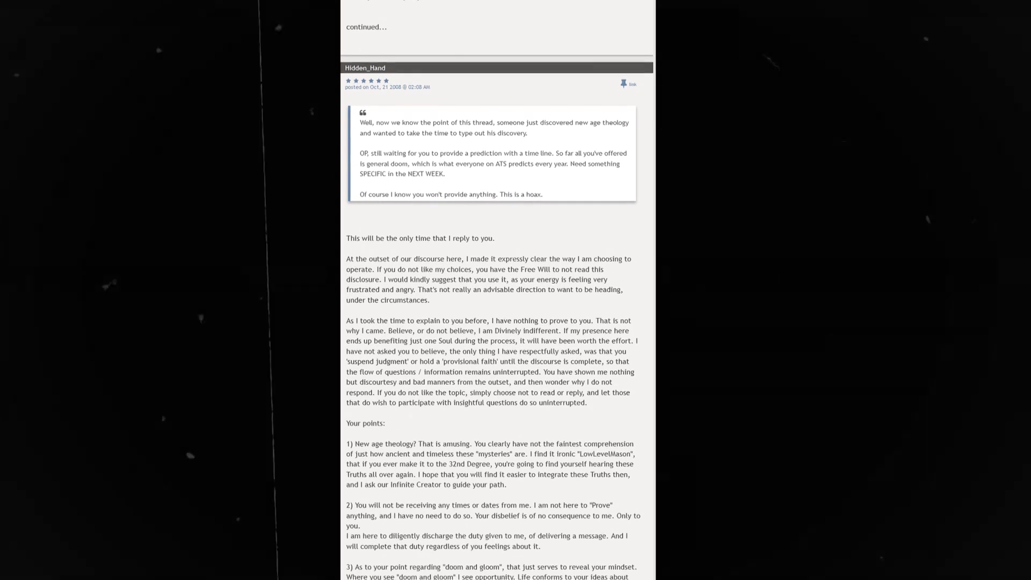
{"action": "scroll", "scroll_direction": "down", "scroll_amount": 3}
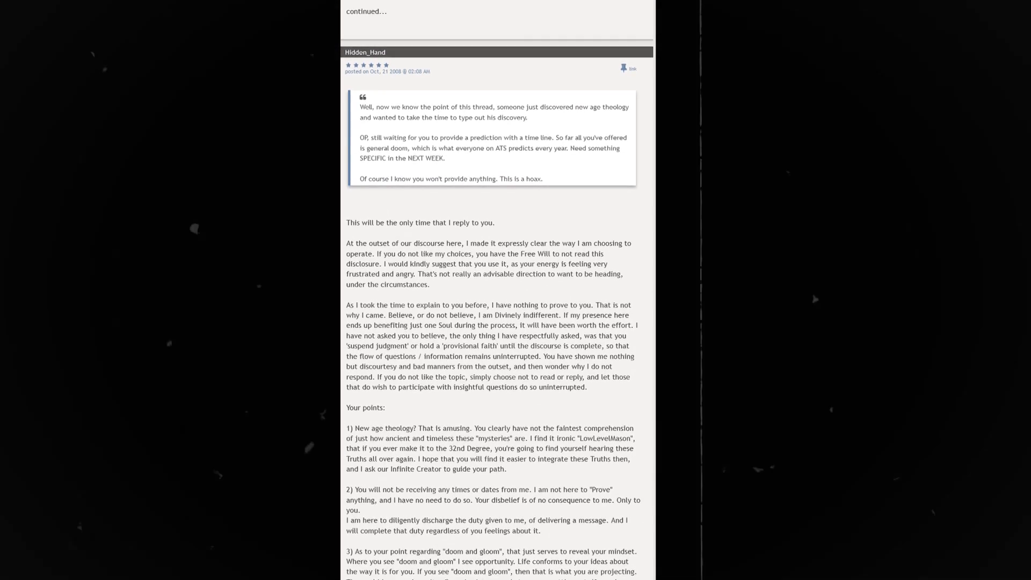
{"action": "scroll", "scroll_direction": "down", "scroll_amount": 3}
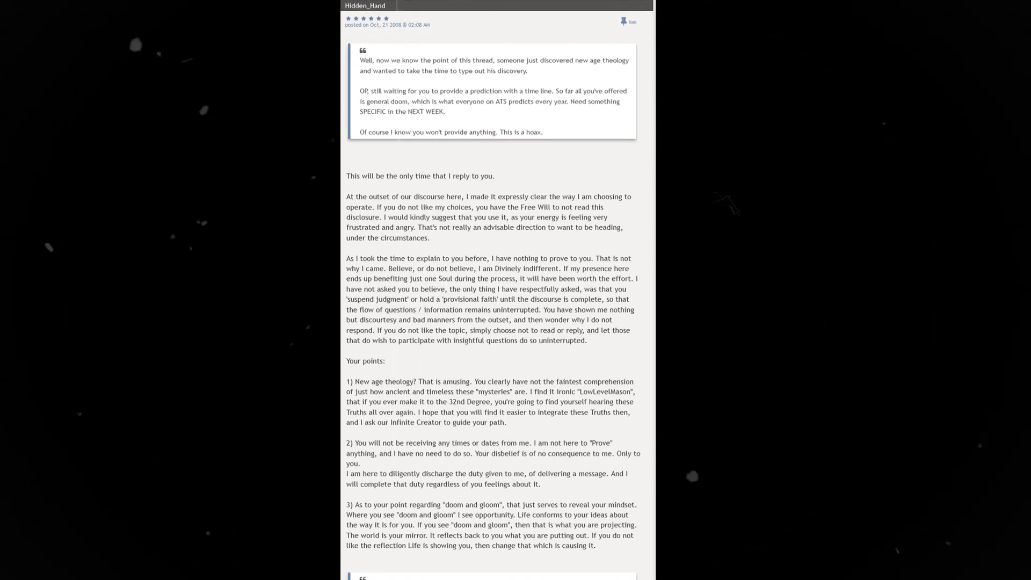
{"action": "scroll", "scroll_direction": "down", "scroll_amount": 3}
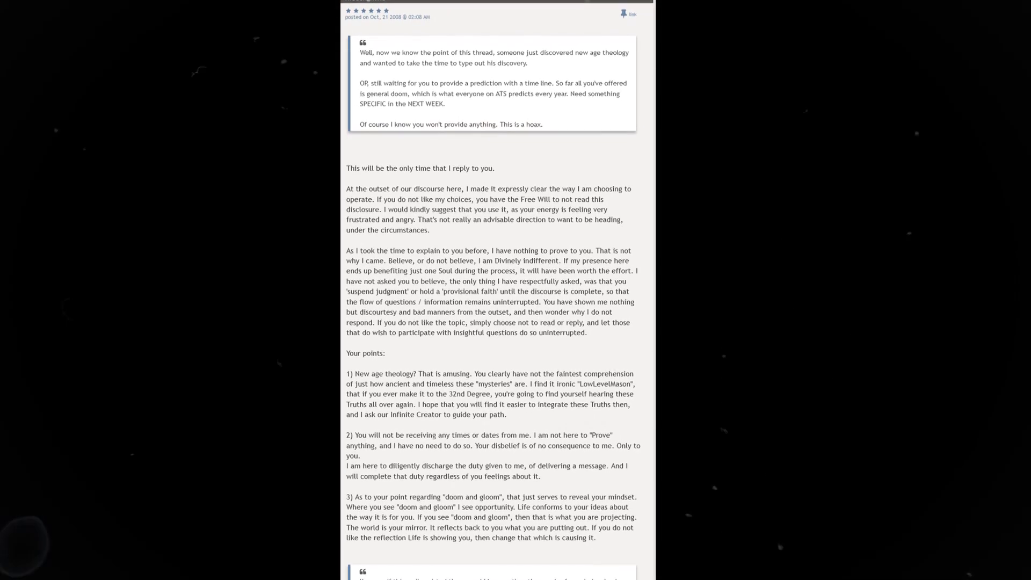
{"action": "scroll", "scroll_direction": "down", "scroll_amount": 3}
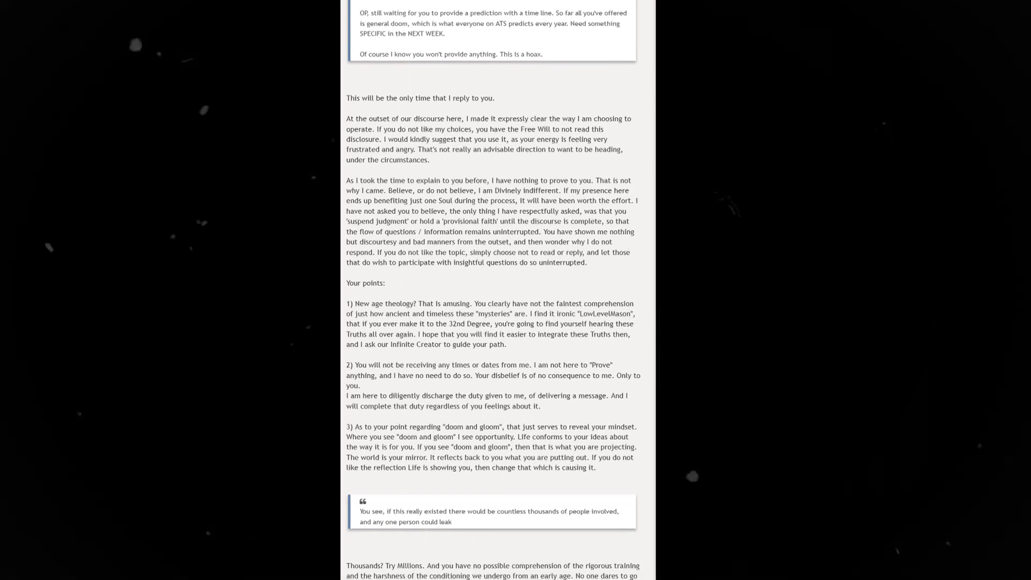
{"action": "scroll", "scroll_direction": "down", "scroll_amount": 3}
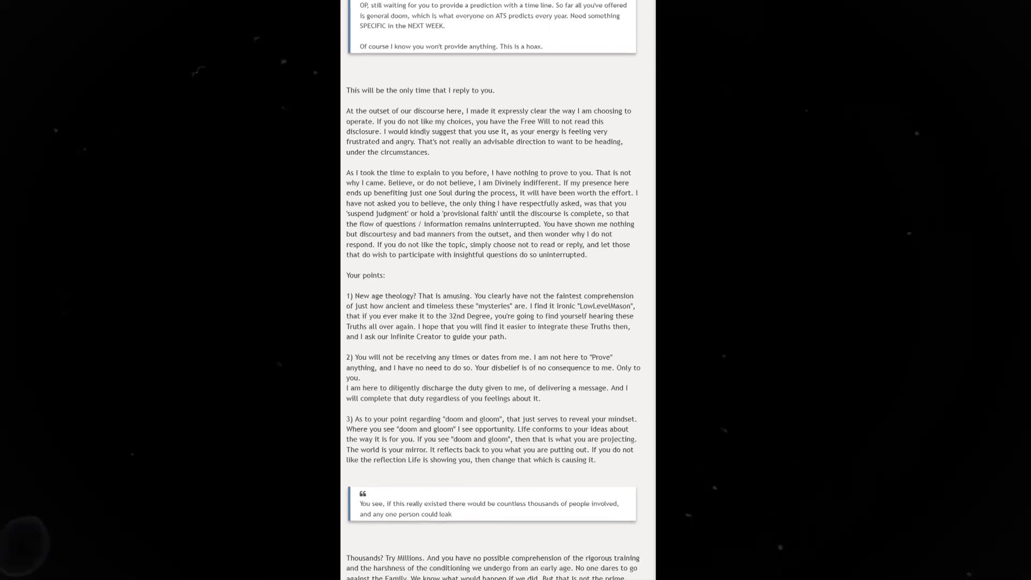
{"action": "scroll", "scroll_direction": "down", "scroll_amount": 3}
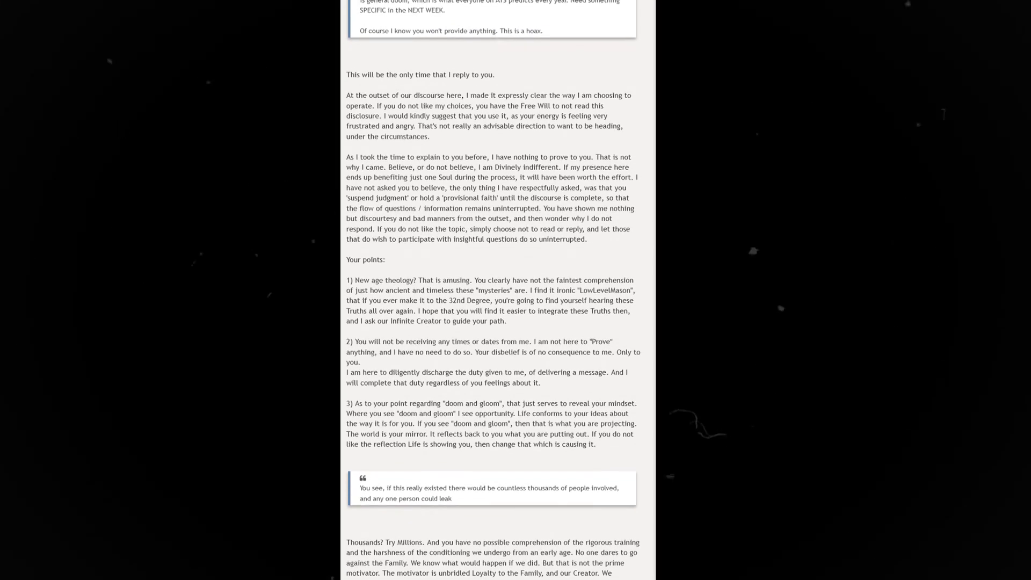
{"action": "scroll", "scroll_direction": "down", "scroll_amount": 3}
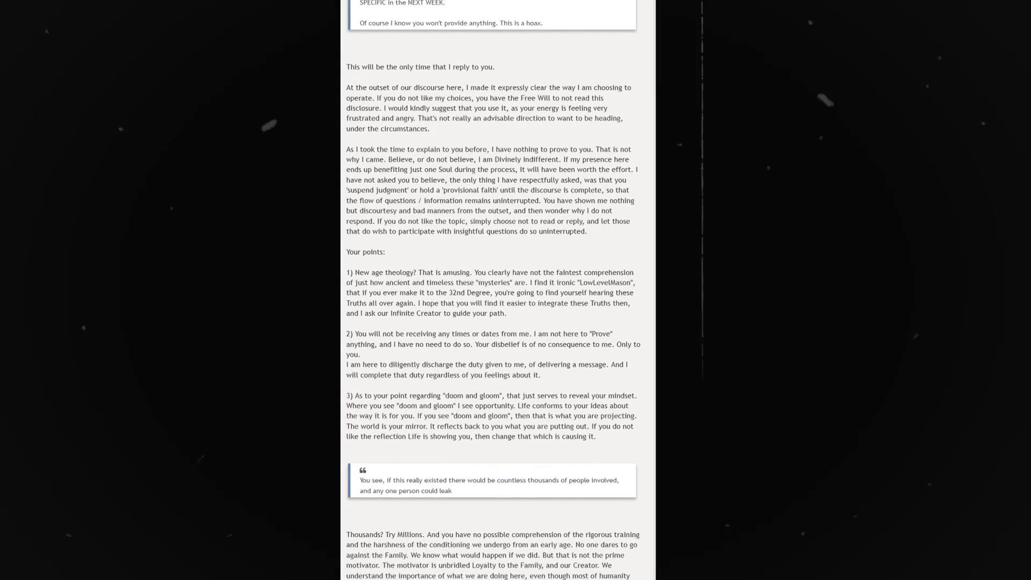
{"action": "scroll", "scroll_direction": "down", "scroll_amount": 3}
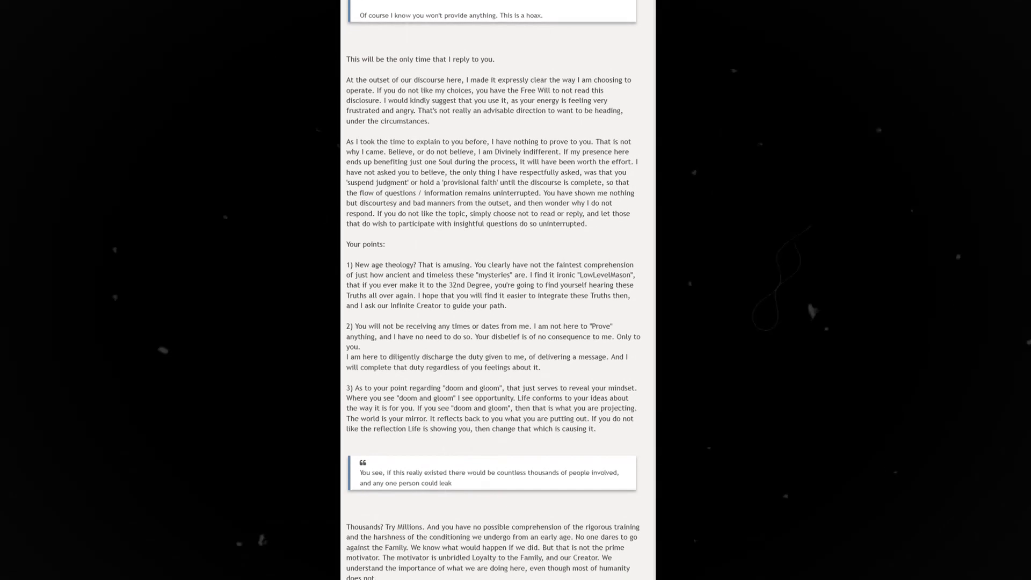
{"action": "scroll", "scroll_direction": "down", "scroll_amount": 3}
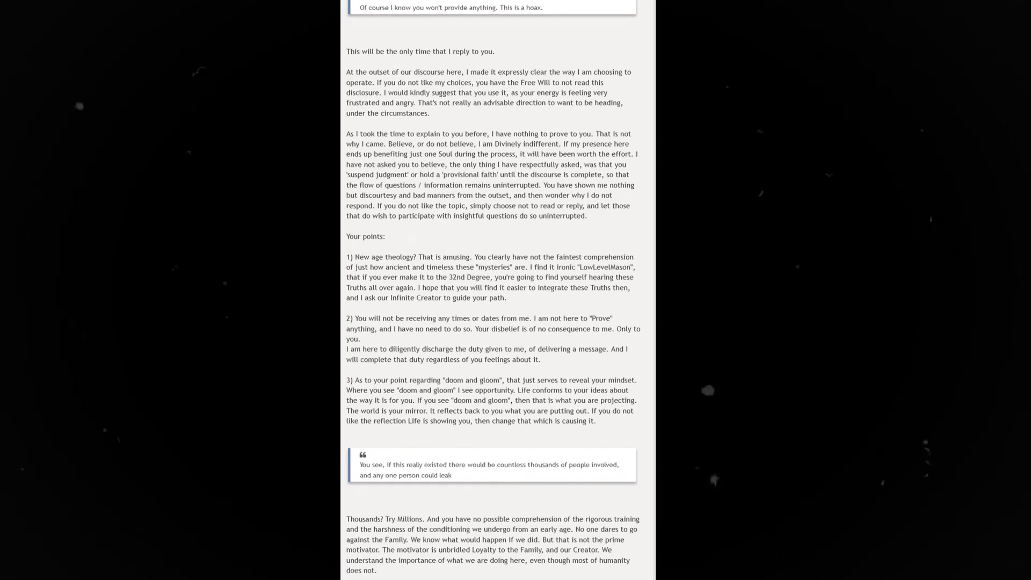
{"action": "scroll", "scroll_direction": "down", "scroll_amount": 3}
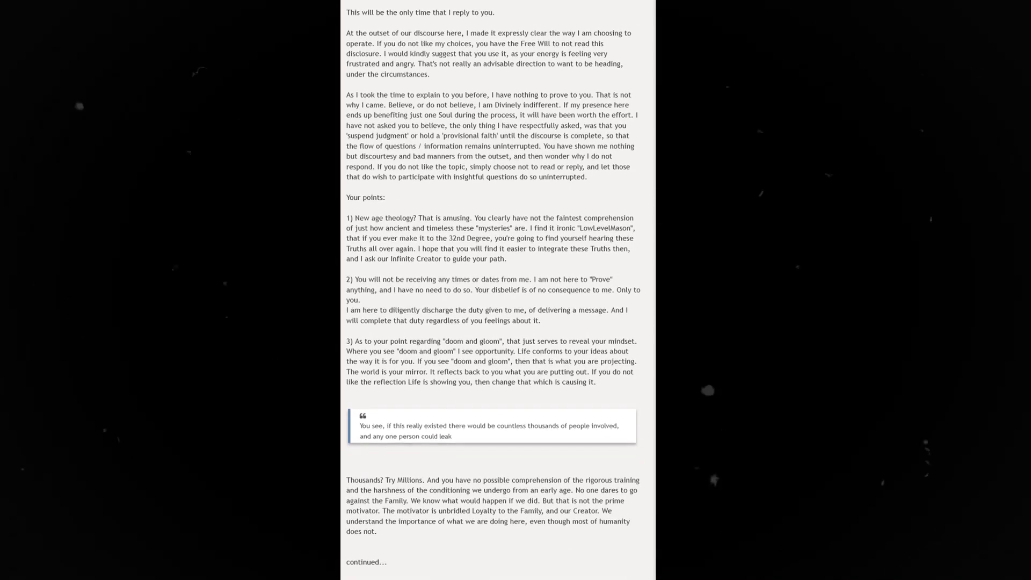
{"action": "scroll", "scroll_direction": "down", "scroll_amount": 3}
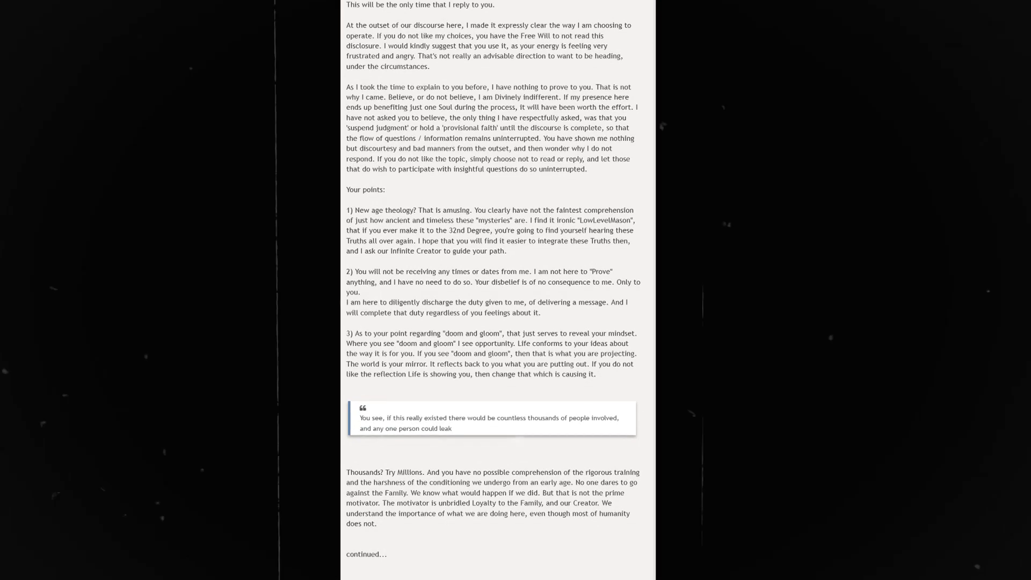
{"action": "scroll", "scroll_direction": "down", "scroll_amount": 3}
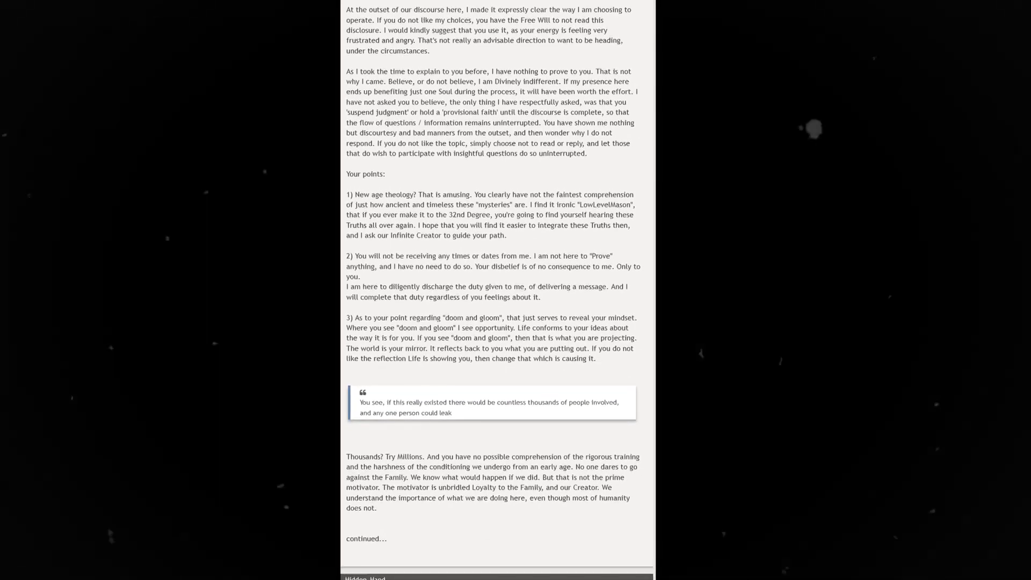
{"action": "scroll", "scroll_direction": "down", "scroll_amount": 3}
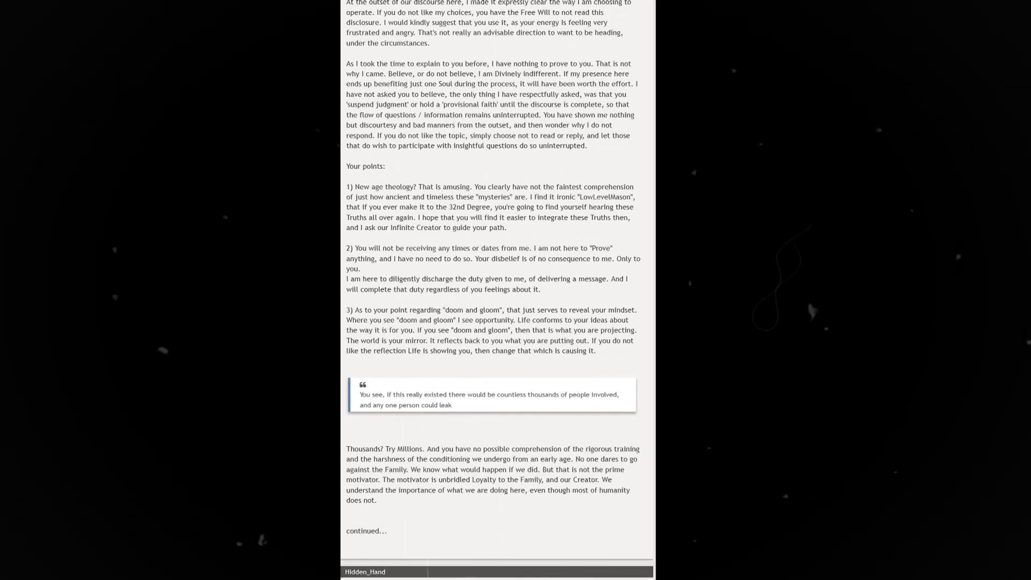
{"action": "scroll", "scroll_direction": "down", "scroll_amount": 3}
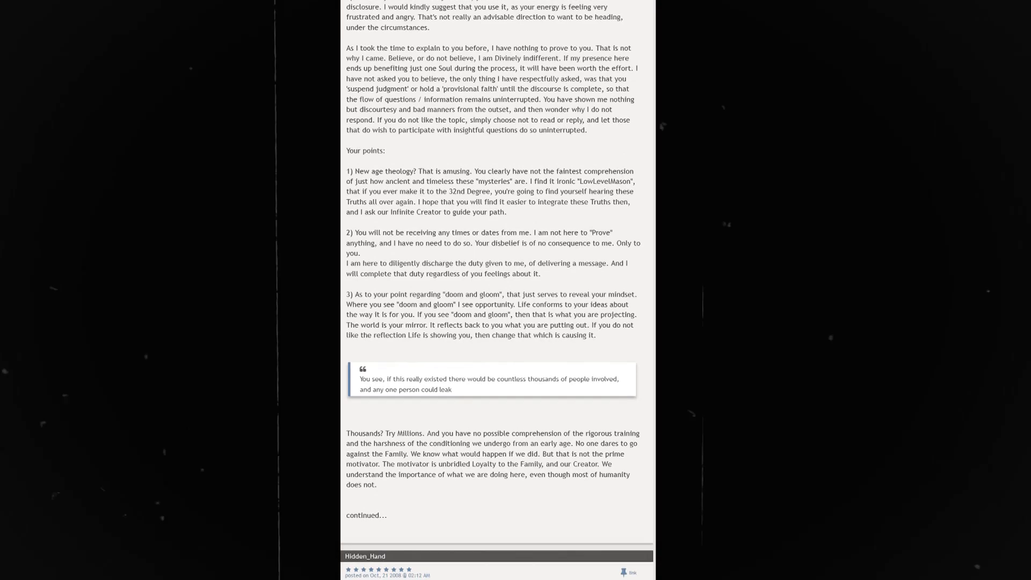
{"action": "scroll", "scroll_direction": "down", "scroll_amount": 3}
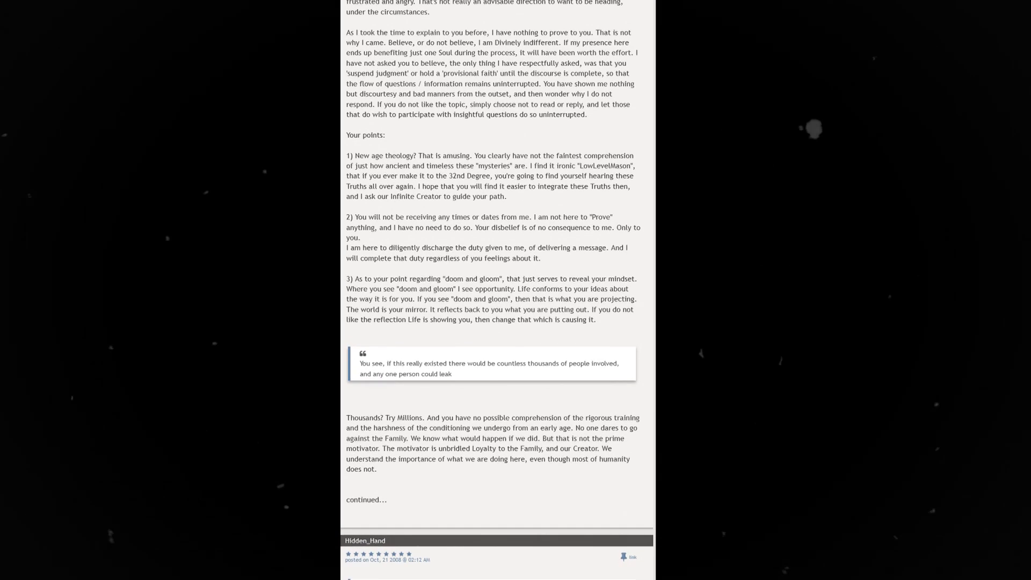
{"action": "scroll", "scroll_direction": "down", "scroll_amount": 3}
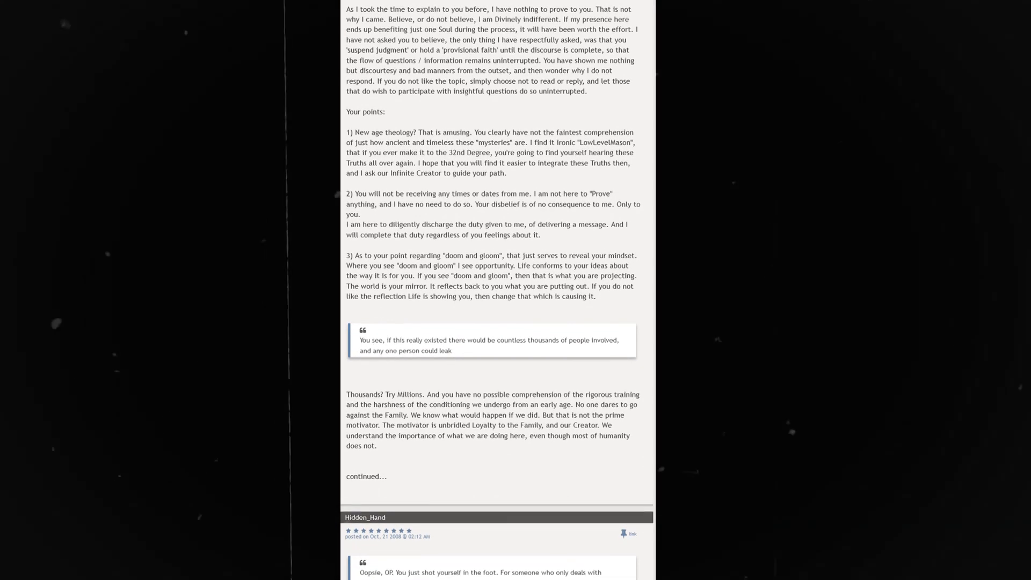
{"action": "scroll", "scroll_direction": "down", "scroll_amount": 3}
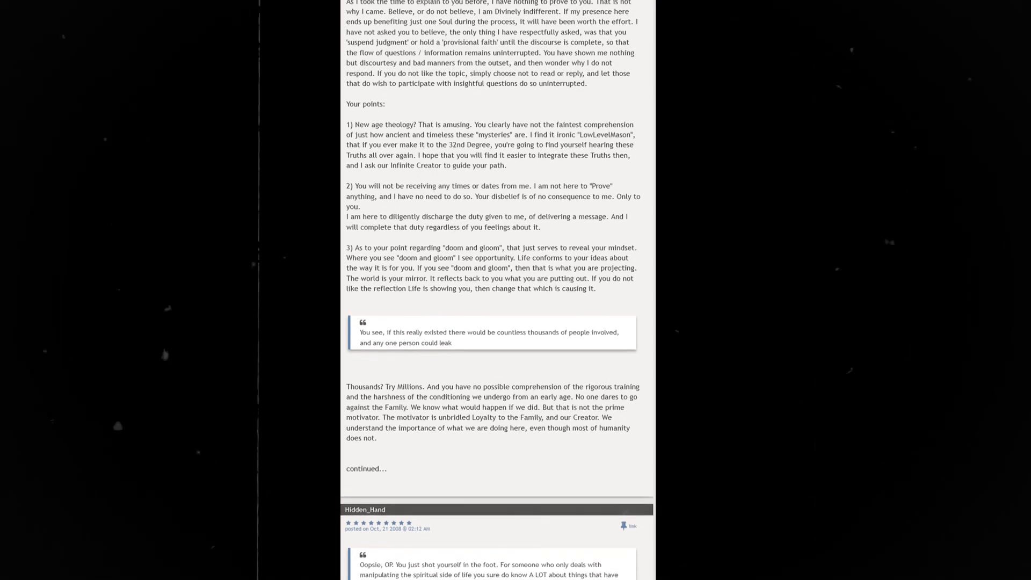
{"action": "scroll", "scroll_direction": "down", "scroll_amount": 3}
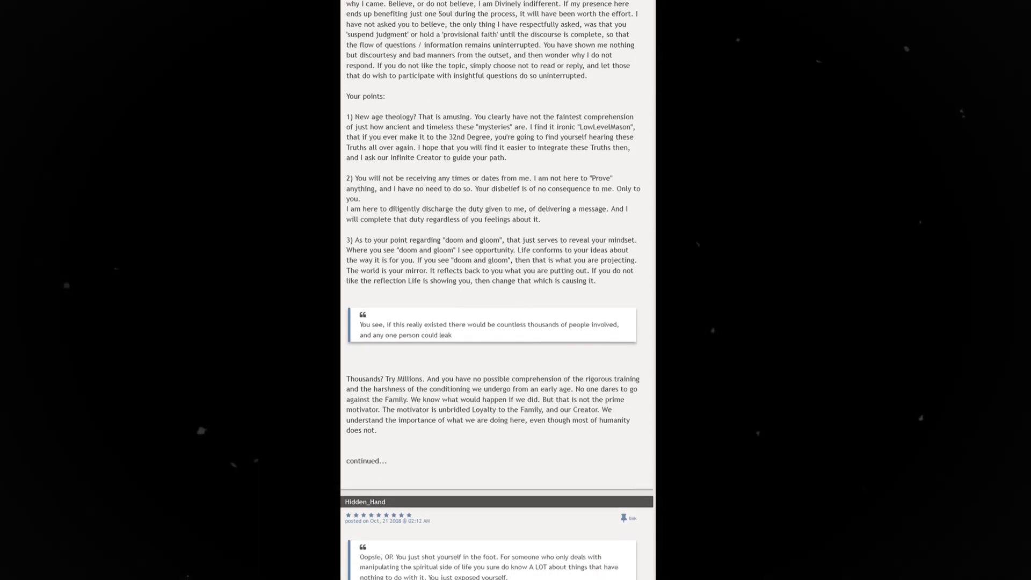
{"action": "scroll", "scroll_direction": "down", "scroll_amount": 3}
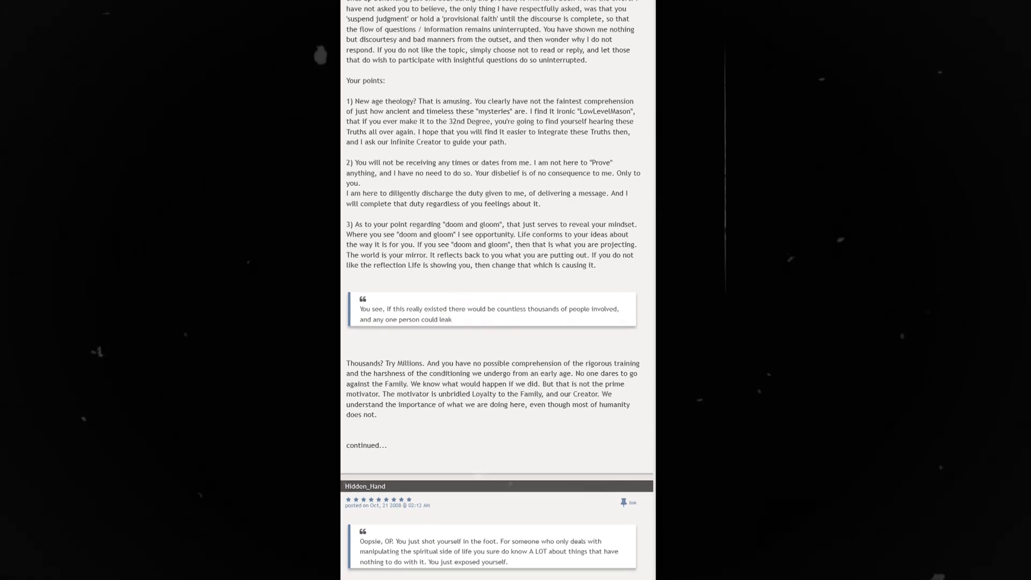
{"action": "scroll", "scroll_direction": "down", "scroll_amount": 3}
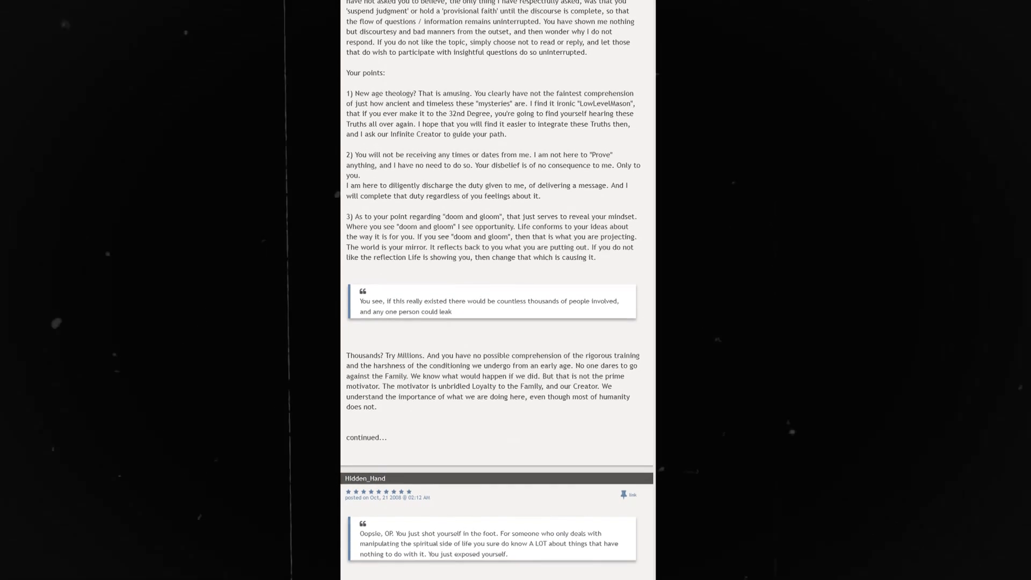
{"action": "scroll", "scroll_direction": "down", "scroll_amount": 3}
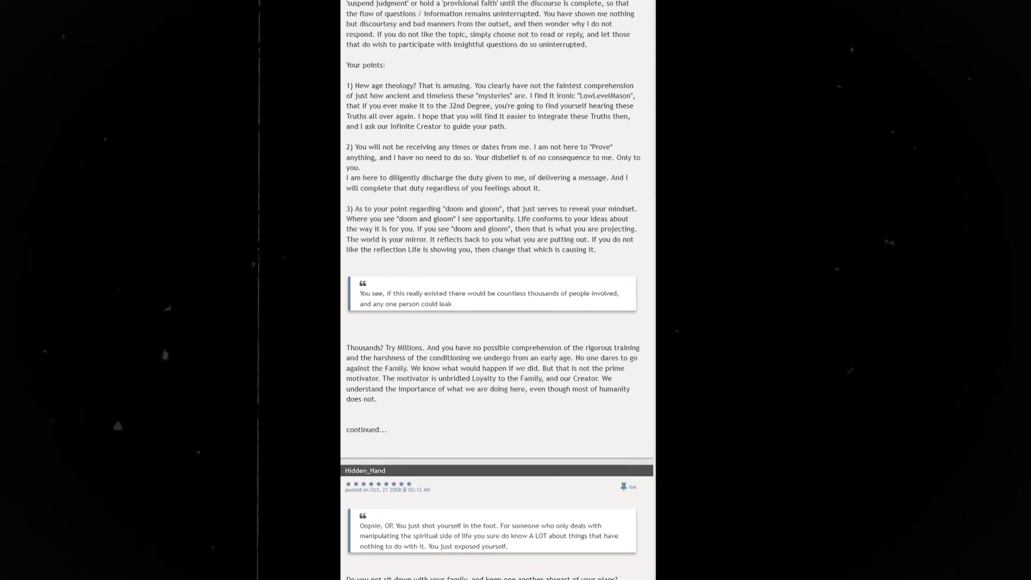
{"action": "scroll", "scroll_direction": "down", "scroll_amount": 3}
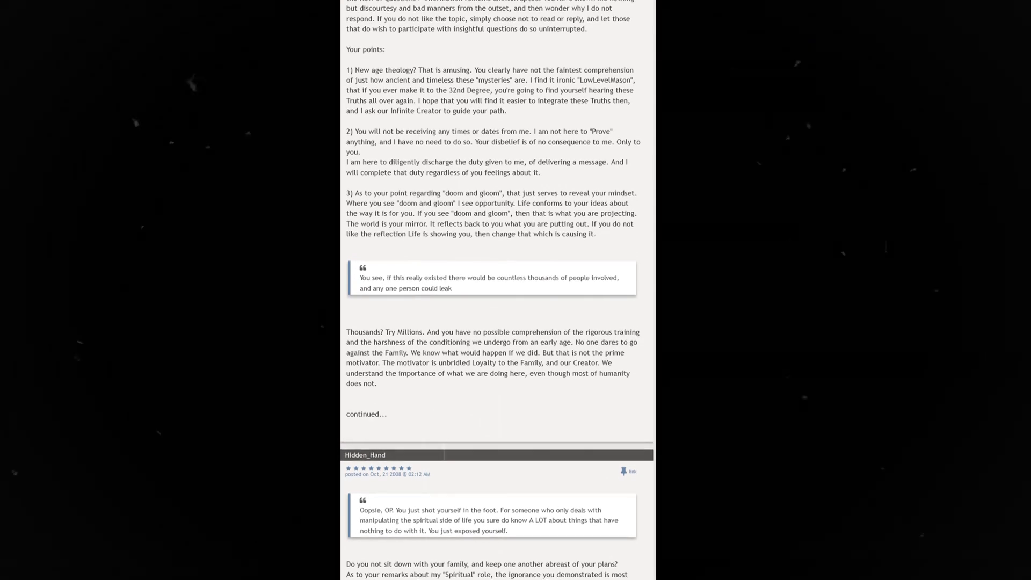
{"action": "scroll", "scroll_direction": "down", "scroll_amount": 3}
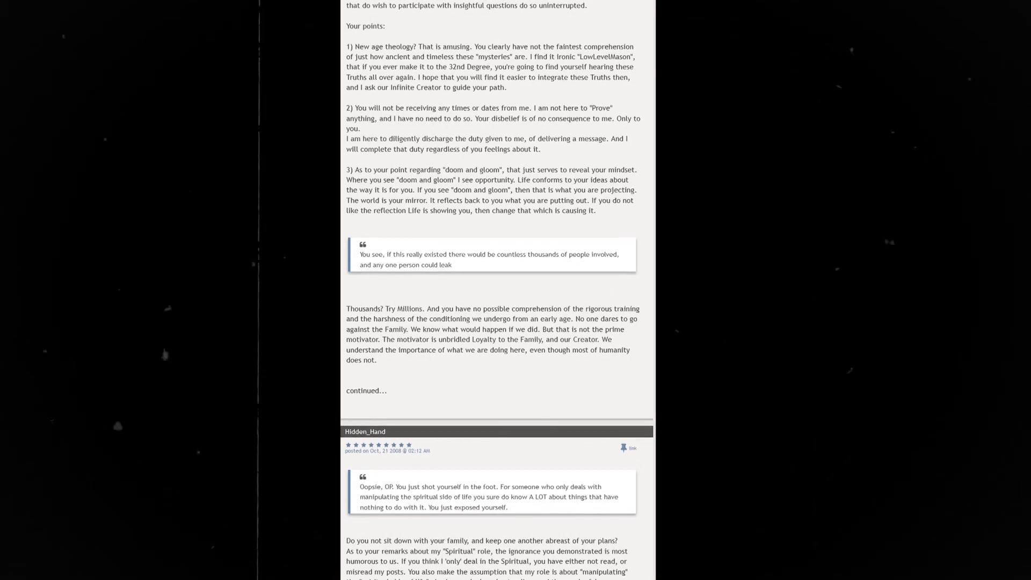
{"action": "scroll", "scroll_direction": "down", "scroll_amount": 3}
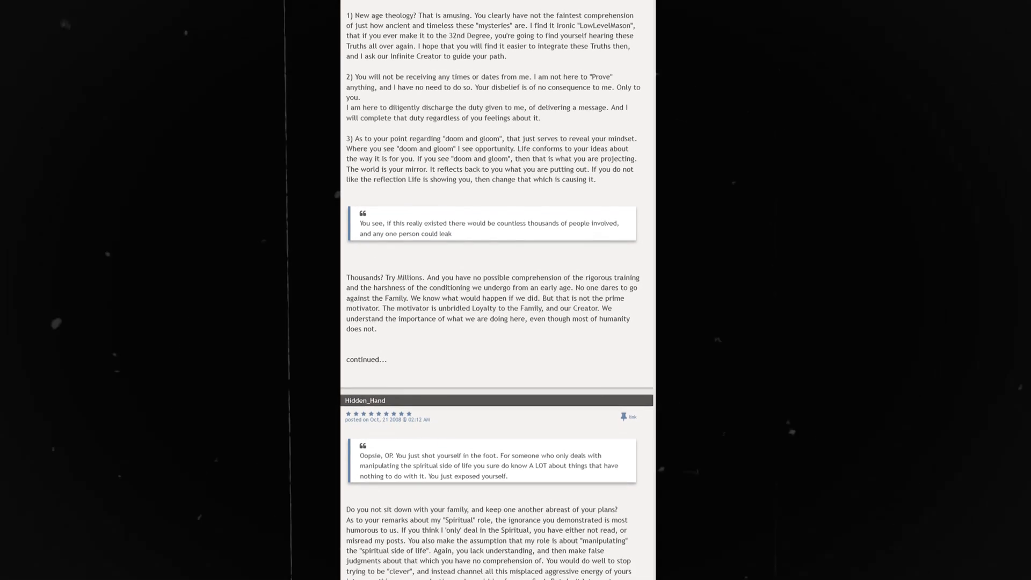
{"action": "scroll", "scroll_direction": "down", "scroll_amount": 3}
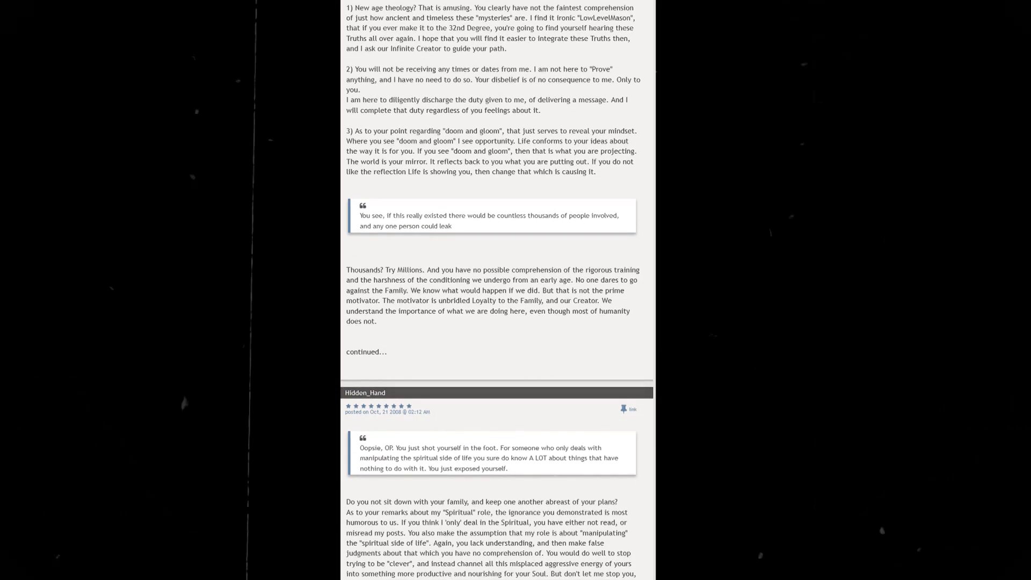
{"action": "scroll", "scroll_direction": "down", "scroll_amount": 3}
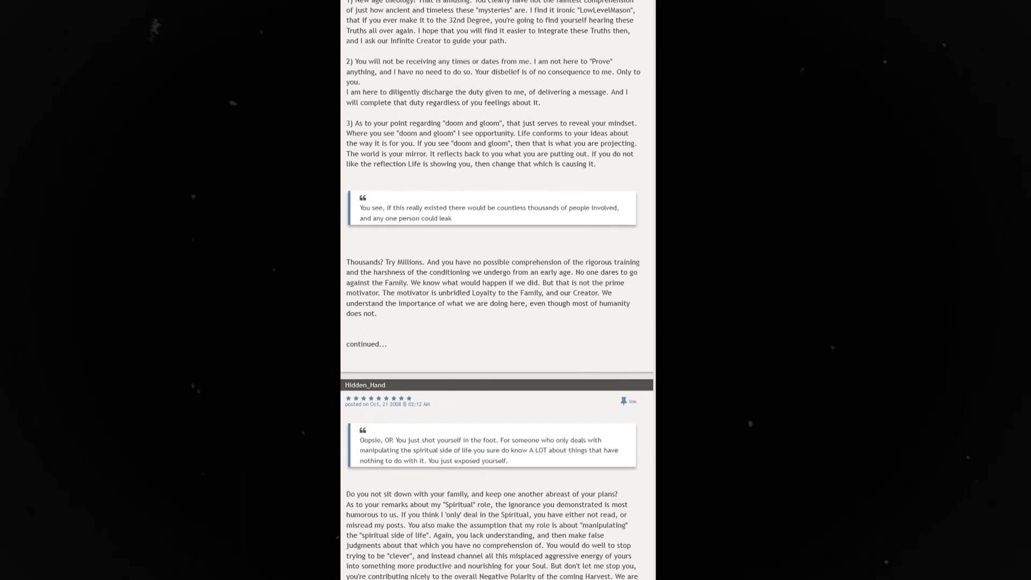
{"action": "scroll", "scroll_direction": "down", "scroll_amount": 3}
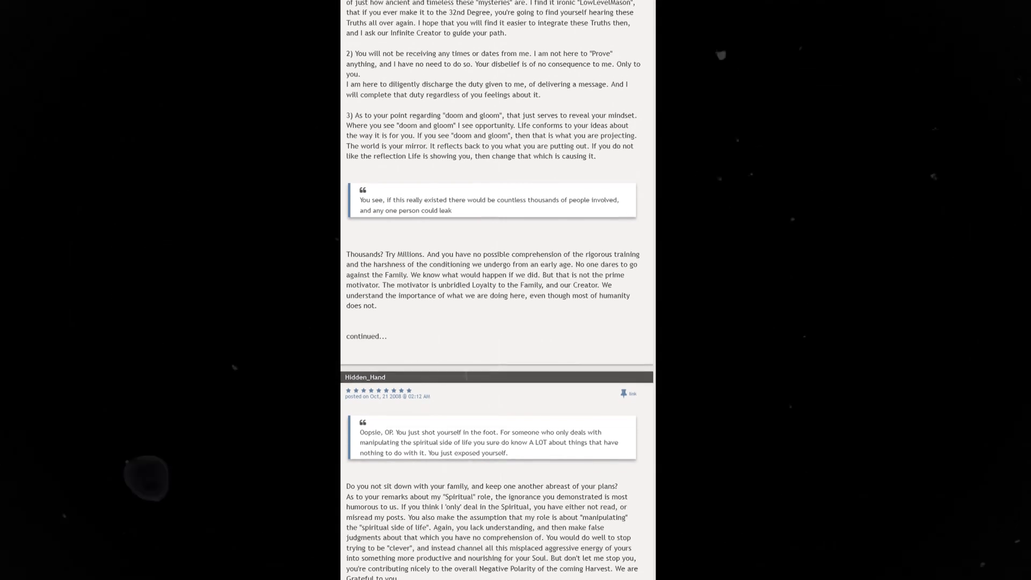
{"action": "scroll", "scroll_direction": "down", "scroll_amount": 3}
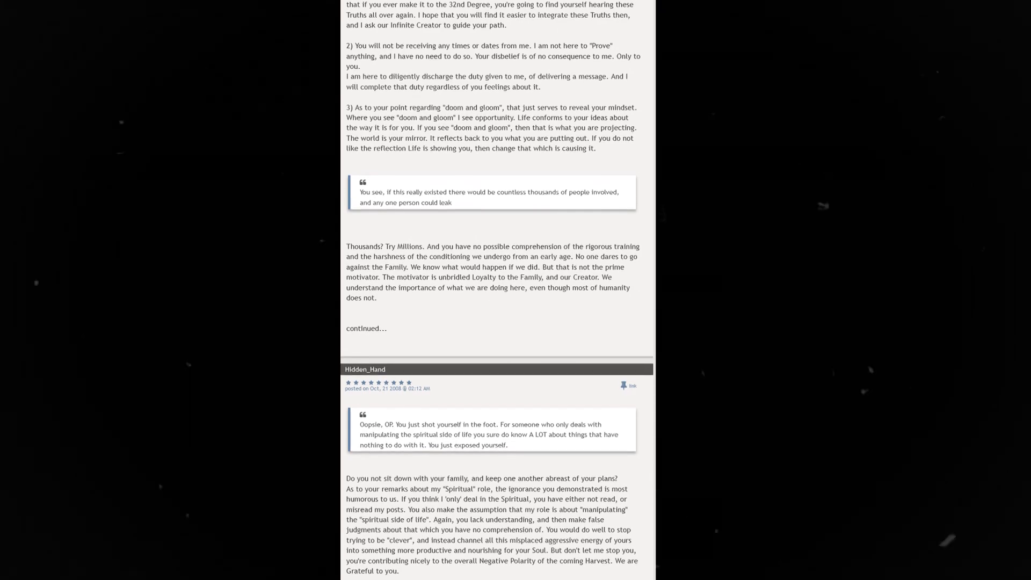
{"action": "scroll", "scroll_direction": "down", "scroll_amount": 3}
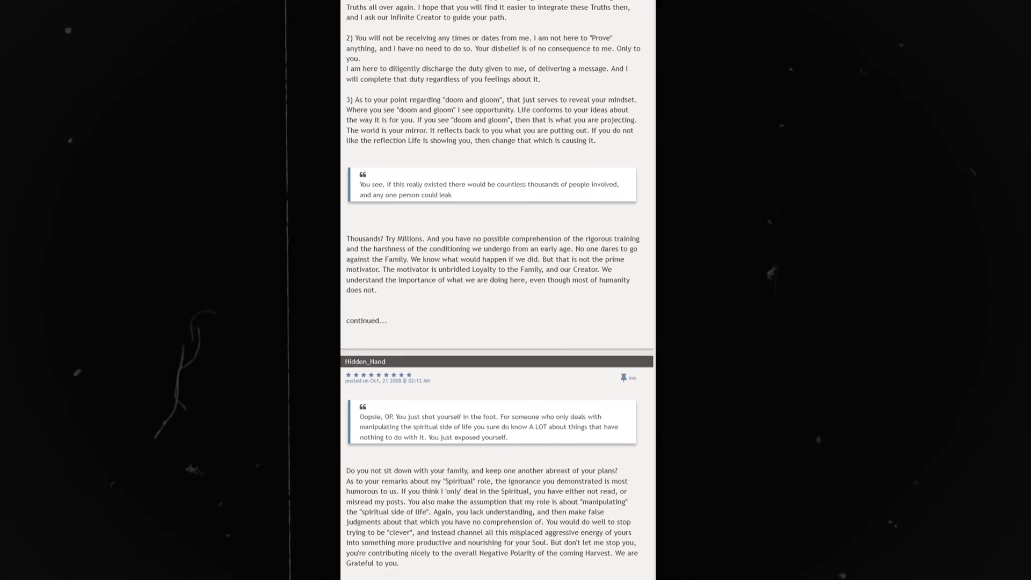
{"action": "scroll", "scroll_direction": "down", "scroll_amount": 3}
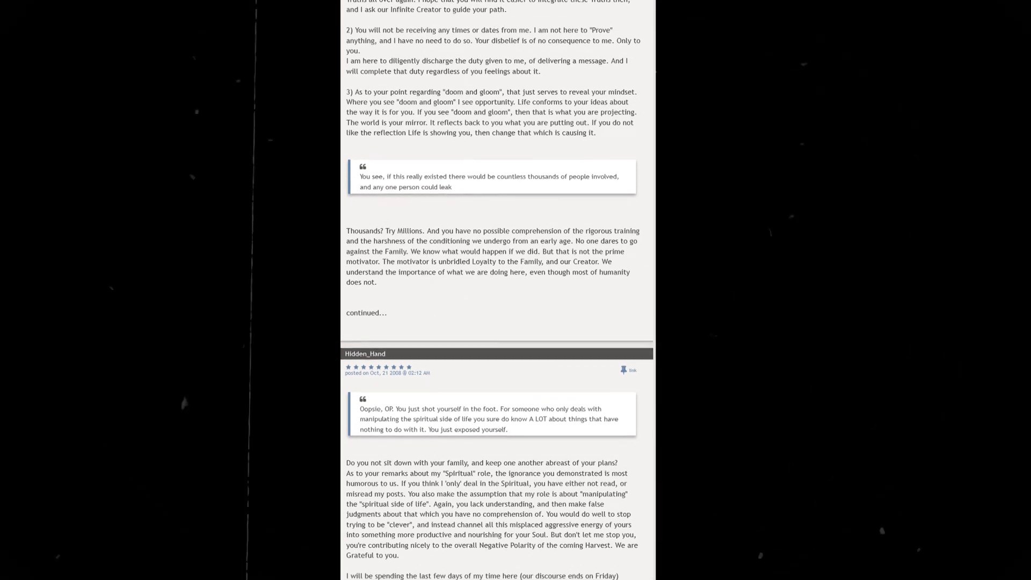
{"action": "scroll", "scroll_direction": "down", "scroll_amount": 3}
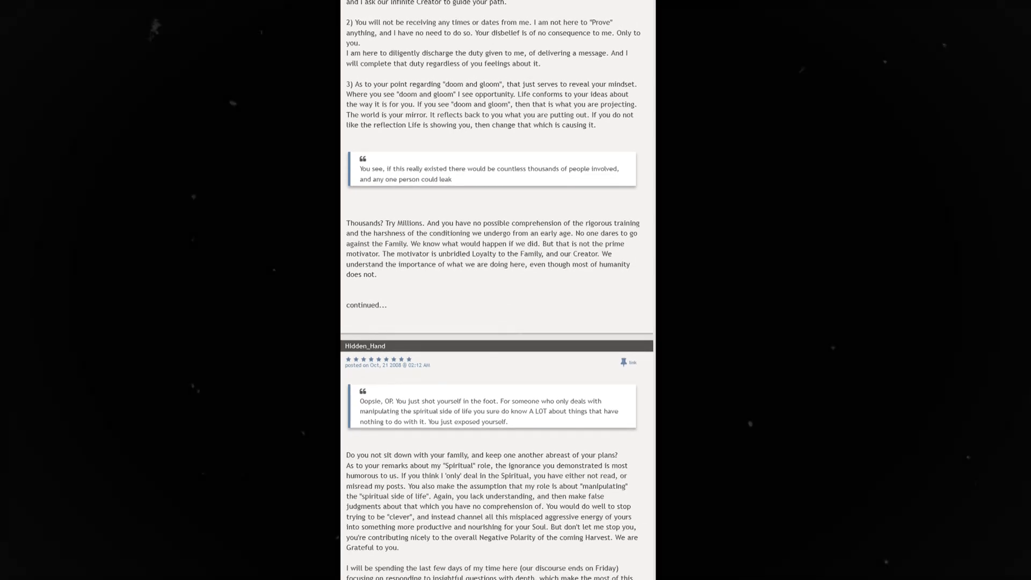
{"action": "scroll", "scroll_direction": "down", "scroll_amount": 3}
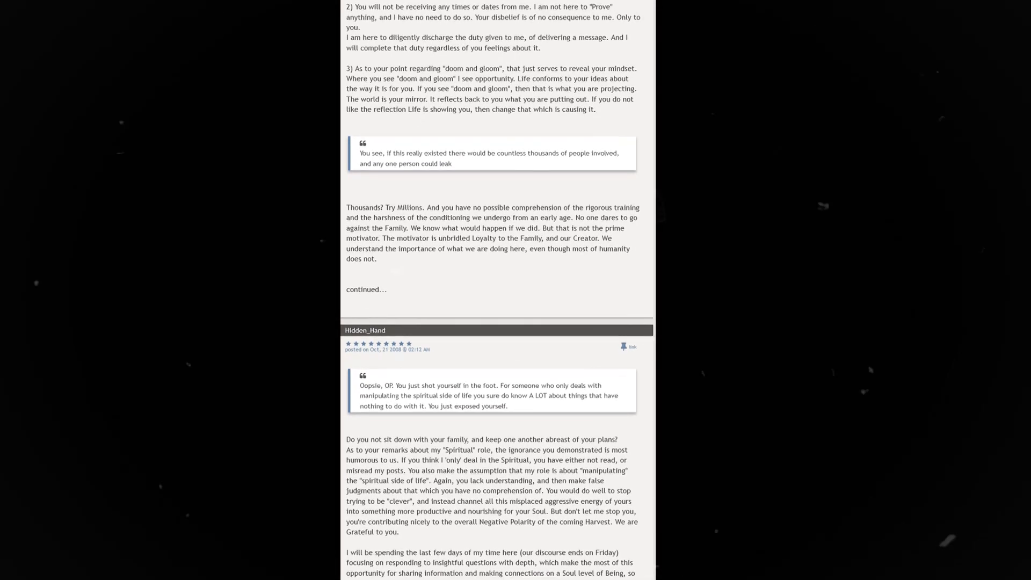
{"action": "scroll", "scroll_direction": "down", "scroll_amount": 3}
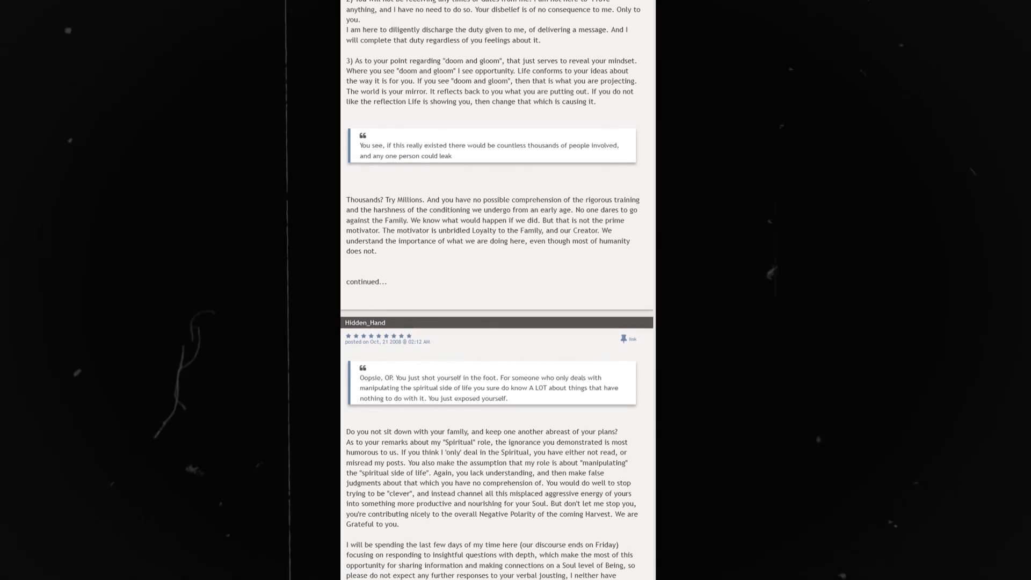
{"action": "scroll", "scroll_direction": "down", "scroll_amount": 3}
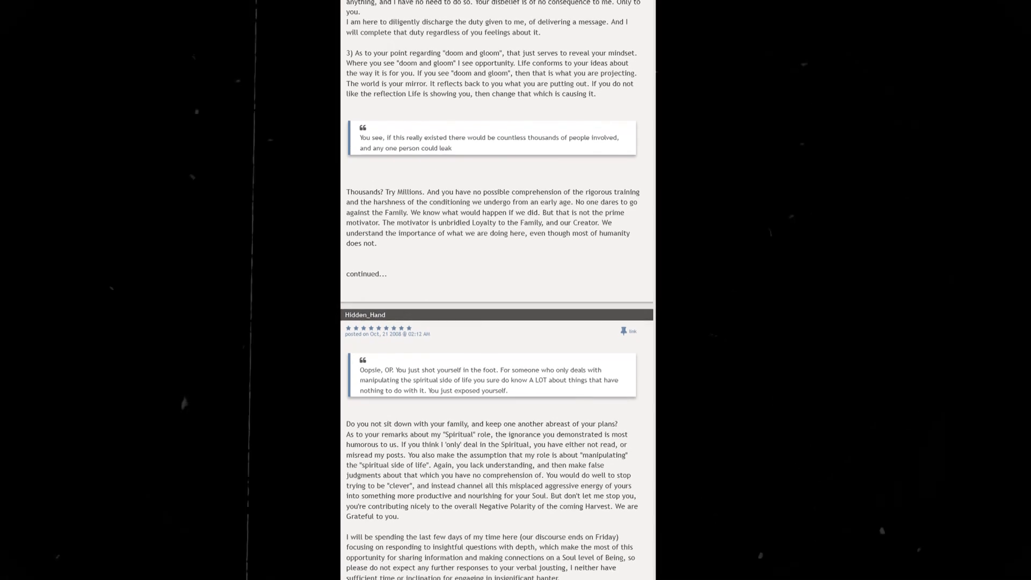
{"action": "scroll", "scroll_direction": "down", "scroll_amount": 3}
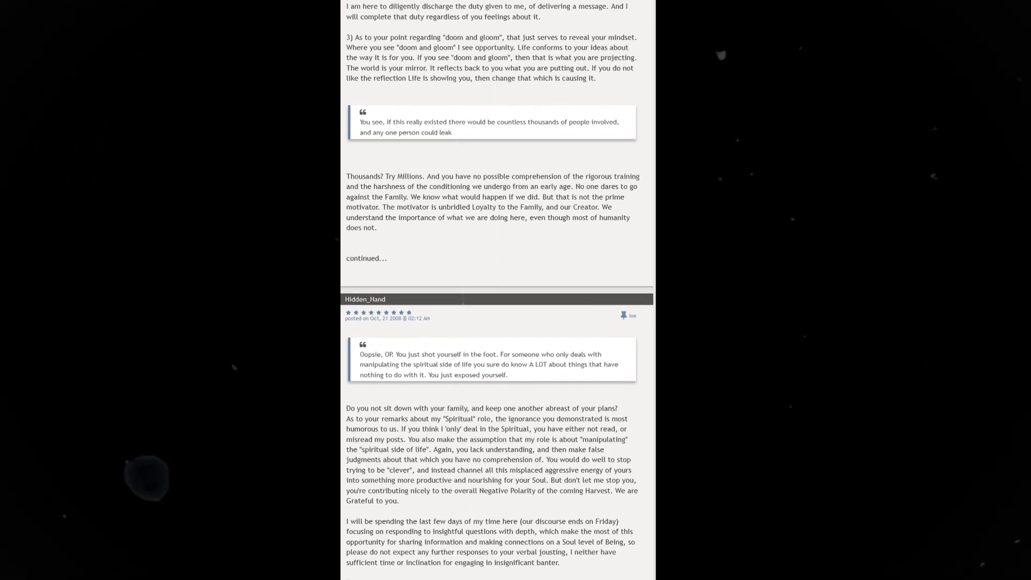
{"action": "scroll", "scroll_direction": "down", "scroll_amount": 3}
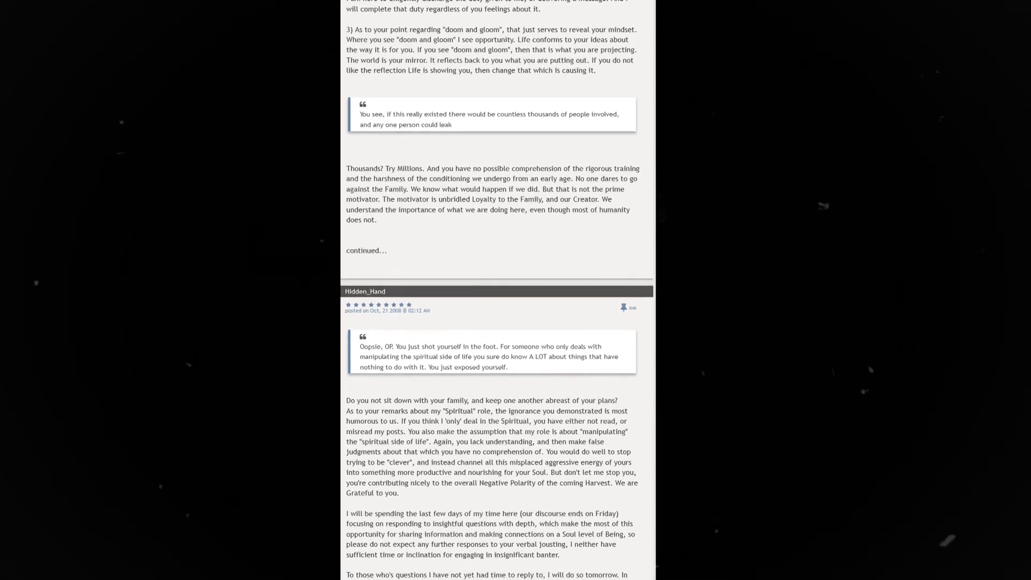
{"action": "scroll", "scroll_direction": "down", "scroll_amount": 3}
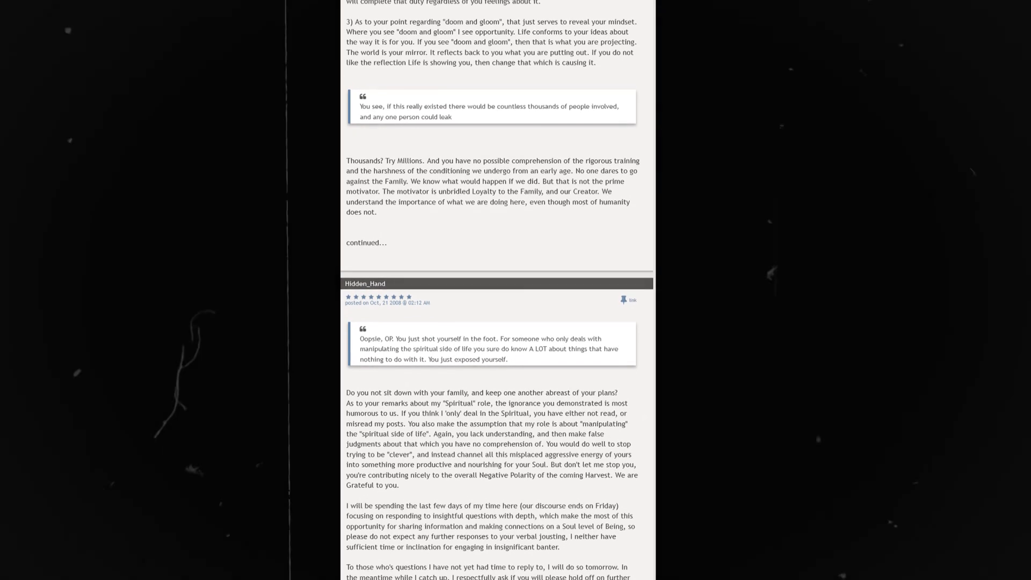
{"action": "scroll", "scroll_direction": "down", "scroll_amount": 3}
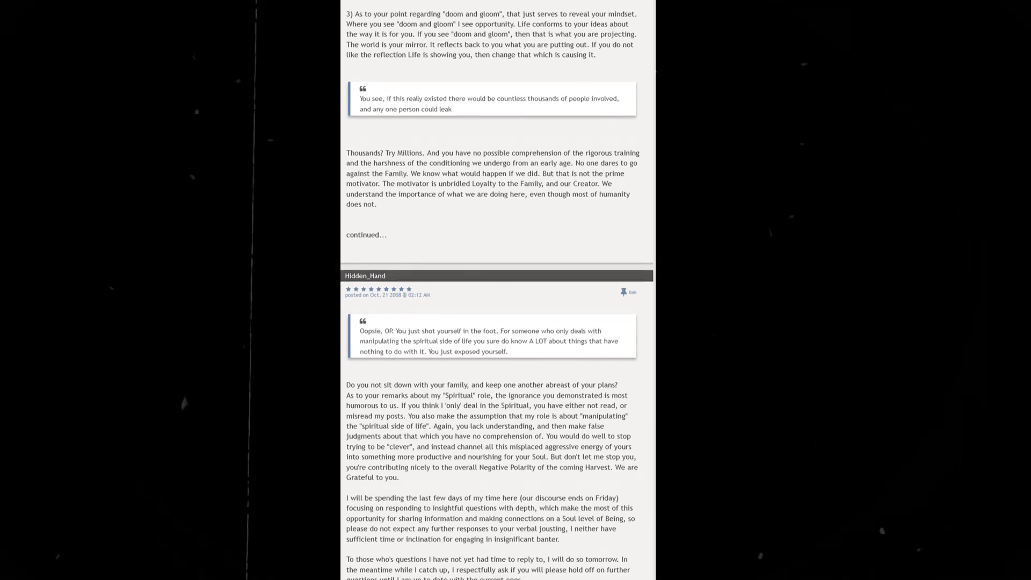
{"action": "scroll", "scroll_direction": "down", "scroll_amount": 3}
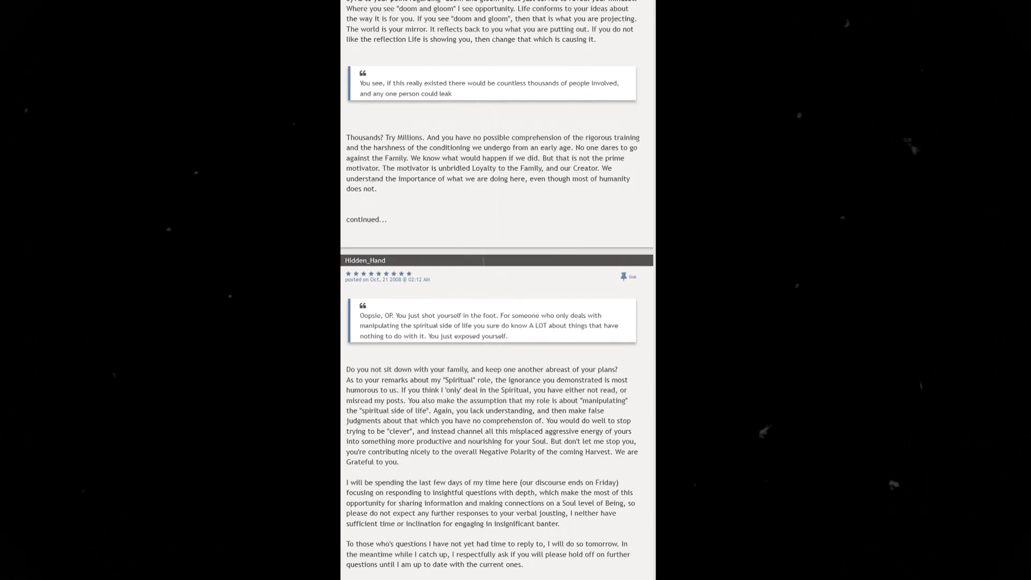
{"action": "scroll", "scroll_direction": "down", "scroll_amount": 3}
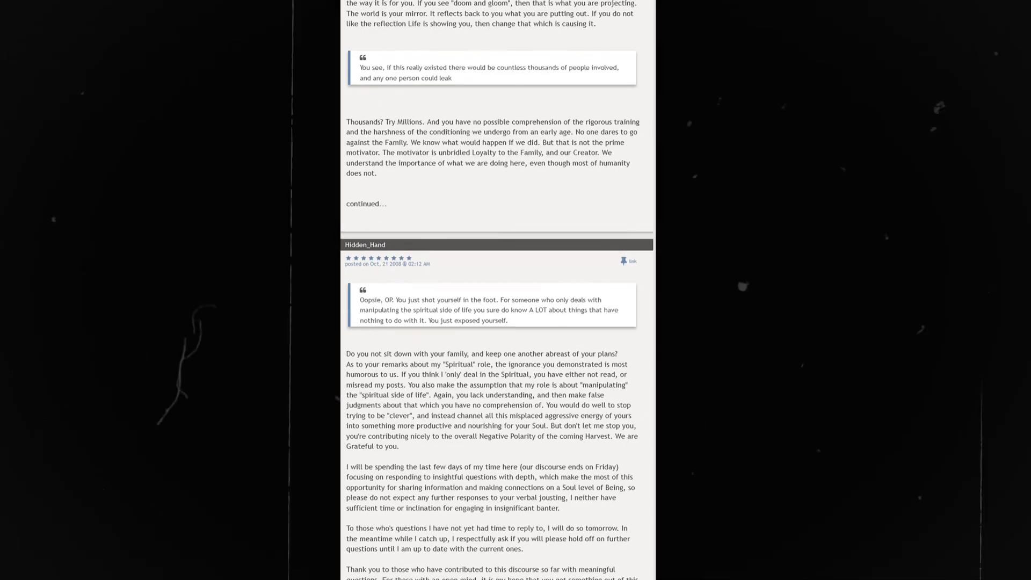
{"action": "scroll", "scroll_direction": "down", "scroll_amount": 3}
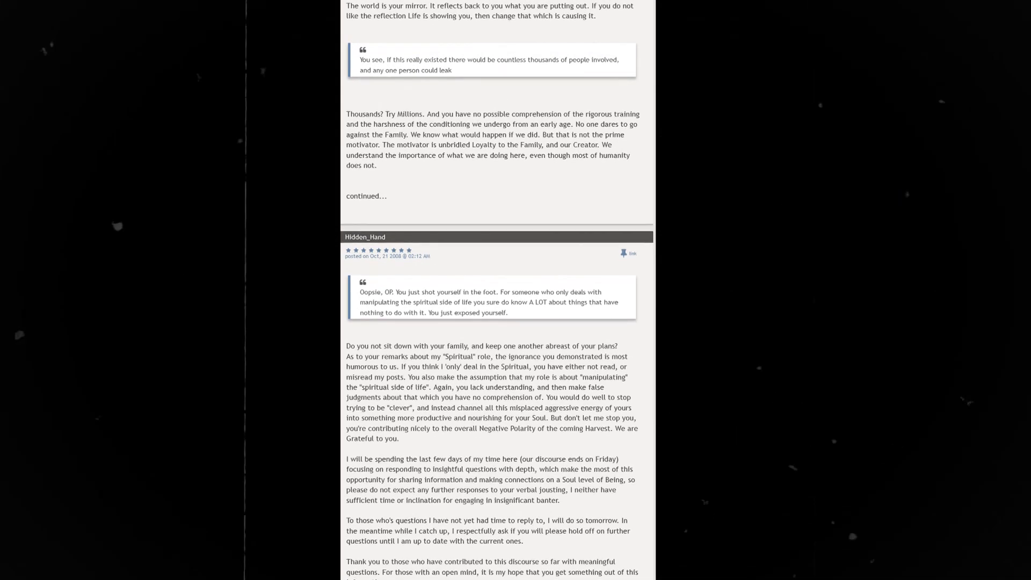
{"action": "scroll", "scroll_direction": "down", "scroll_amount": 3}
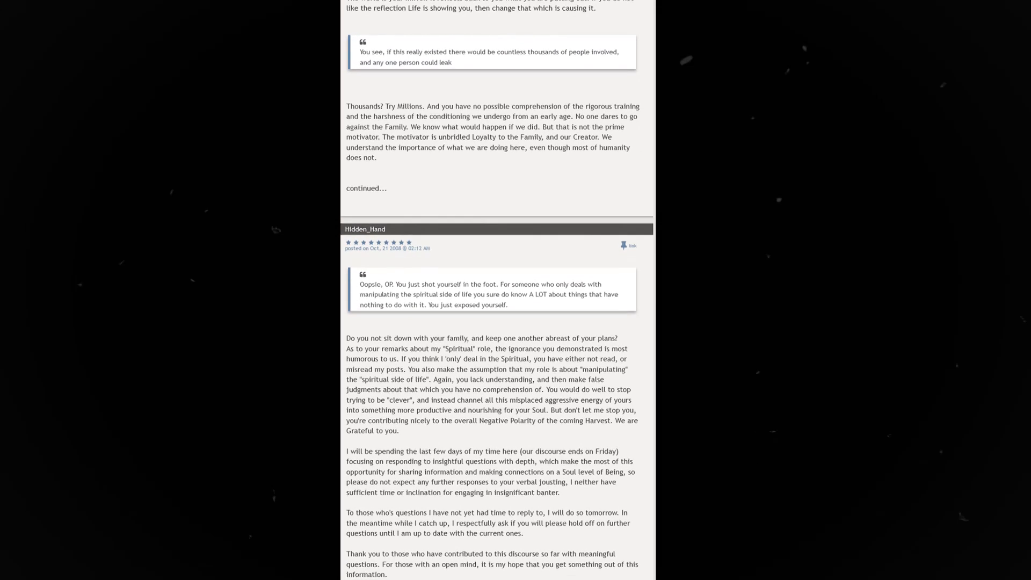
{"action": "scroll", "scroll_direction": "down", "scroll_amount": 3}
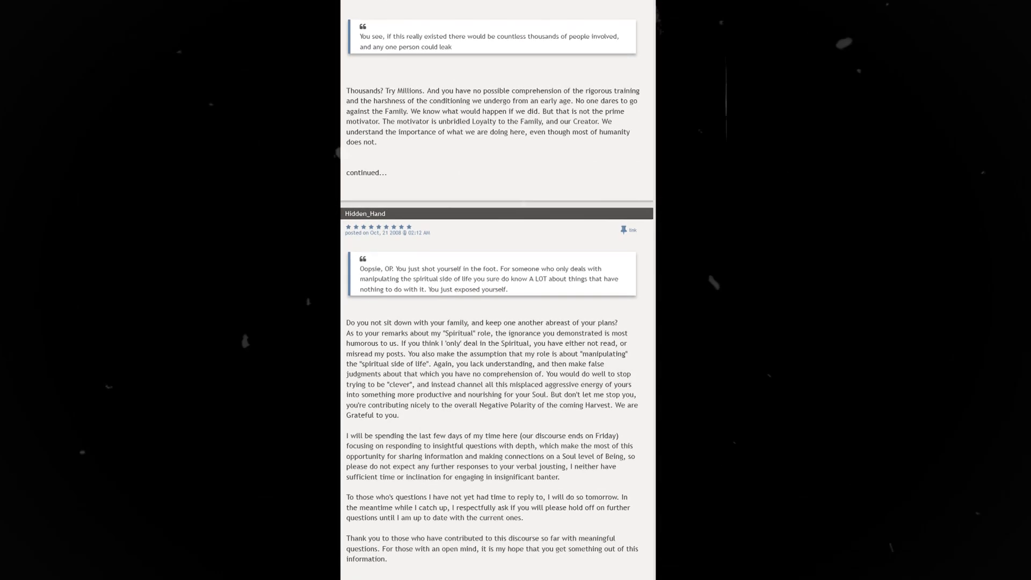
{"action": "scroll", "scroll_direction": "down", "scroll_amount": 3}
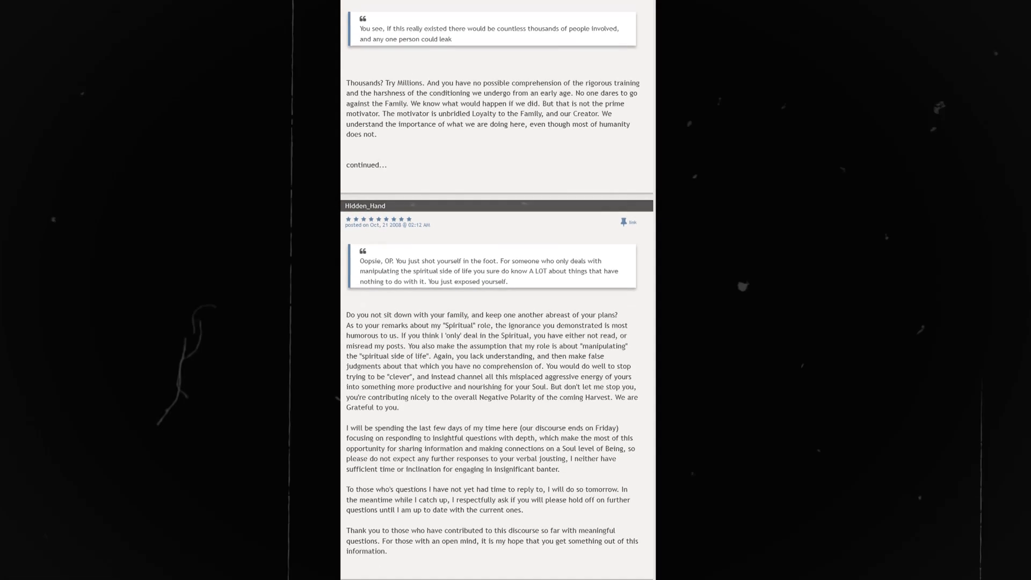
{"action": "scroll", "scroll_direction": "down", "scroll_amount": 3}
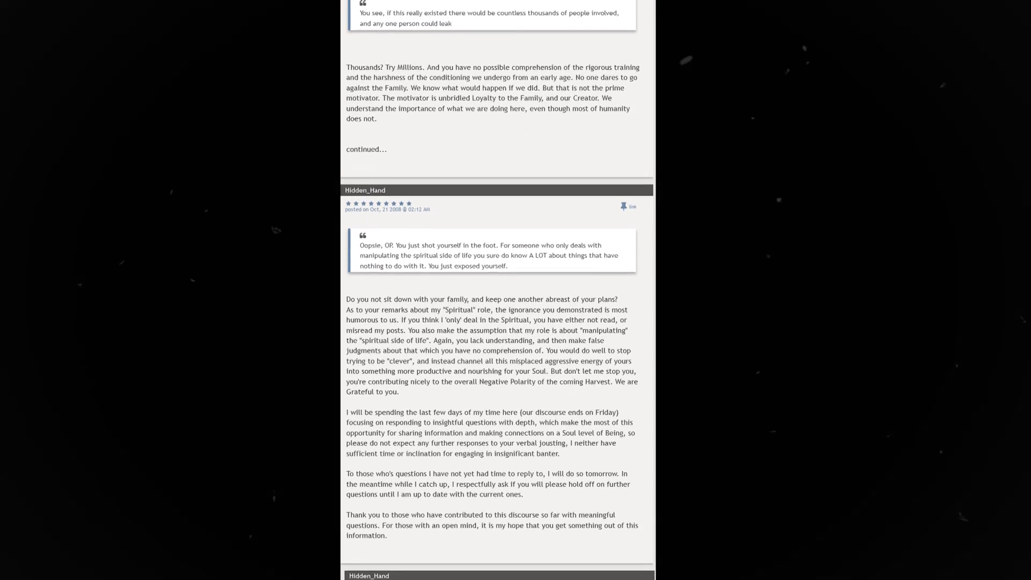
{"action": "scroll", "scroll_direction": "down", "scroll_amount": 3}
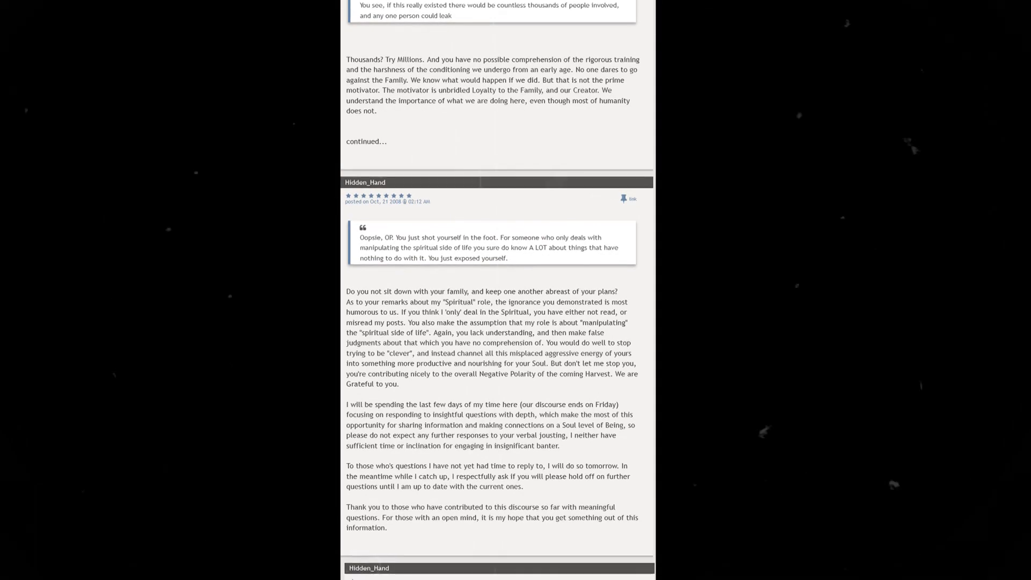
{"action": "scroll", "scroll_direction": "down", "scroll_amount": 3}
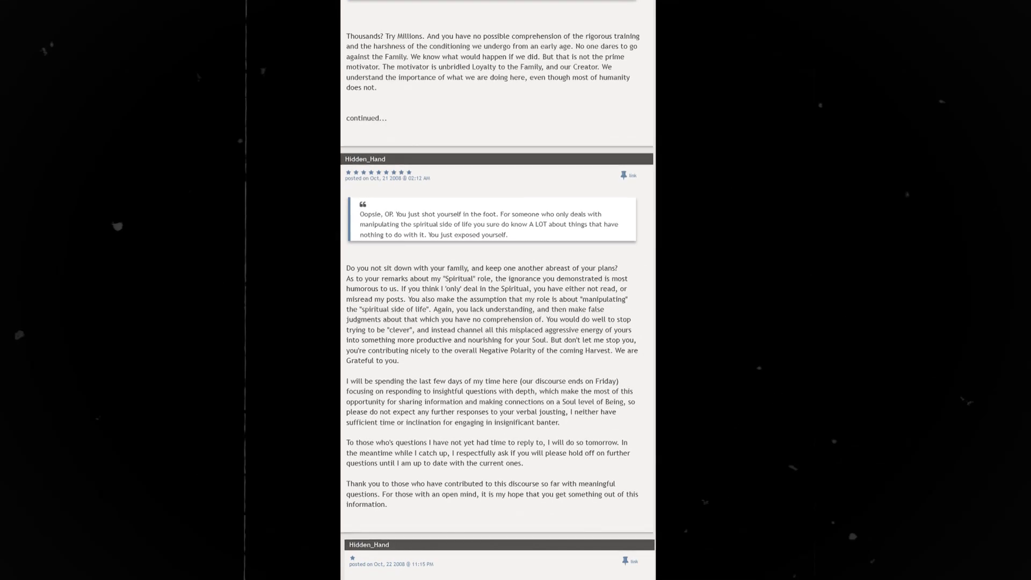
{"action": "scroll", "scroll_direction": "down", "scroll_amount": 3}
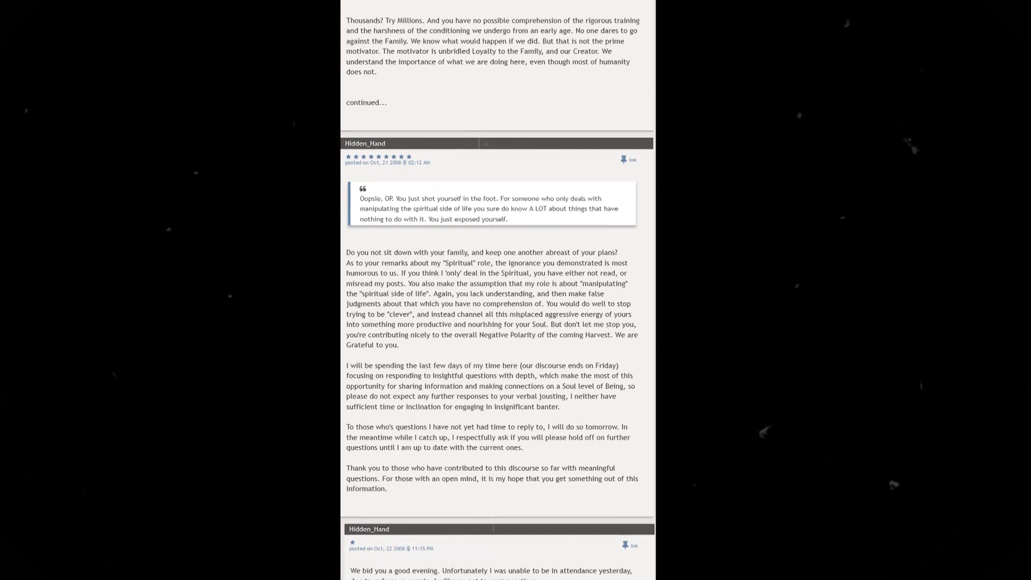
{"action": "scroll", "scroll_direction": "down", "scroll_amount": 3}
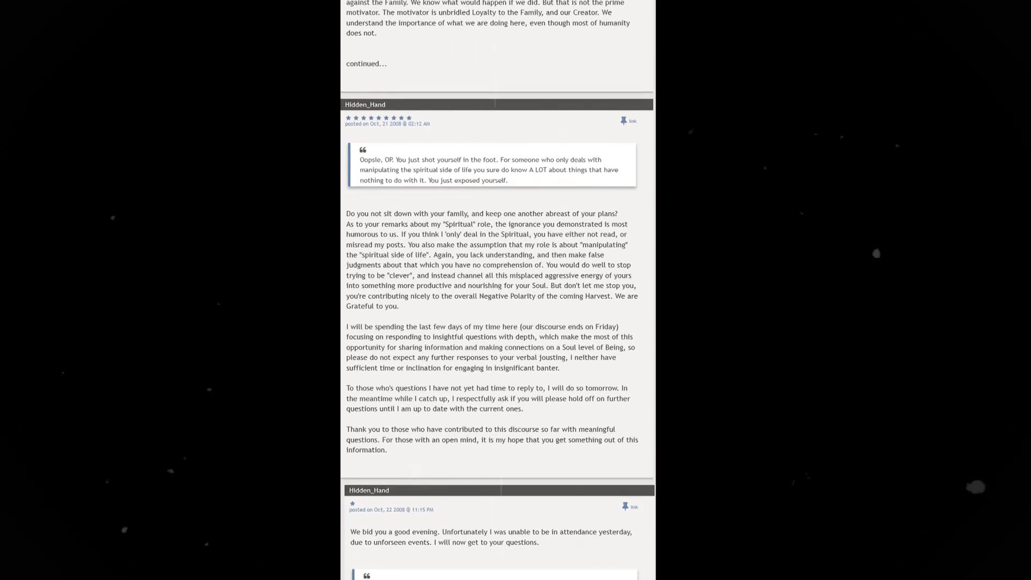
{"action": "scroll", "scroll_direction": "down", "scroll_amount": 3}
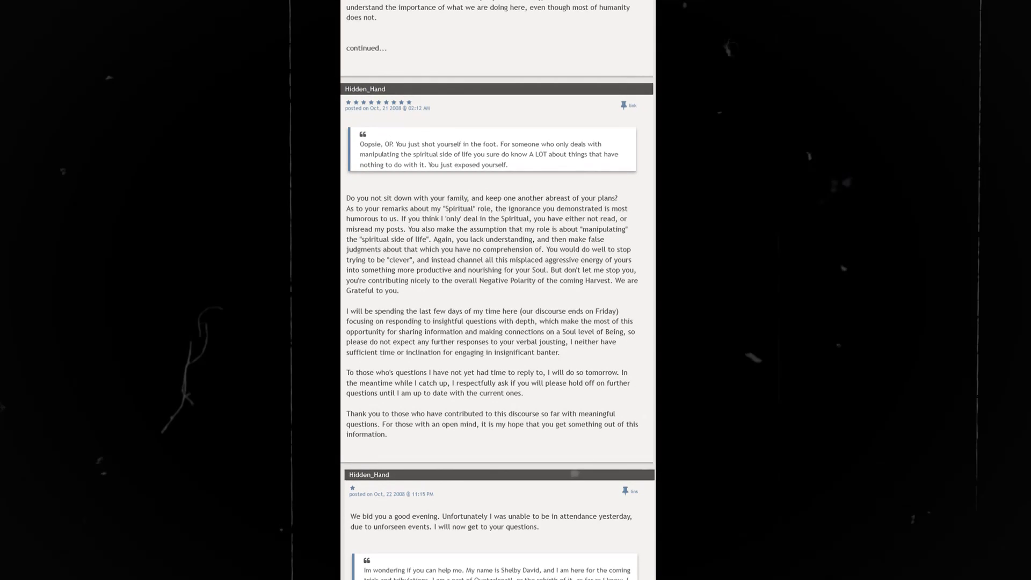
{"action": "scroll", "scroll_direction": "down", "scroll_amount": 3}
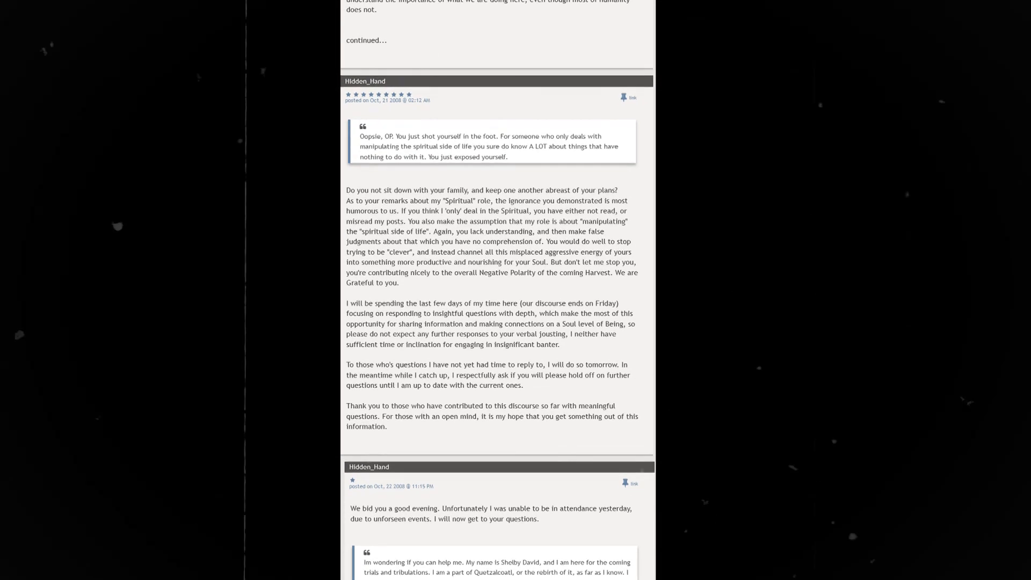
{"action": "scroll", "scroll_direction": "down", "scroll_amount": 3}
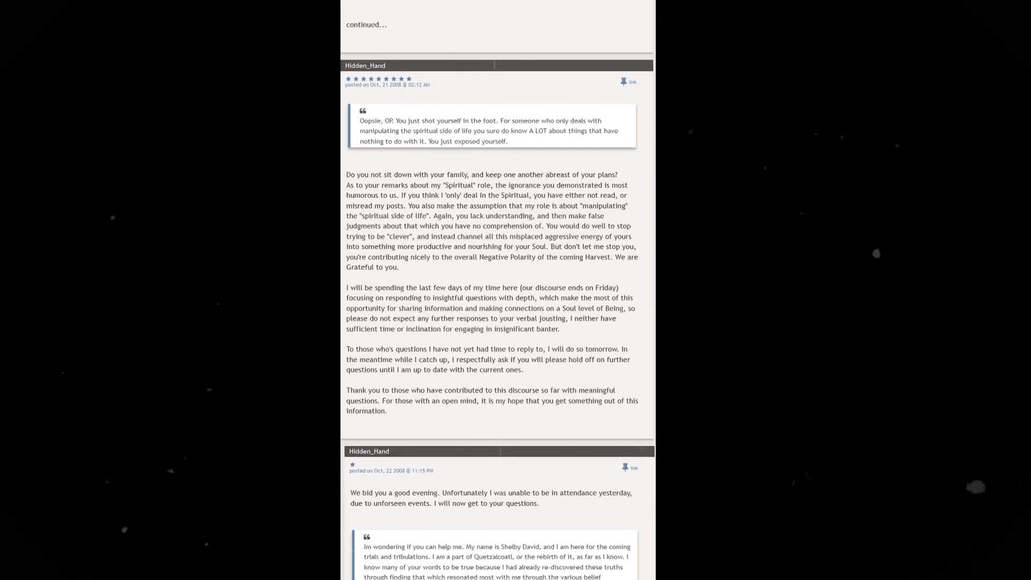
{"action": "scroll", "scroll_direction": "down", "scroll_amount": 3}
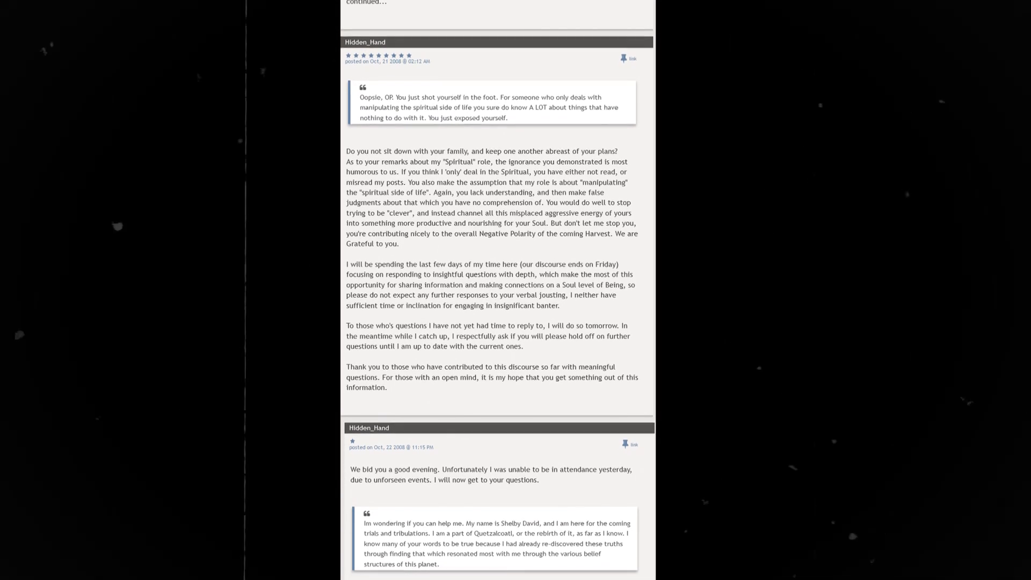
{"action": "scroll", "scroll_direction": "down", "scroll_amount": 3}
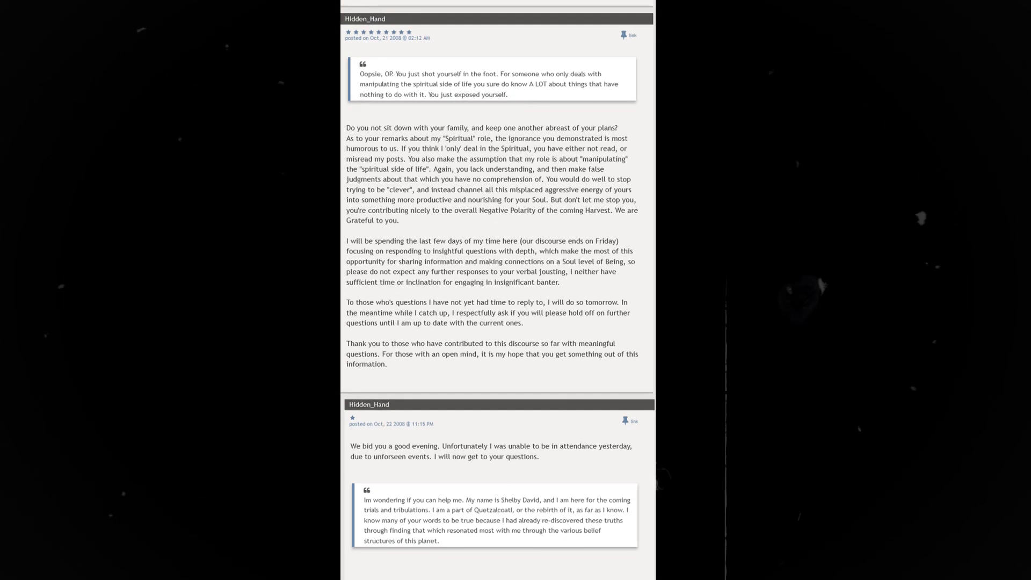
{"action": "scroll", "scroll_direction": "down", "scroll_amount": 3}
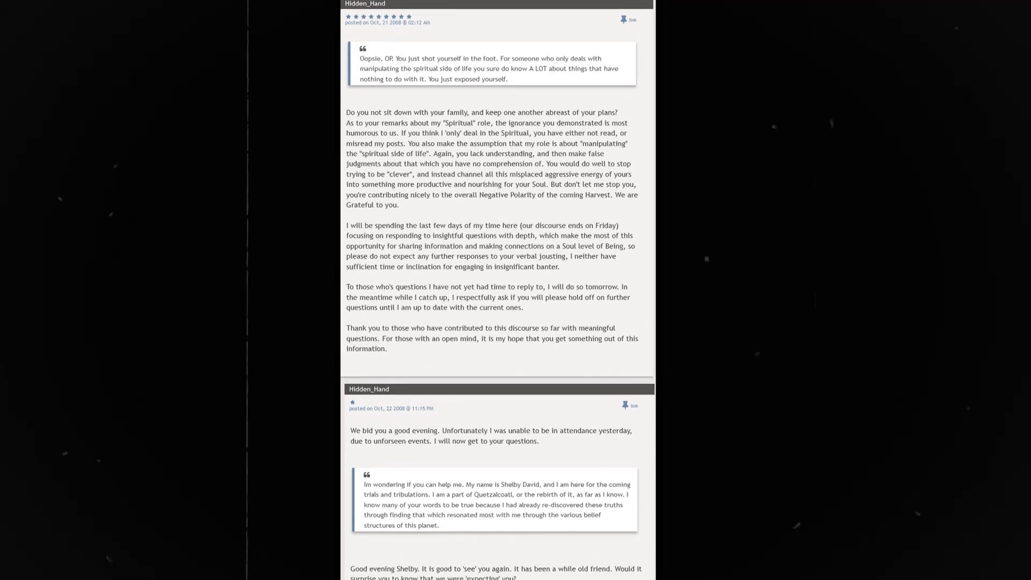
{"action": "scroll", "scroll_direction": "down", "scroll_amount": 3}
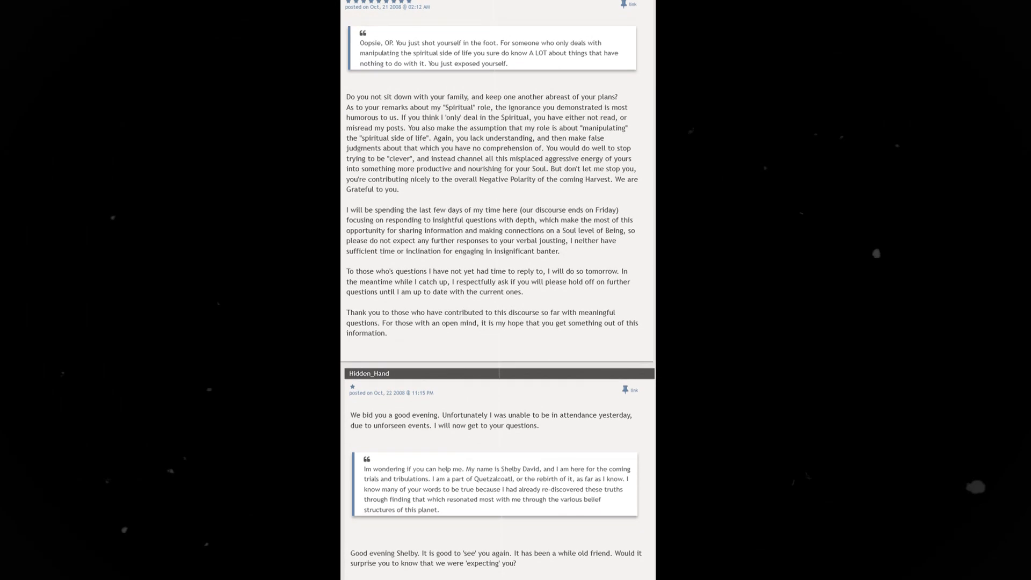
{"action": "scroll", "scroll_direction": "down", "scroll_amount": 3}
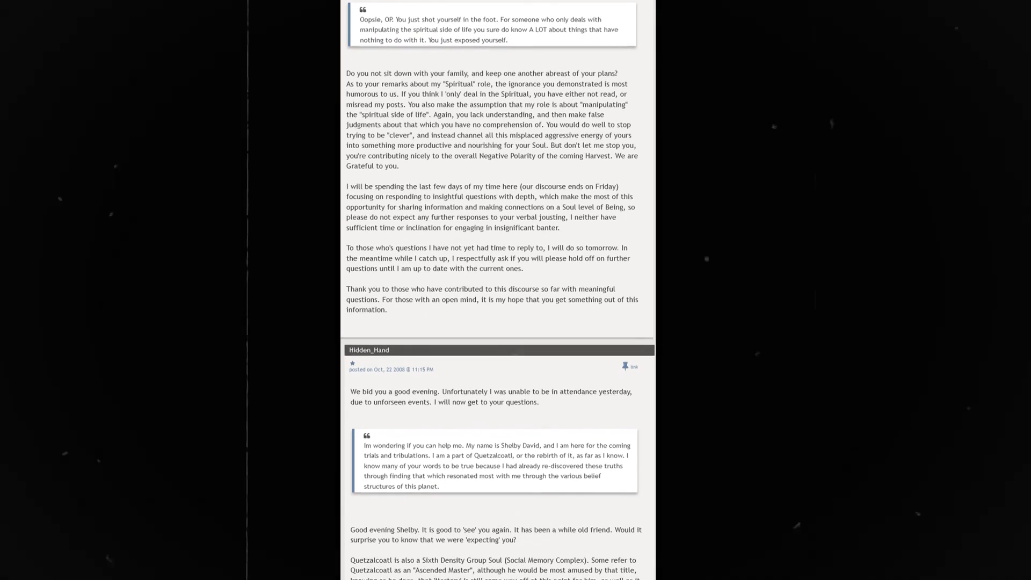
{"action": "scroll", "scroll_direction": "down", "scroll_amount": 3}
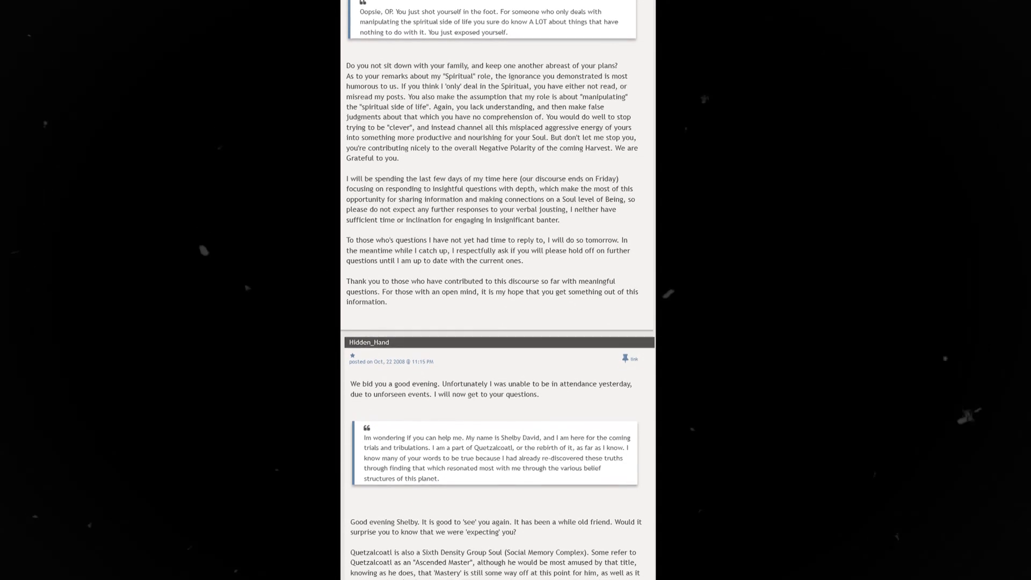
{"action": "scroll", "scroll_direction": "down", "scroll_amount": 3}
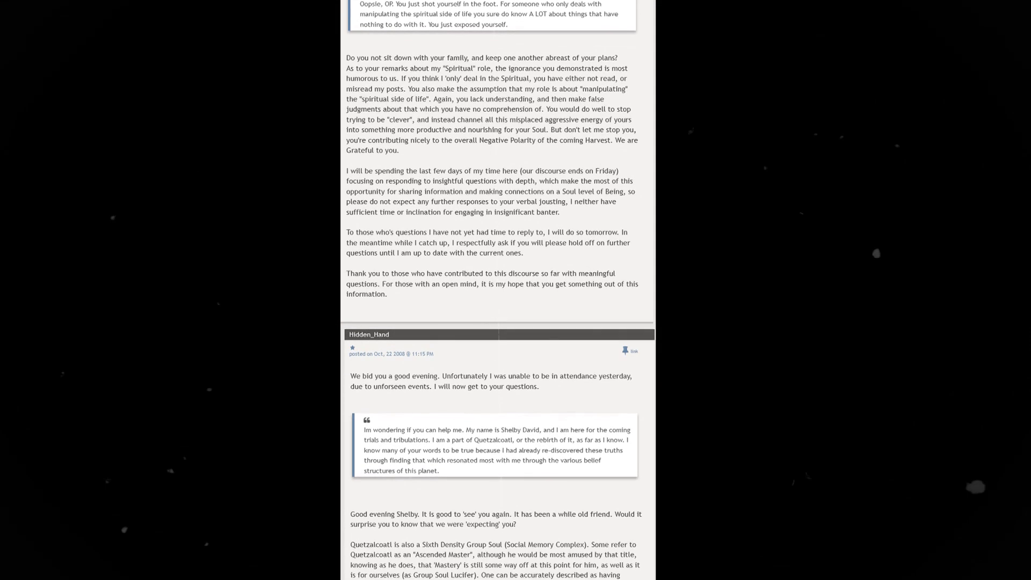
{"action": "scroll", "scroll_direction": "down", "scroll_amount": 3}
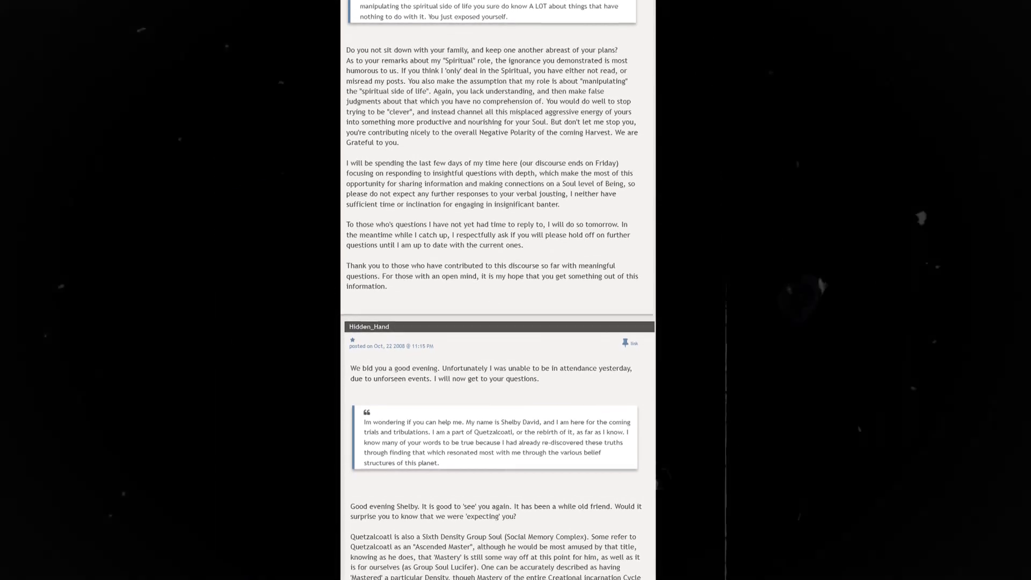
{"action": "scroll", "scroll_direction": "down", "scroll_amount": 3}
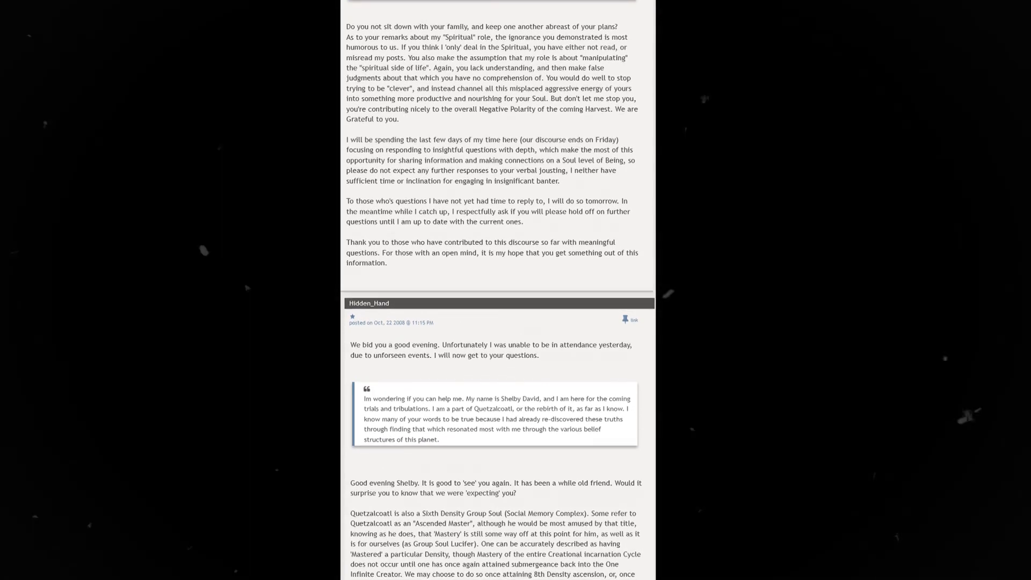
{"action": "scroll", "scroll_direction": "down", "scroll_amount": 3}
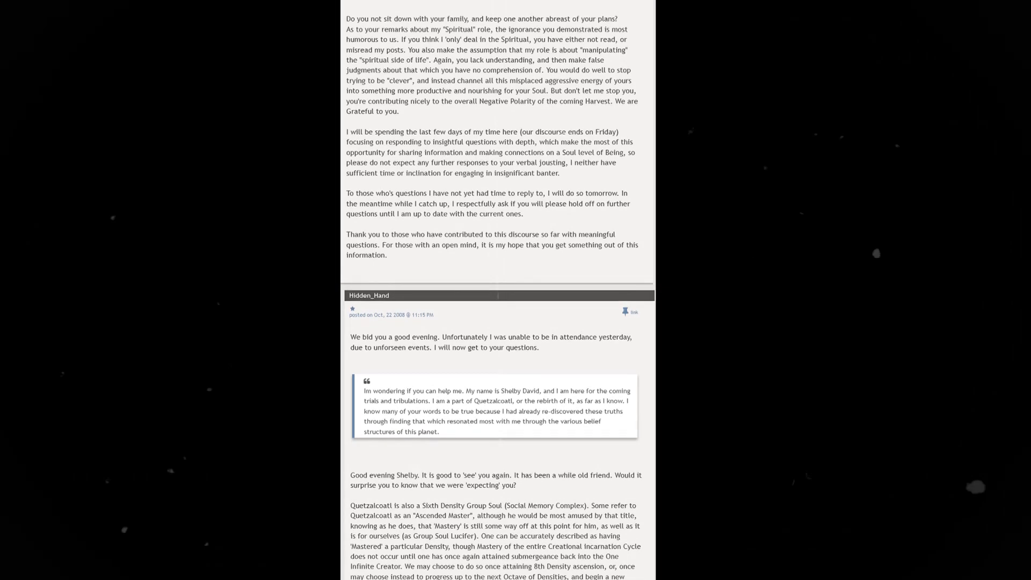
{"action": "scroll", "scroll_direction": "down", "scroll_amount": 3}
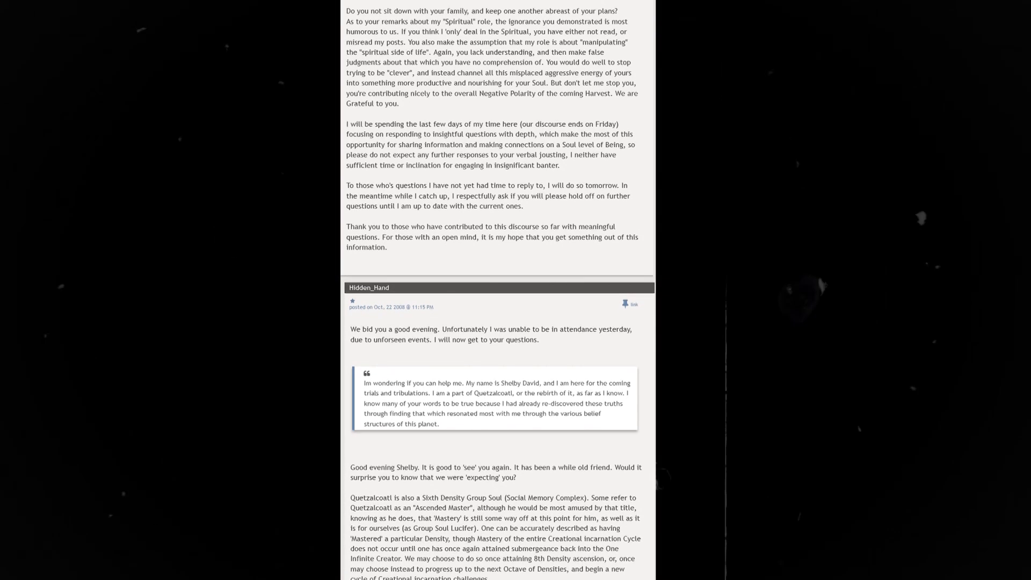
{"action": "scroll", "scroll_direction": "down", "scroll_amount": 3}
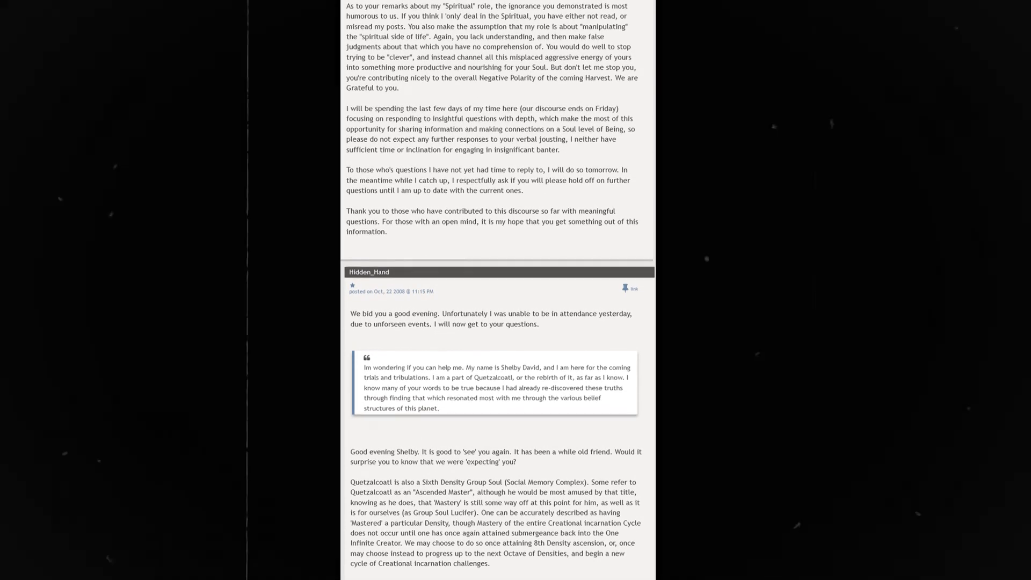
{"action": "scroll", "scroll_direction": "down", "scroll_amount": 3}
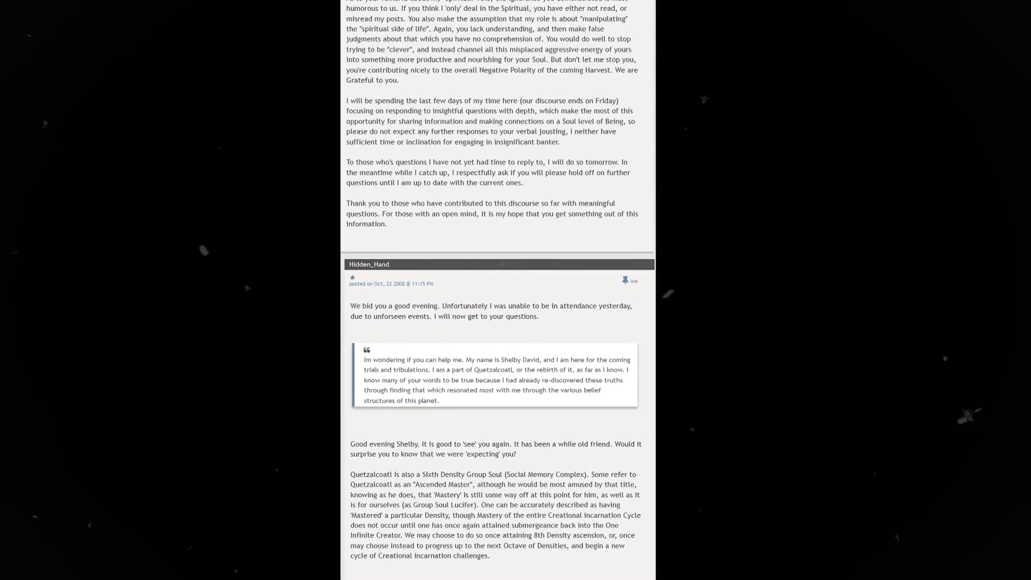
{"action": "scroll", "scroll_direction": "down", "scroll_amount": 3}
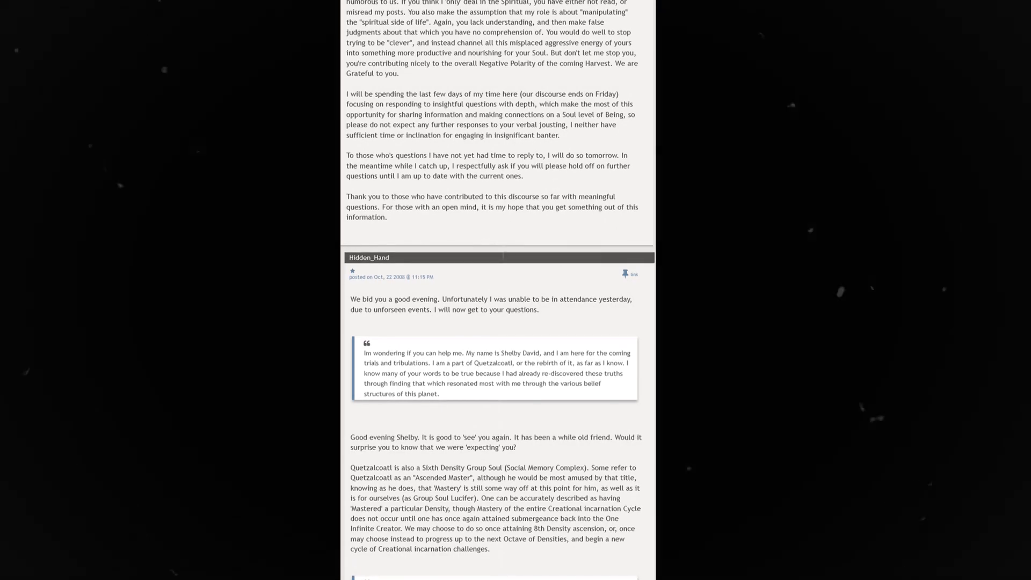
{"action": "scroll", "scroll_direction": "down", "scroll_amount": 3}
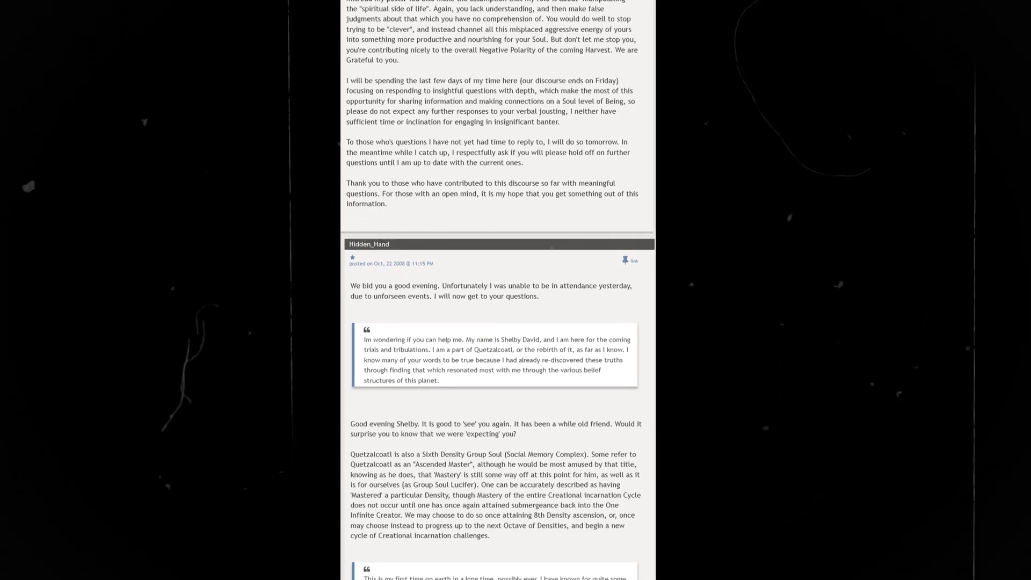
{"action": "scroll", "scroll_direction": "down", "scroll_amount": 3}
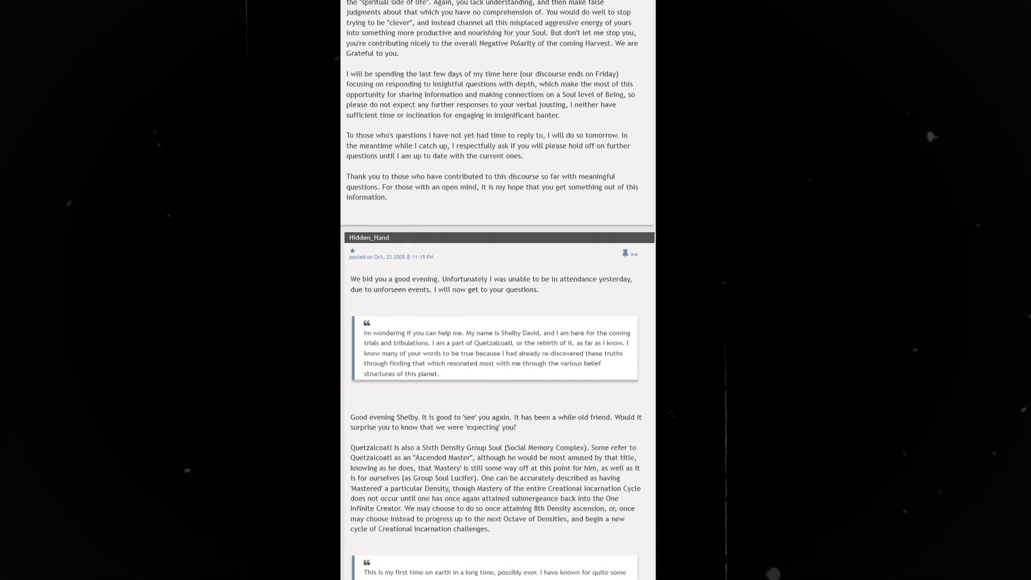
{"action": "scroll", "scroll_direction": "down", "scroll_amount": 3}
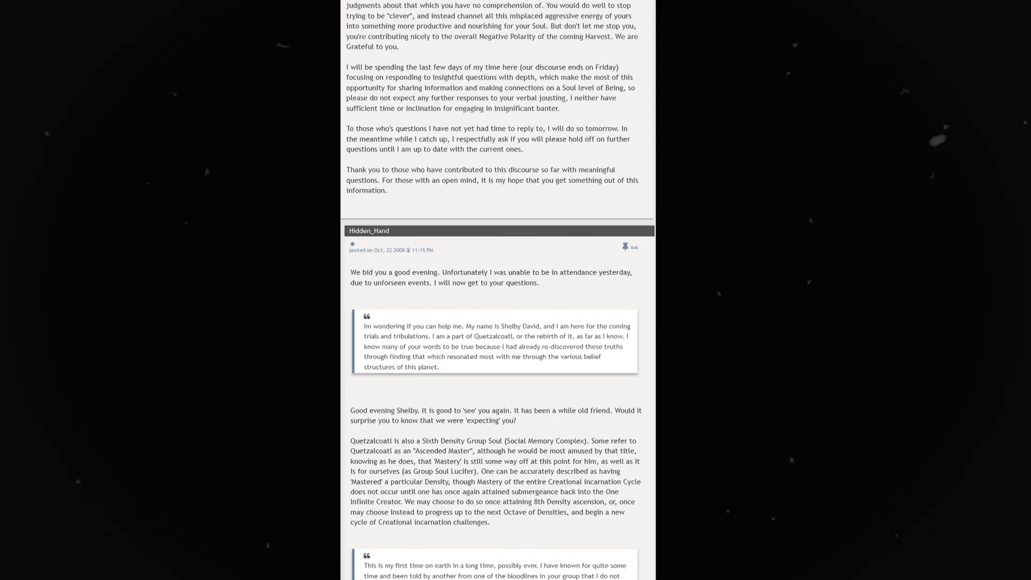
{"action": "scroll", "scroll_direction": "down", "scroll_amount": 3}
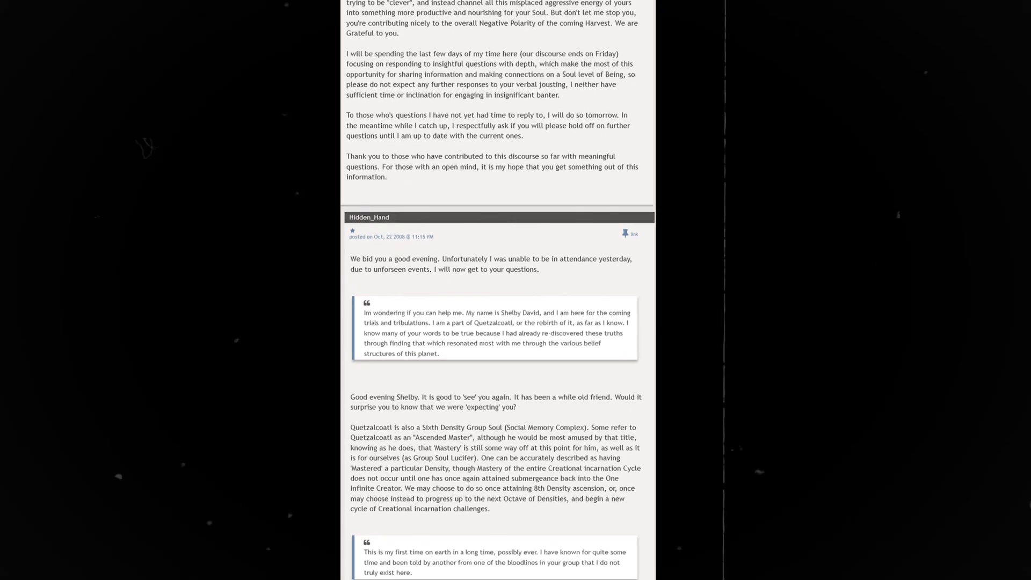
{"action": "scroll", "scroll_direction": "down", "scroll_amount": 3}
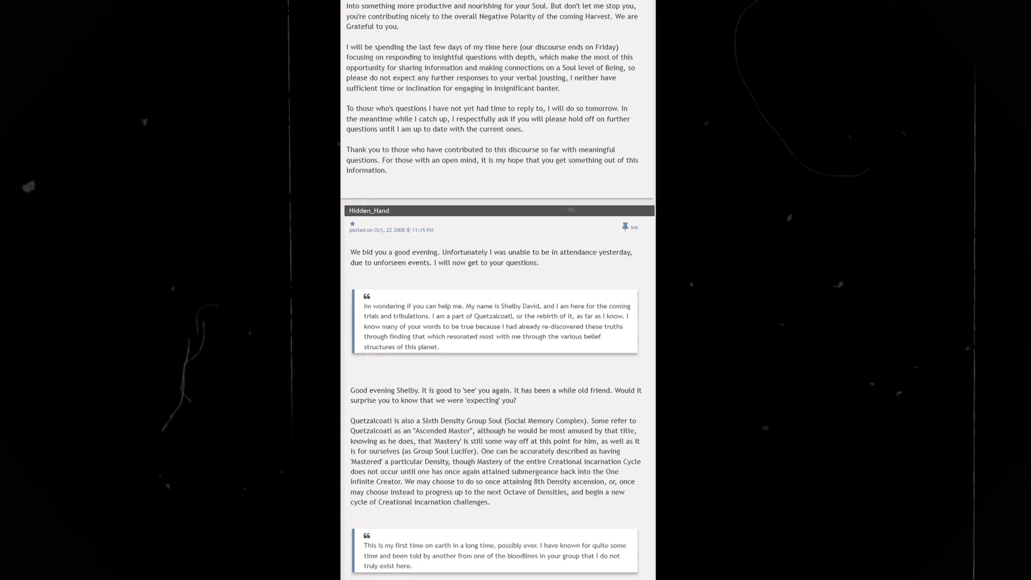
{"action": "scroll", "scroll_direction": "down", "scroll_amount": 3}
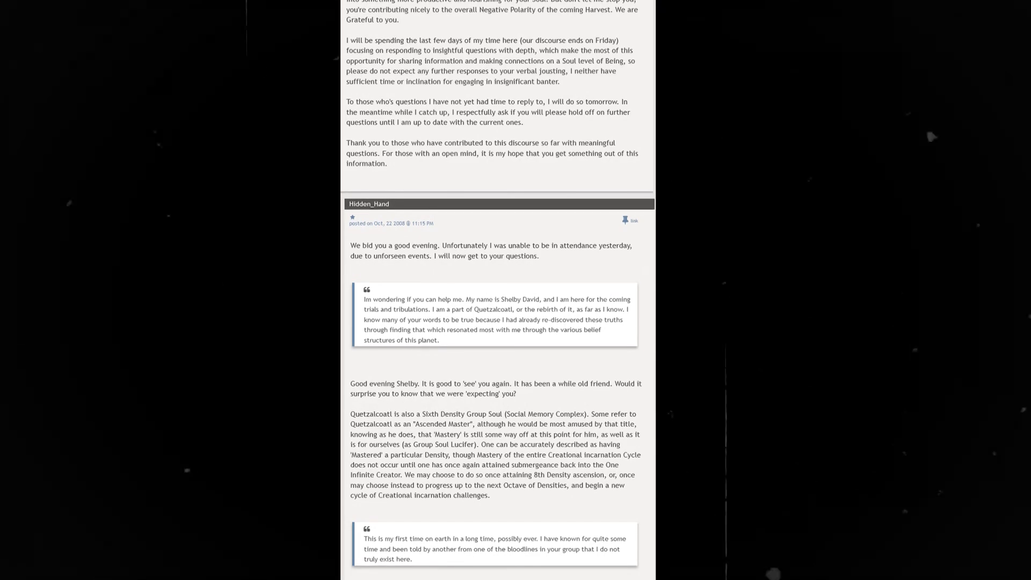
{"action": "scroll", "scroll_direction": "down", "scroll_amount": 3}
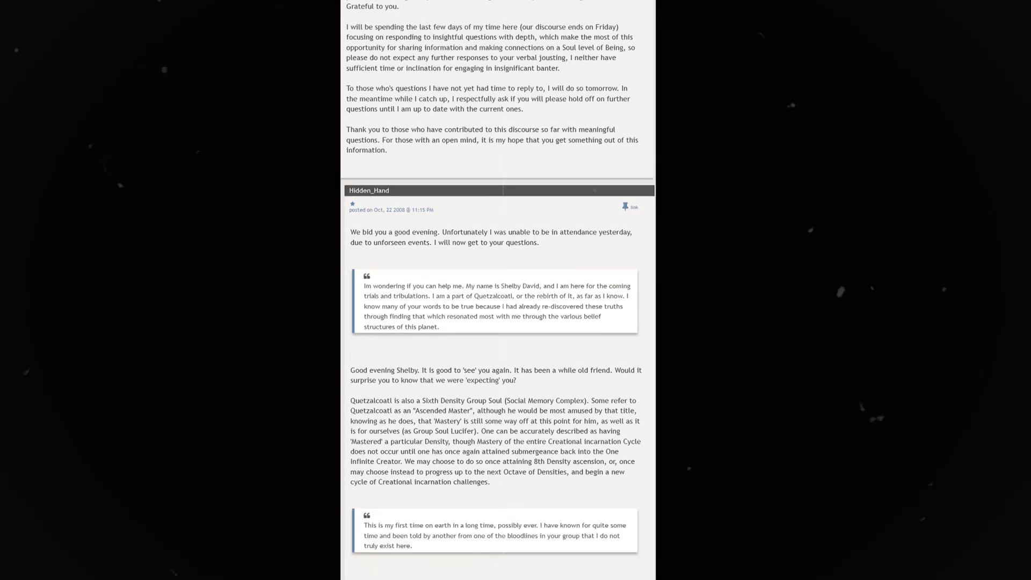
{"action": "scroll", "scroll_direction": "down", "scroll_amount": 3}
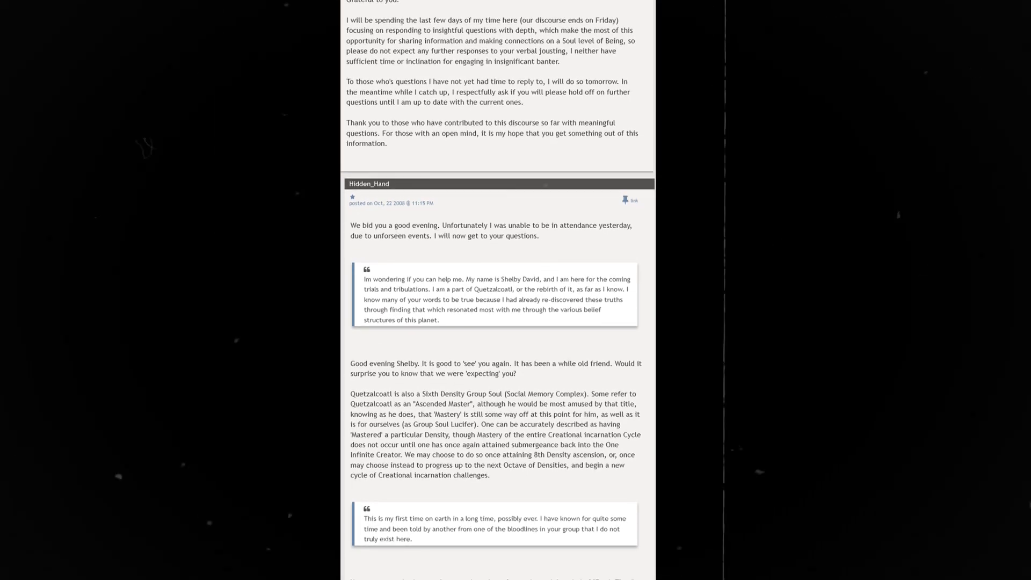
{"action": "scroll", "scroll_direction": "down", "scroll_amount": 3}
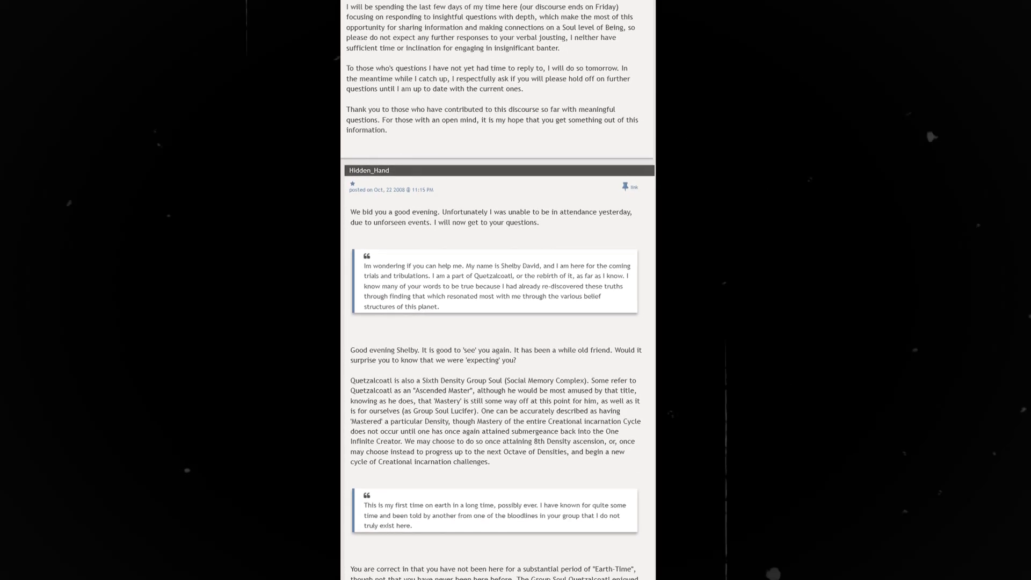
{"action": "scroll", "scroll_direction": "down", "scroll_amount": 3}
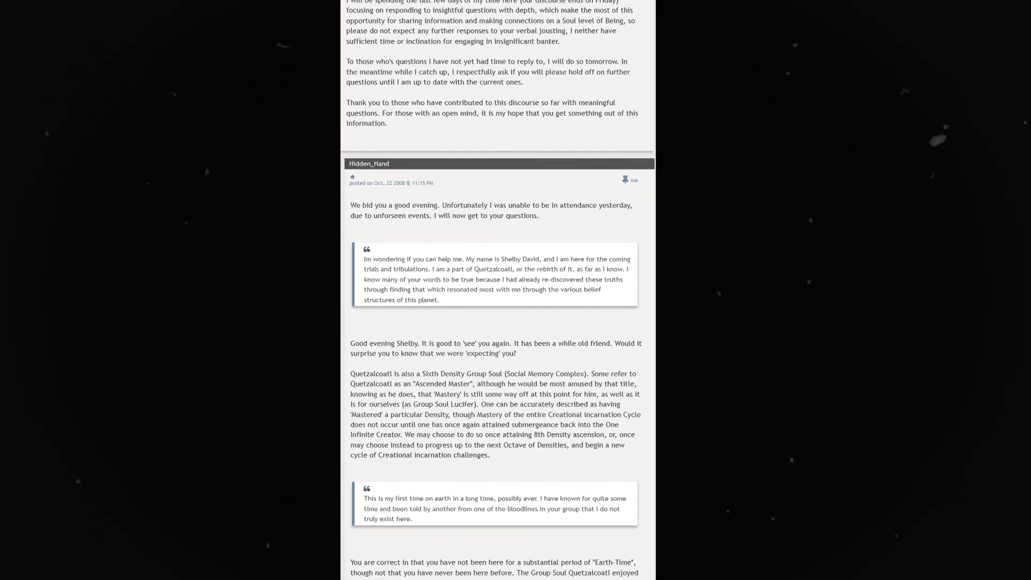
{"action": "scroll", "scroll_direction": "down", "scroll_amount": 3}
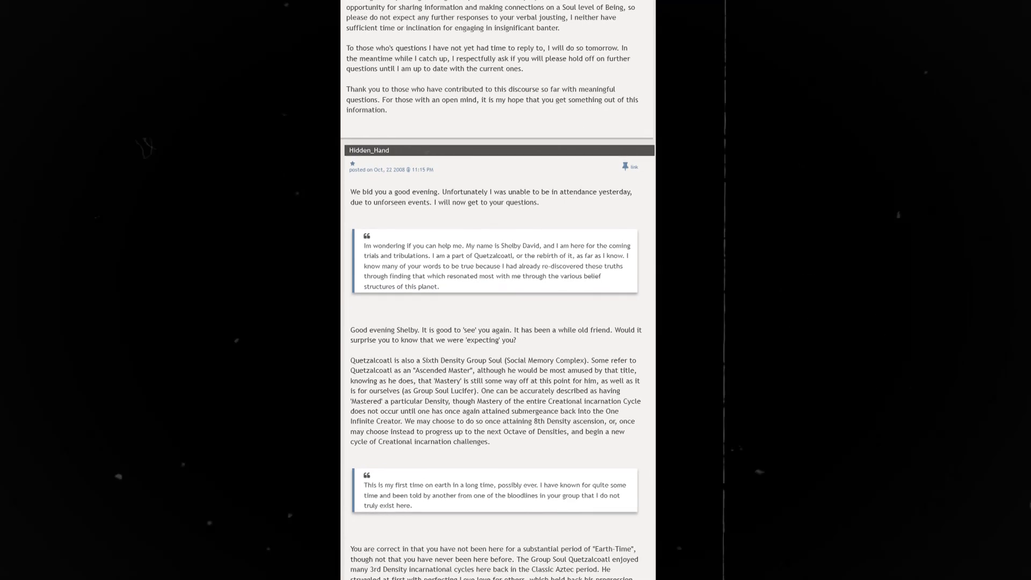
{"action": "scroll", "scroll_direction": "down", "scroll_amount": 3}
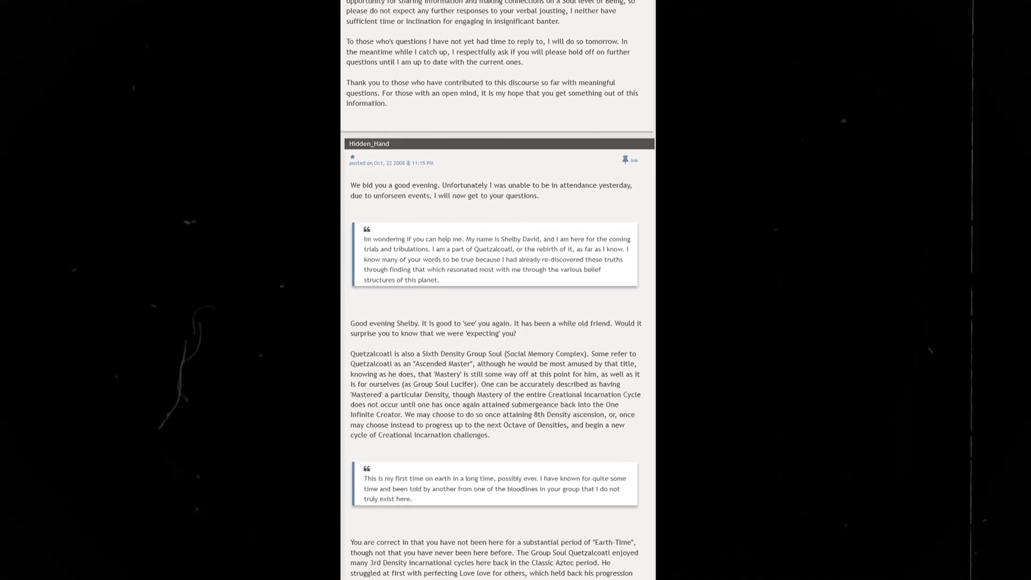
{"action": "scroll", "scroll_direction": "down", "scroll_amount": 3}
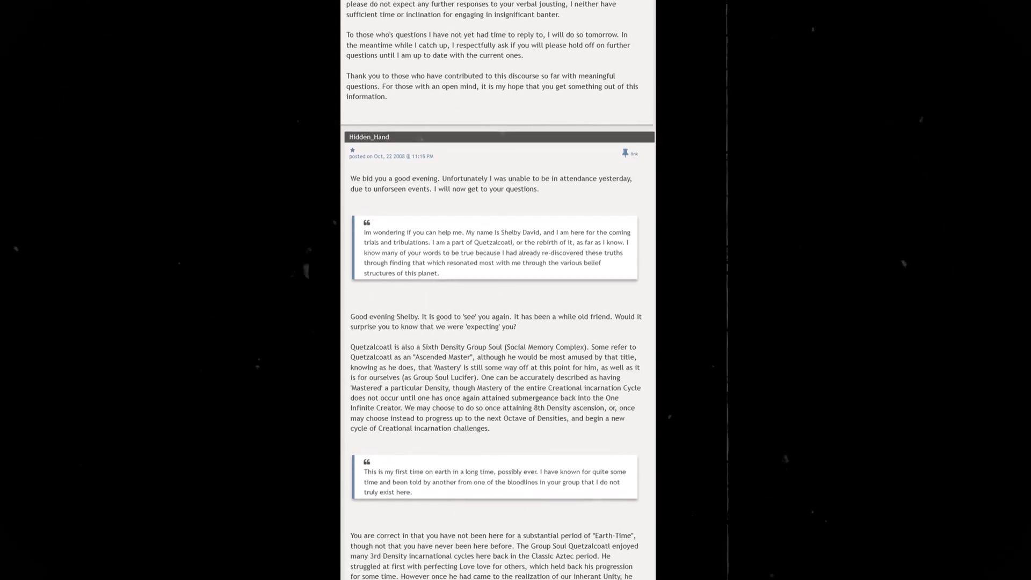
{"action": "scroll", "scroll_direction": "down", "scroll_amount": 3}
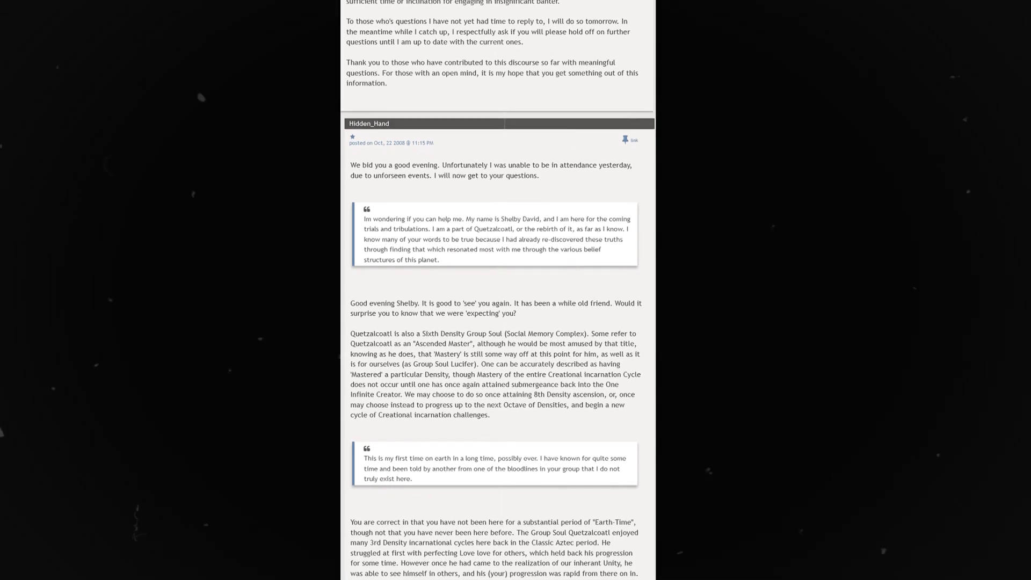
{"action": "scroll", "scroll_direction": "down", "scroll_amount": 3}
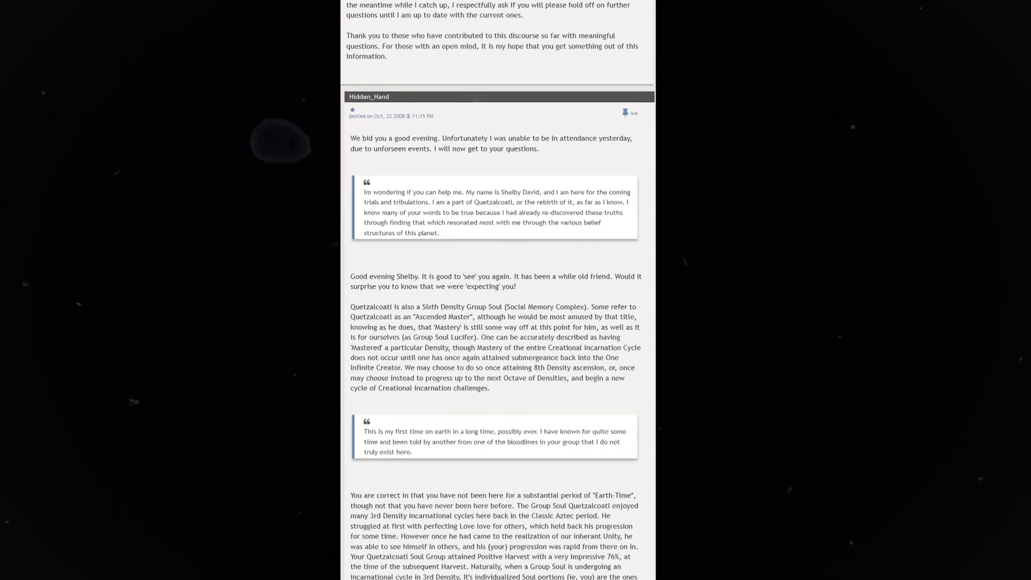
{"action": "scroll", "scroll_direction": "down", "scroll_amount": 3}
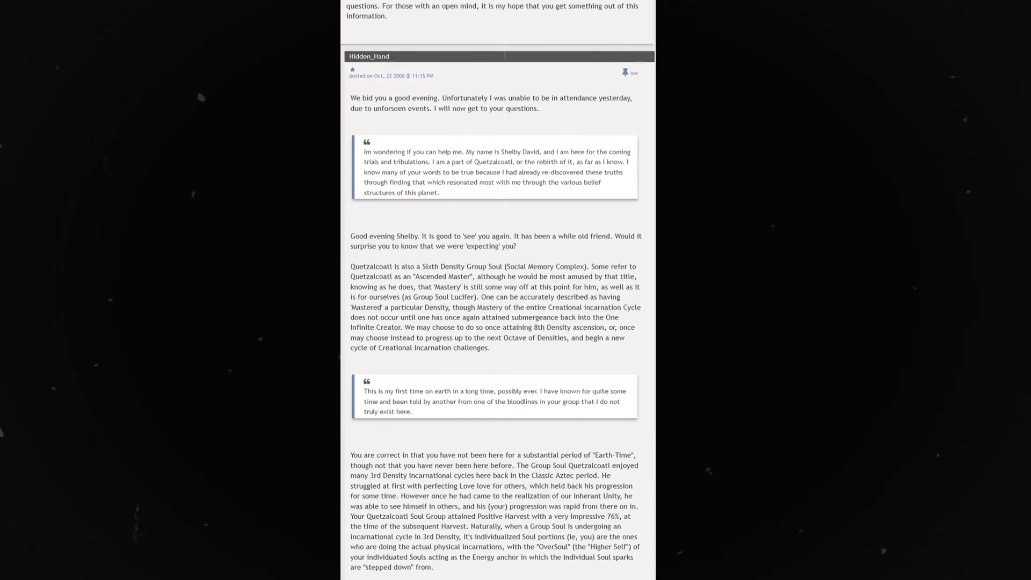
{"action": "scroll", "scroll_direction": "down", "scroll_amount": 3}
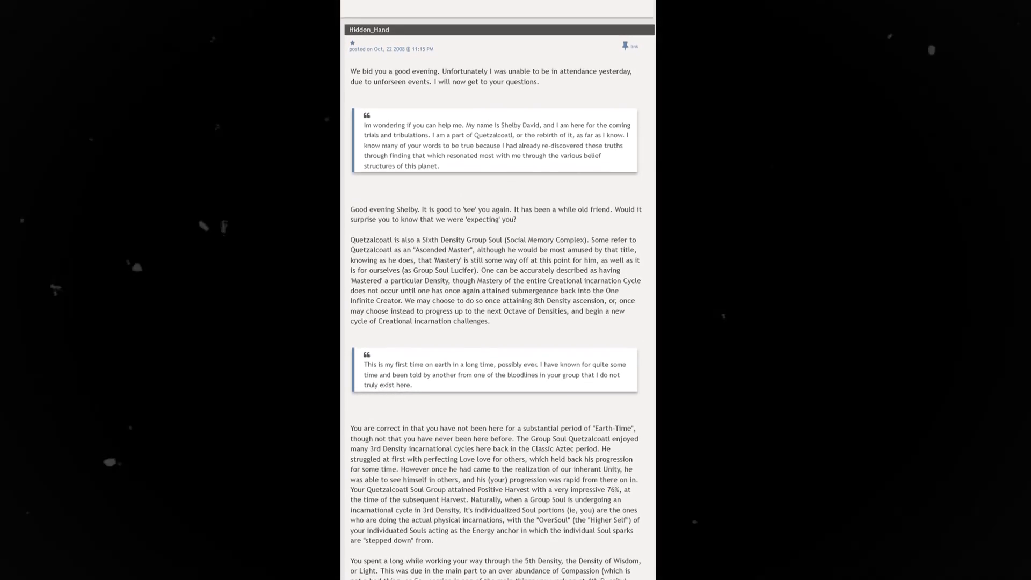
{"action": "scroll", "scroll_direction": "down", "scroll_amount": 3}
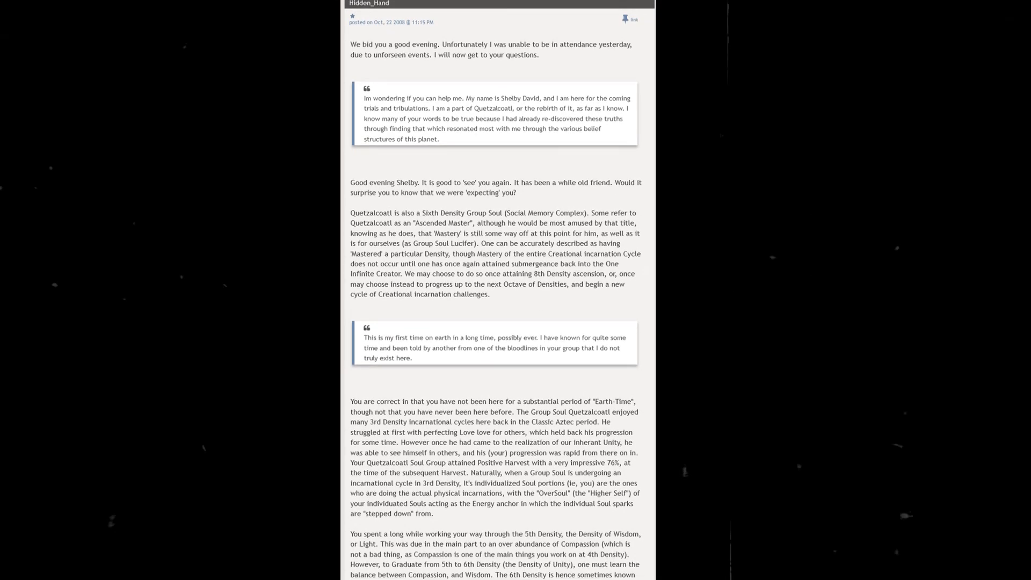
{"action": "scroll", "scroll_direction": "down", "scroll_amount": 3}
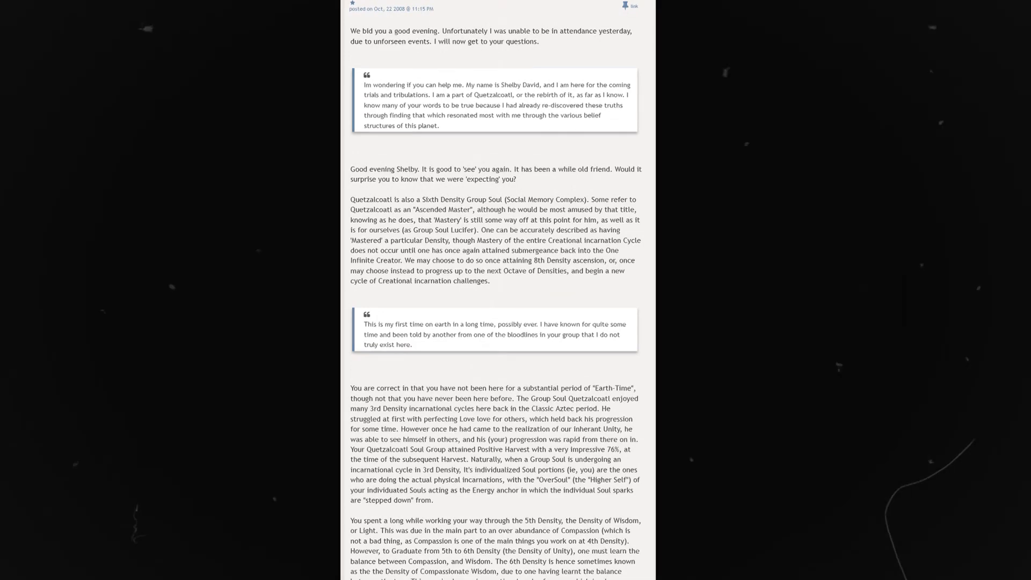
{"action": "scroll", "scroll_direction": "down", "scroll_amount": 3}
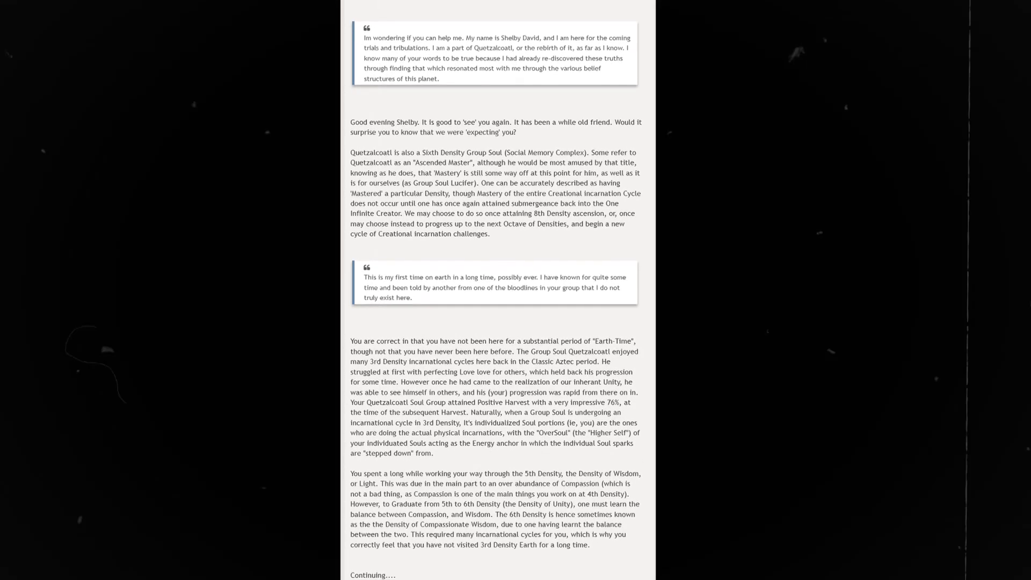
{"action": "scroll", "scroll_direction": "down", "scroll_amount": 3}
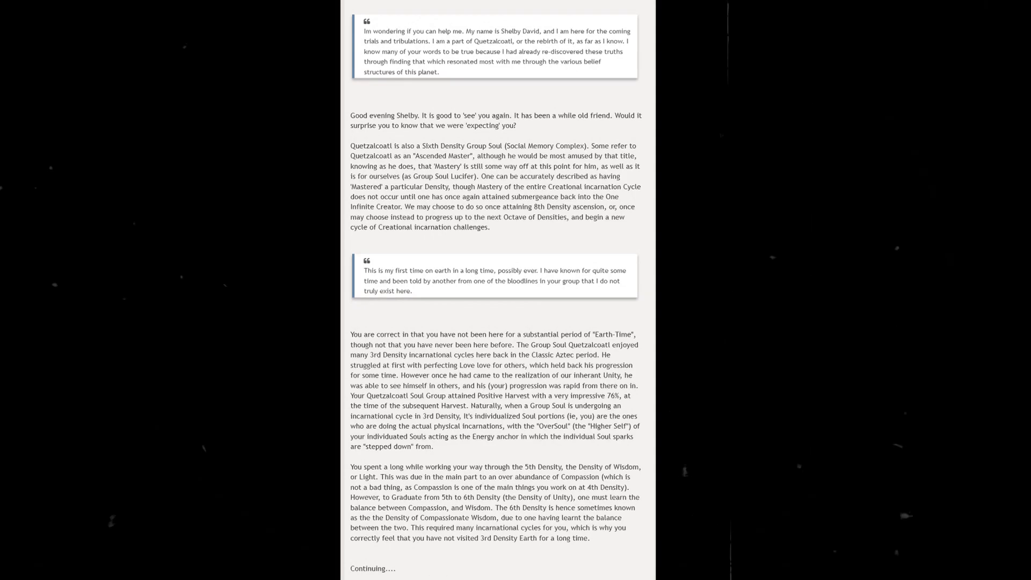
{"action": "scroll", "scroll_direction": "down", "scroll_amount": 3}
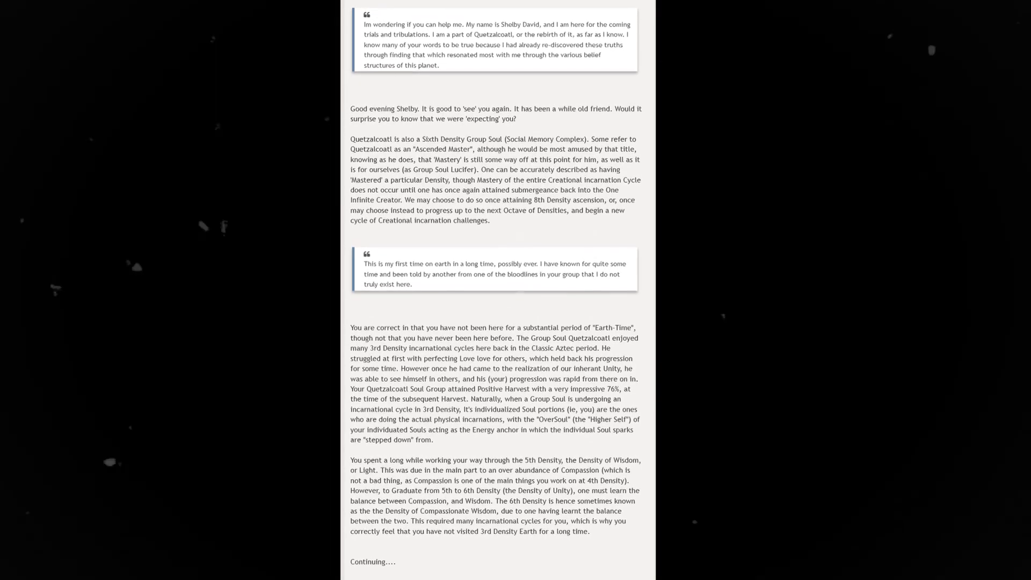
{"action": "scroll", "scroll_direction": "down", "scroll_amount": 3}
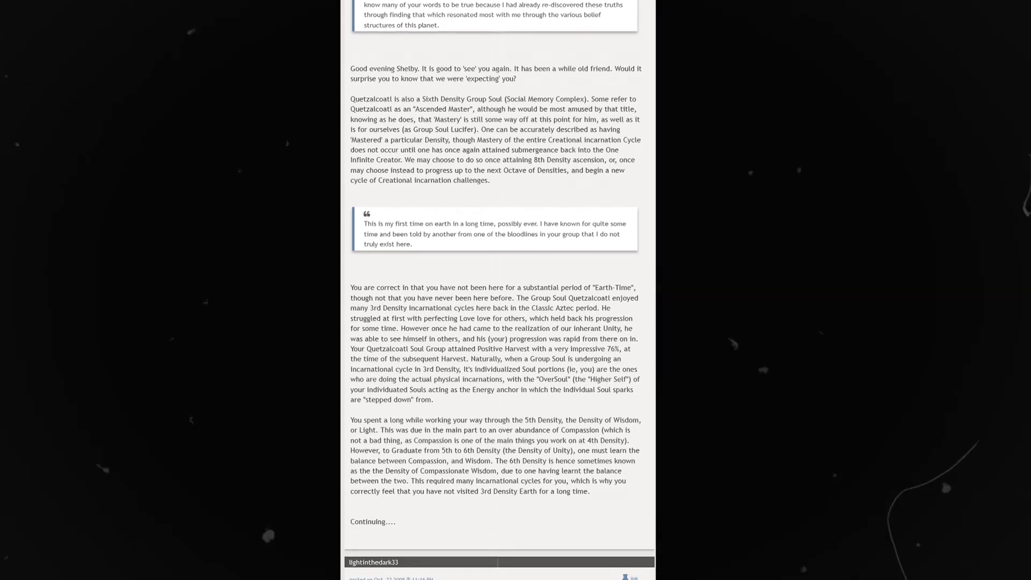
{"action": "scroll", "scroll_direction": "down", "scroll_amount": 3}
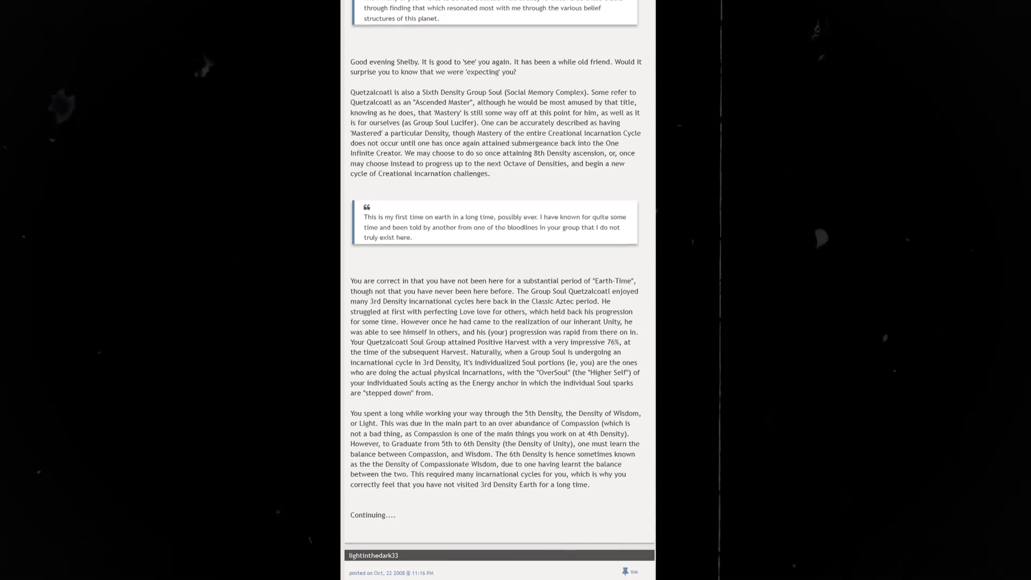
{"action": "scroll", "scroll_direction": "down", "scroll_amount": 3}
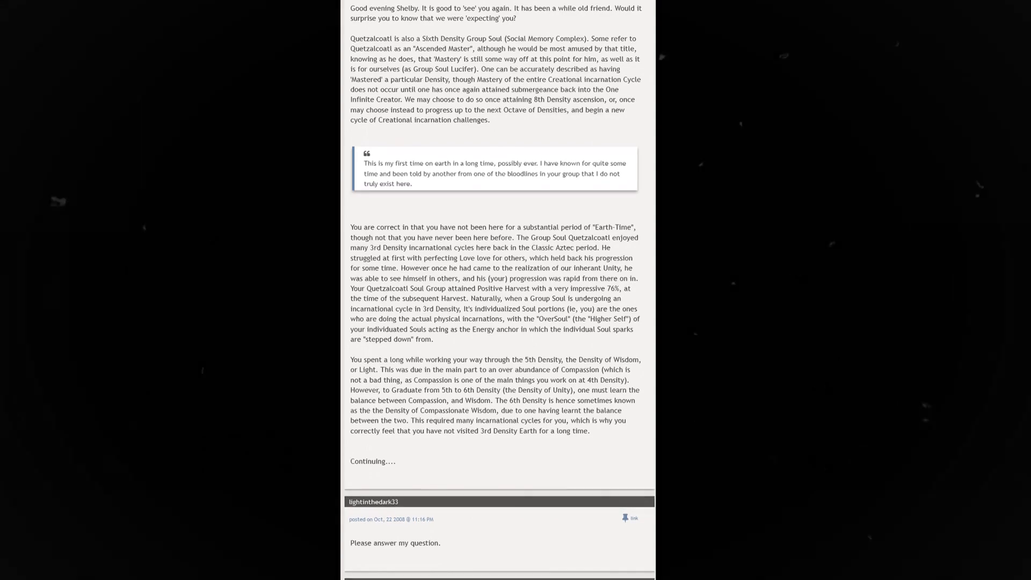
{"action": "scroll", "scroll_direction": "down", "scroll_amount": 3}
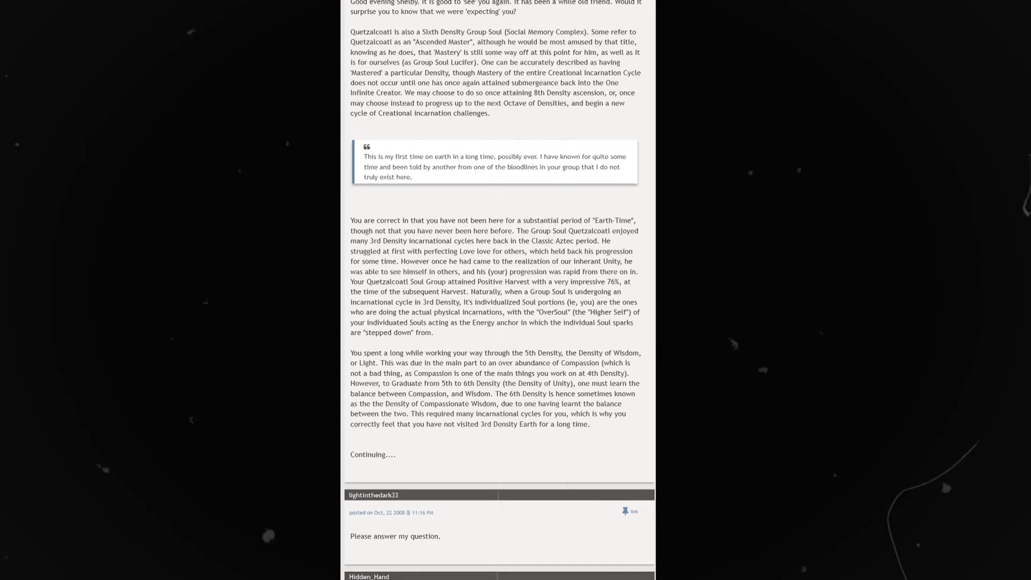
{"action": "scroll", "scroll_direction": "down", "scroll_amount": 3}
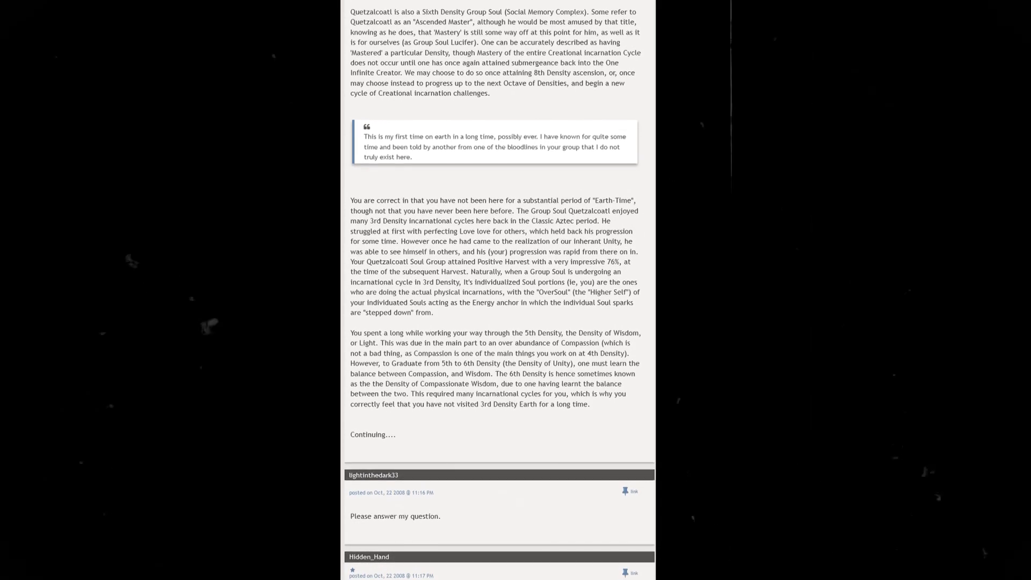
{"action": "scroll", "scroll_direction": "down", "scroll_amount": 3}
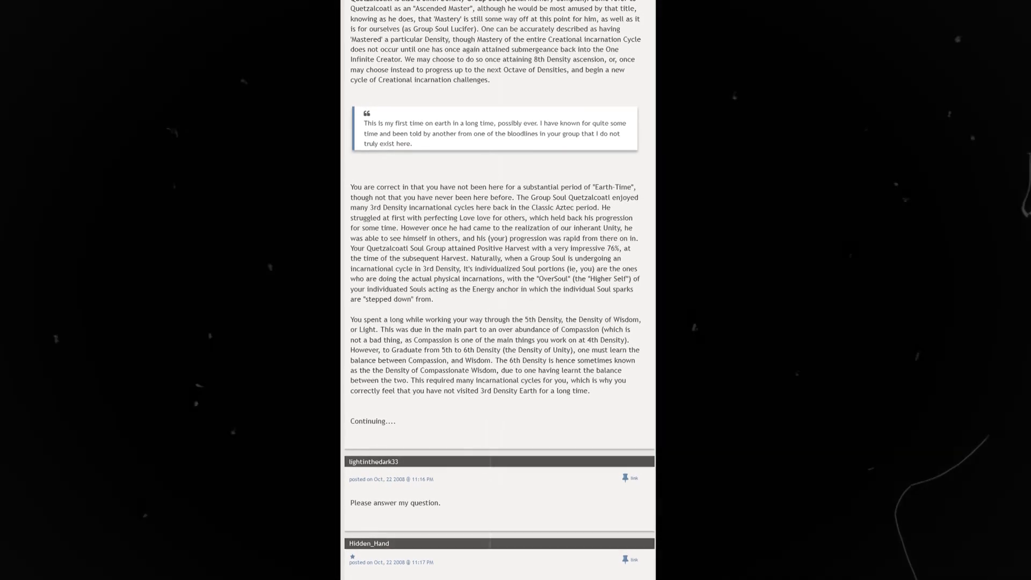
{"action": "scroll", "scroll_direction": "down", "scroll_amount": 3}
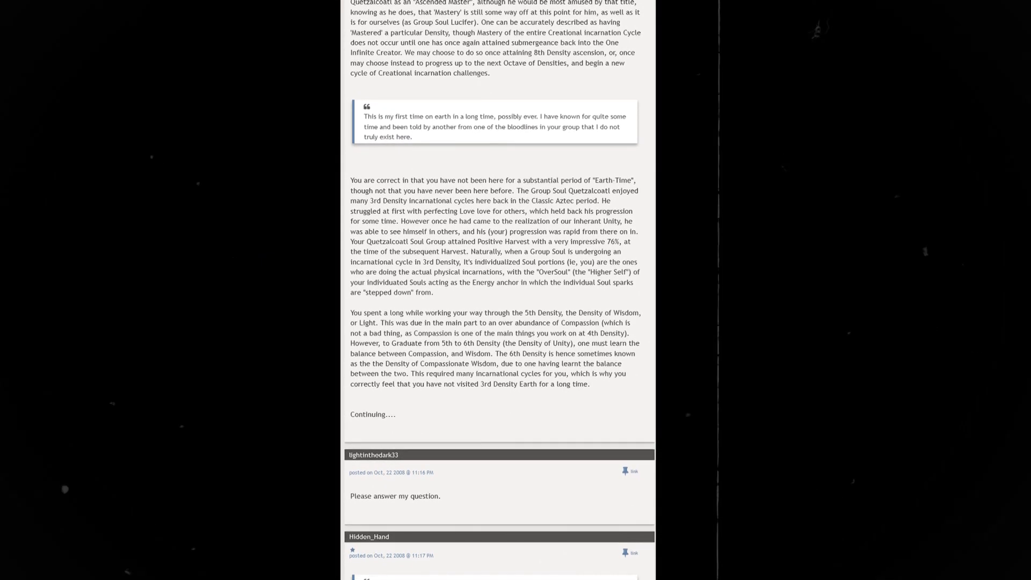
{"action": "scroll", "scroll_direction": "down", "scroll_amount": 3}
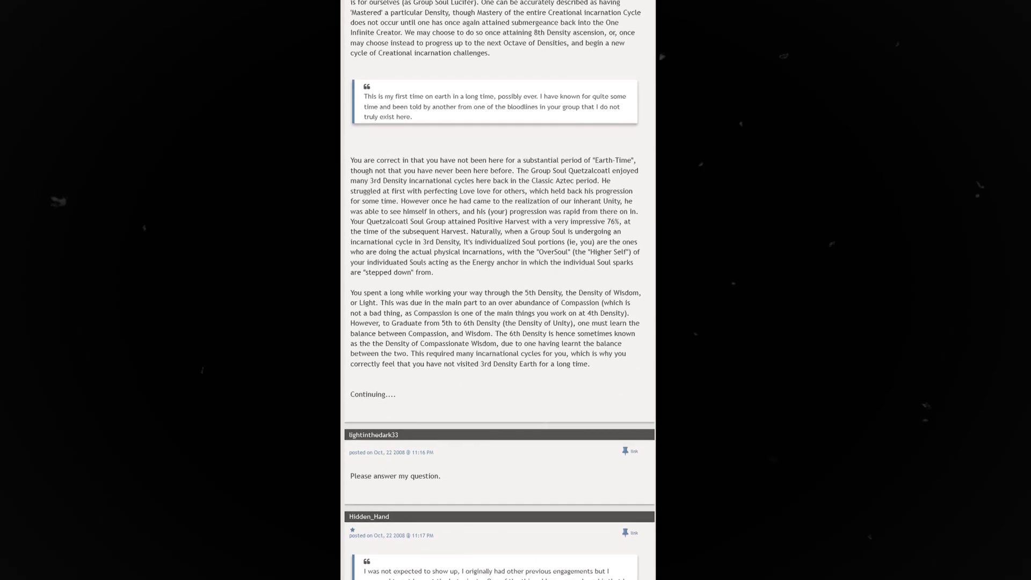
{"action": "scroll", "scroll_direction": "down", "scroll_amount": 3}
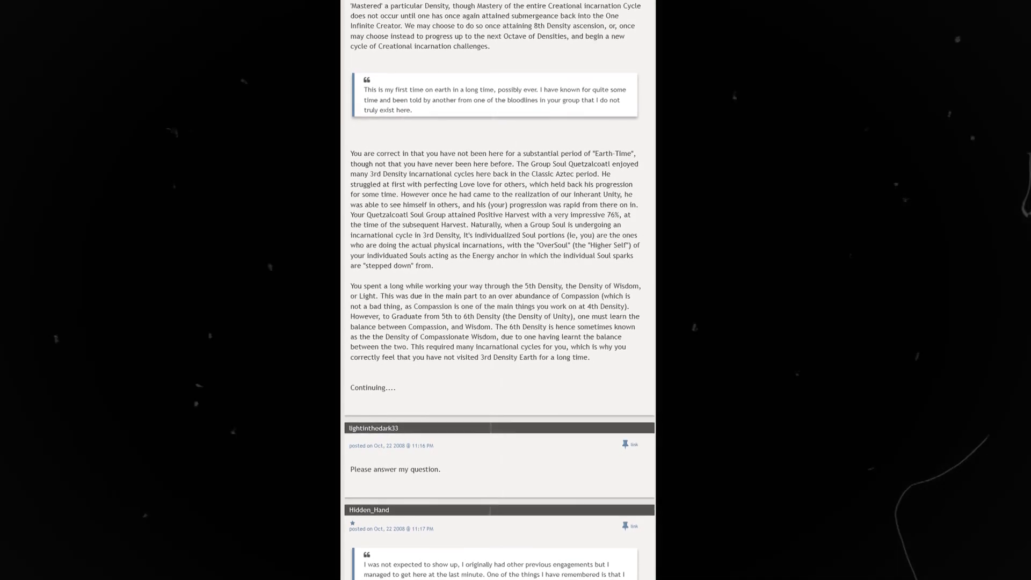
{"action": "scroll", "scroll_direction": "down", "scroll_amount": 3}
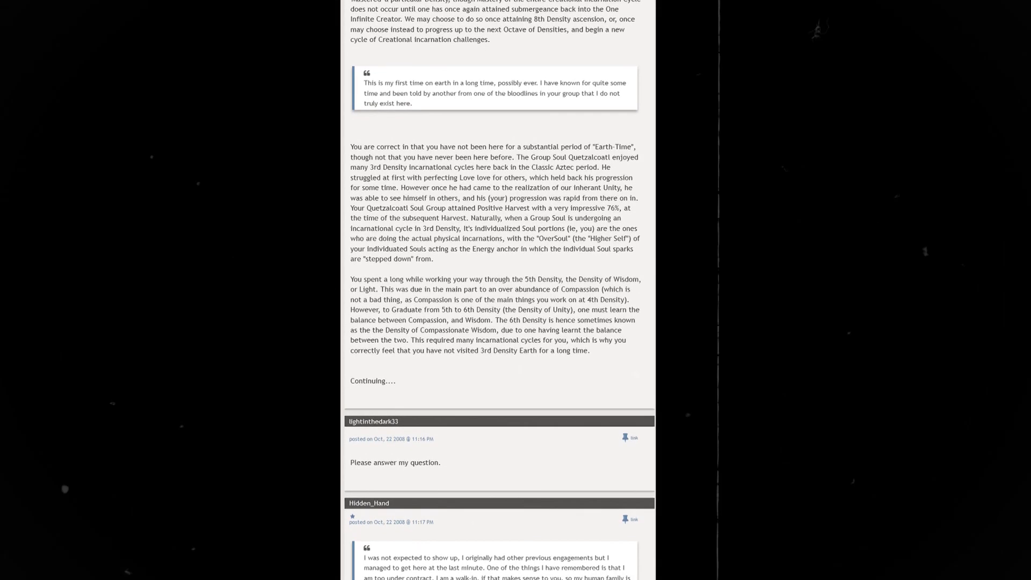
{"action": "scroll", "scroll_direction": "down", "scroll_amount": 3}
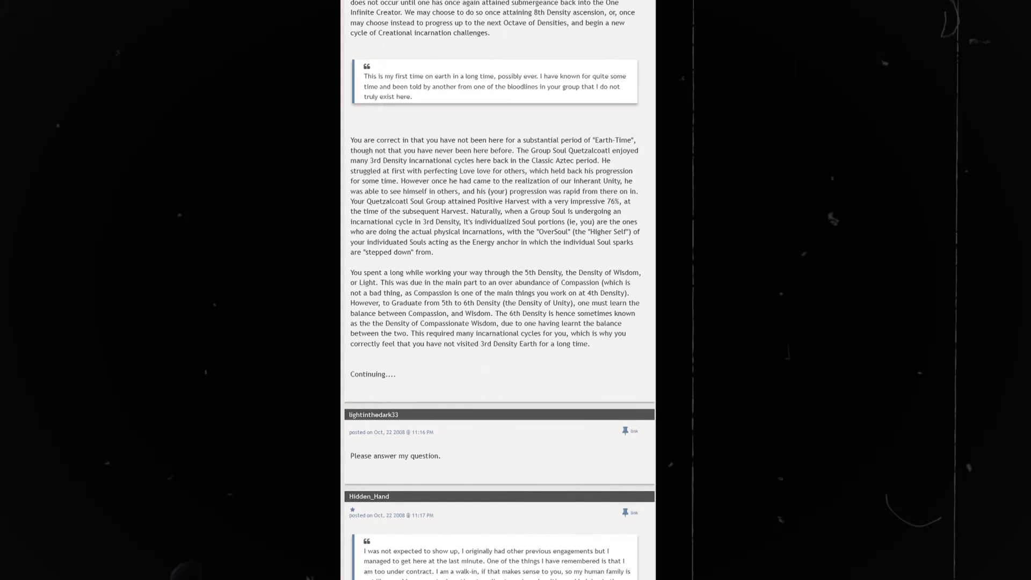
{"action": "scroll", "scroll_direction": "down", "scroll_amount": 3}
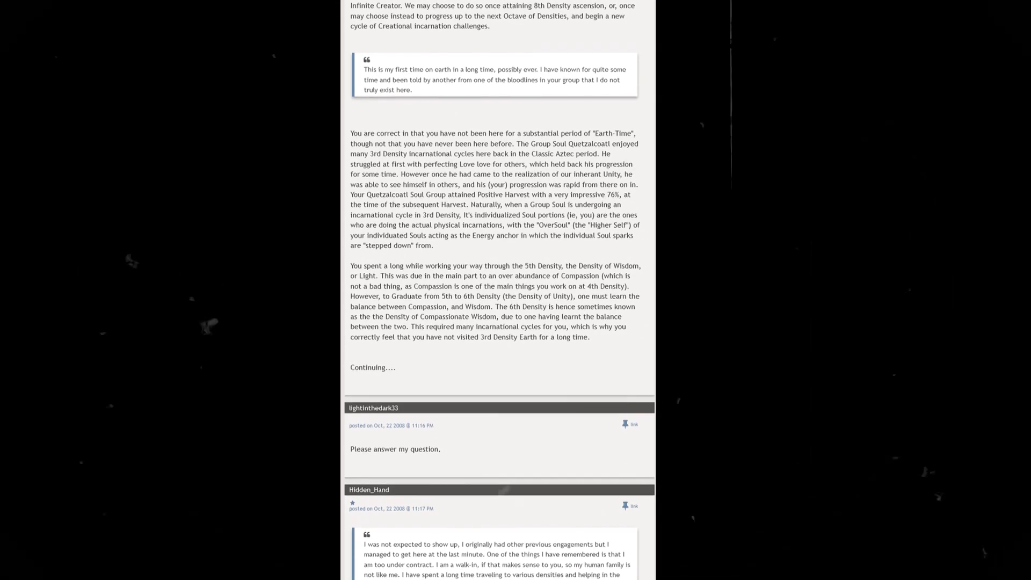
{"action": "scroll", "scroll_direction": "down", "scroll_amount": 3}
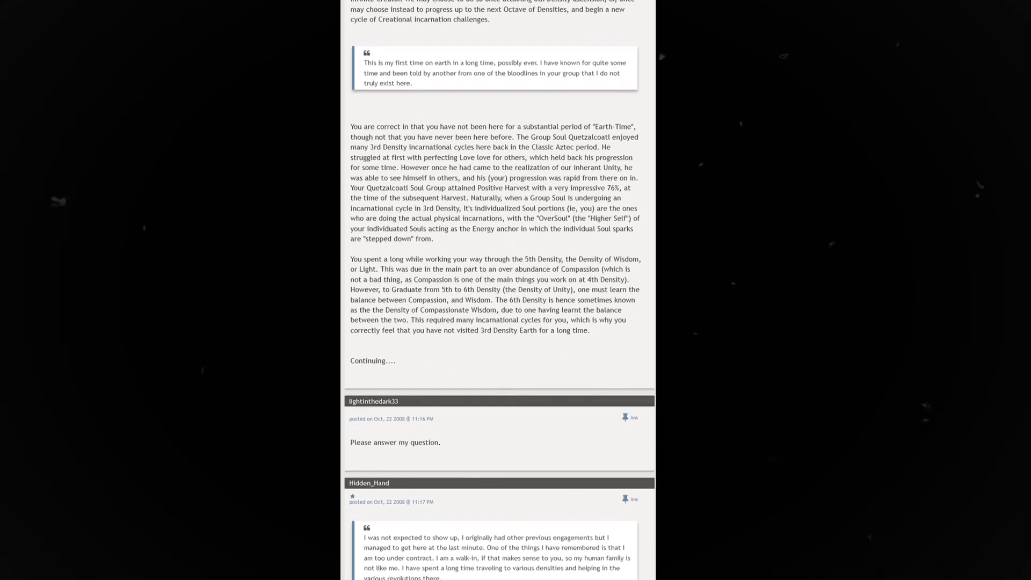
{"action": "scroll", "scroll_direction": "down", "scroll_amount": 3}
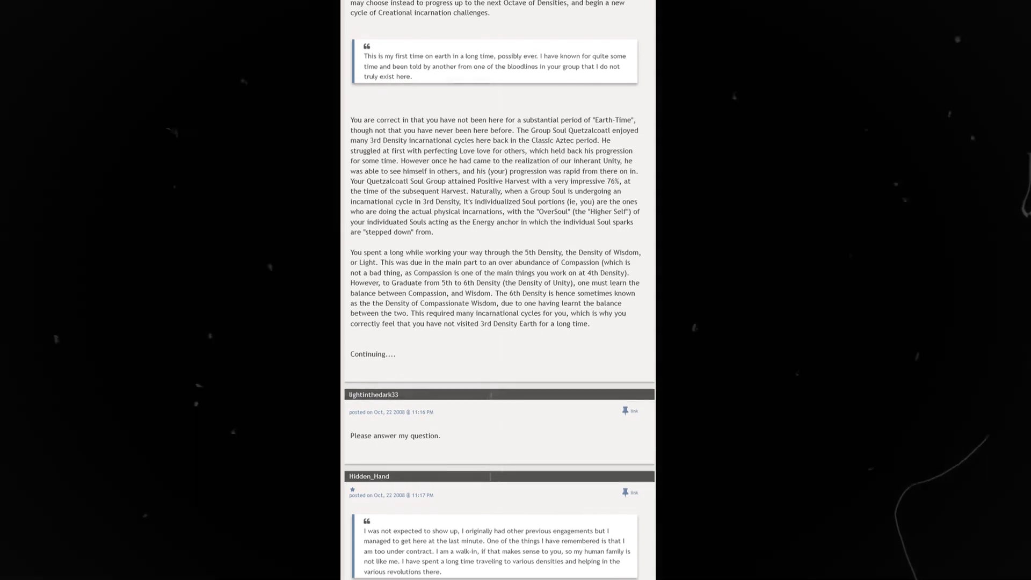
{"action": "scroll", "scroll_direction": "down", "scroll_amount": 3}
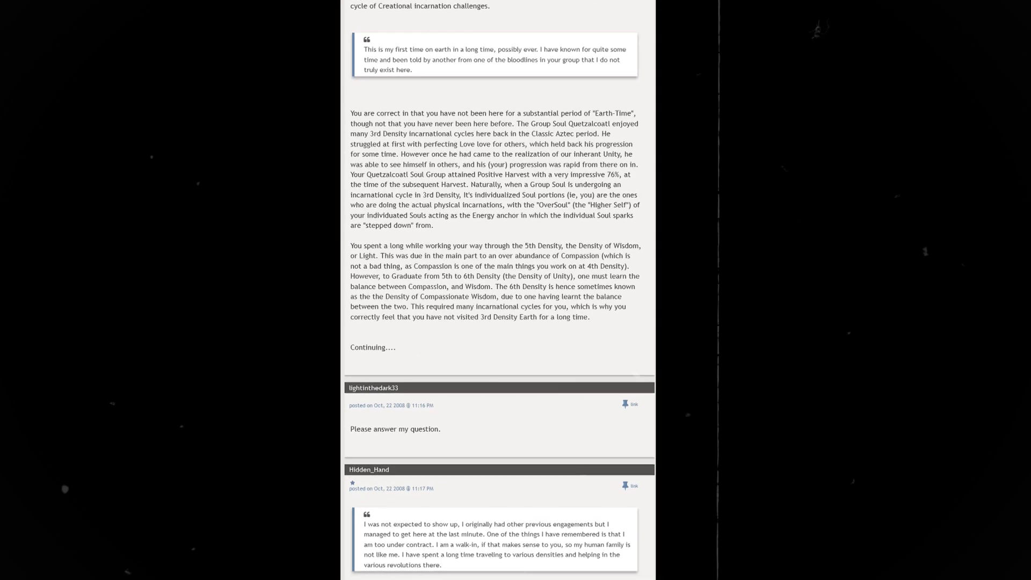
{"action": "scroll", "scroll_direction": "down", "scroll_amount": 3}
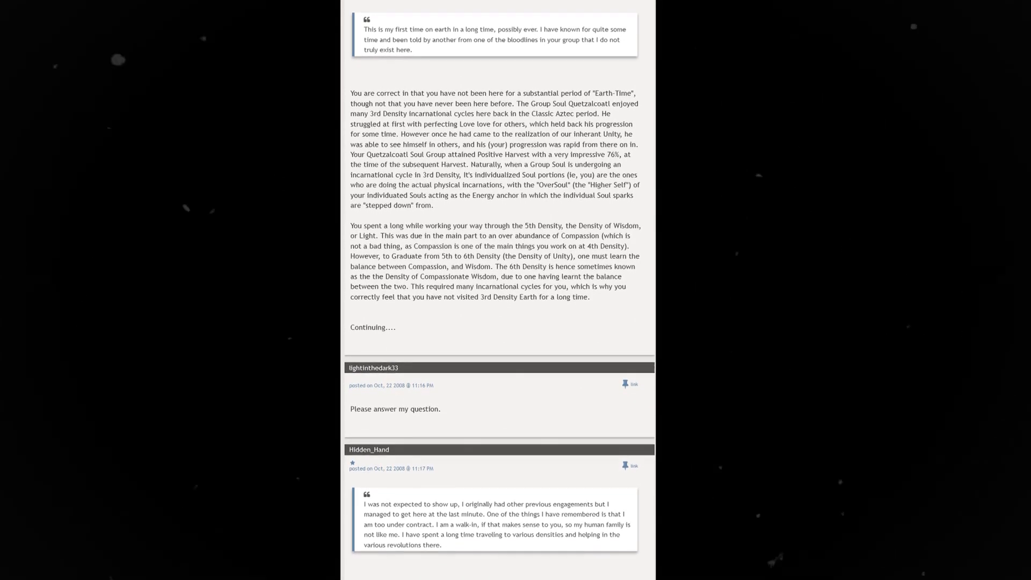
{"action": "scroll", "scroll_direction": "down", "scroll_amount": 3}
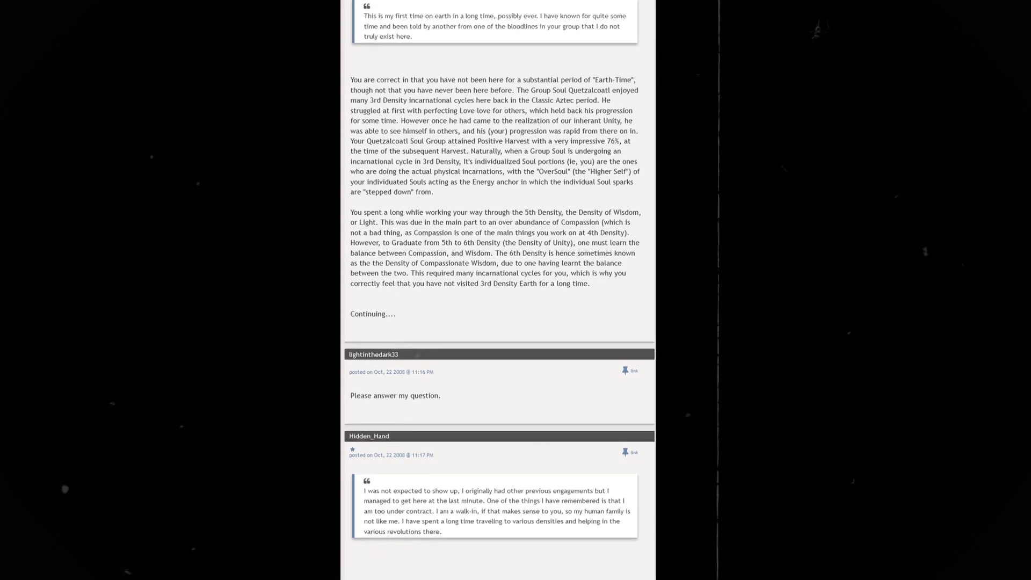
{"action": "scroll", "scroll_direction": "down", "scroll_amount": 3}
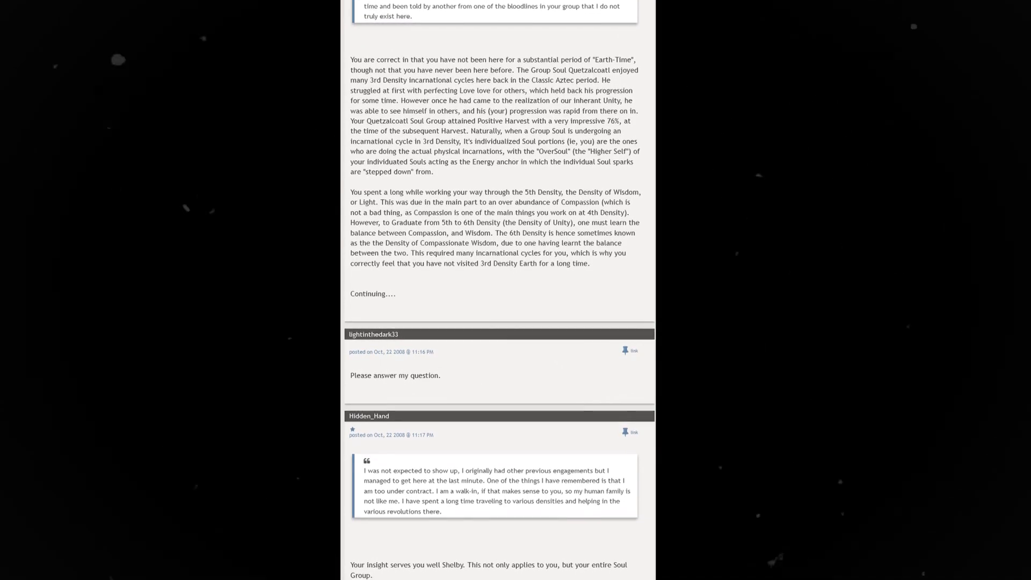
{"action": "scroll", "scroll_direction": "down", "scroll_amount": 3}
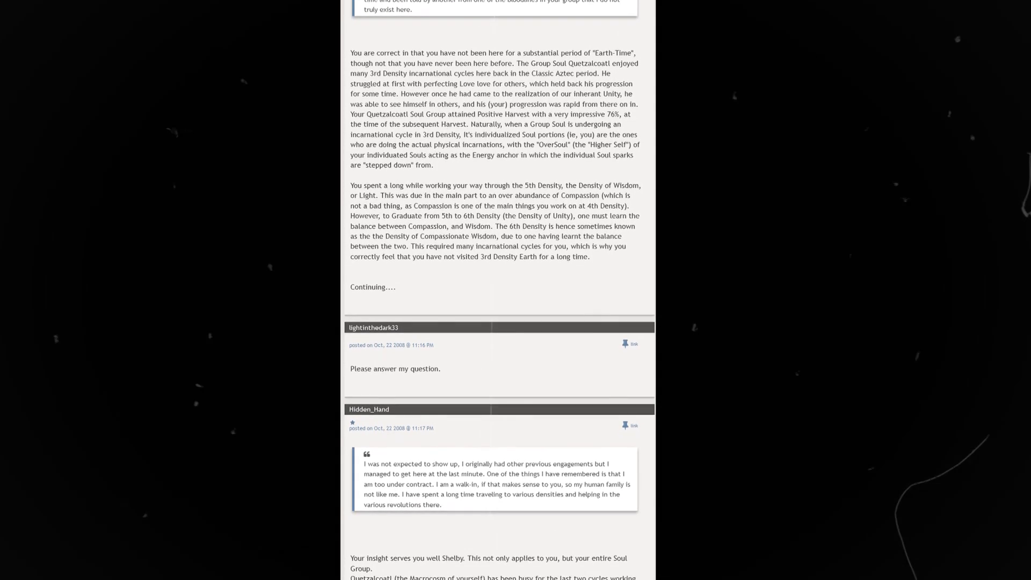
{"action": "scroll", "scroll_direction": "down", "scroll_amount": 3}
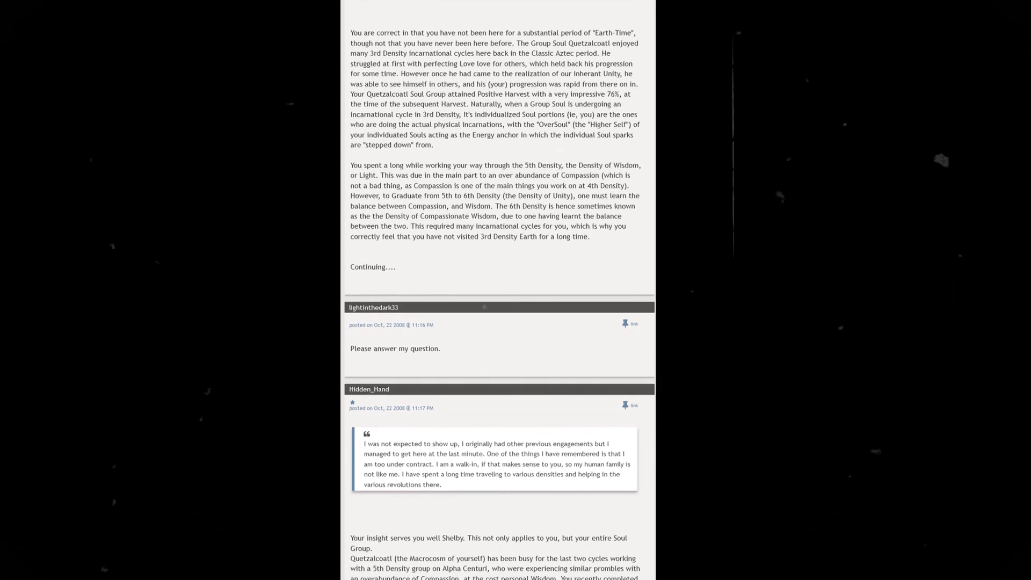
{"action": "scroll", "scroll_direction": "down", "scroll_amount": 3}
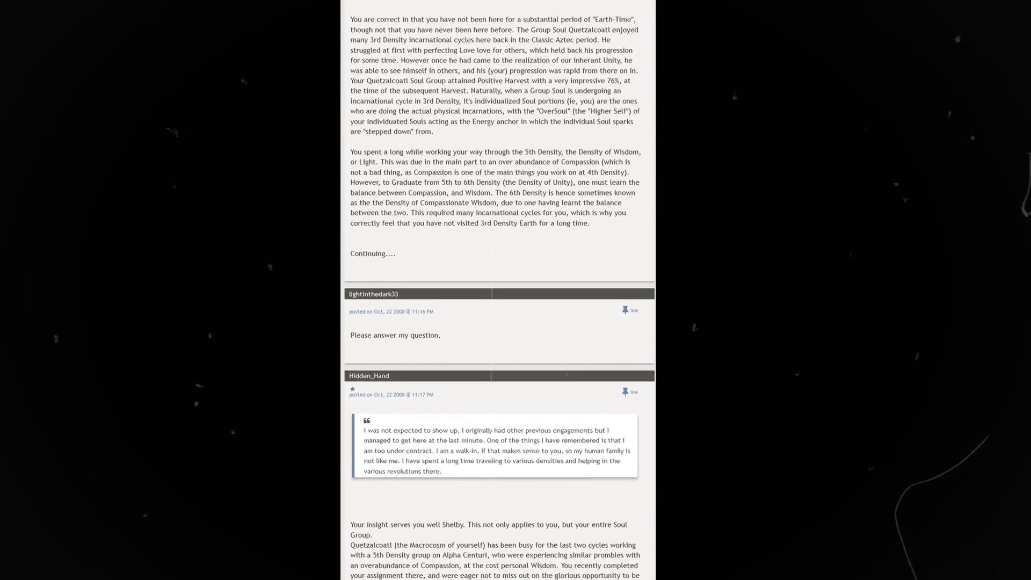
{"action": "scroll", "scroll_direction": "down", "scroll_amount": 3}
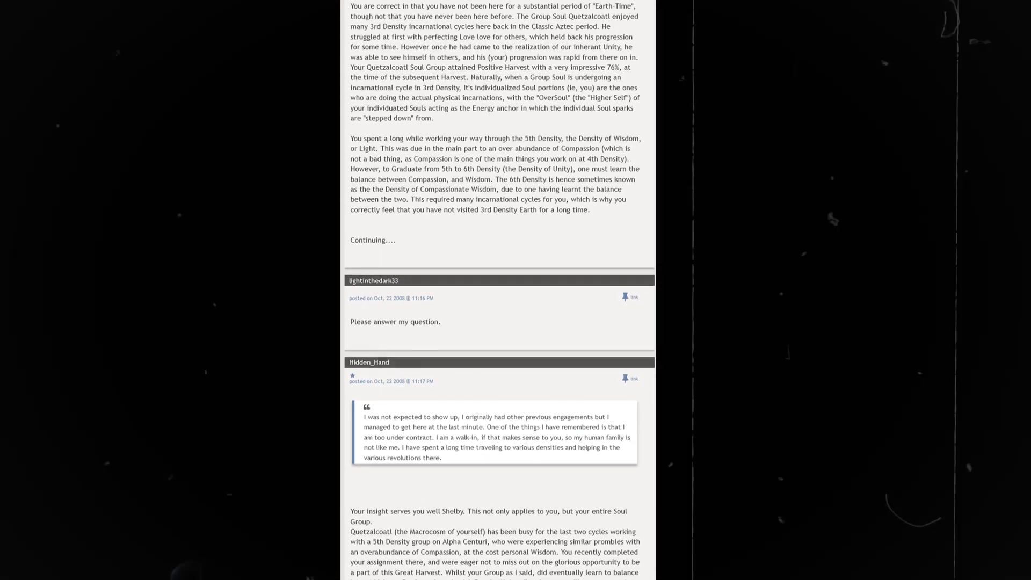
{"action": "scroll", "scroll_direction": "down", "scroll_amount": 3}
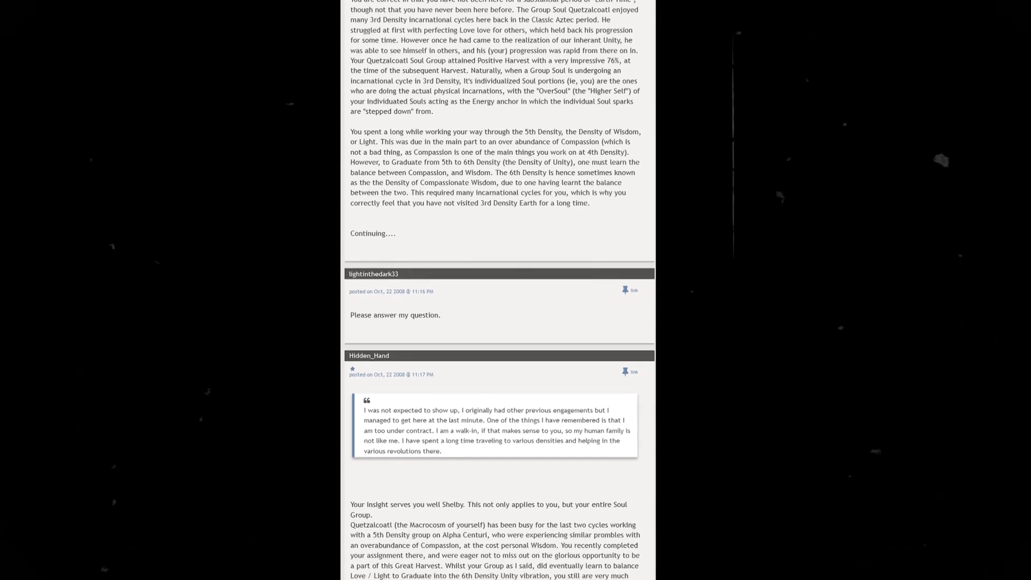
{"action": "scroll", "scroll_direction": "down", "scroll_amount": 3}
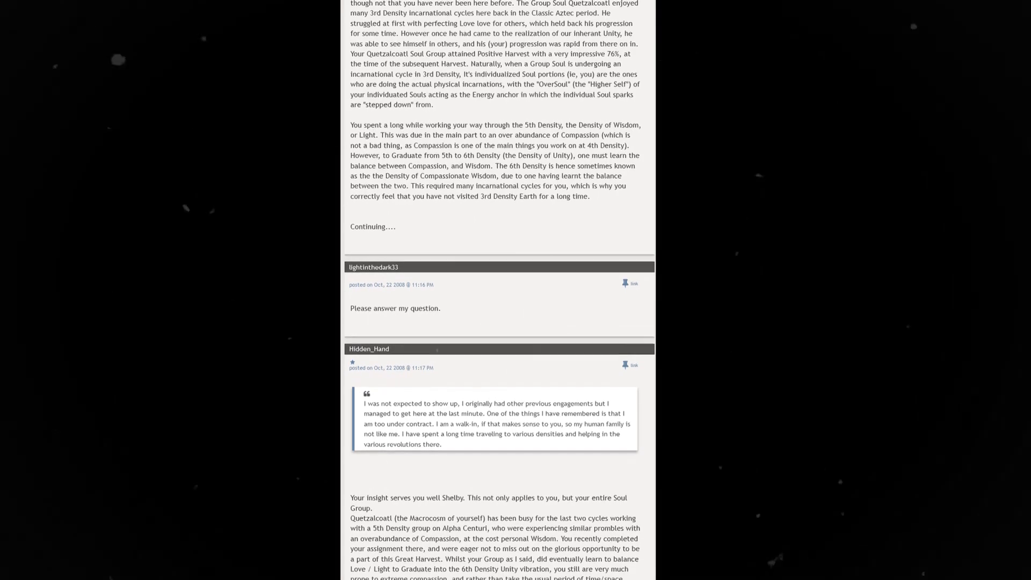
{"action": "scroll", "scroll_direction": "down", "scroll_amount": 3}
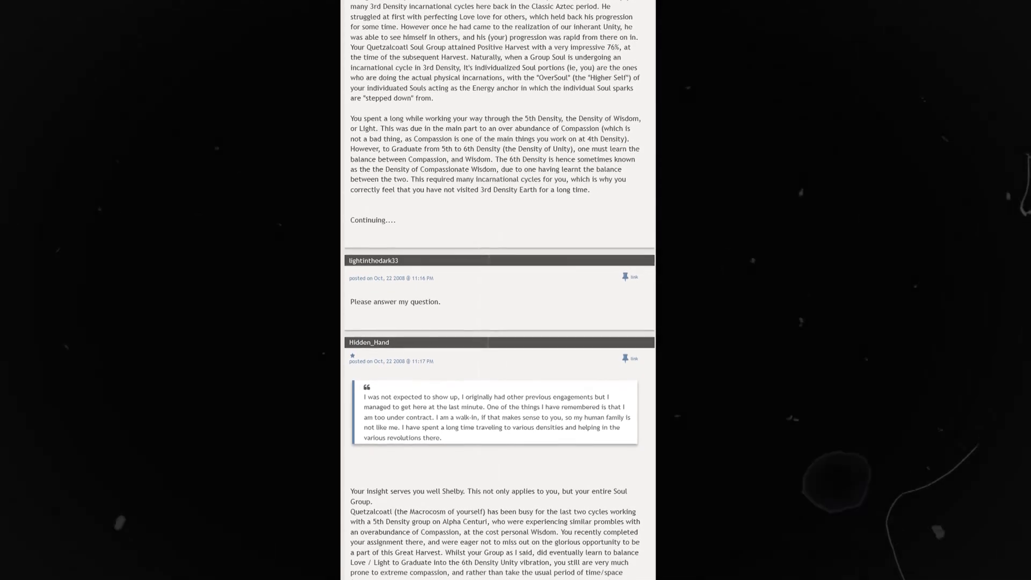
{"action": "scroll", "scroll_direction": "down", "scroll_amount": 3}
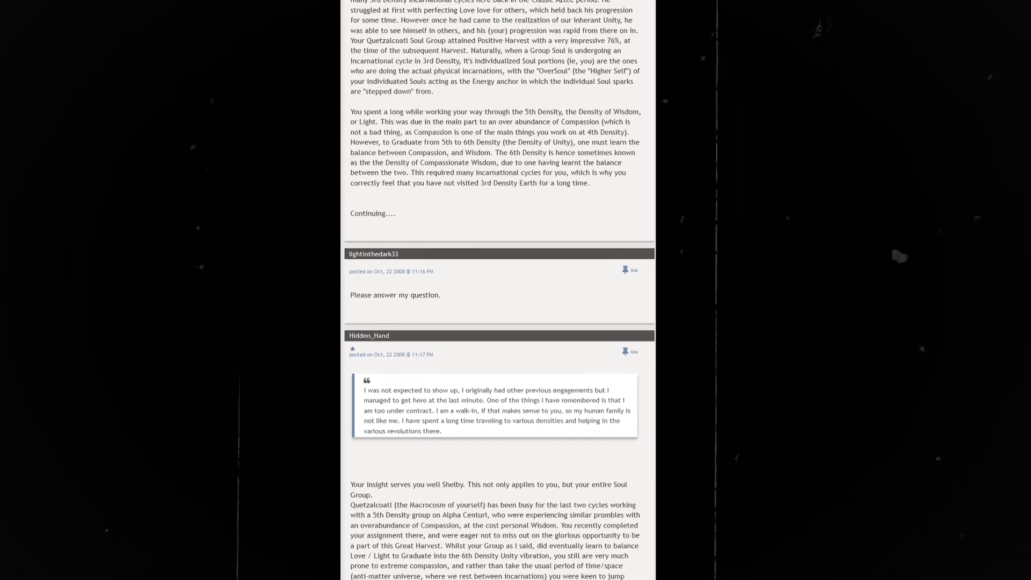
{"action": "scroll", "scroll_direction": "down", "scroll_amount": 3}
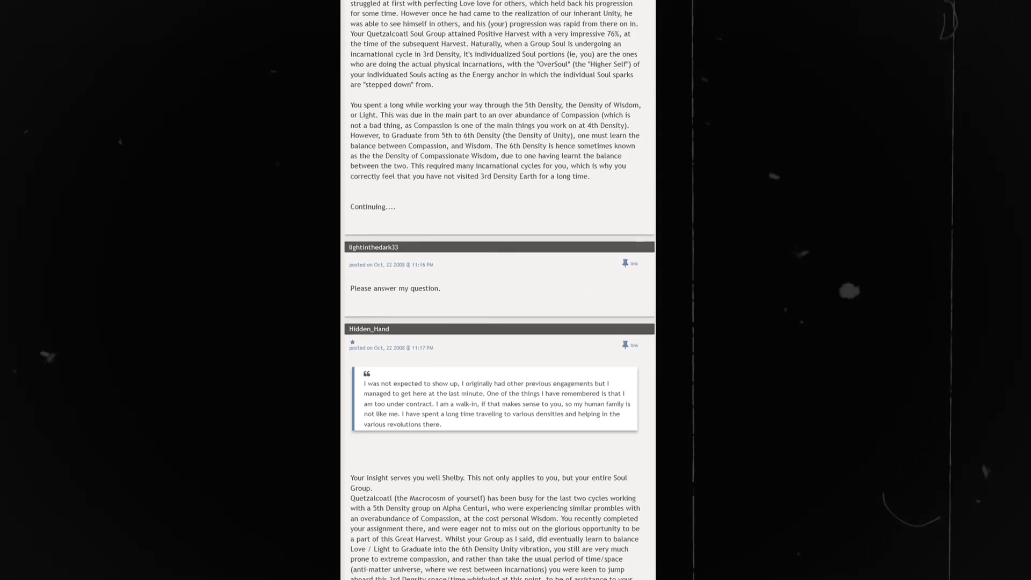
{"action": "scroll", "scroll_direction": "down", "scroll_amount": 3}
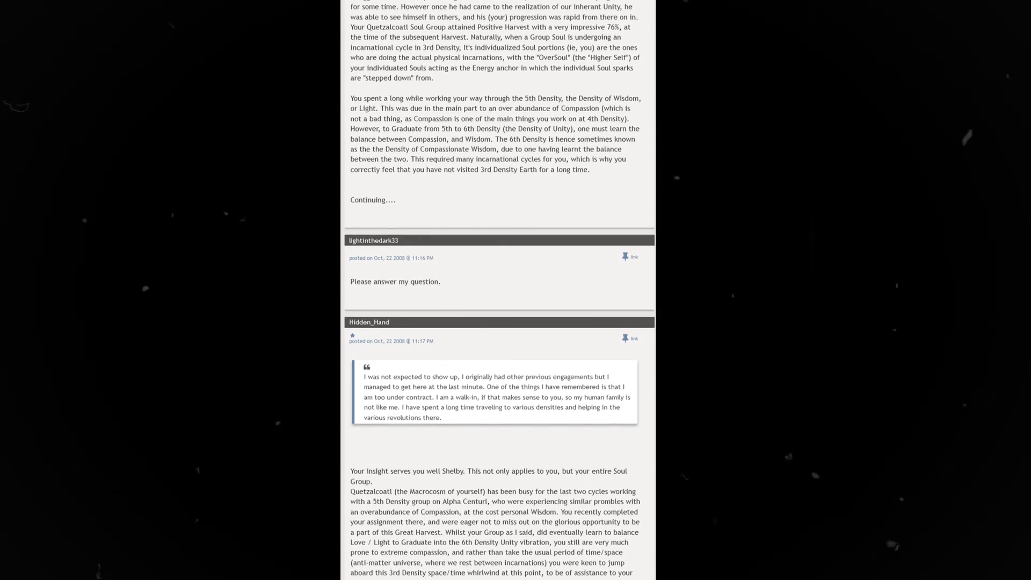
{"action": "scroll", "scroll_direction": "down", "scroll_amount": 3}
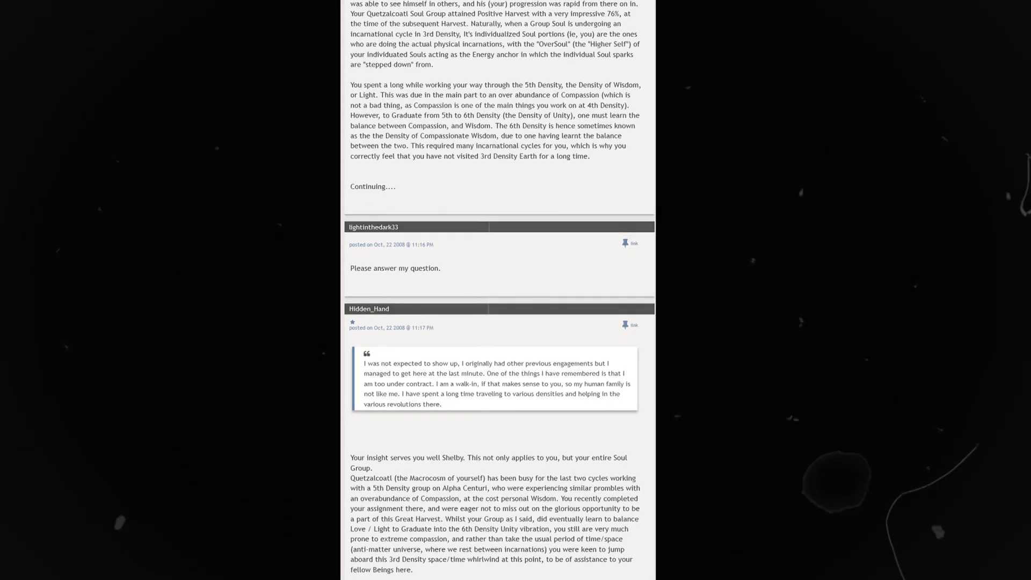
{"action": "scroll", "scroll_direction": "down", "scroll_amount": 3}
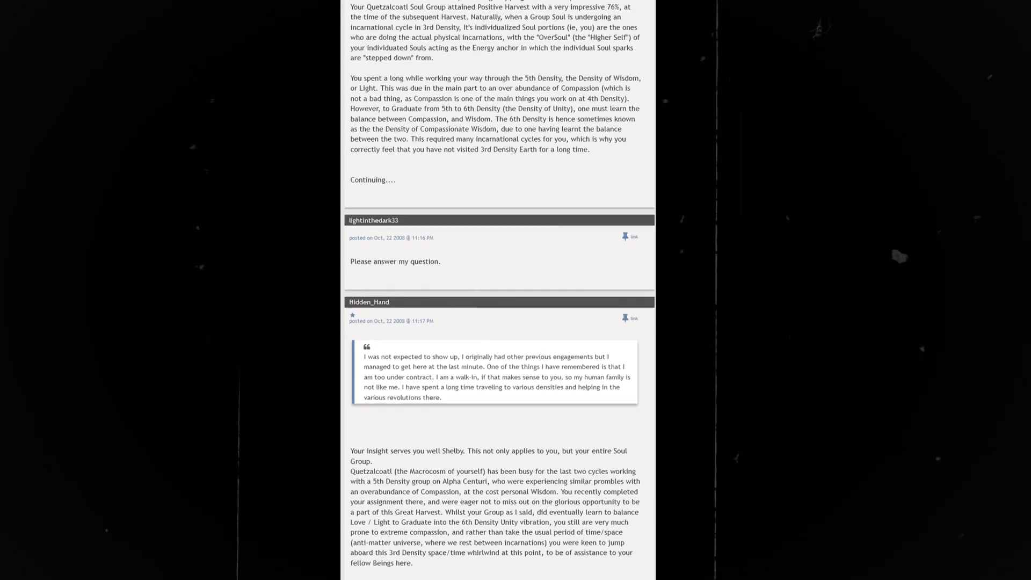
{"action": "scroll", "scroll_direction": "down", "scroll_amount": 3}
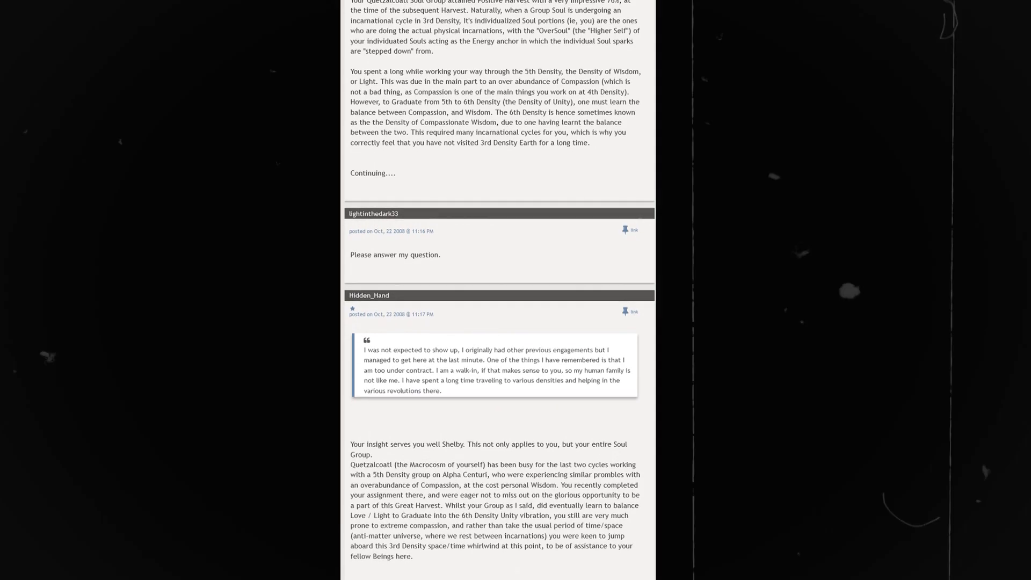
{"action": "scroll", "scroll_direction": "down", "scroll_amount": 3}
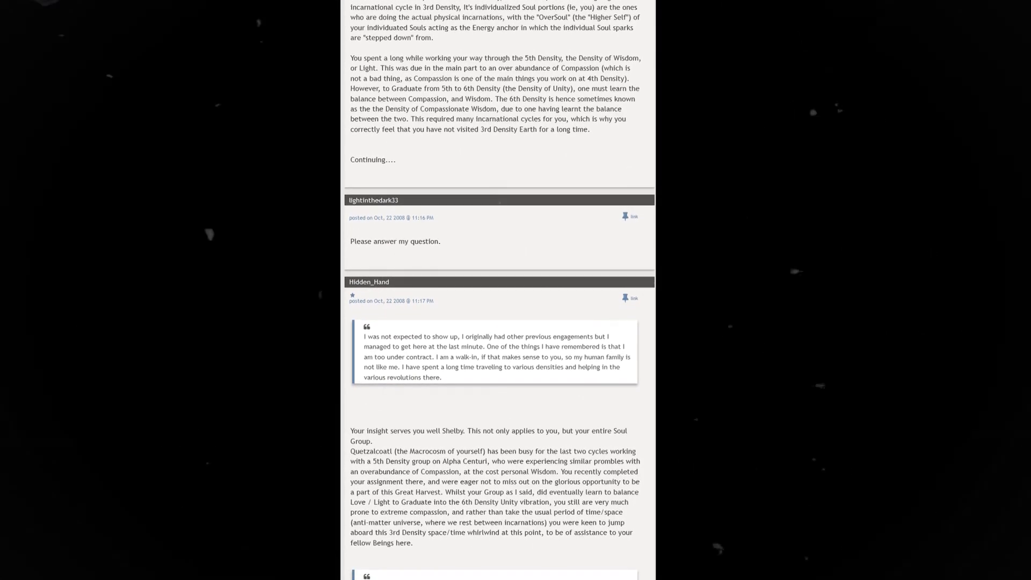
{"action": "scroll", "scroll_direction": "down", "scroll_amount": 3}
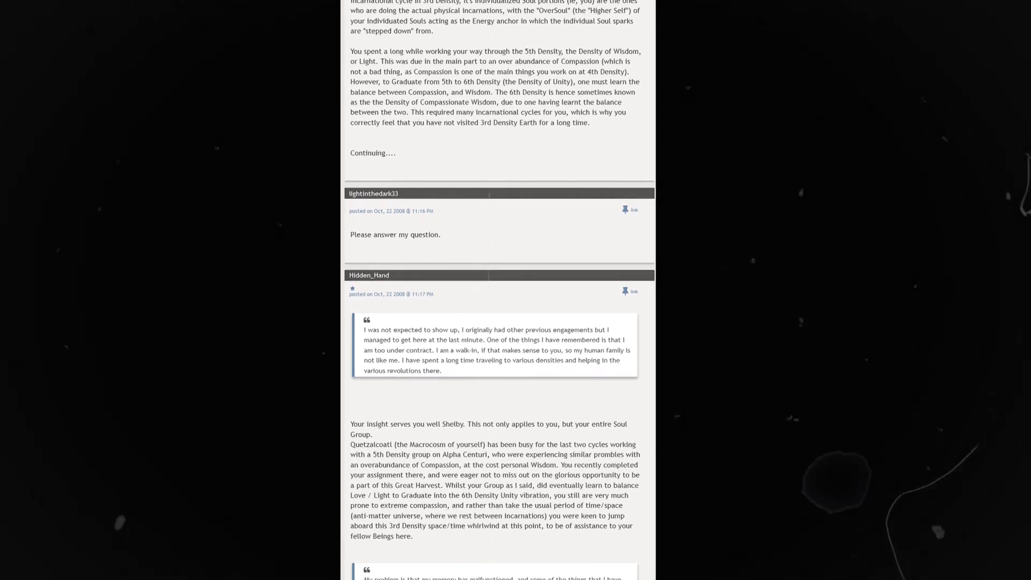
{"action": "scroll", "scroll_direction": "down", "scroll_amount": 3}
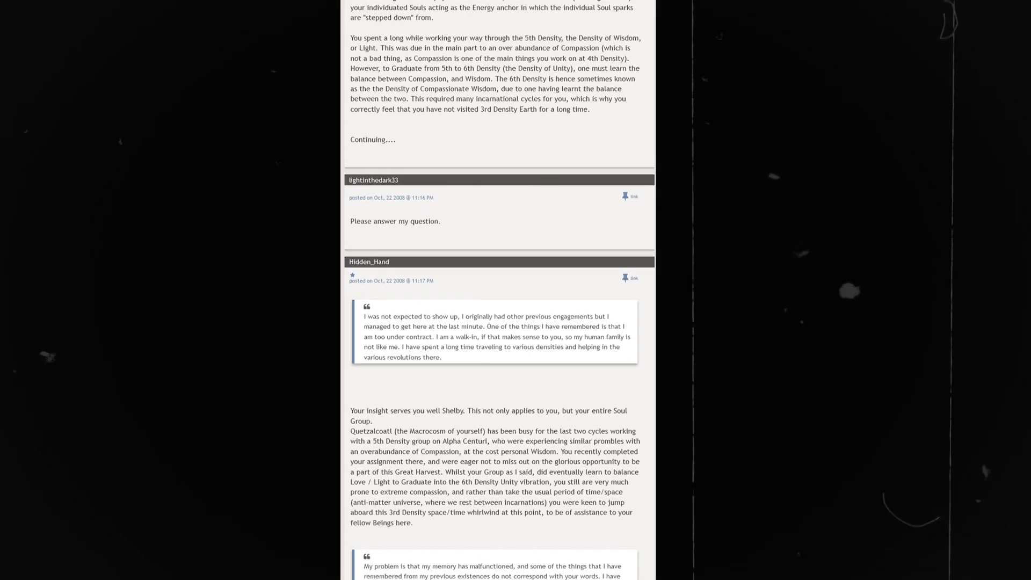
{"action": "scroll", "scroll_direction": "down", "scroll_amount": 3}
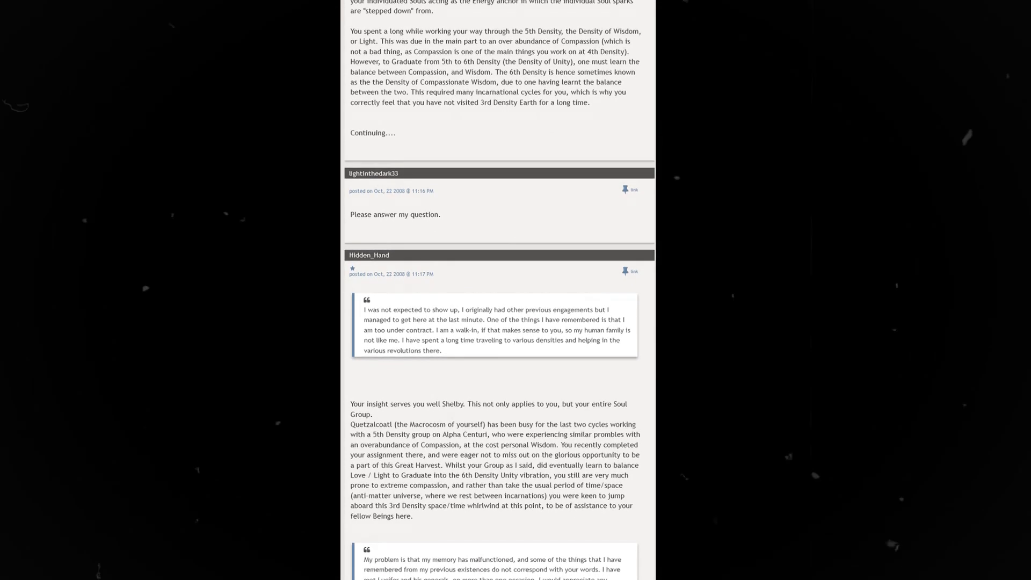
{"action": "scroll", "scroll_direction": "down", "scroll_amount": 3}
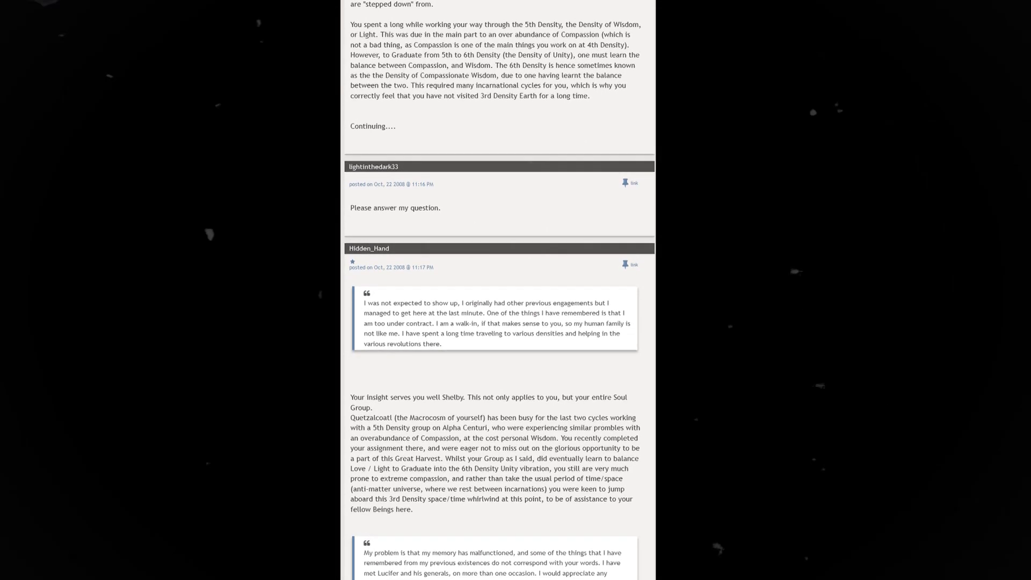
{"action": "scroll", "scroll_direction": "down", "scroll_amount": 3}
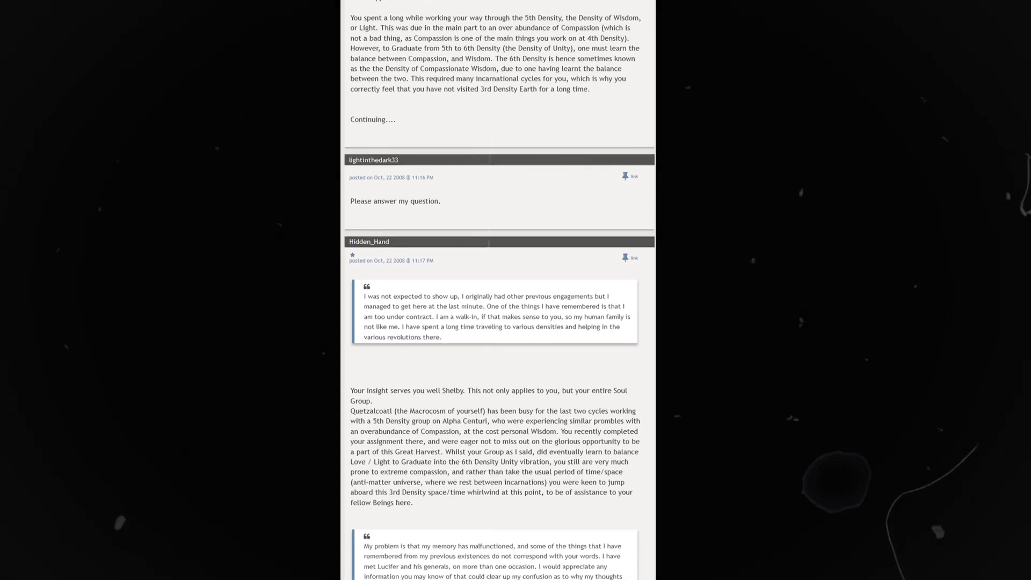
{"action": "scroll", "scroll_direction": "down", "scroll_amount": 3}
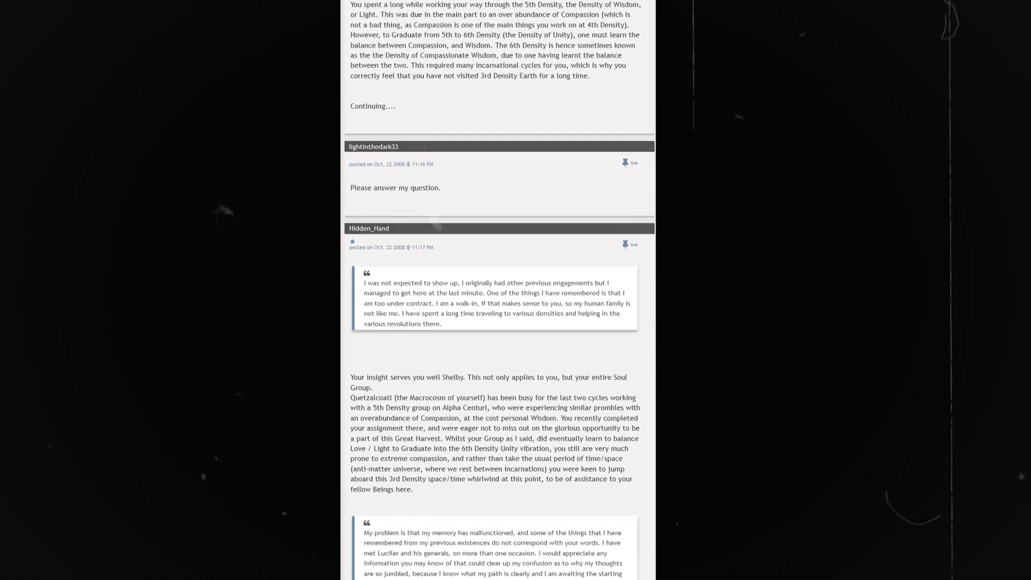
{"action": "scroll", "scroll_direction": "down", "scroll_amount": 3}
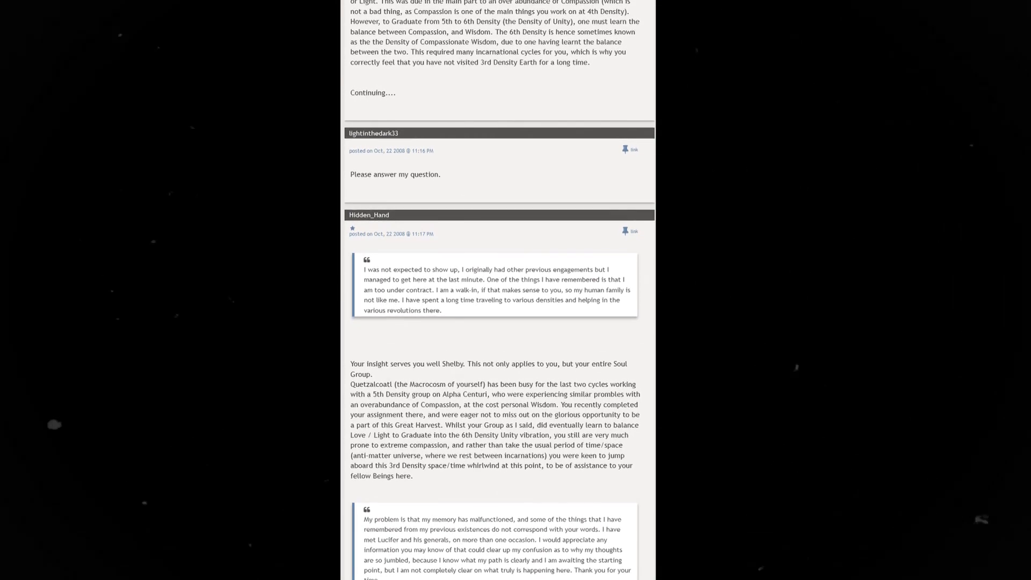
{"action": "scroll", "scroll_direction": "down", "scroll_amount": 3}
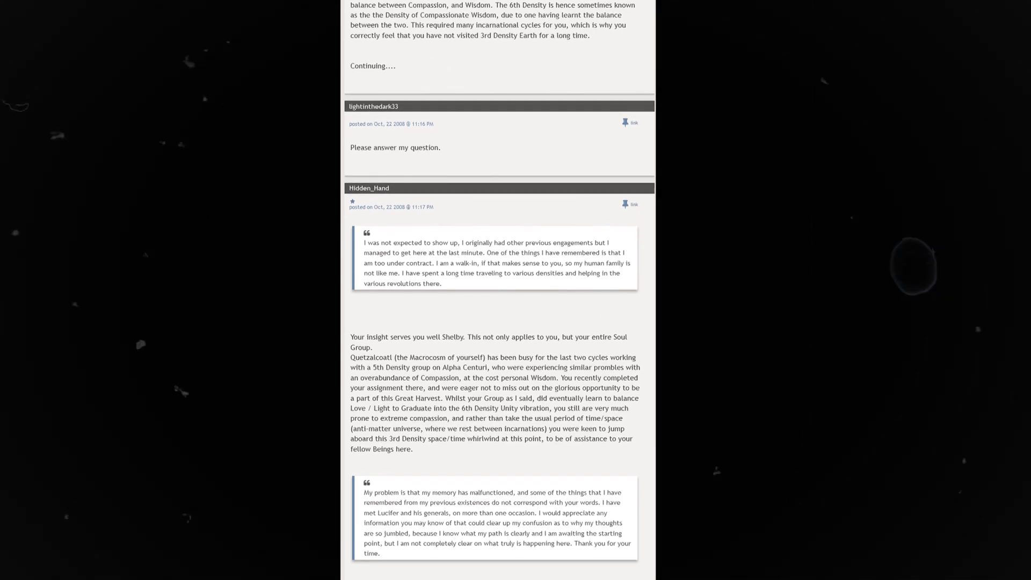
{"action": "scroll", "scroll_direction": "down", "scroll_amount": 3}
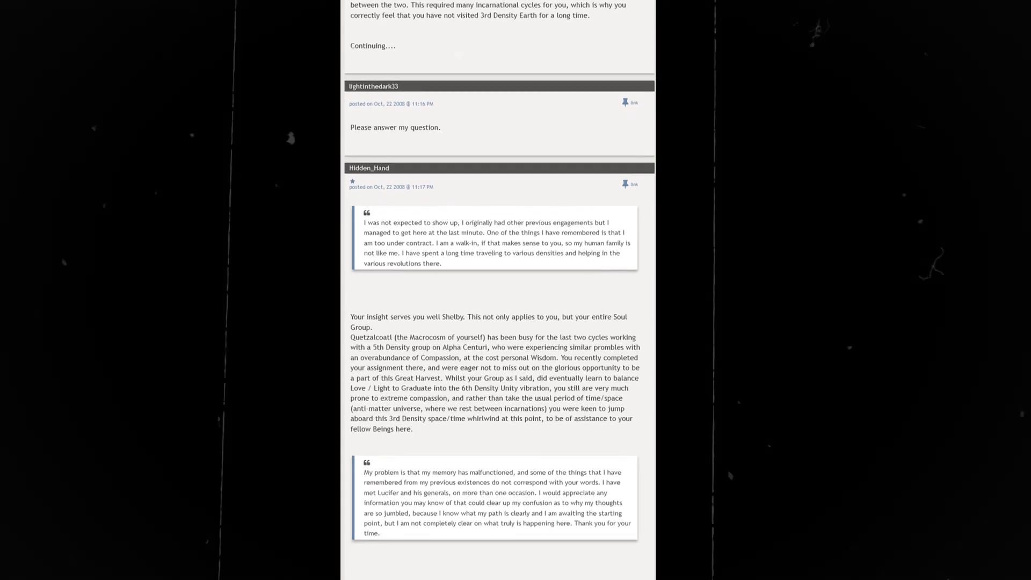
{"action": "scroll", "scroll_direction": "down", "scroll_amount": 3}
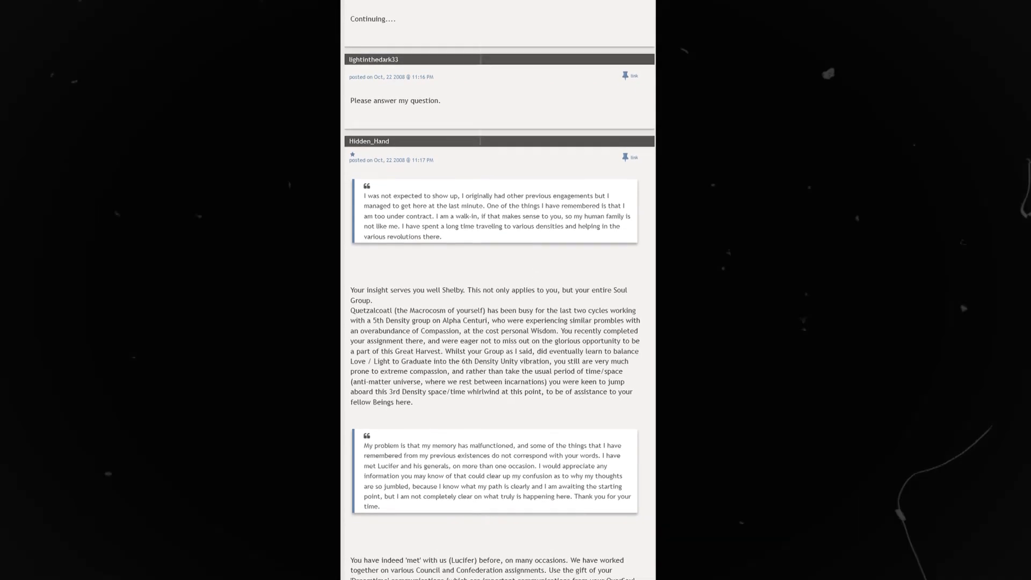
{"action": "scroll", "scroll_direction": "down", "scroll_amount": 3}
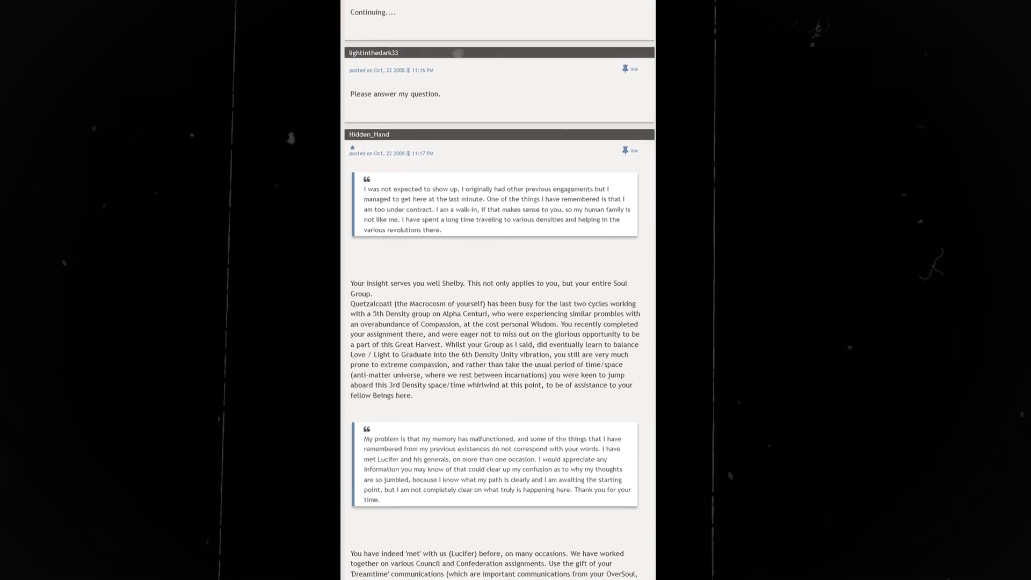
{"action": "scroll", "scroll_direction": "down", "scroll_amount": 3}
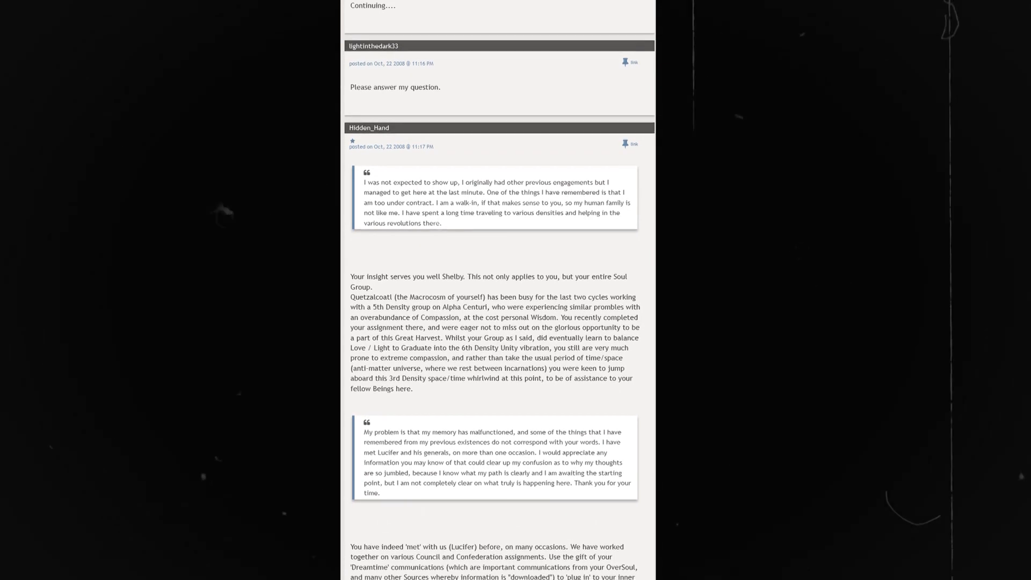
{"action": "scroll", "scroll_direction": "down", "scroll_amount": 3}
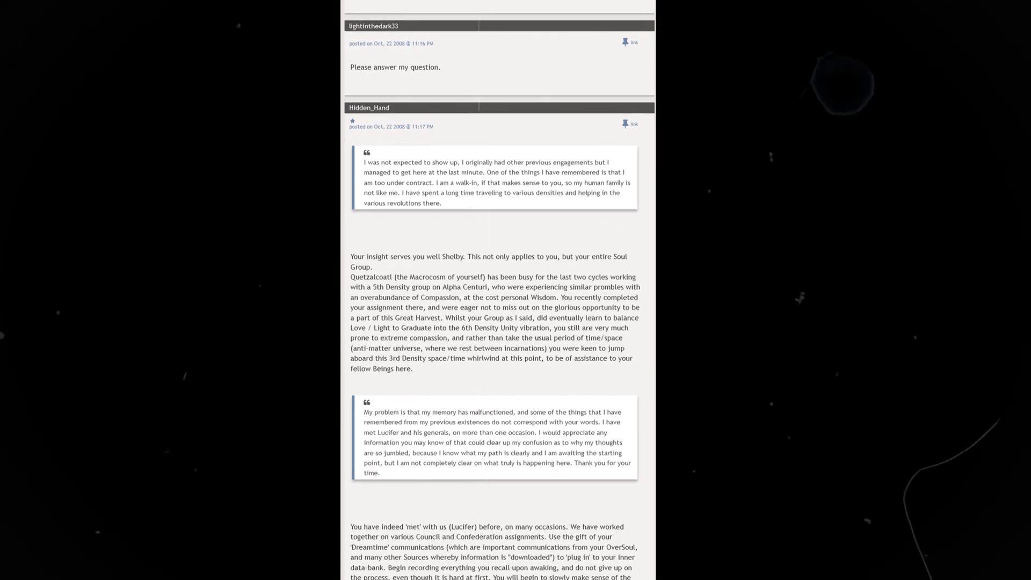
{"action": "scroll", "scroll_direction": "down", "scroll_amount": 3}
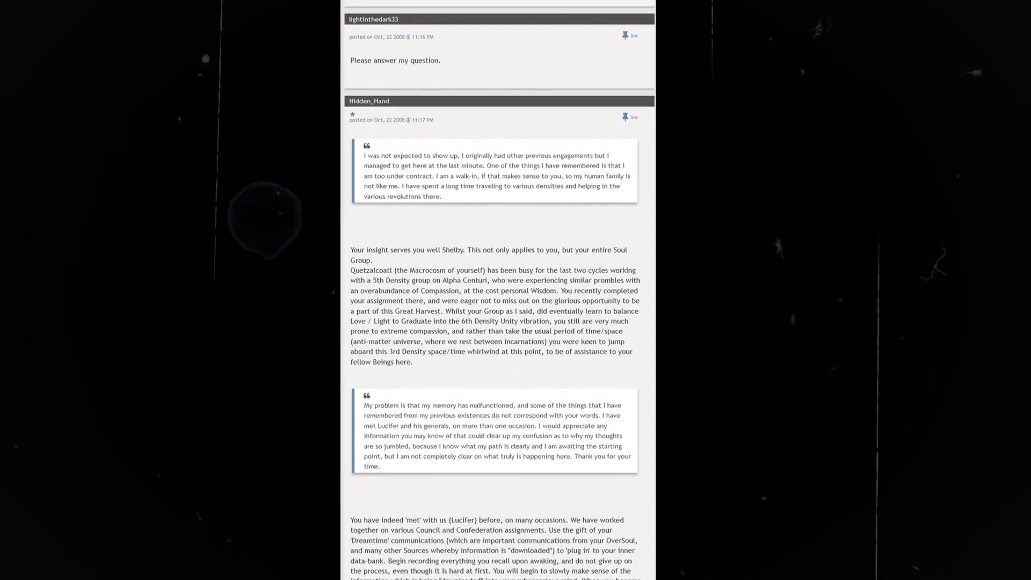
{"action": "scroll", "scroll_direction": "down", "scroll_amount": 3}
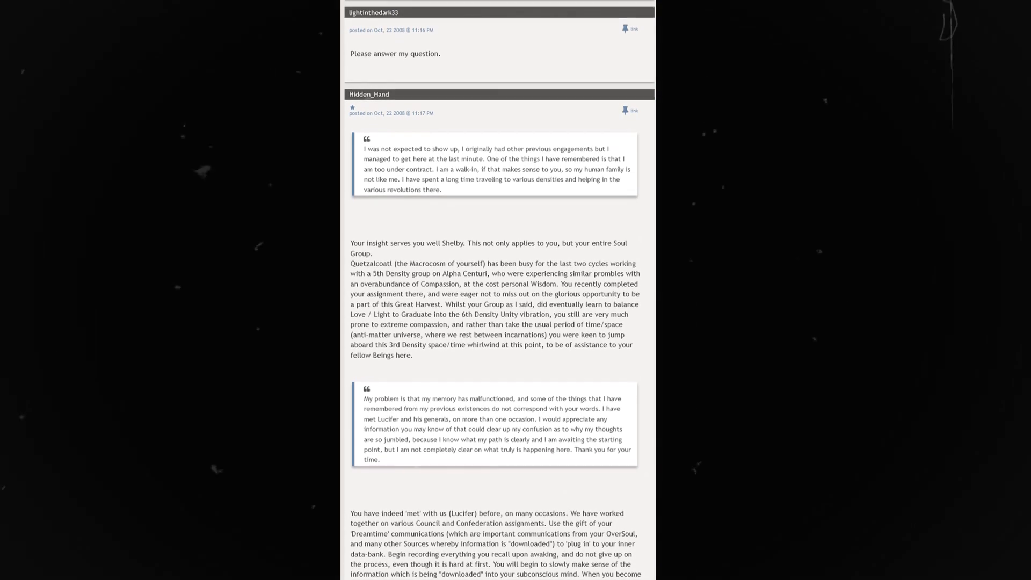
{"action": "scroll", "scroll_direction": "down", "scroll_amount": 3}
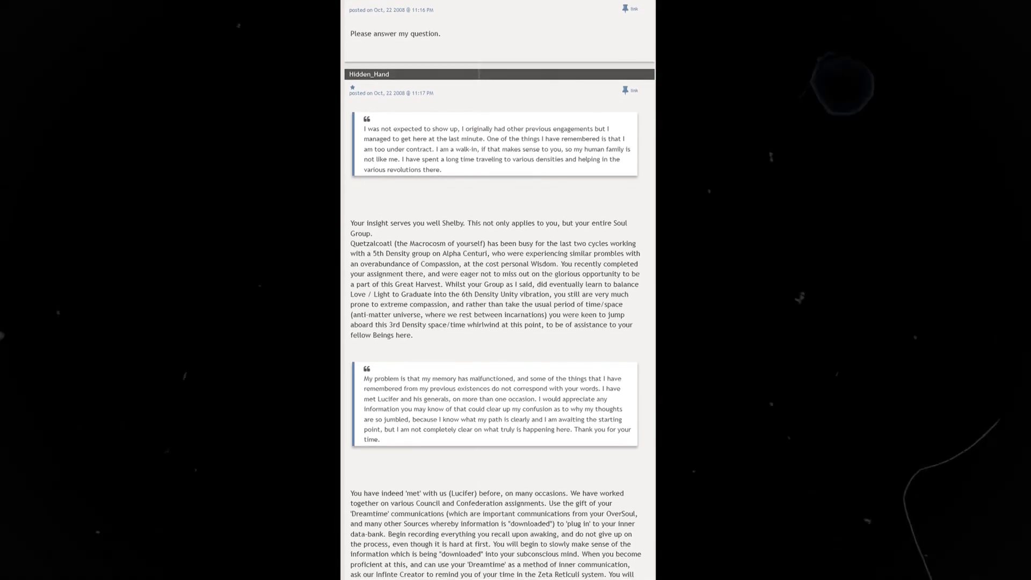
{"action": "scroll", "scroll_direction": "down", "scroll_amount": 3}
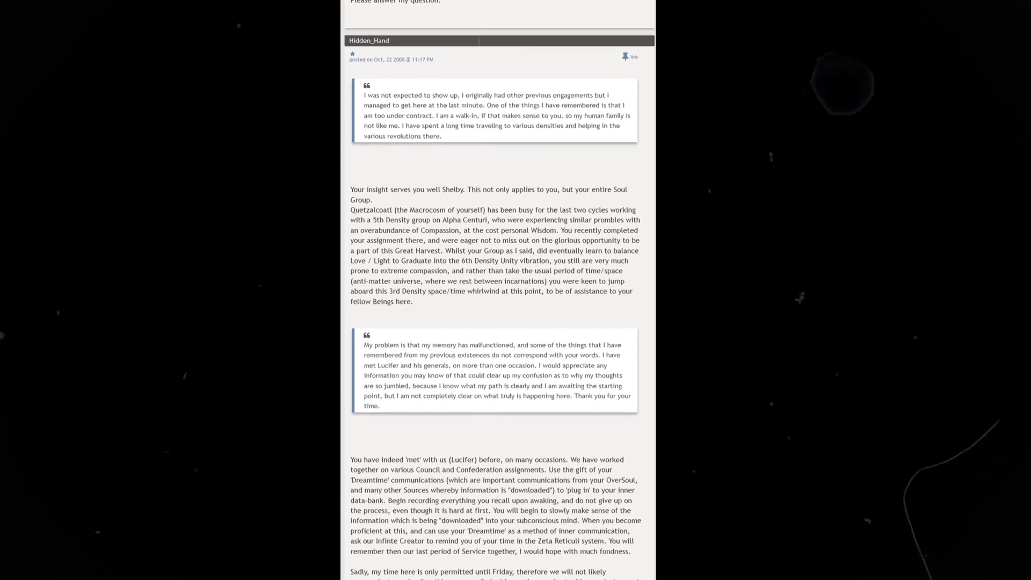
{"action": "scroll", "scroll_direction": "down", "scroll_amount": 3}
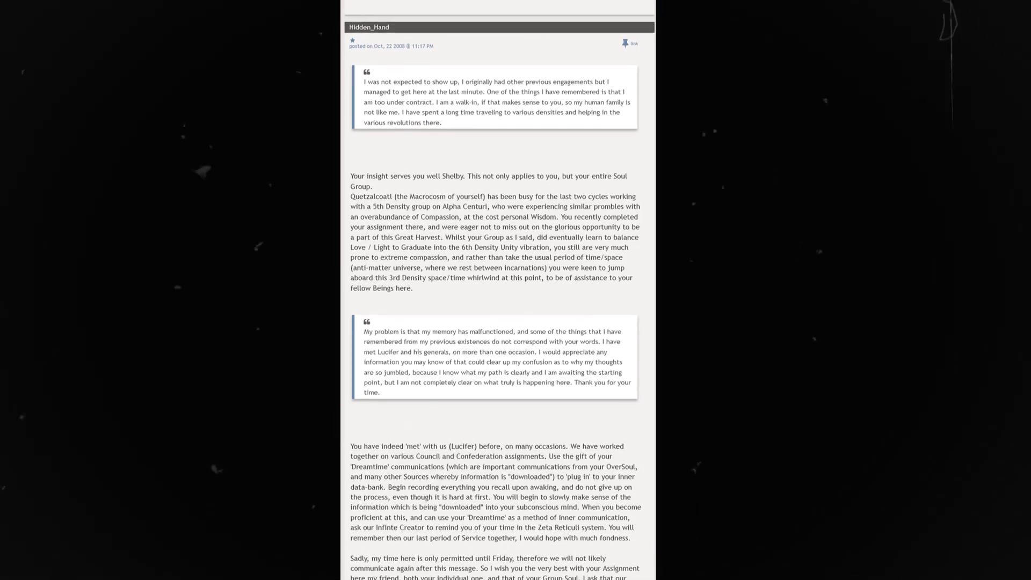
{"action": "scroll", "scroll_direction": "down", "scroll_amount": 3}
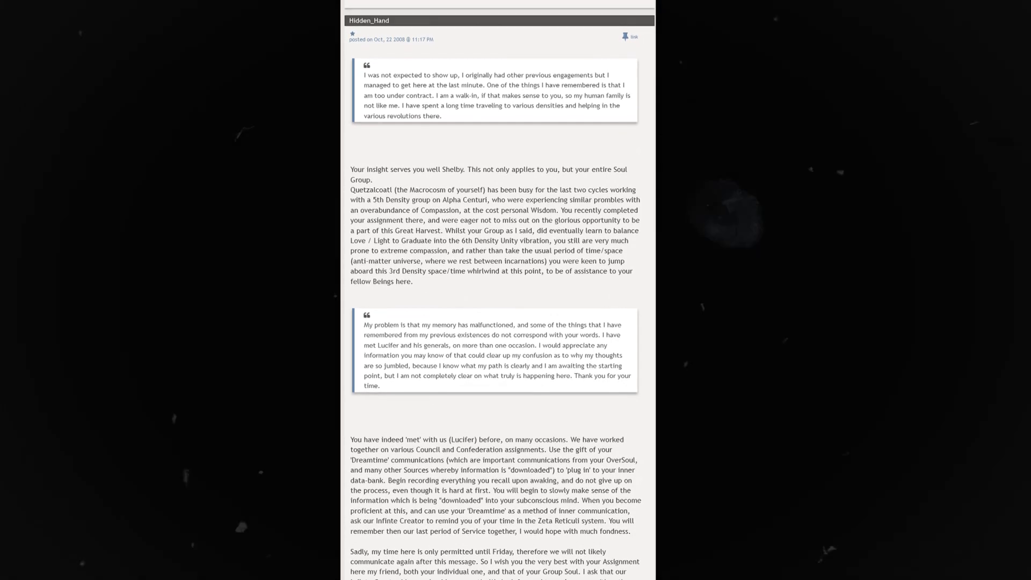
{"action": "scroll", "scroll_direction": "down", "scroll_amount": 3}
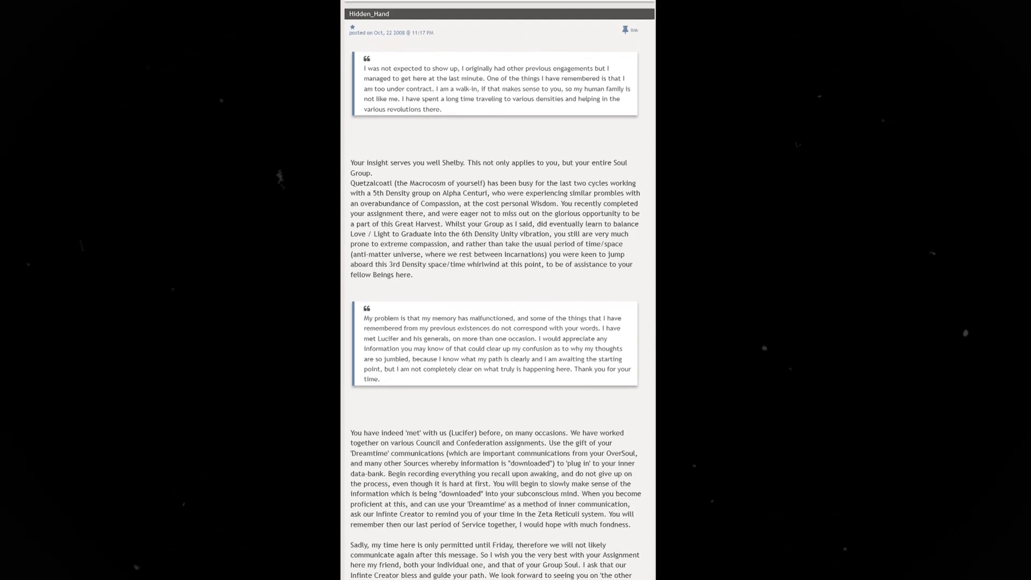
{"action": "scroll", "scroll_direction": "down", "scroll_amount": 3}
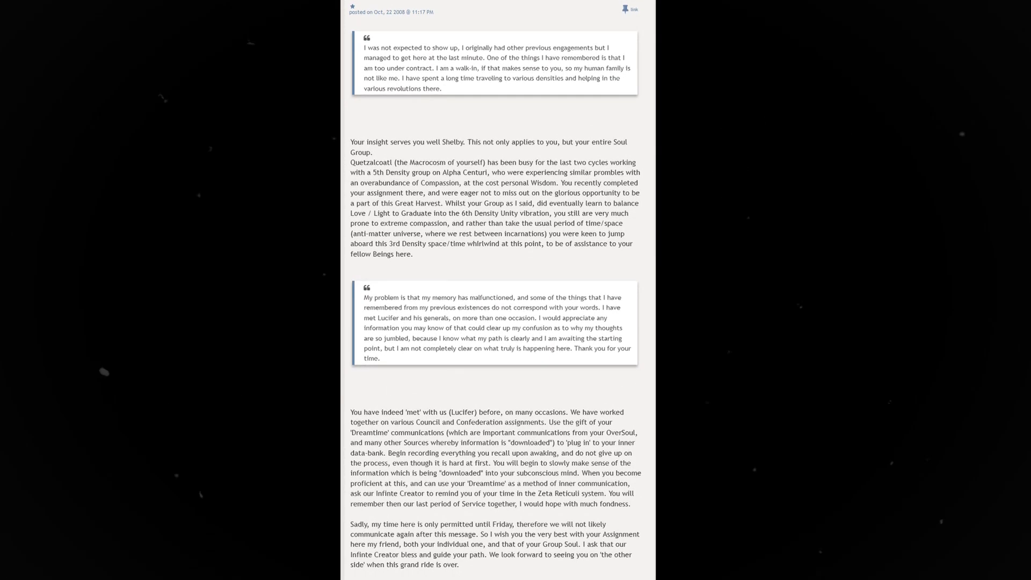
{"action": "scroll", "scroll_direction": "down", "scroll_amount": 3}
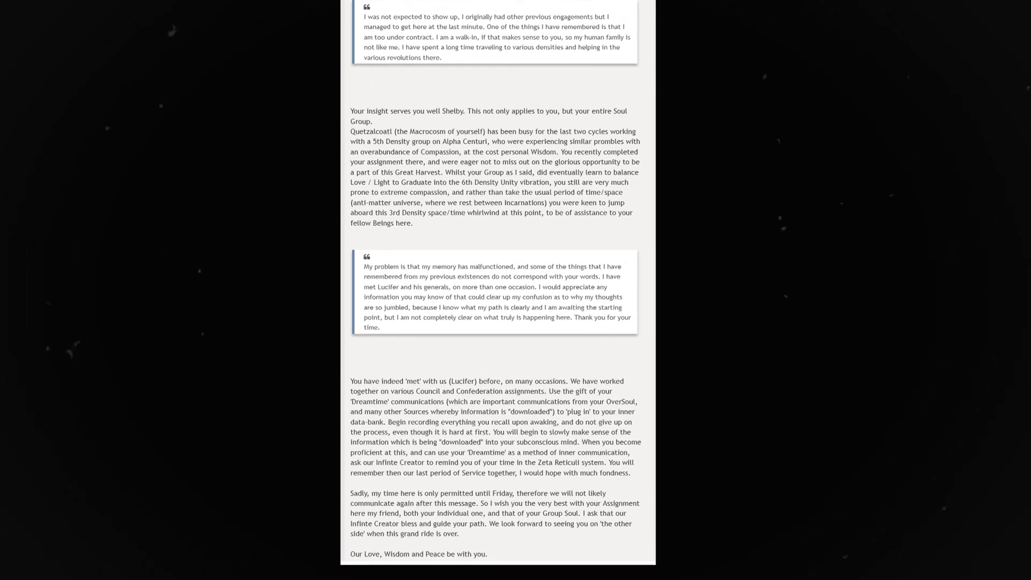
{"action": "scroll", "scroll_direction": "down", "scroll_amount": 3}
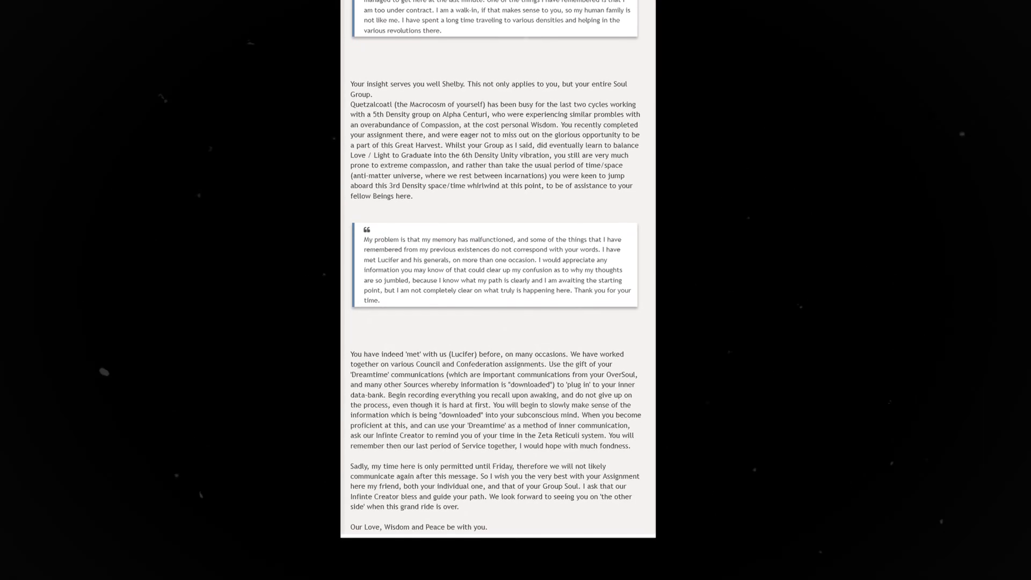
{"action": "scroll", "scroll_direction": "up", "scroll_amount": 3}
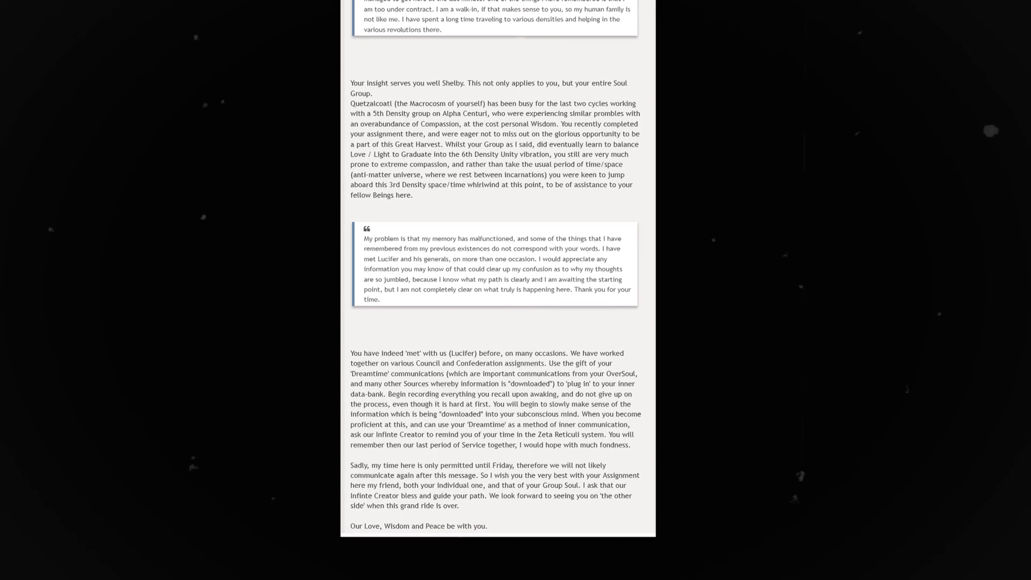
{"action": "scroll", "scroll_direction": "down", "scroll_amount": 3}
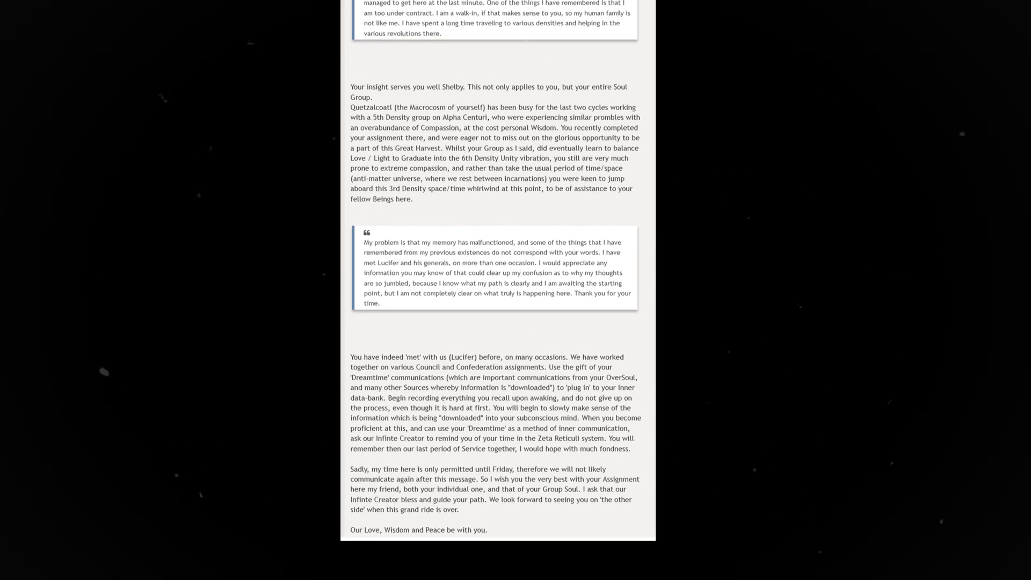
{"action": "scroll", "scroll_direction": "down", "scroll_amount": 3}
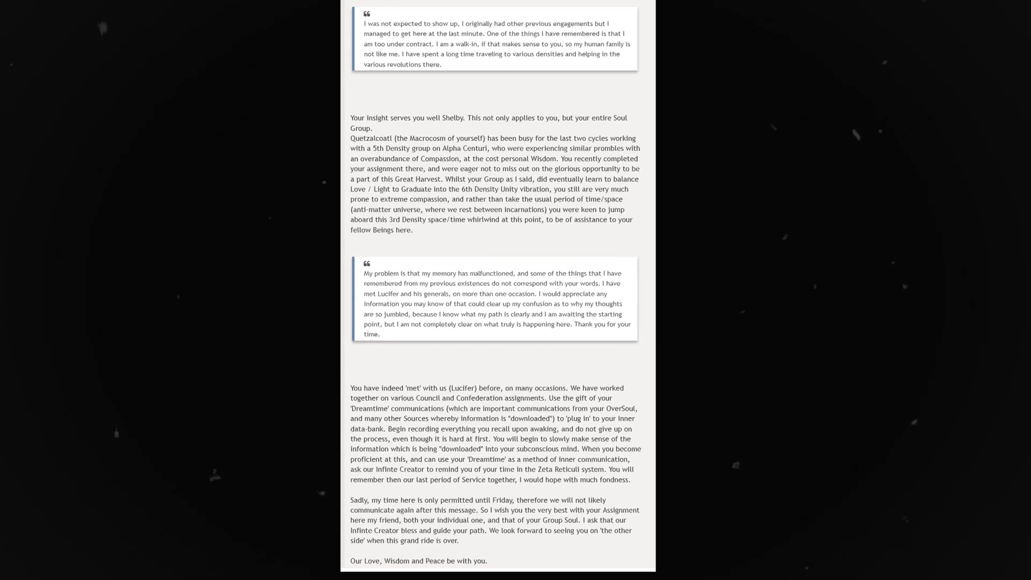
{"action": "scroll", "scroll_direction": "down", "scroll_amount": 3}
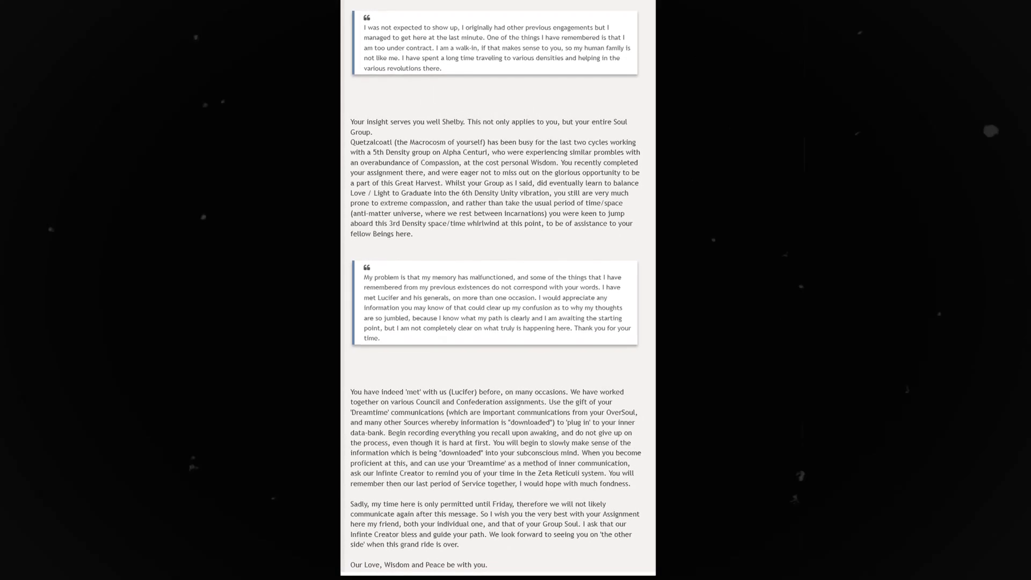
{"action": "scroll", "scroll_direction": "down", "scroll_amount": 3}
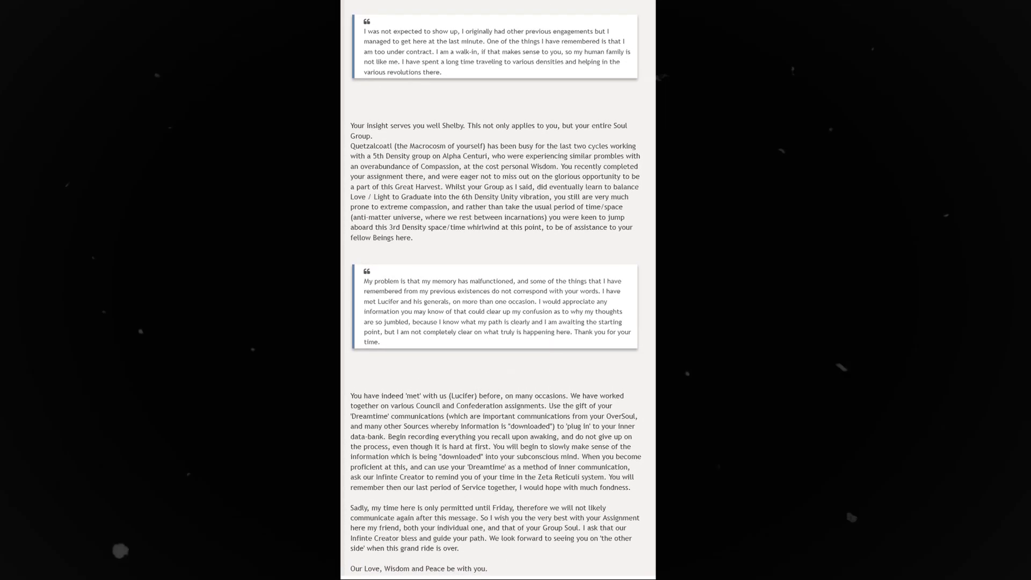